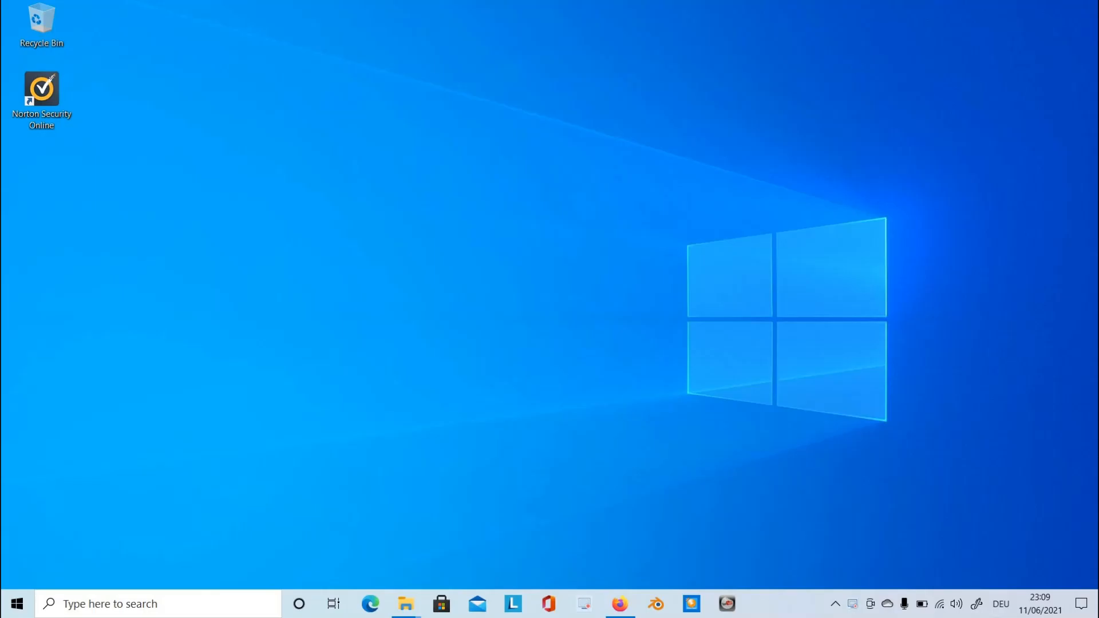
mouse_move(21, 581)
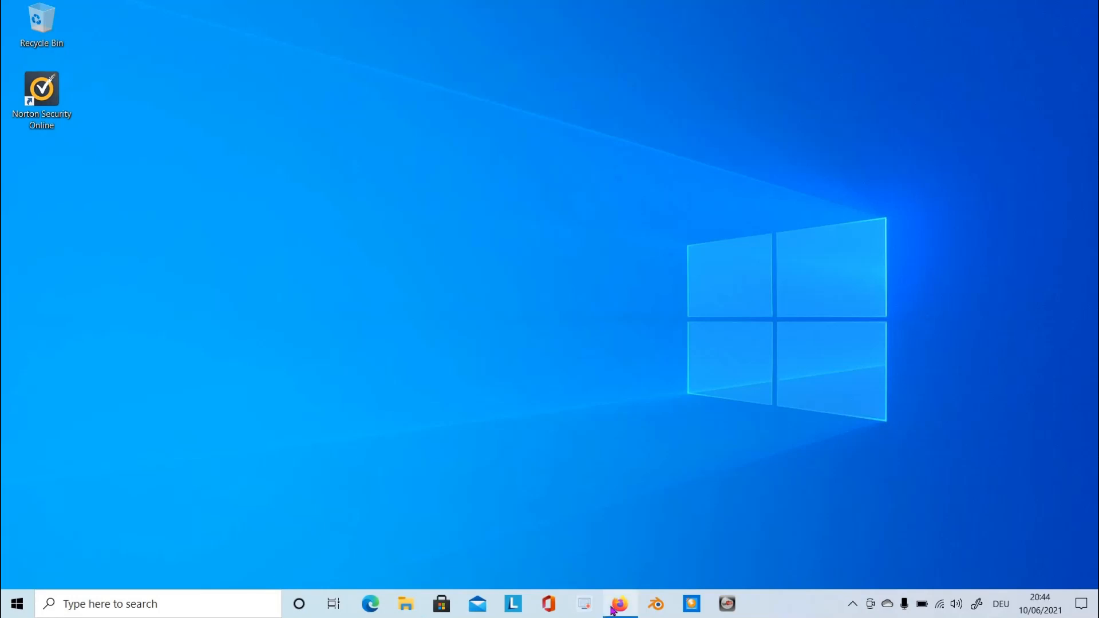
- Search Google for 'phpmyadmin' in Firefox and open the official phpMyAdmin site
left_click(620, 603)
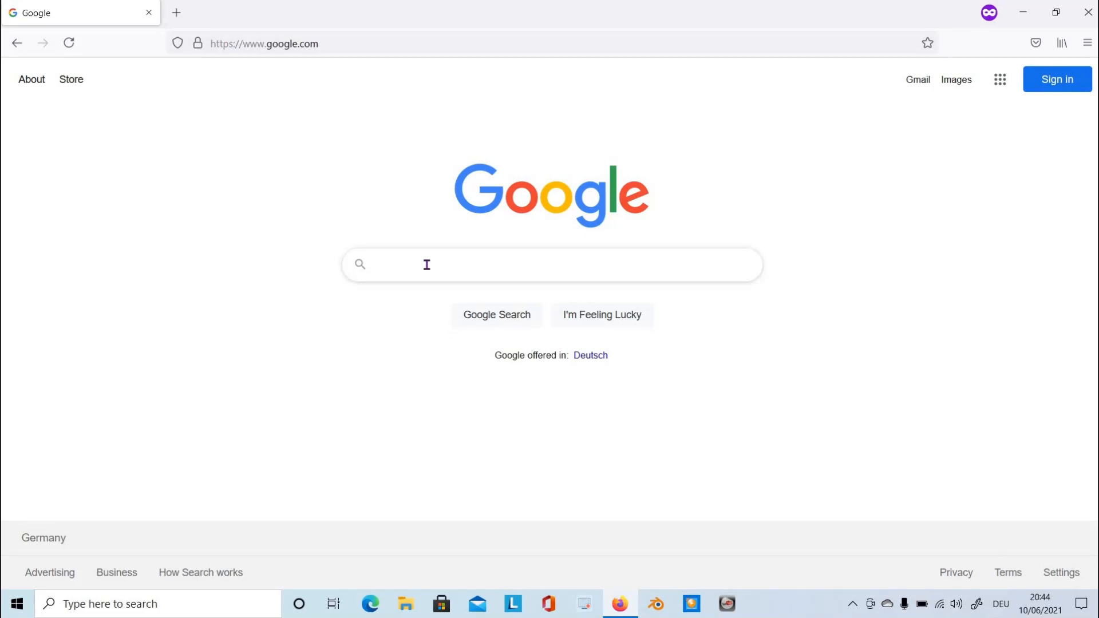
type("php")
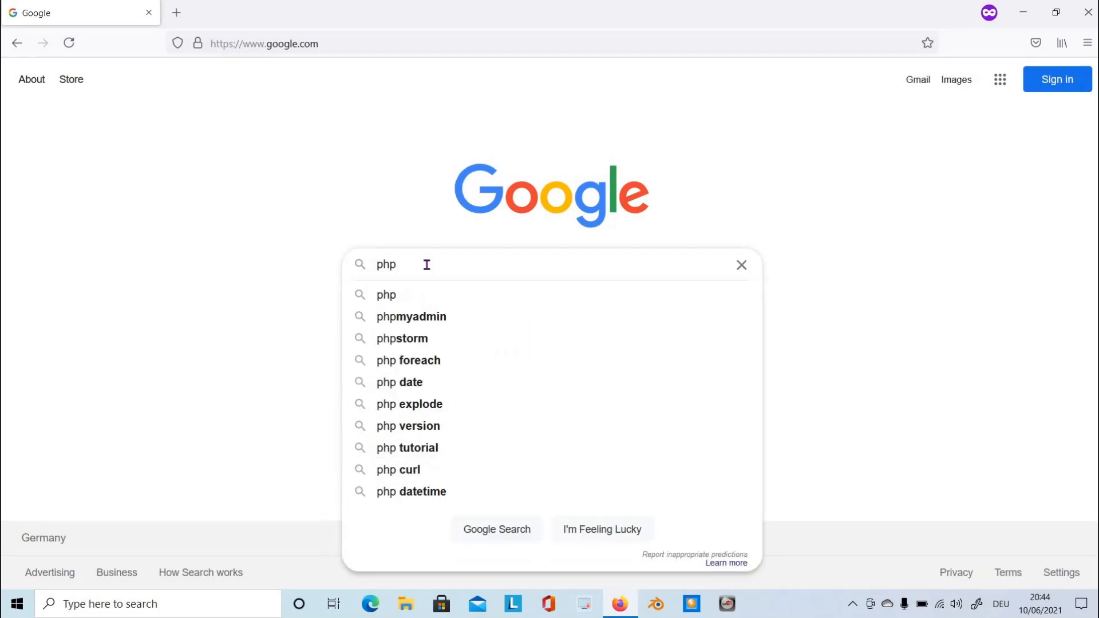
type("myadmin")
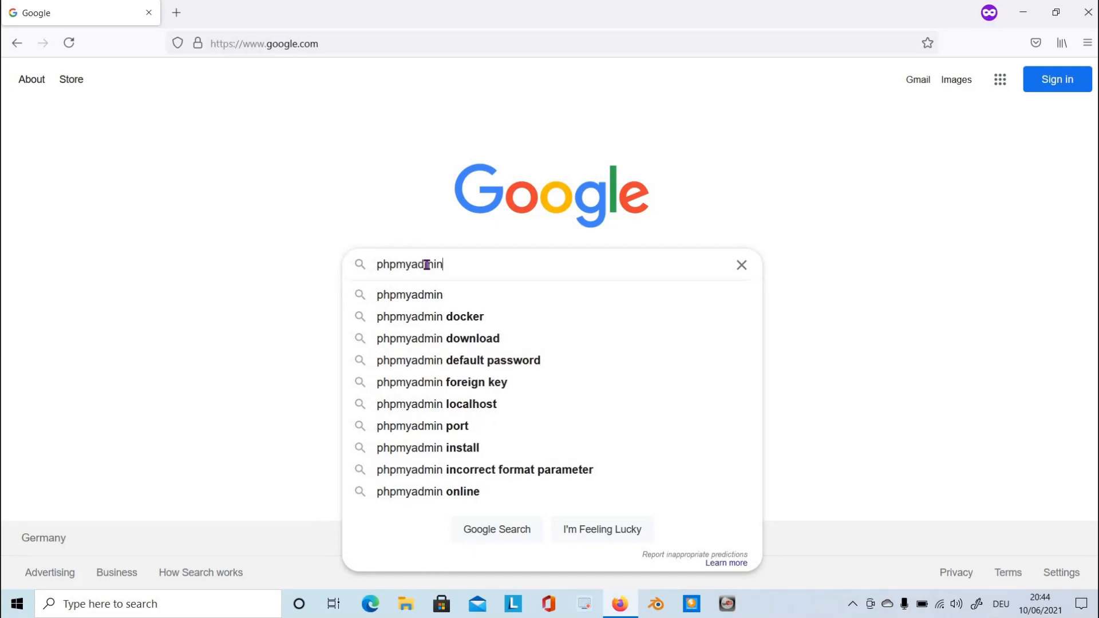
key("Return")
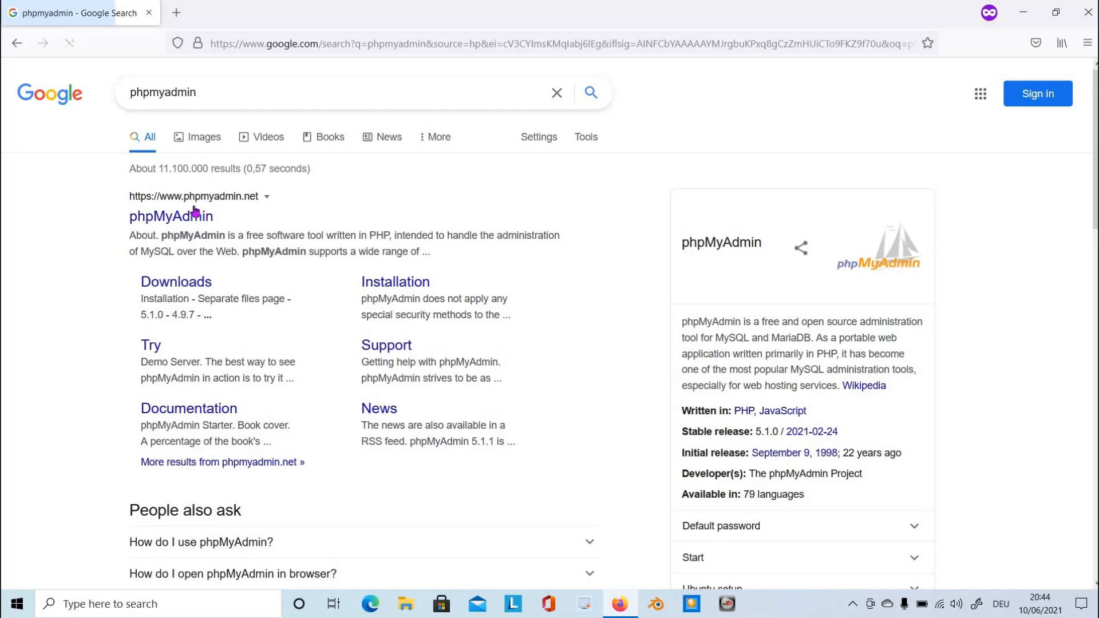
left_click(170, 216)
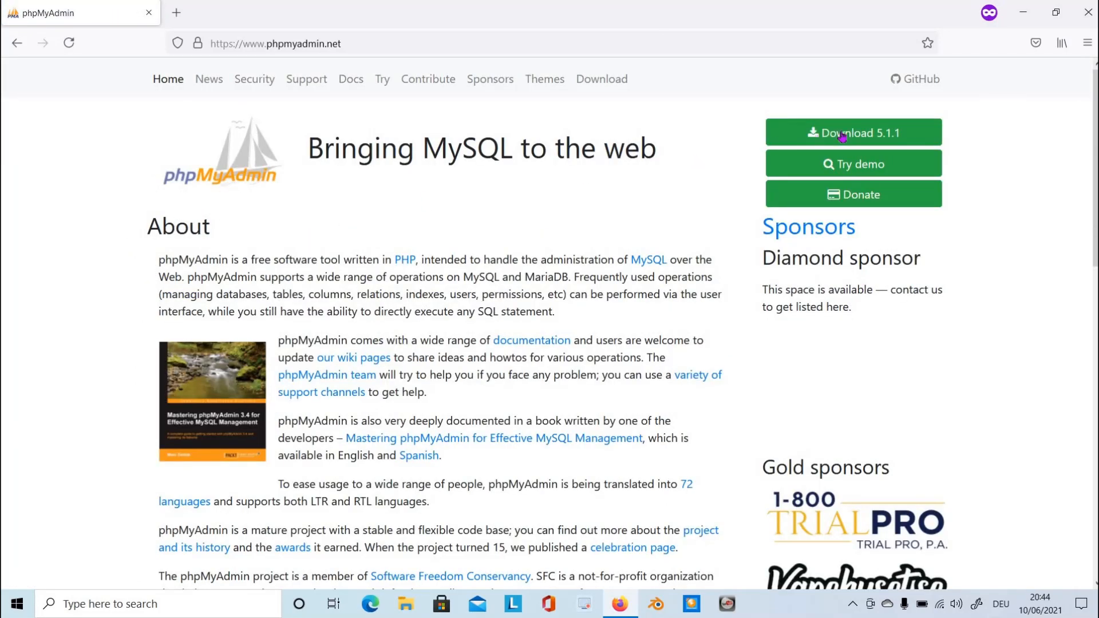
- Download phpMyAdmin 5.1.1 and open the zip with WinRAR archiver
left_click(852, 133)
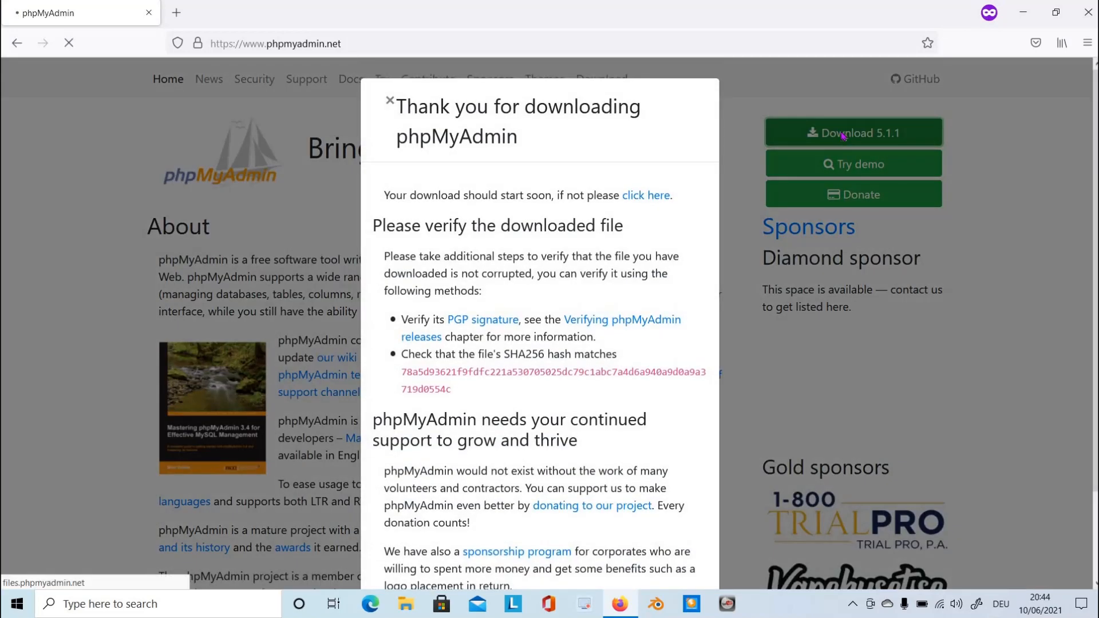
left_click(851, 133)
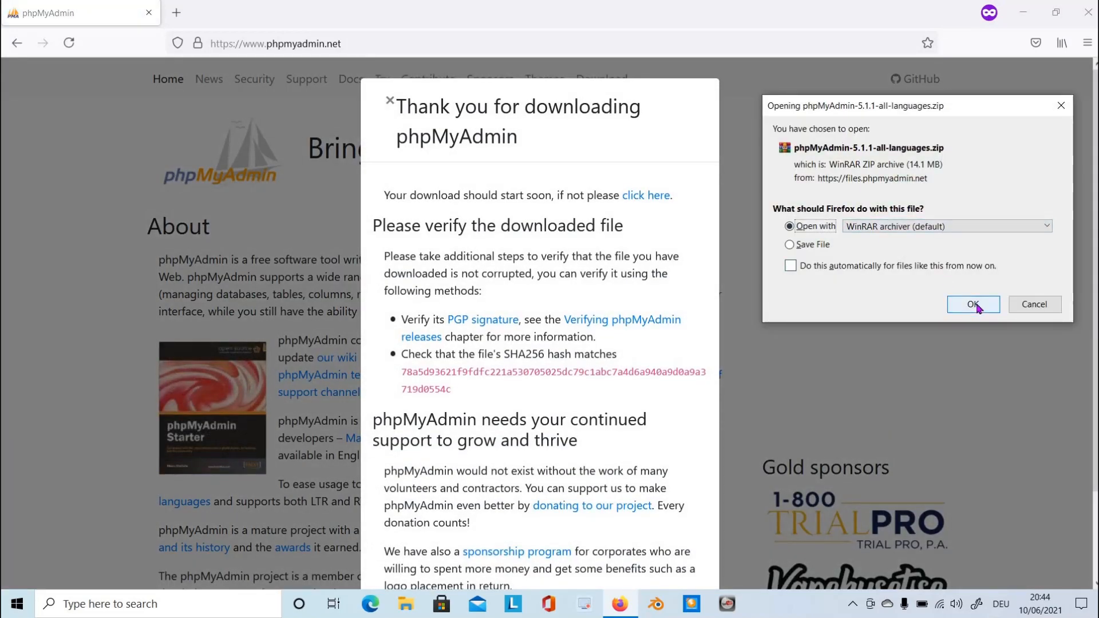
left_click(971, 305)
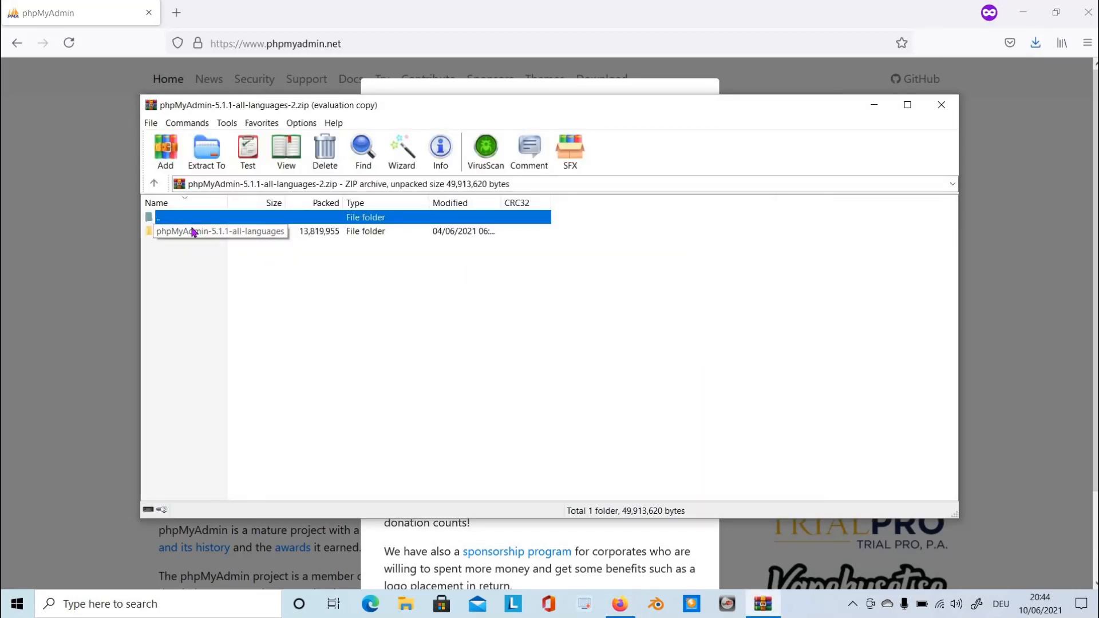
- Extract the phpMyAdmin-5.1.1-all-languages folder to C:\ and close WinRAR
left_click(188, 230)
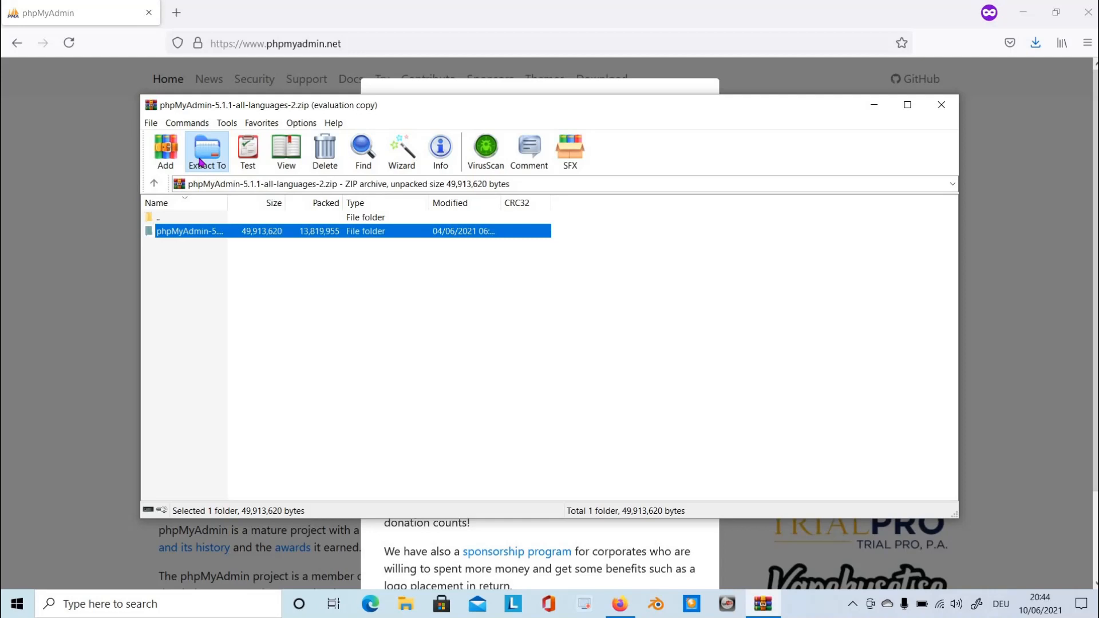
left_click(206, 151)
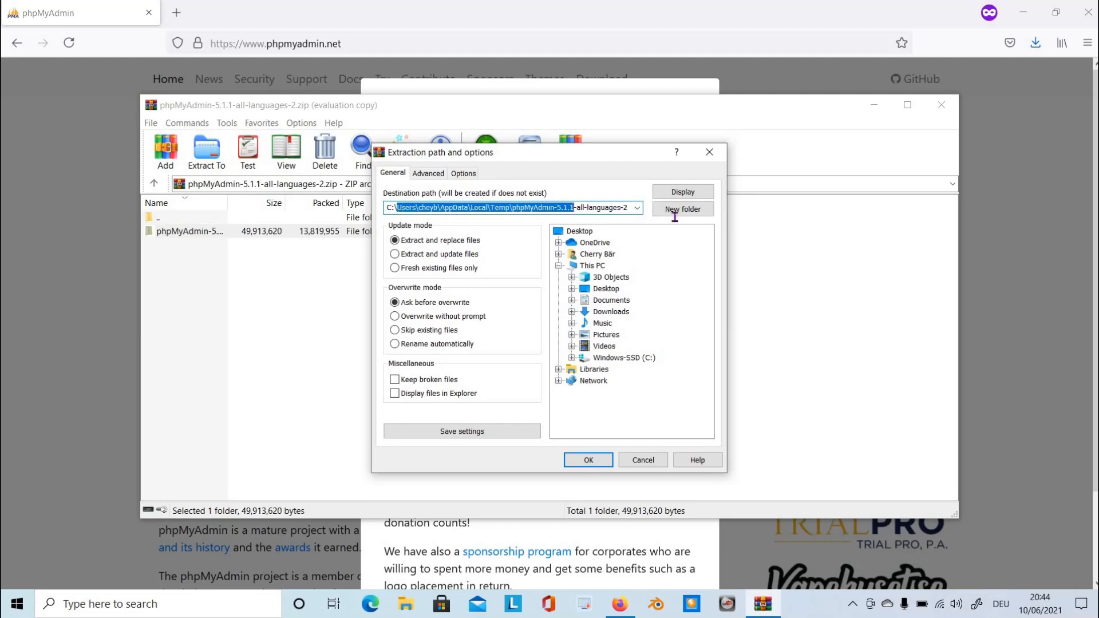
type("C:\\")
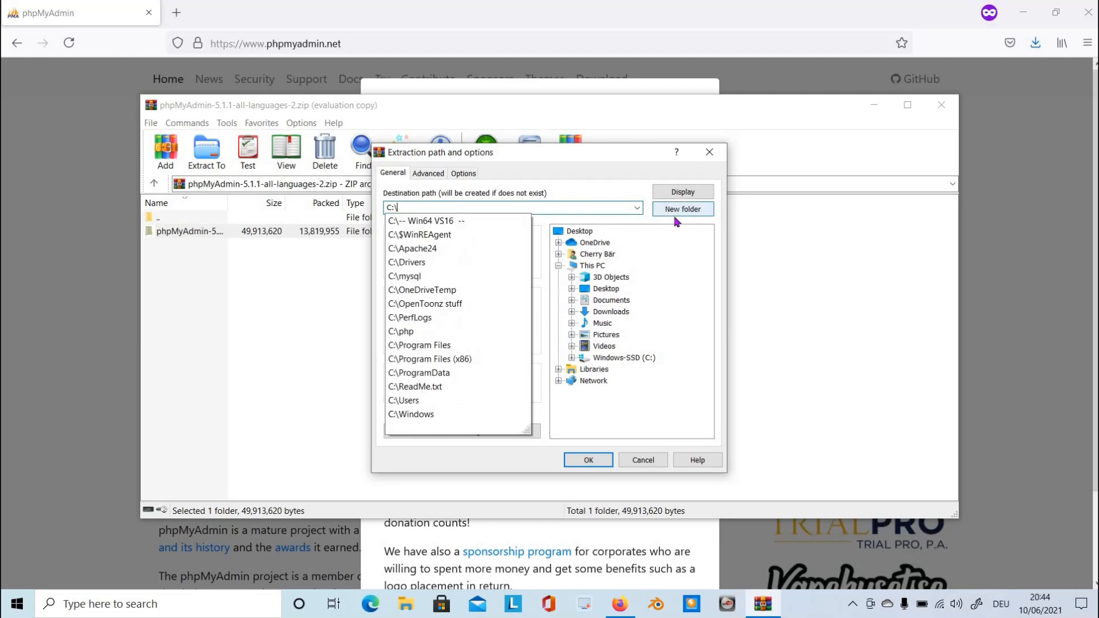
left_click(571, 357)
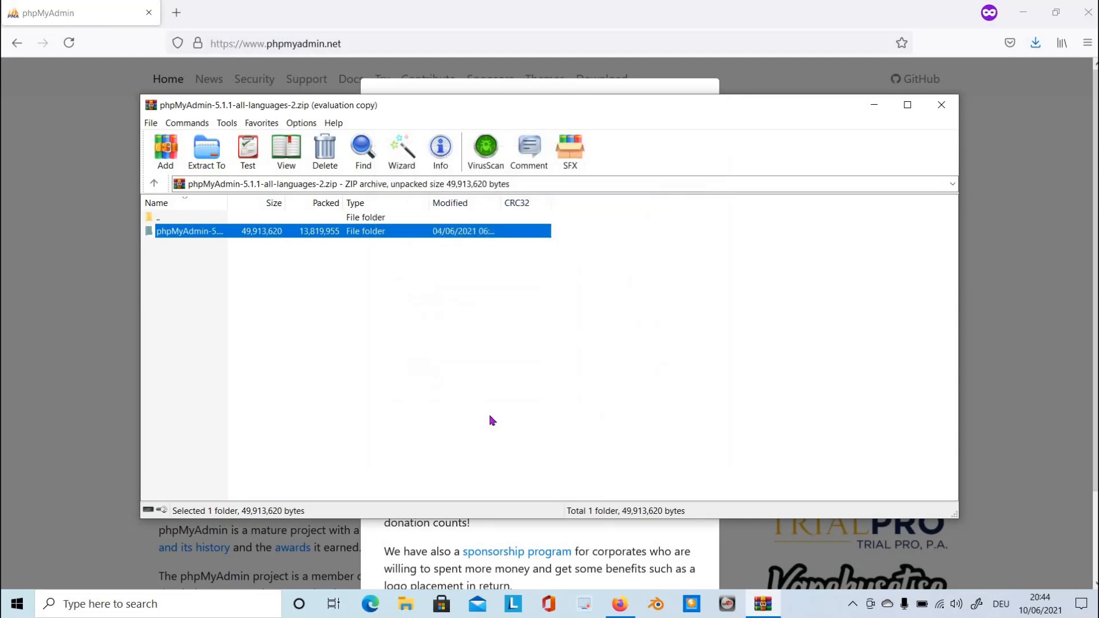
left_click(205, 151)
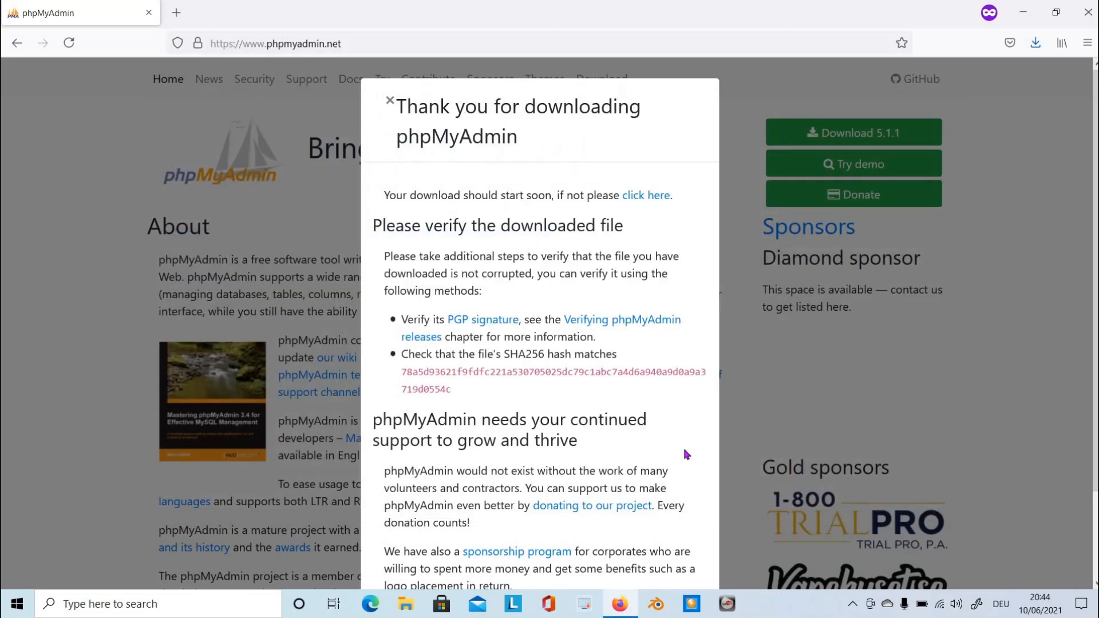
- Dismiss the download thank-you popup and launch File Explorer from the taskbar
left_click(390, 101)
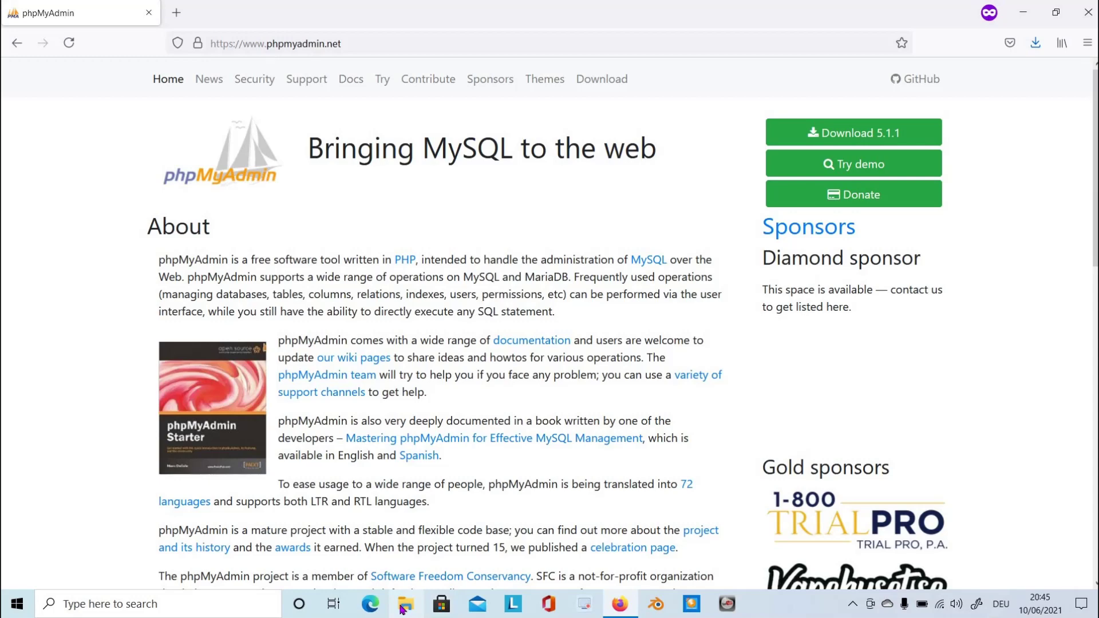
left_click(405, 603)
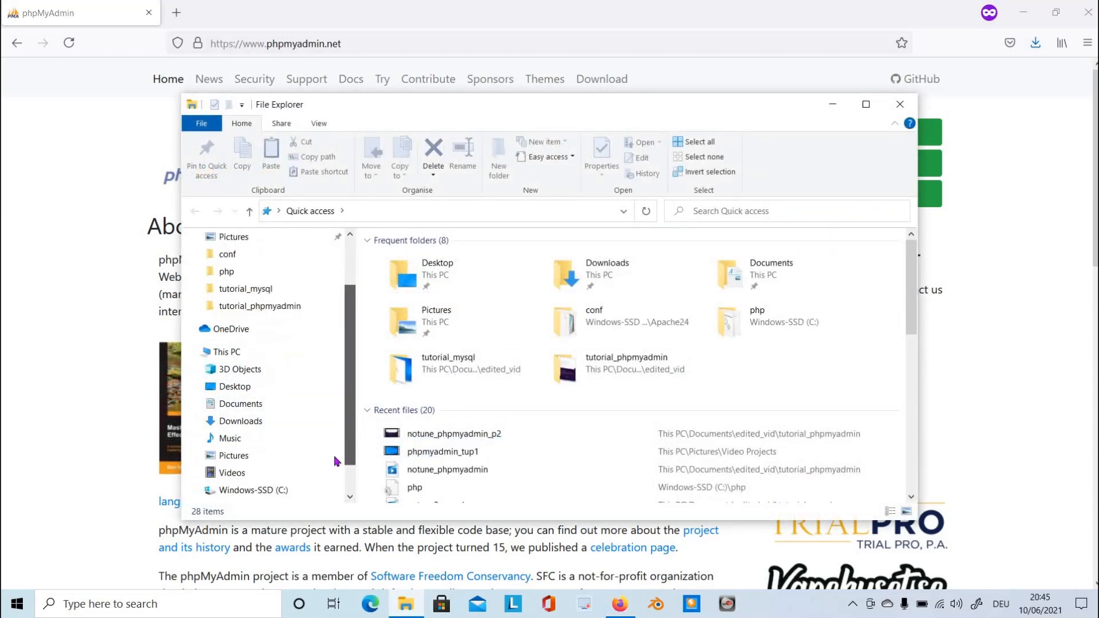
- Navigate from drive C: into Apache24's htdocs folder
left_click(253, 490)
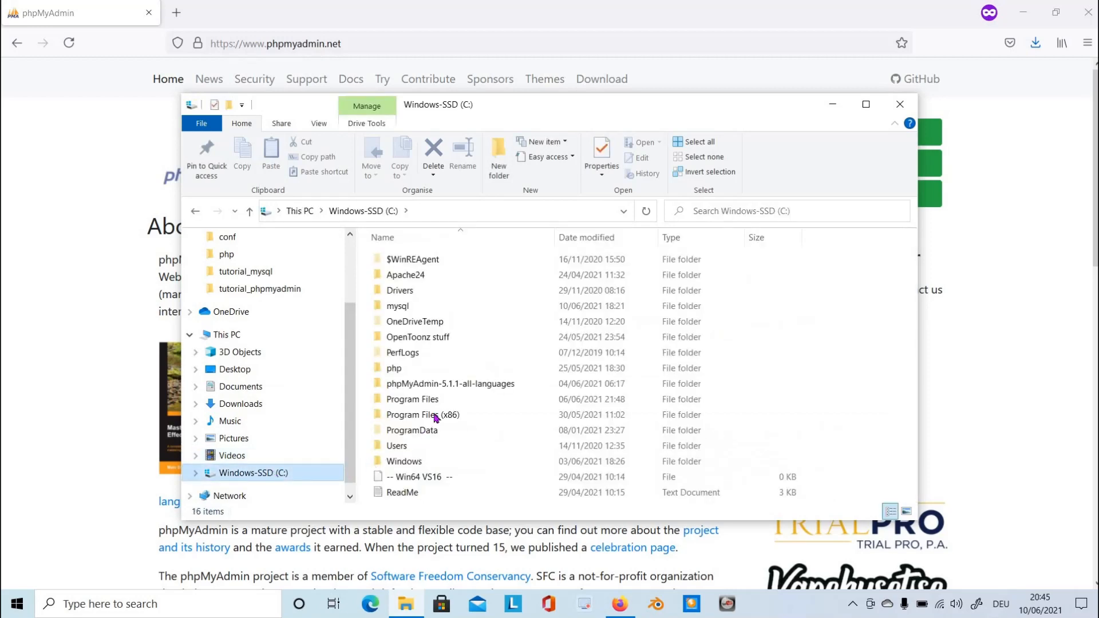
left_click(451, 383)
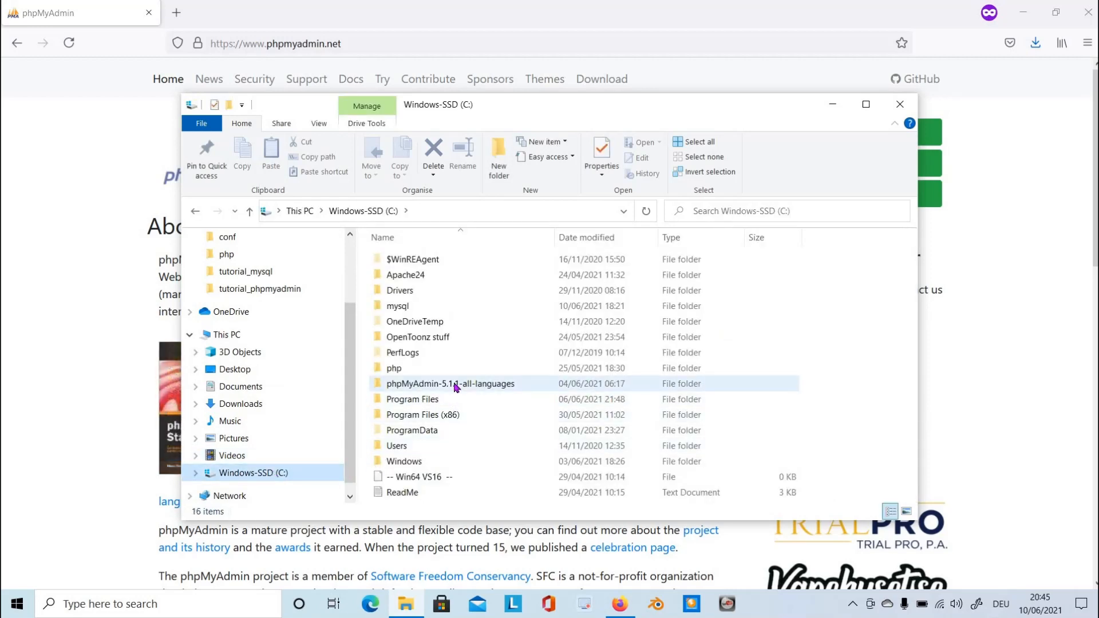
mouse_move(451, 383)
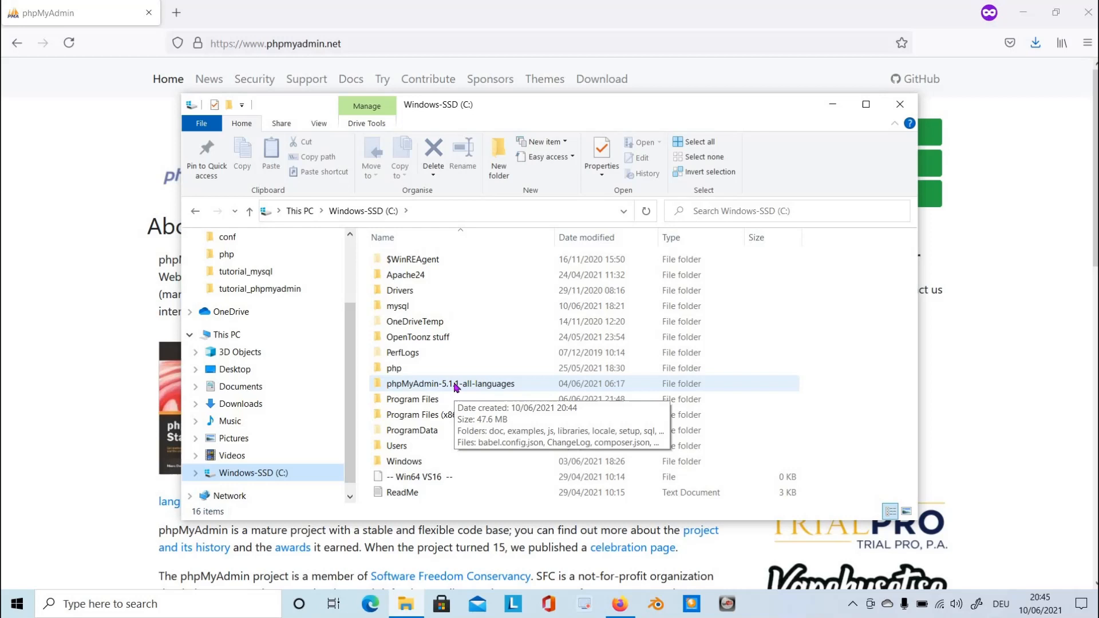
left_click(451, 383)
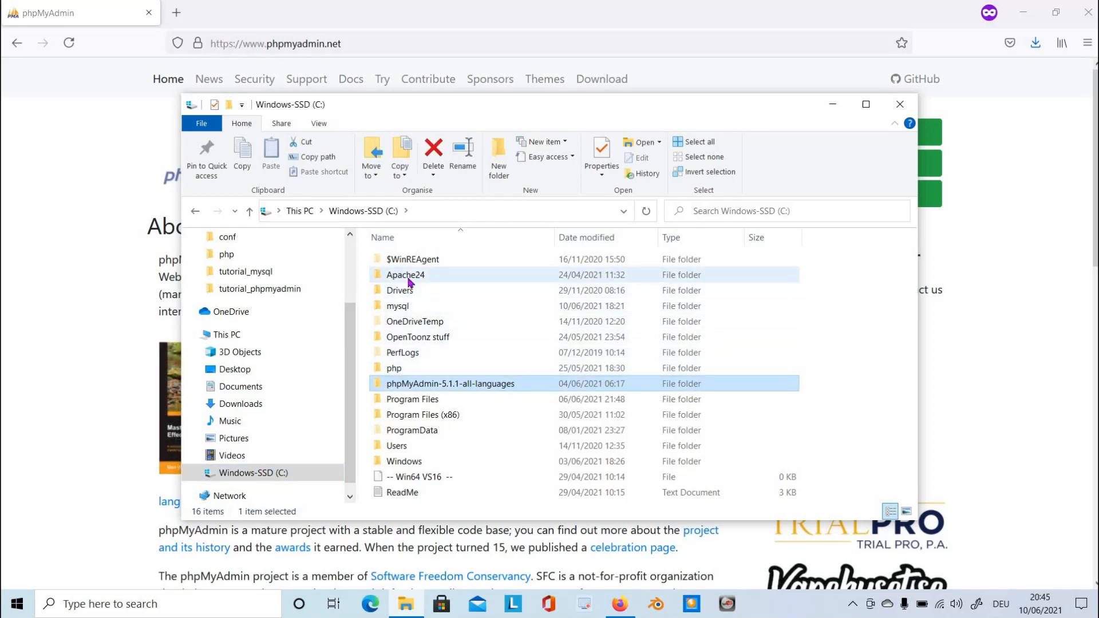
mouse_move(405, 274)
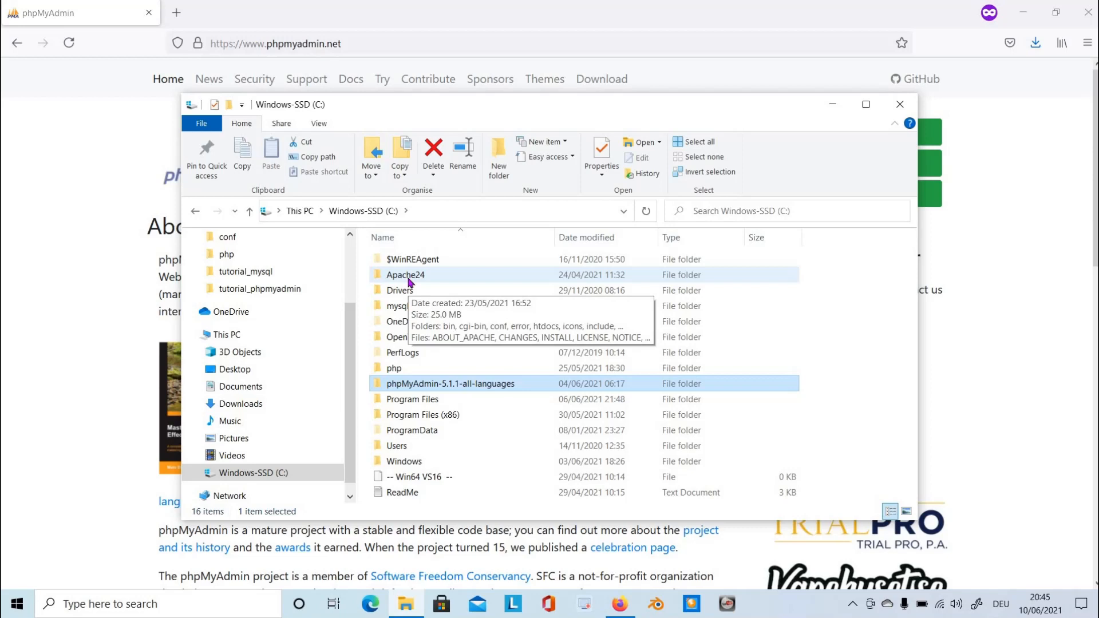
mouse_move(420, 290)
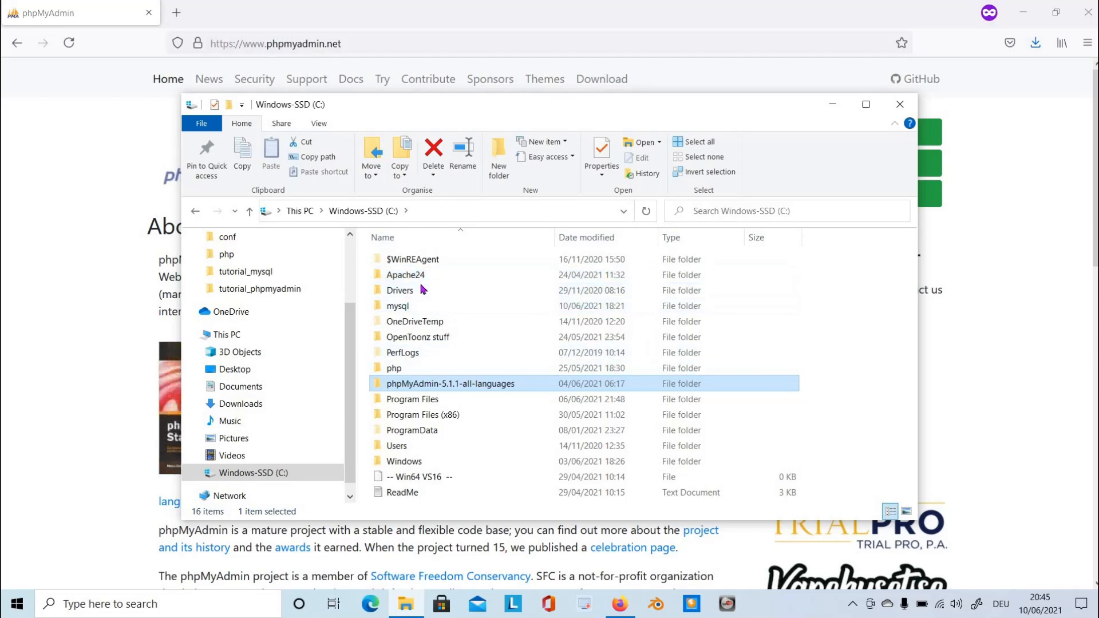
double_click(405, 275)
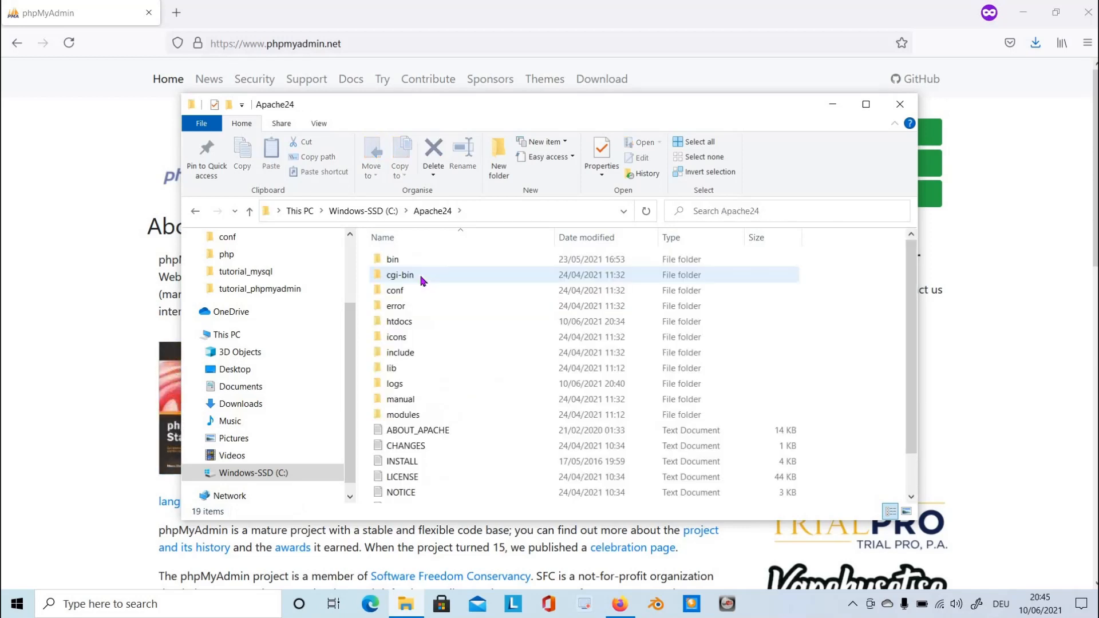
mouse_move(406, 320)
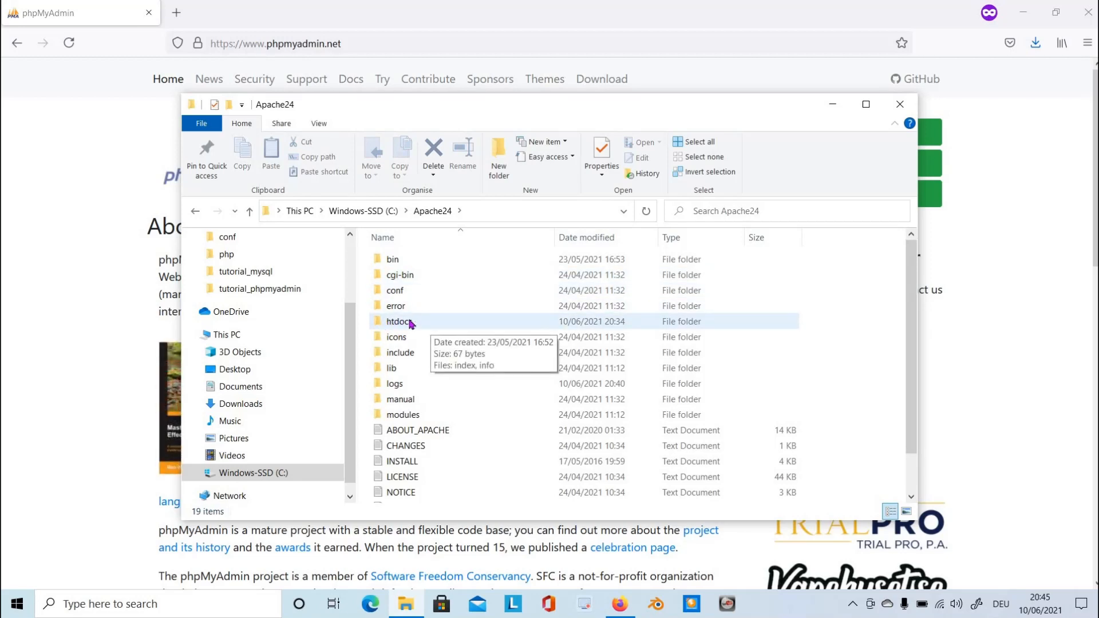
double_click(398, 320)
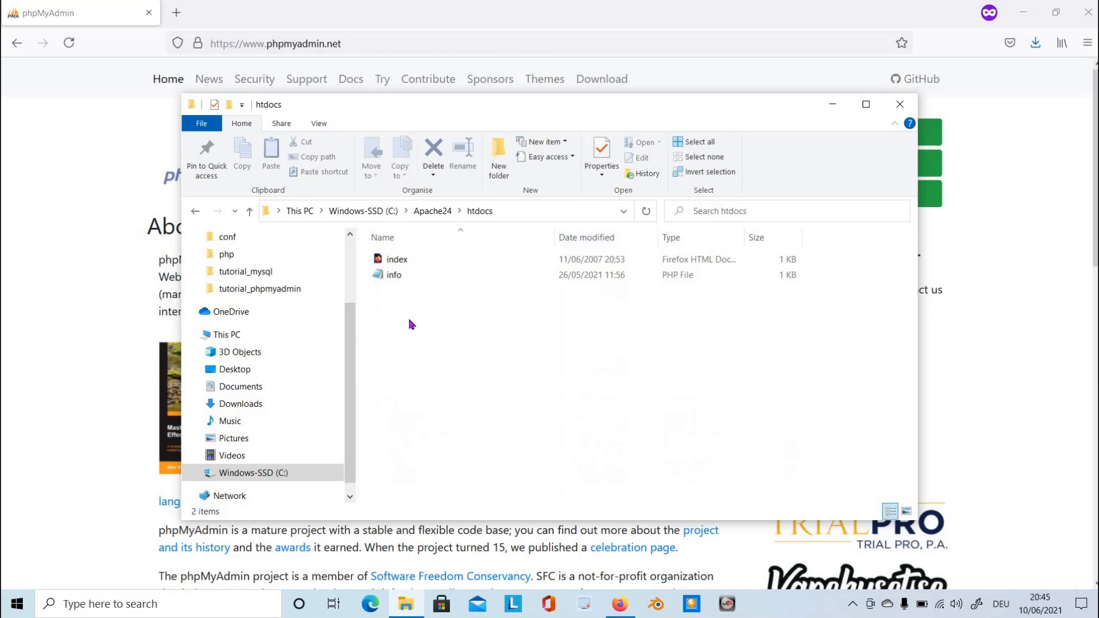
- Create a new folder in htdocs named phpmyadmin
left_click(498, 154)
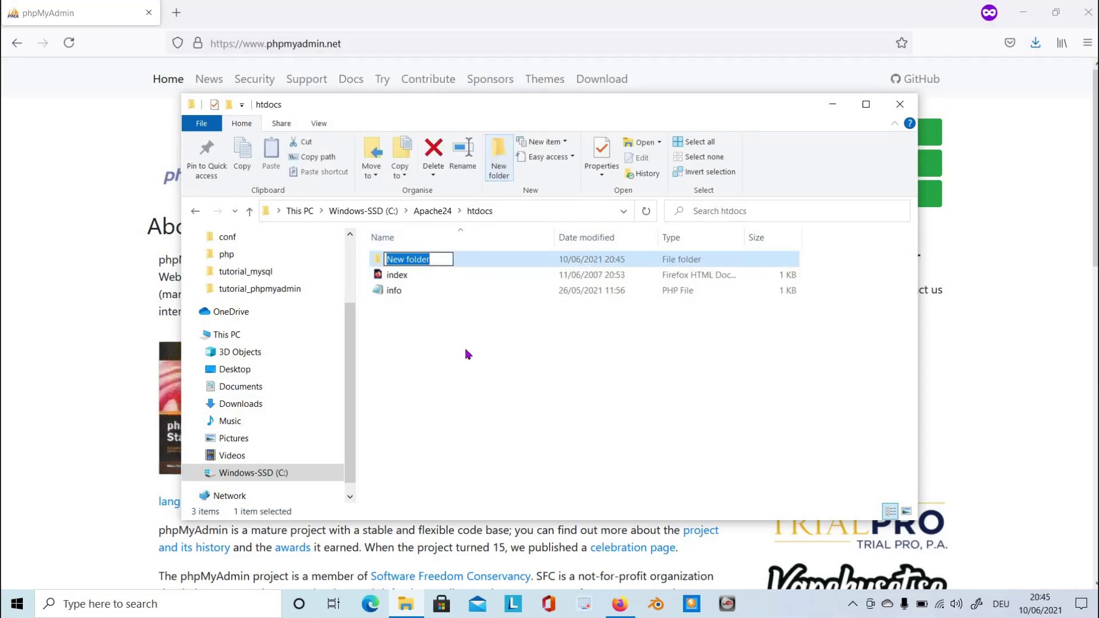
mouse_move(452, 392)
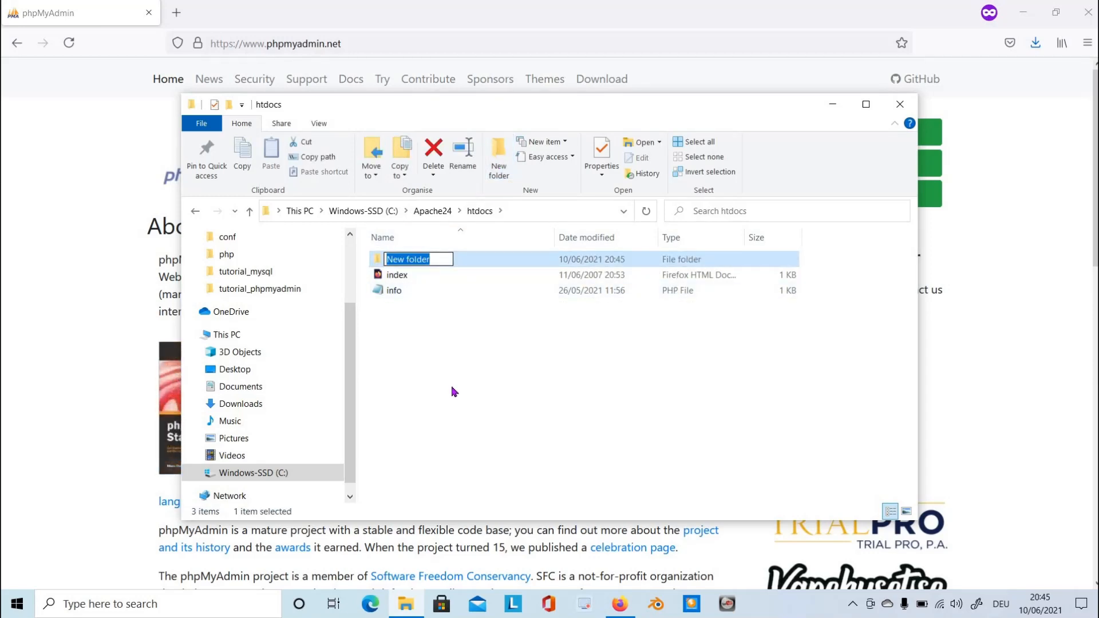
type("php")
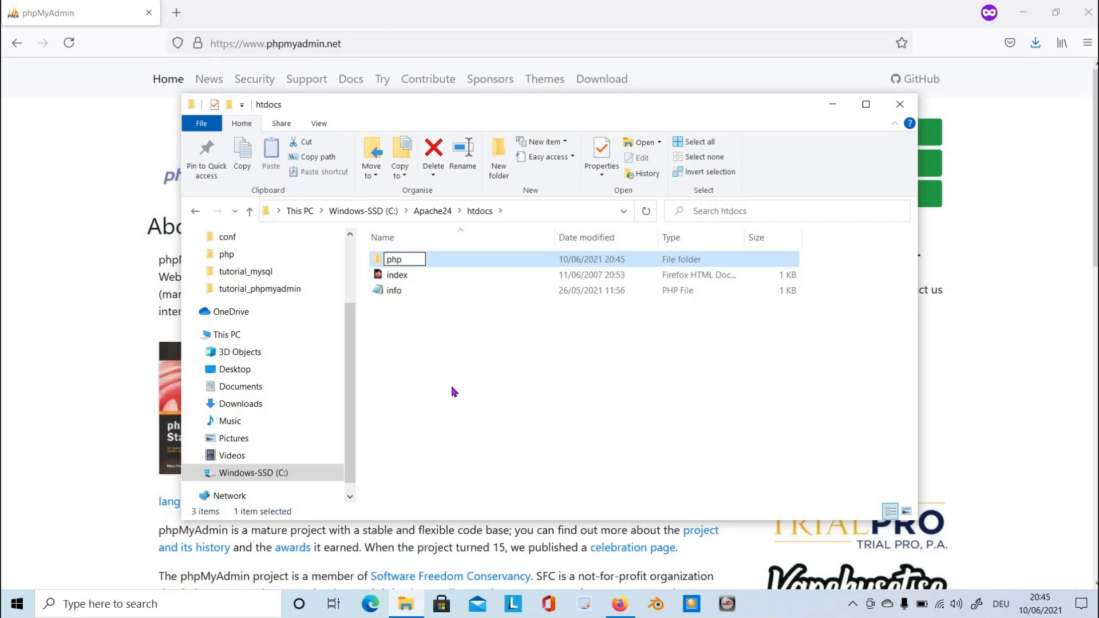
type("phpmyadmin")
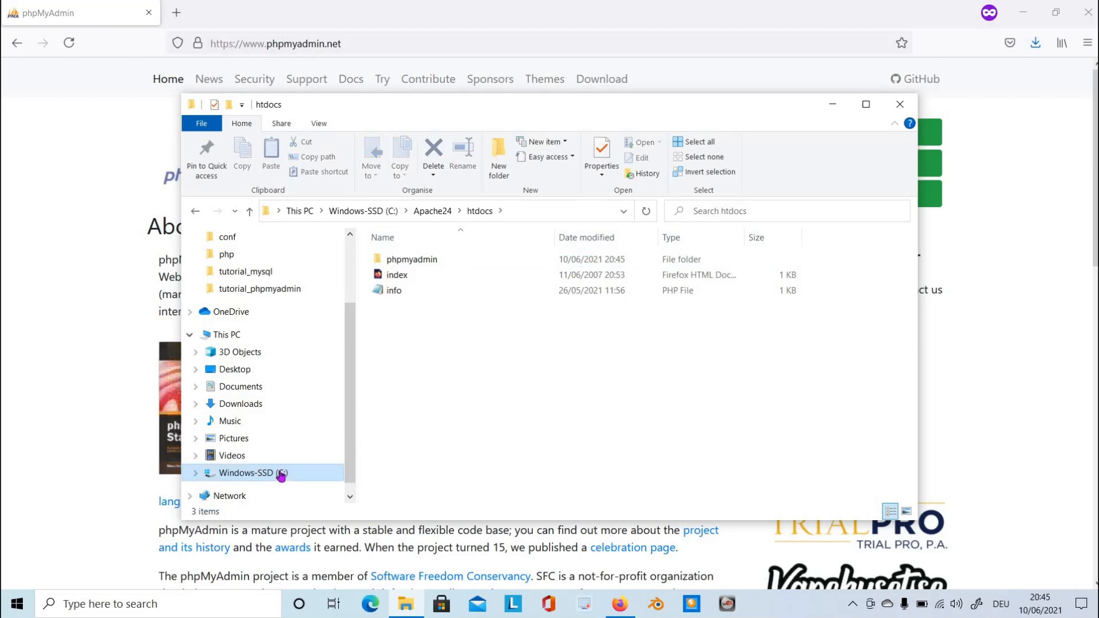
- Open phpMyAdmin-5.1.1-all-languages on C: and select all 27 items for copying
left_click(246, 472)
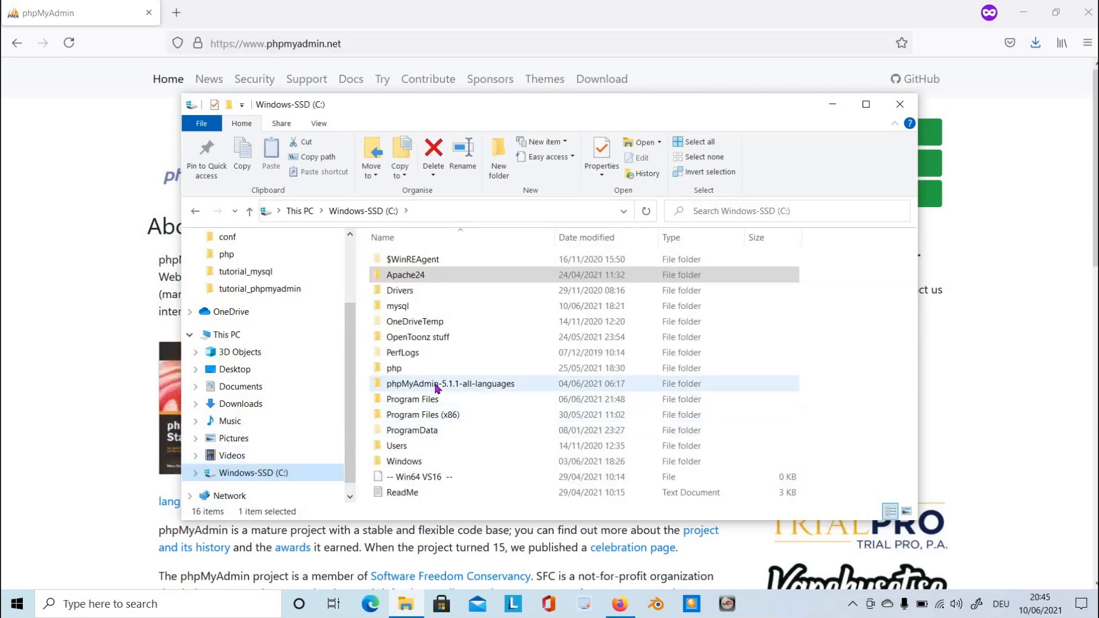
double_click(451, 383)
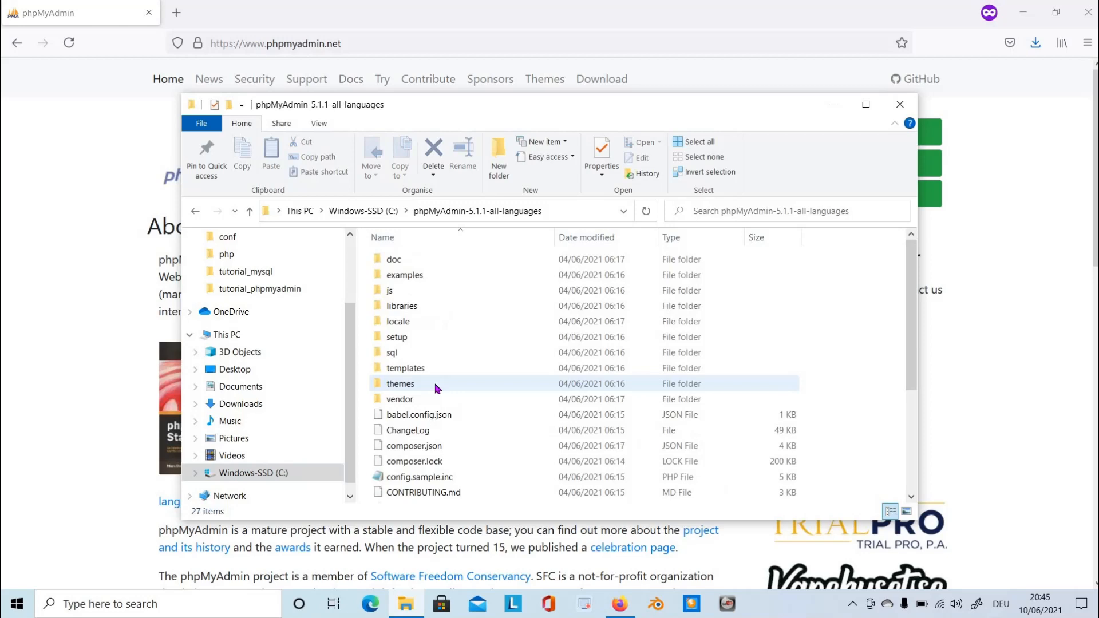
left_click(418, 476)
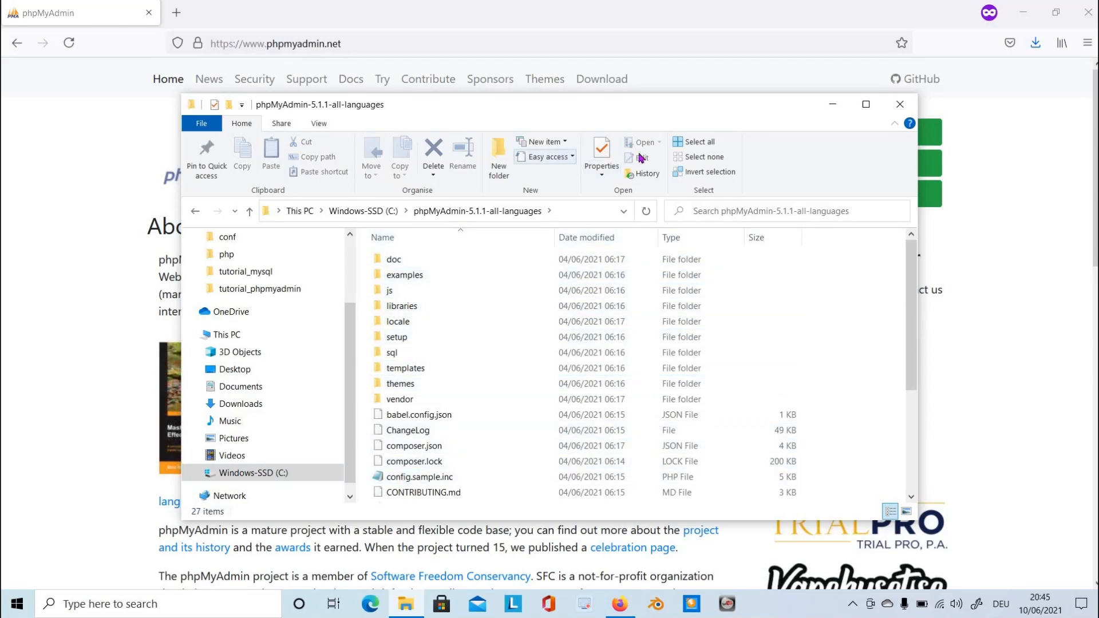
left_click(698, 142)
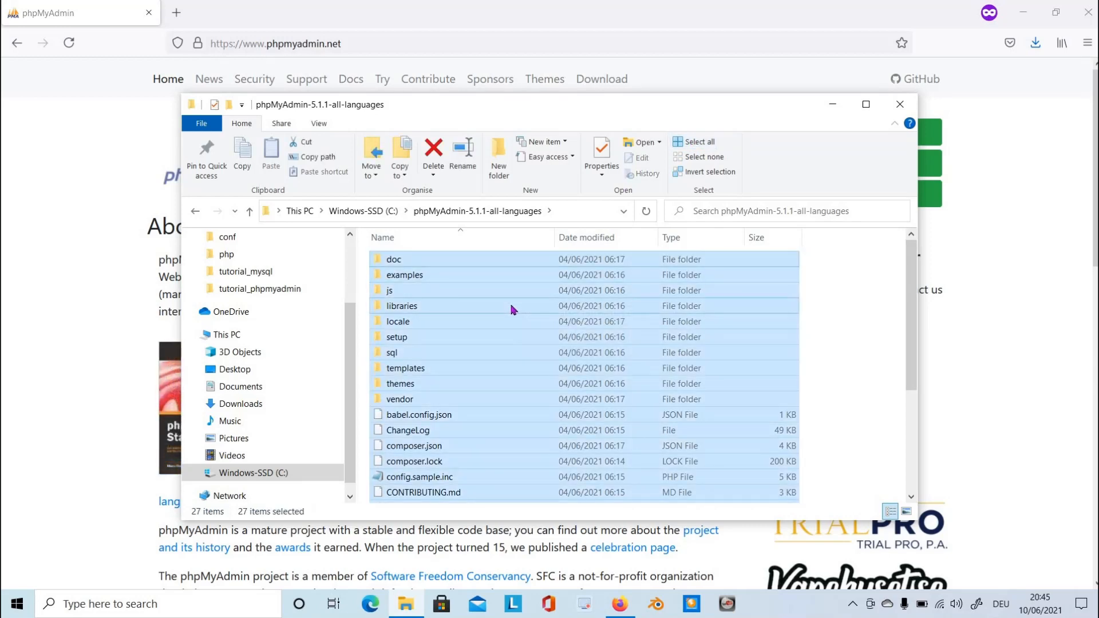
mouse_move(510, 310)
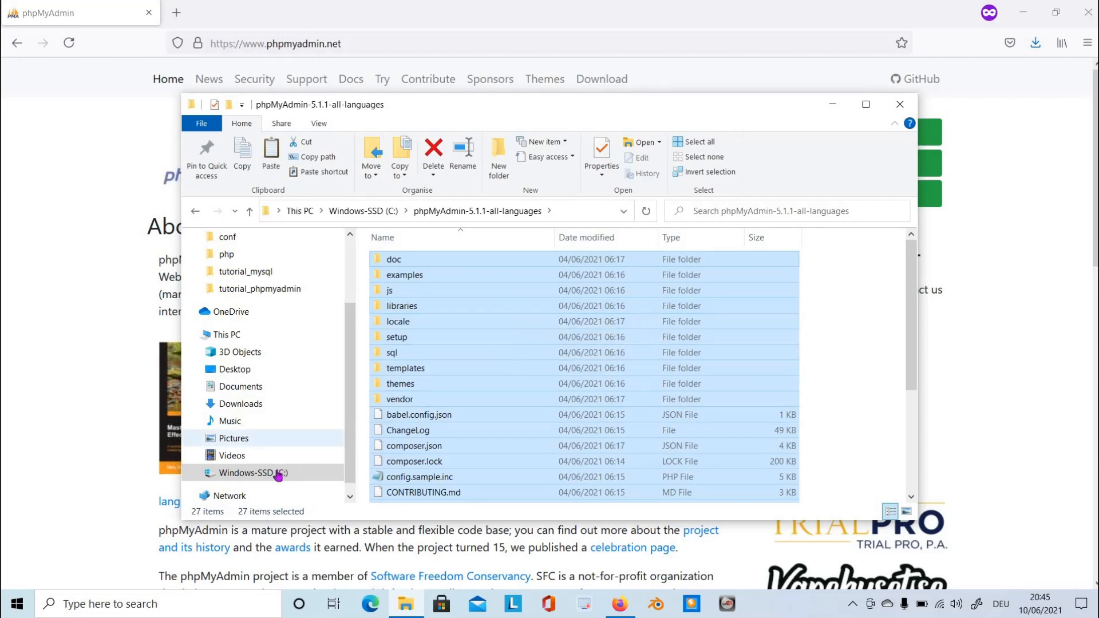
- Paste all 27 phpMyAdmin items into C:\Apache24\htdocs\phpmyadmin
left_click(254, 472)
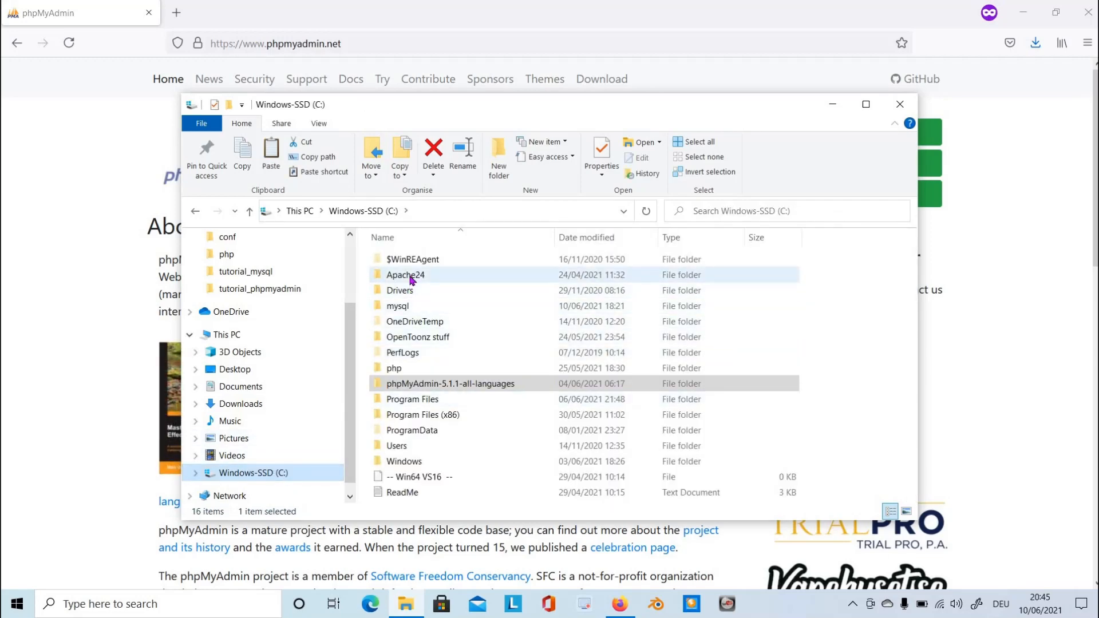
double_click(403, 274)
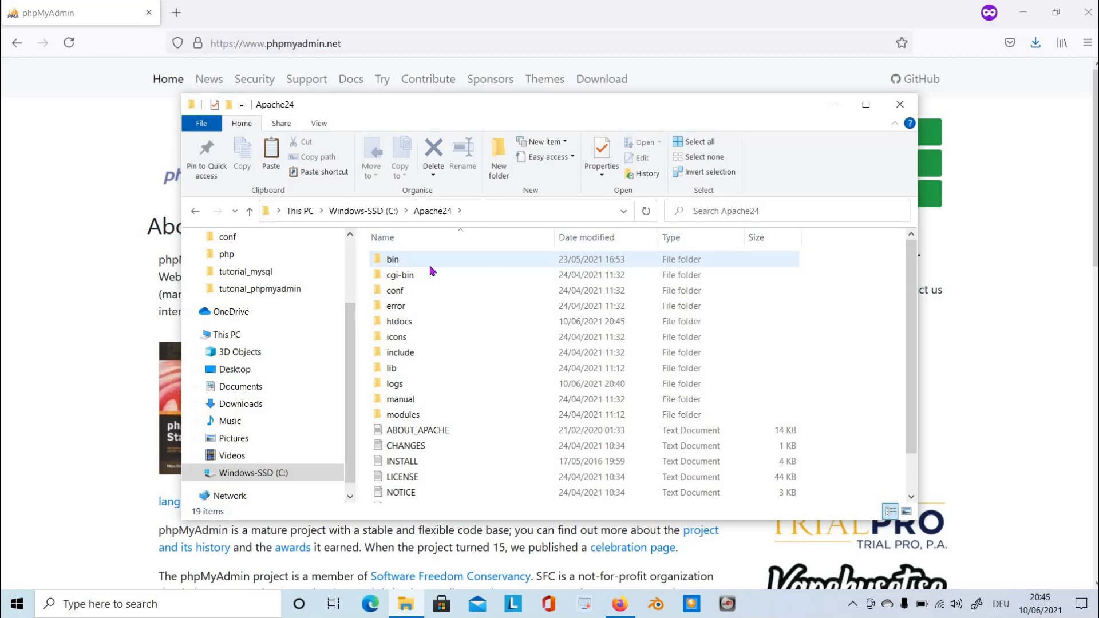
double_click(399, 320)
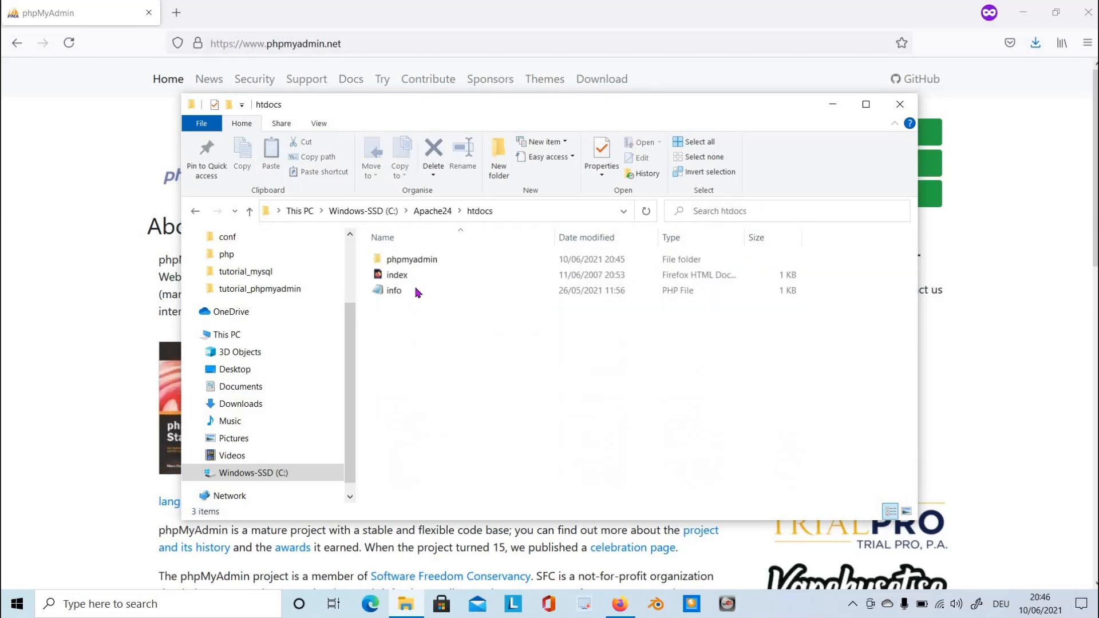
double_click(410, 259)
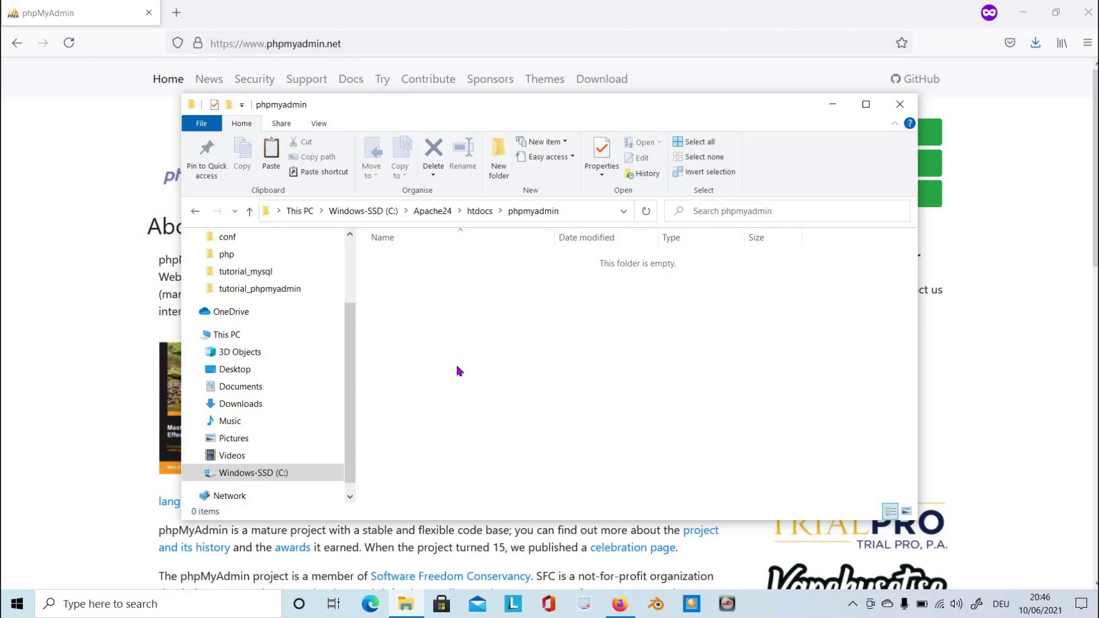
left_click(270, 152)
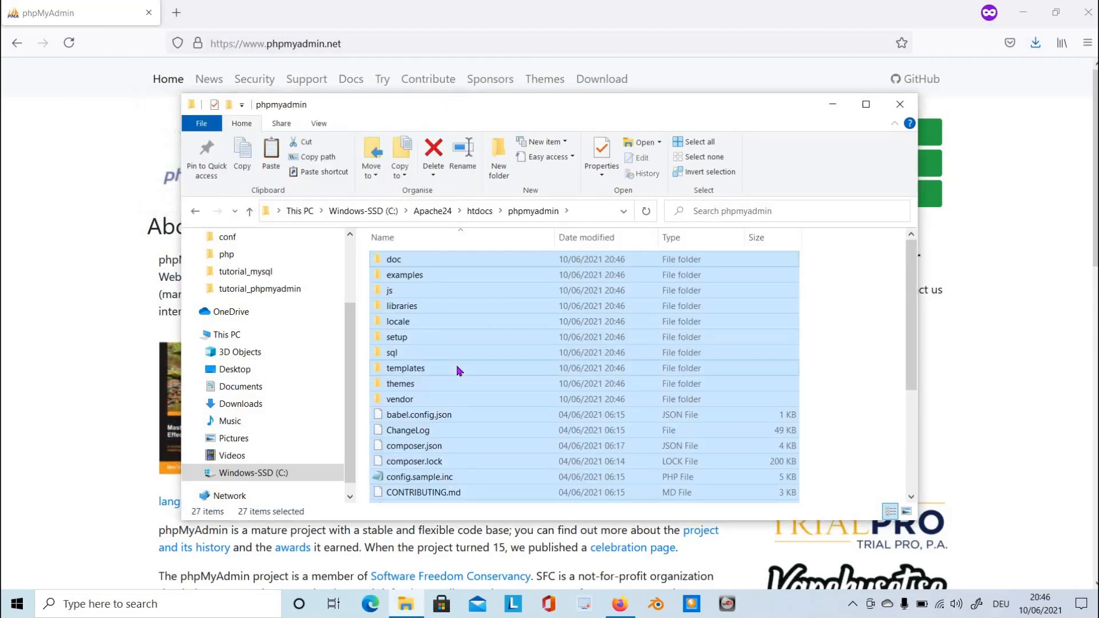
left_click(405, 367)
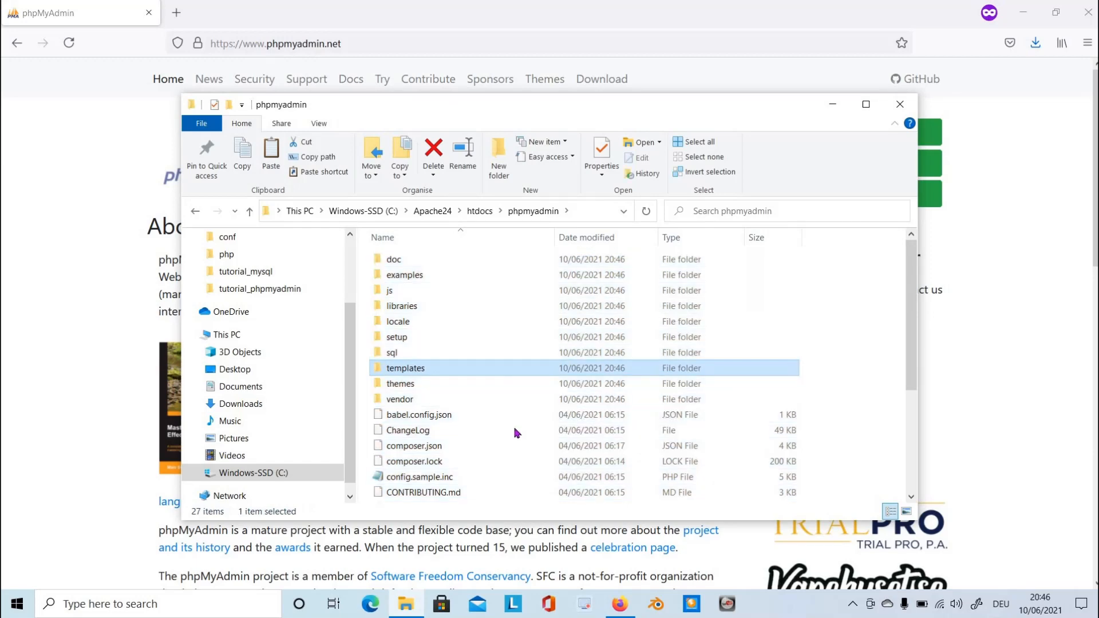
scroll("down", 3)
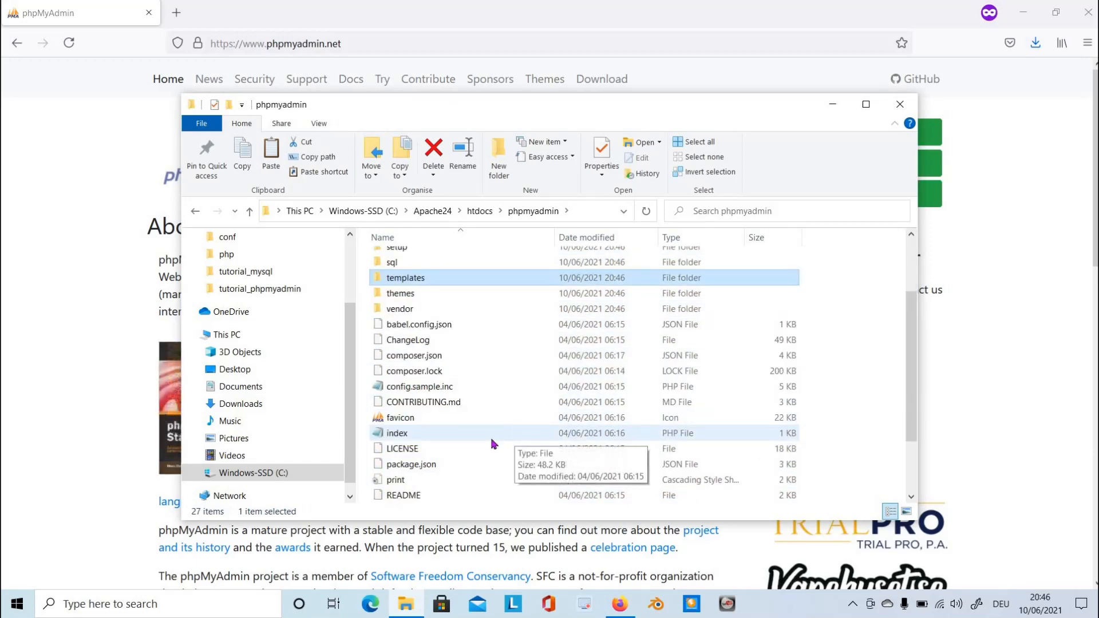
- Delete the phpMyAdmin-5.1.1-all-languages folder from the root of C:
left_click(363, 210)
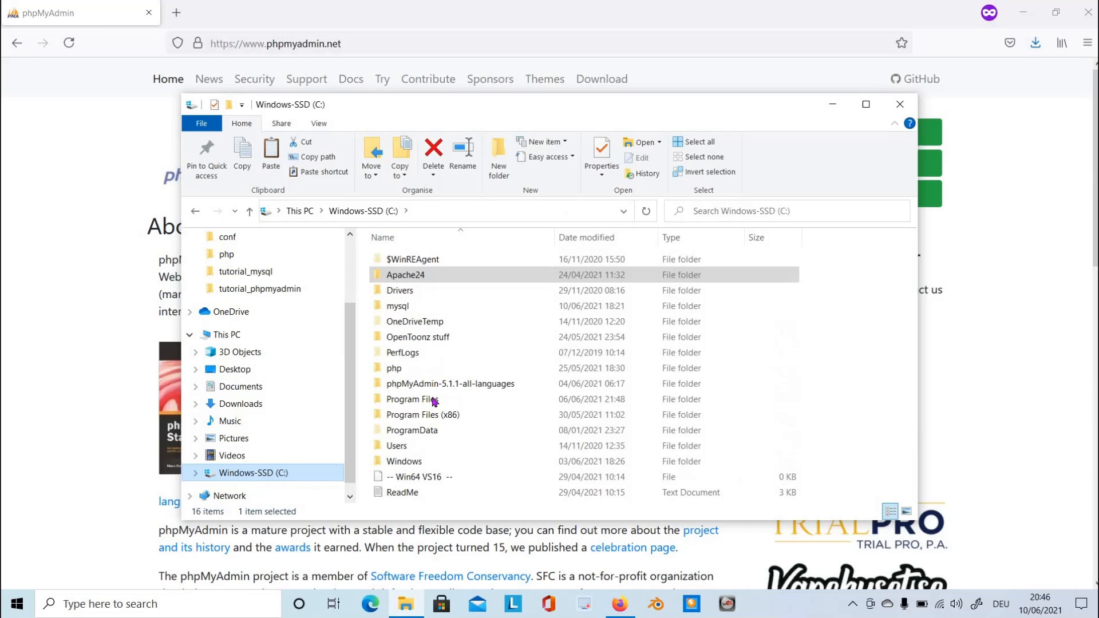
left_click(450, 383)
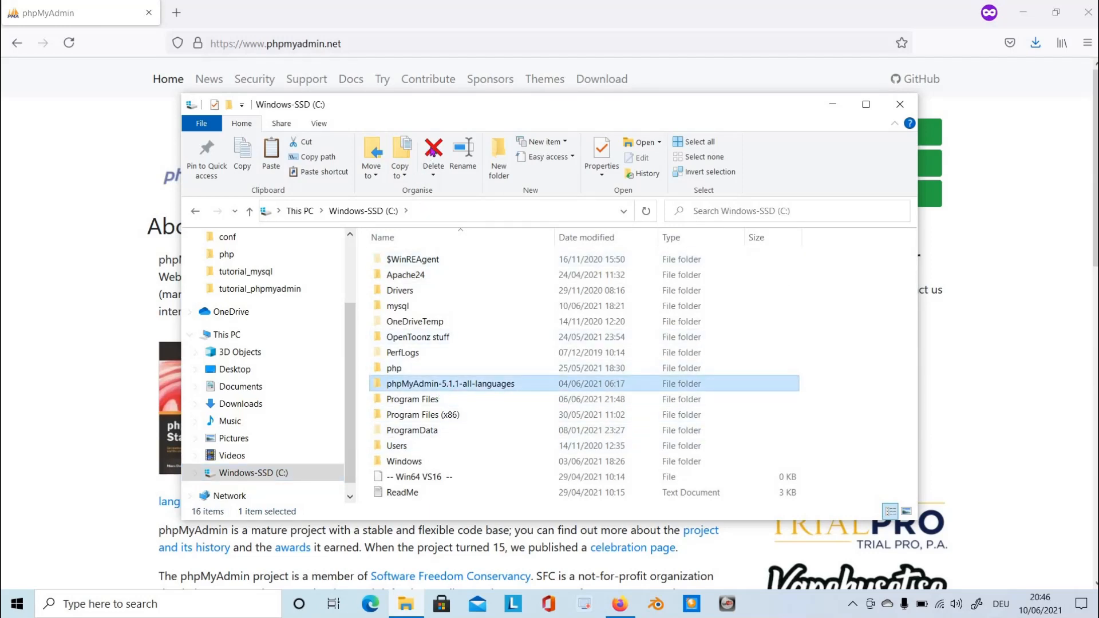
left_click(432, 147)
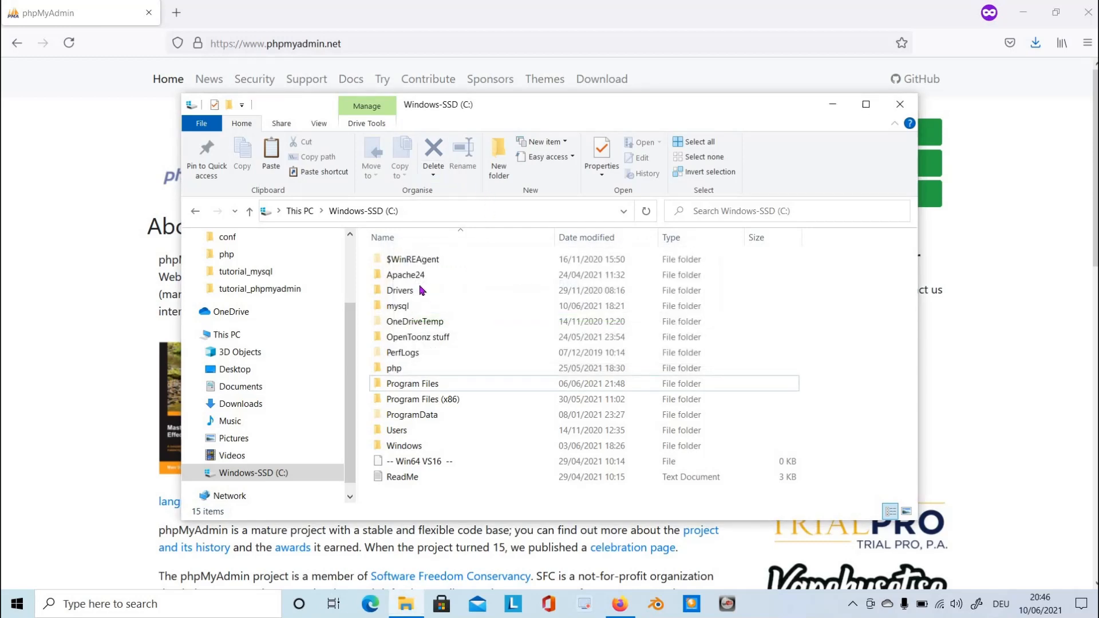
- In C:\Apache24\htdocs\phpmyadmin, rename config.sample.inc to config.inc
left_click(405, 275)
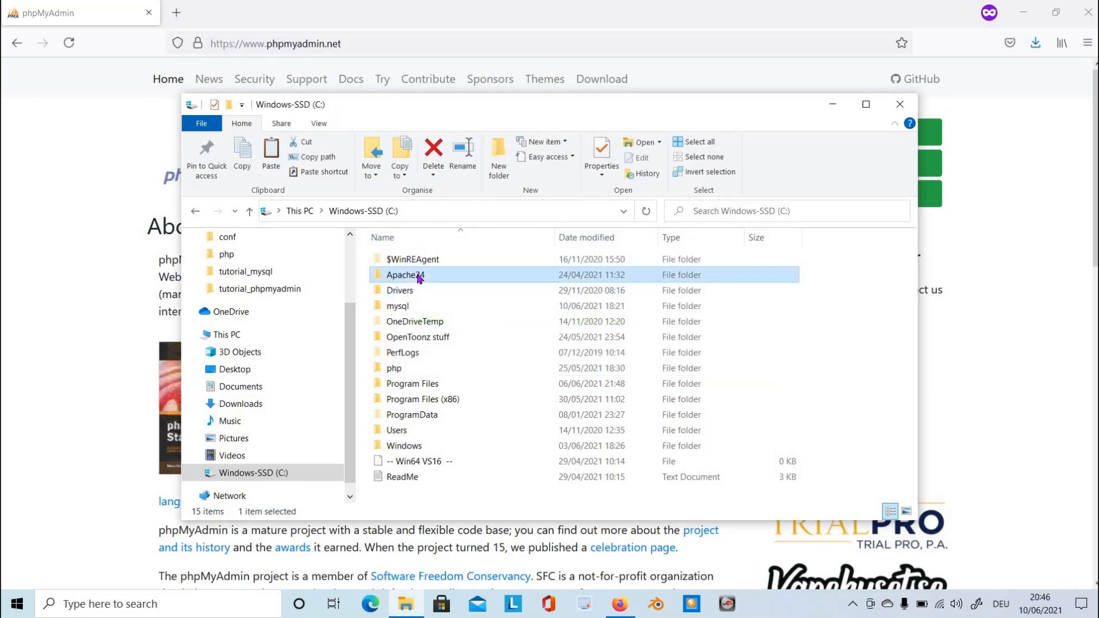
double_click(404, 274)
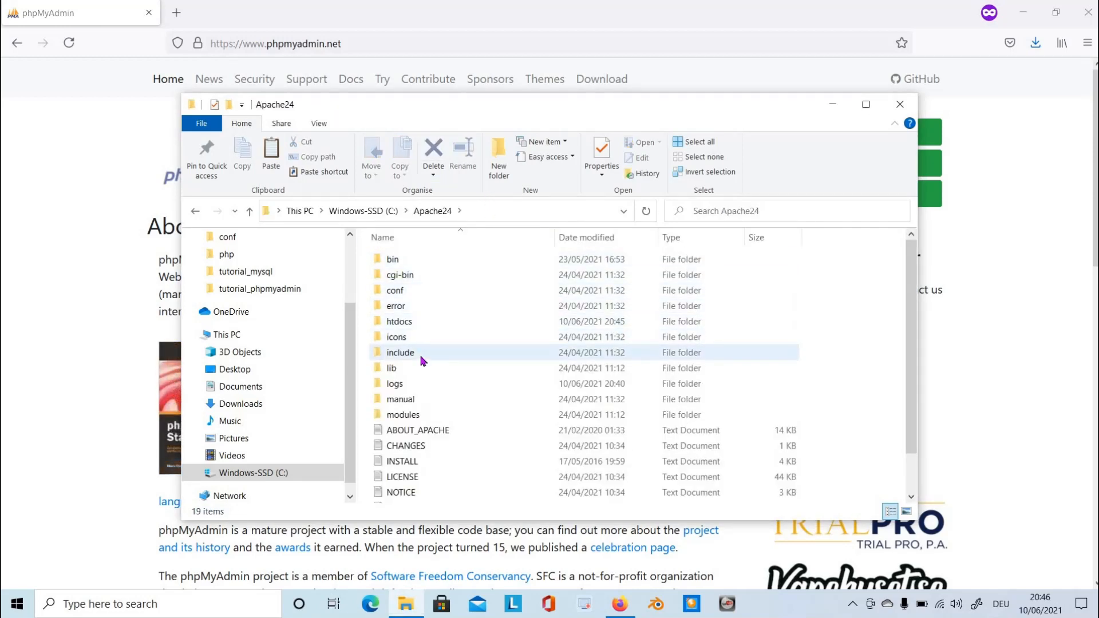
mouse_move(398, 321)
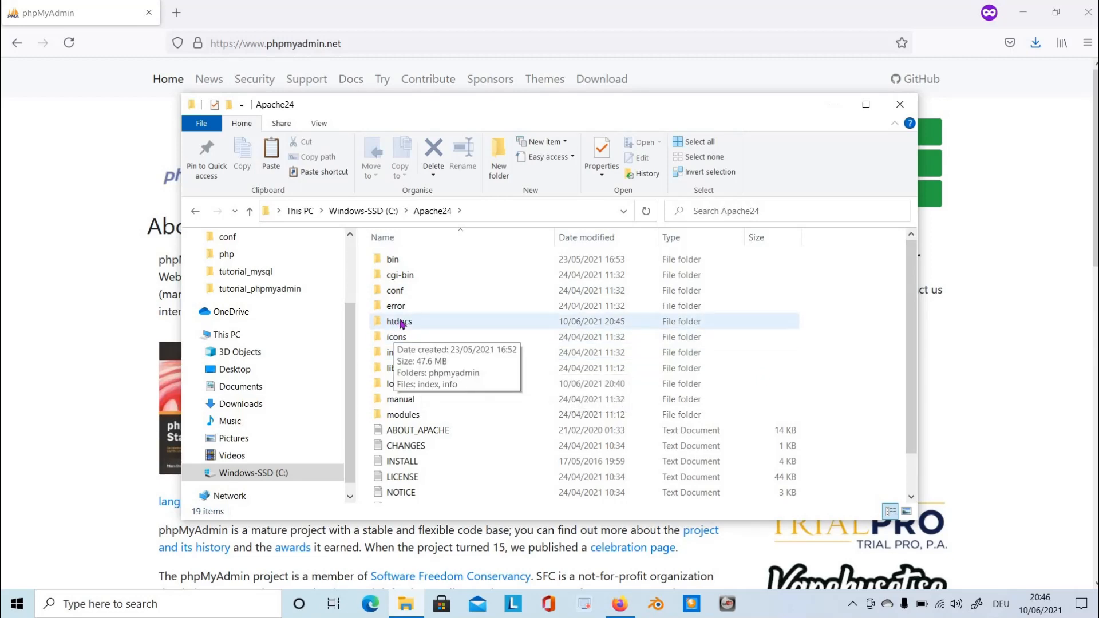
double_click(399, 321)
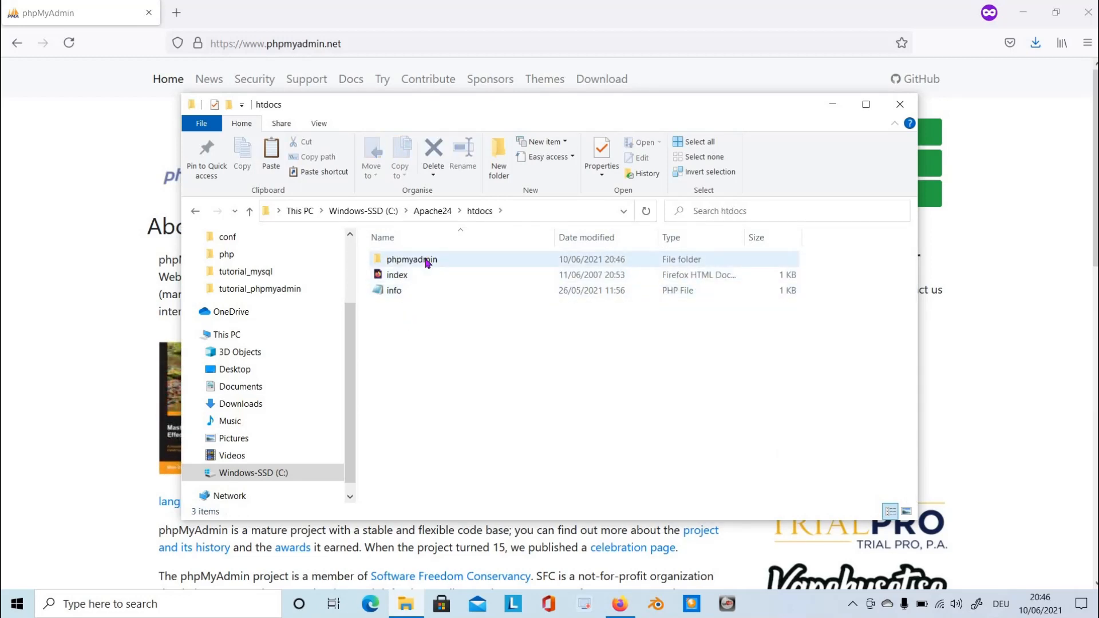
double_click(411, 259)
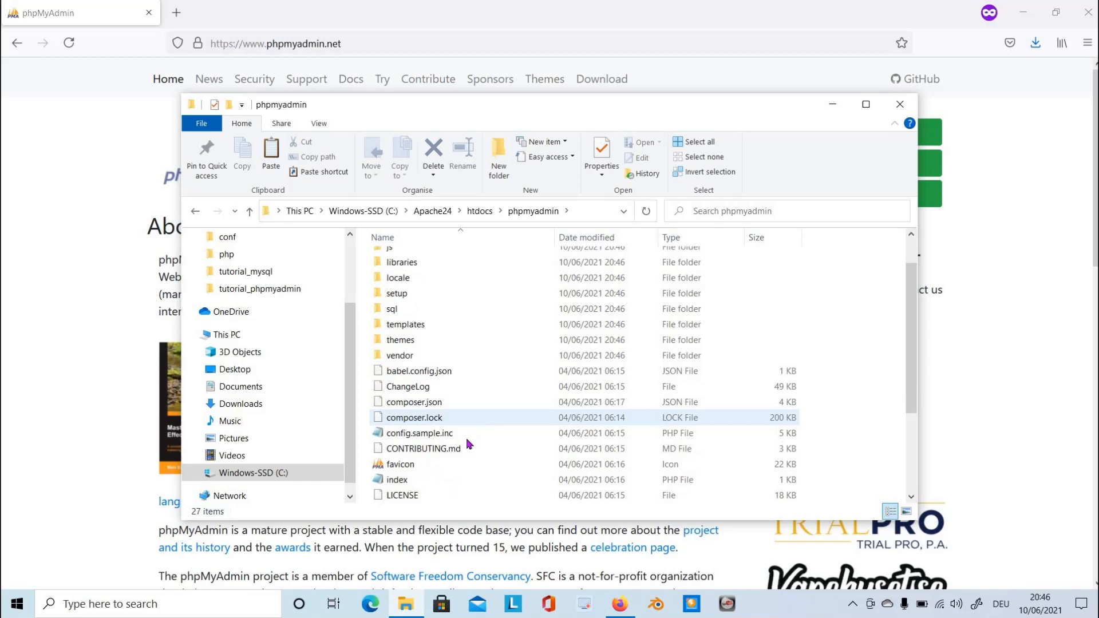
mouse_move(435, 433)
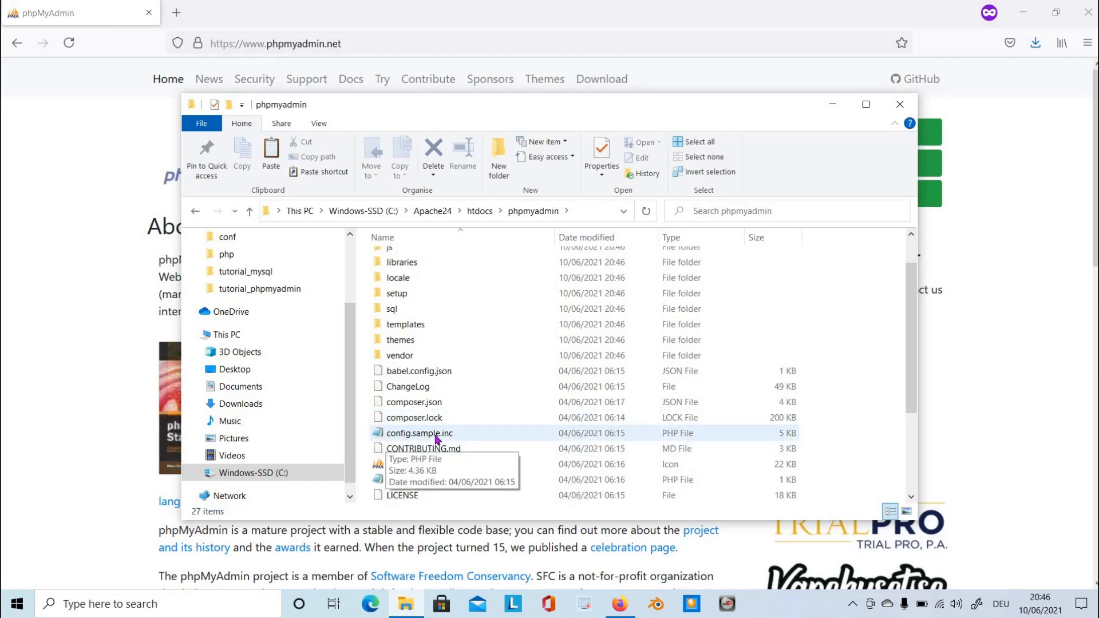
left_click(418, 433)
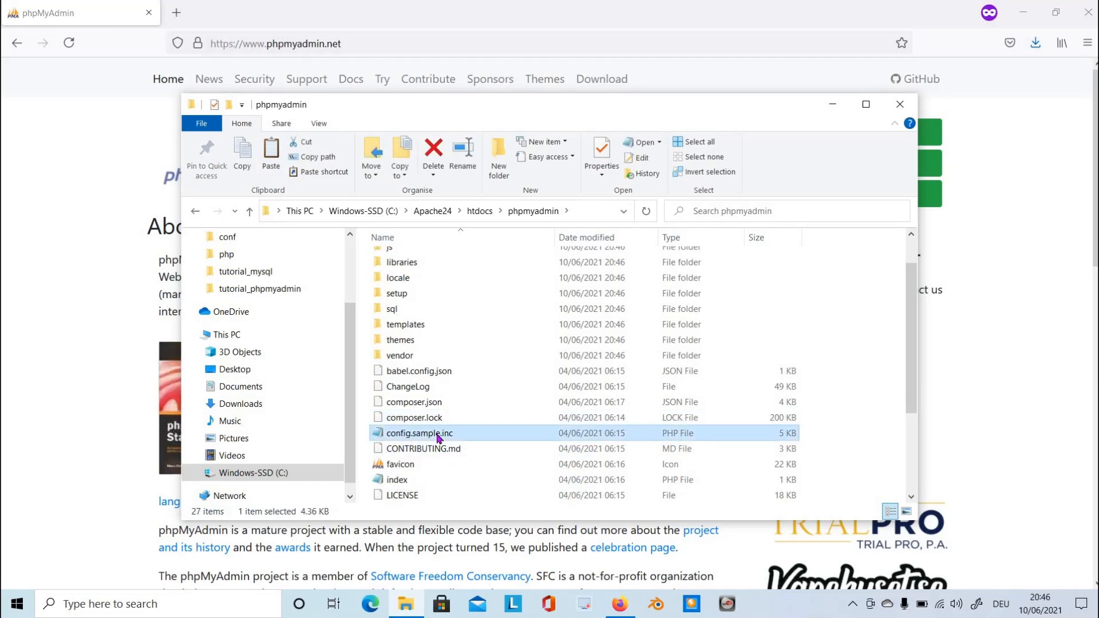
double_click(419, 432)
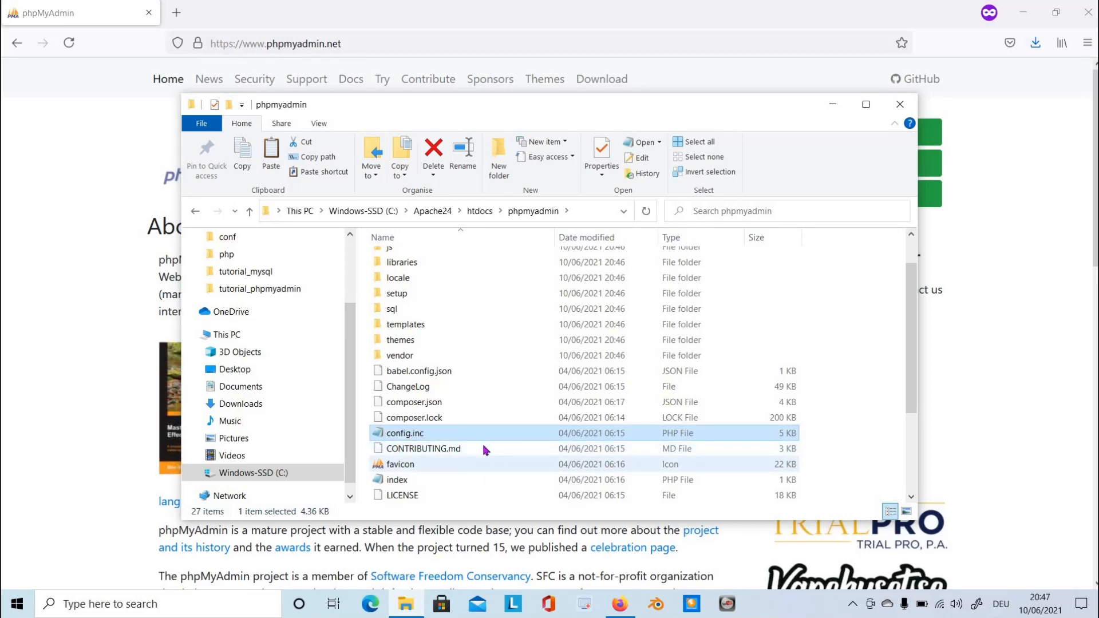
- Open config.inc in Notepad and type a long random blowfish_secret string inside its quotes
double_click(404, 432)
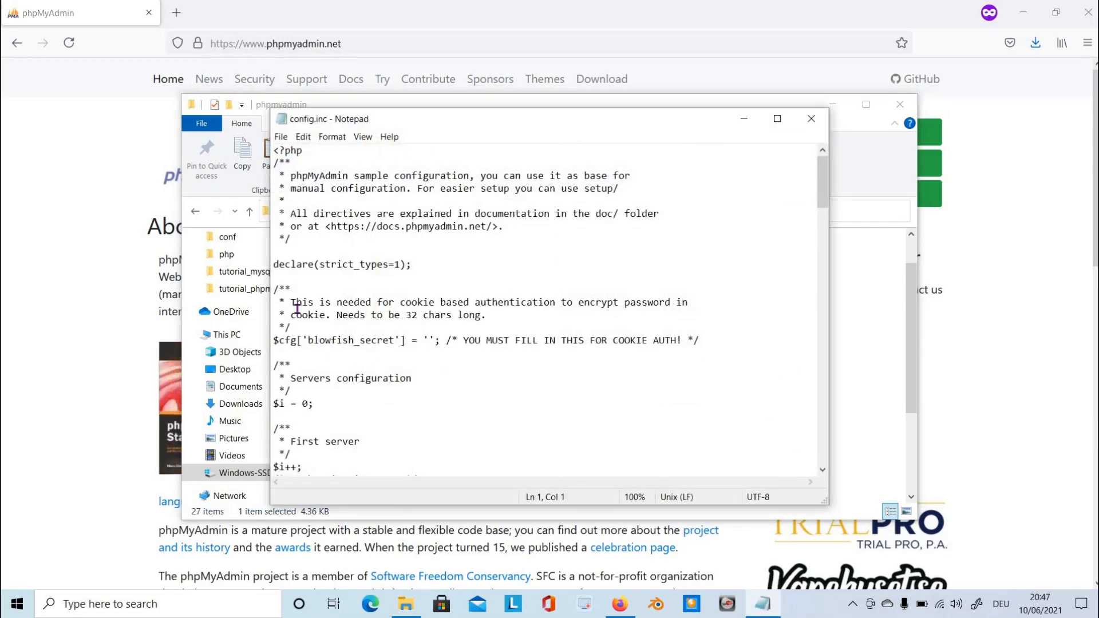
mouse_move(296, 351)
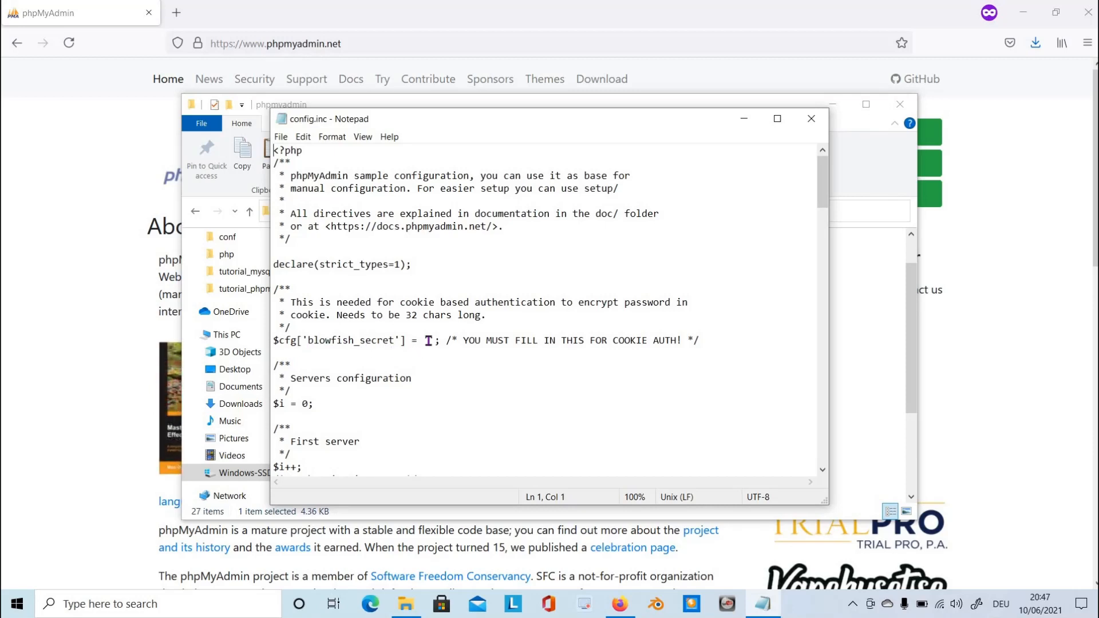
left_click(428, 341)
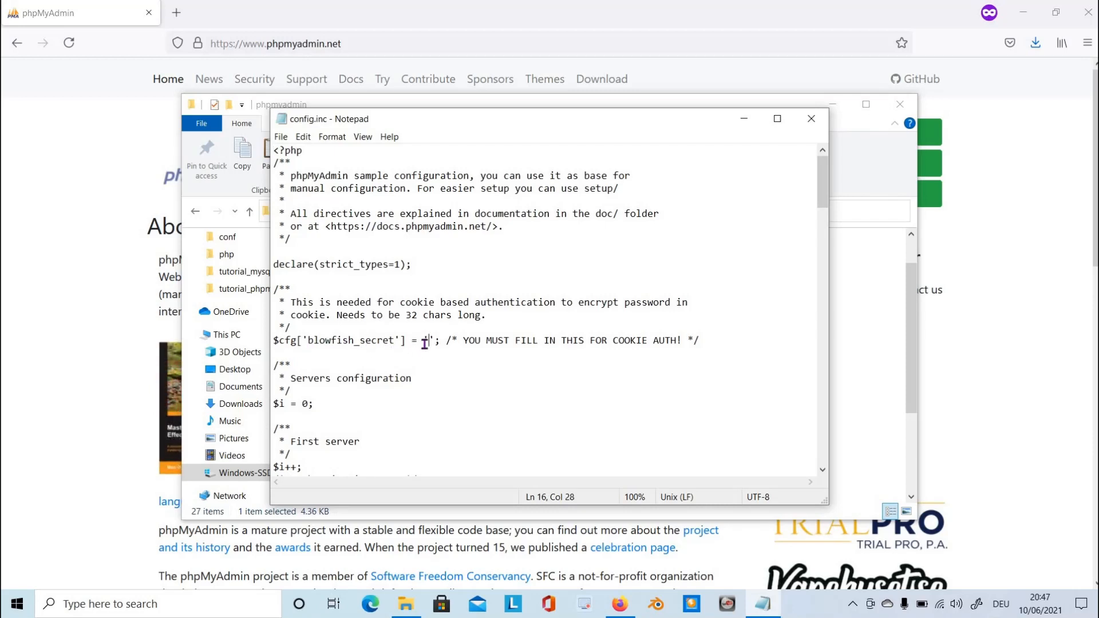
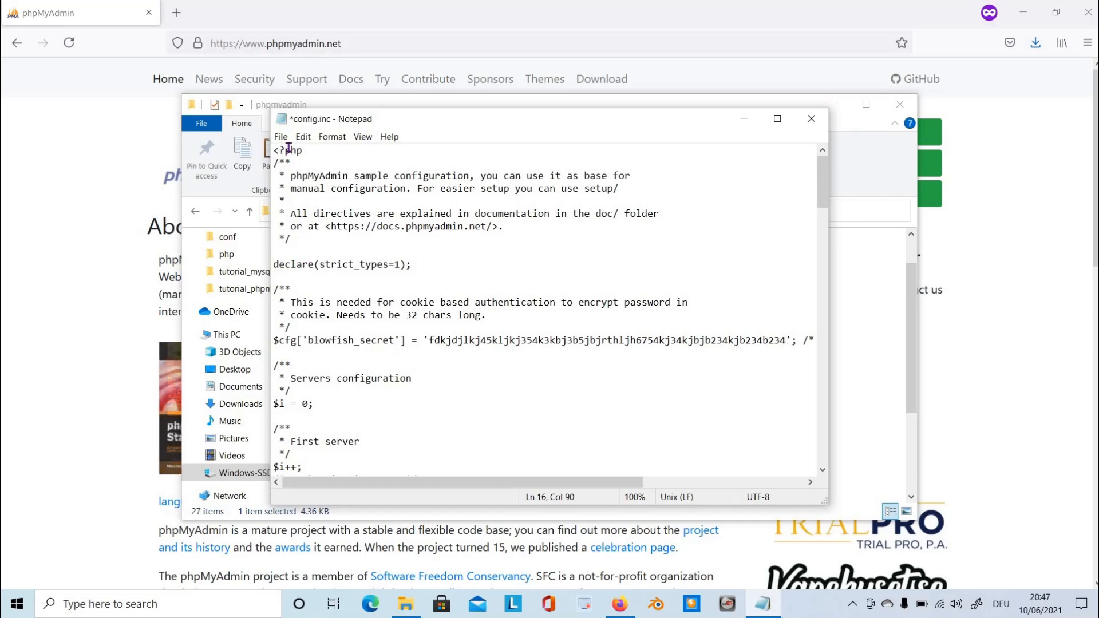
scroll("down", 3)
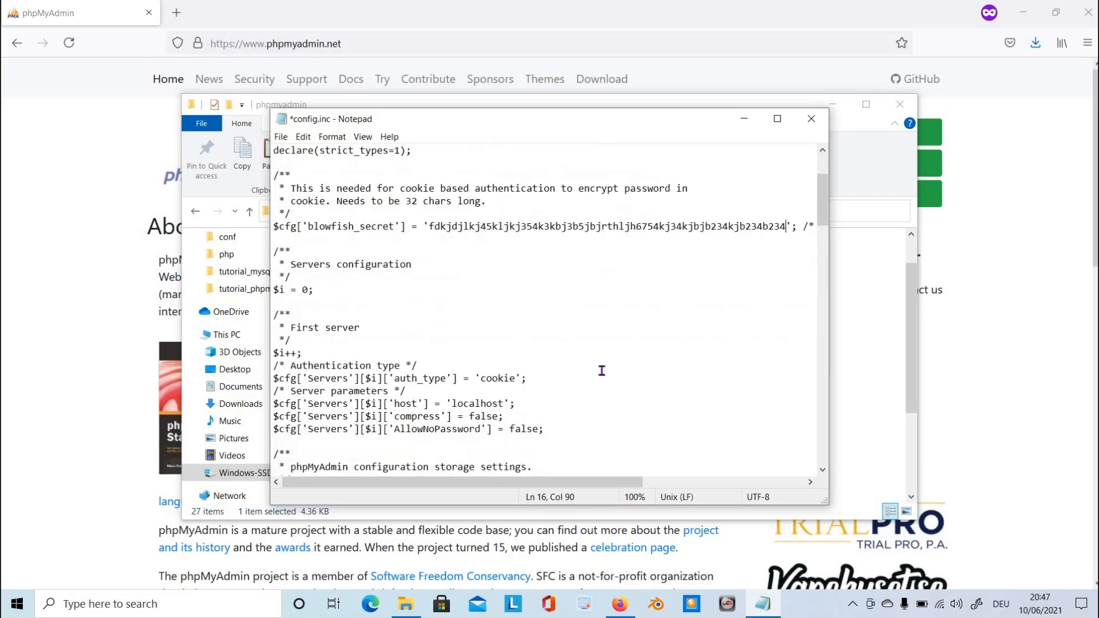
scroll("down", 3)
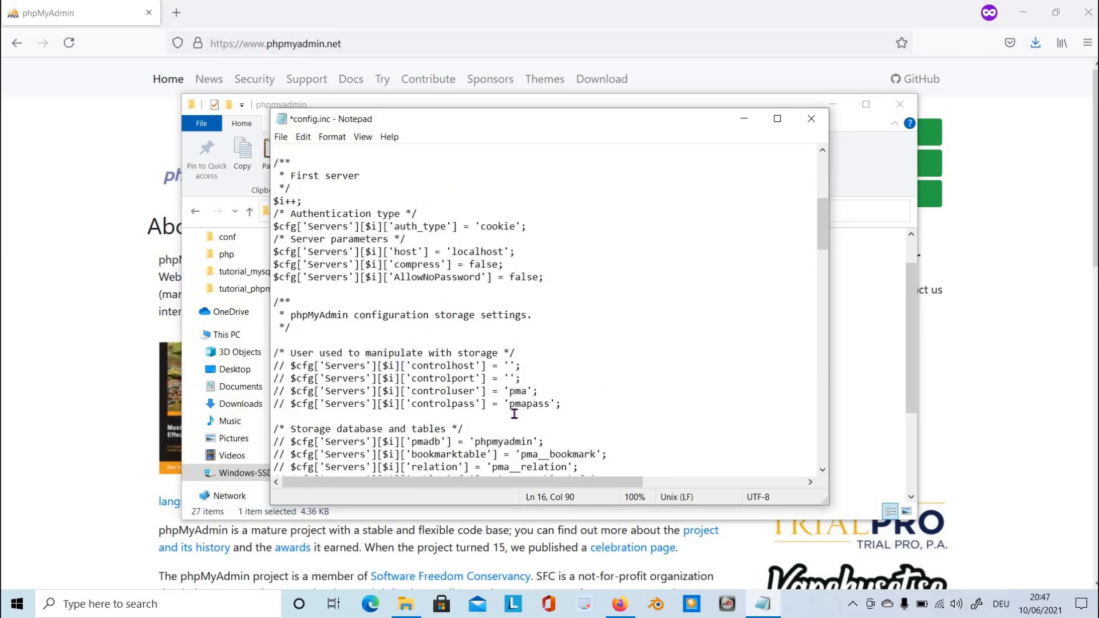
mouse_move(281, 145)
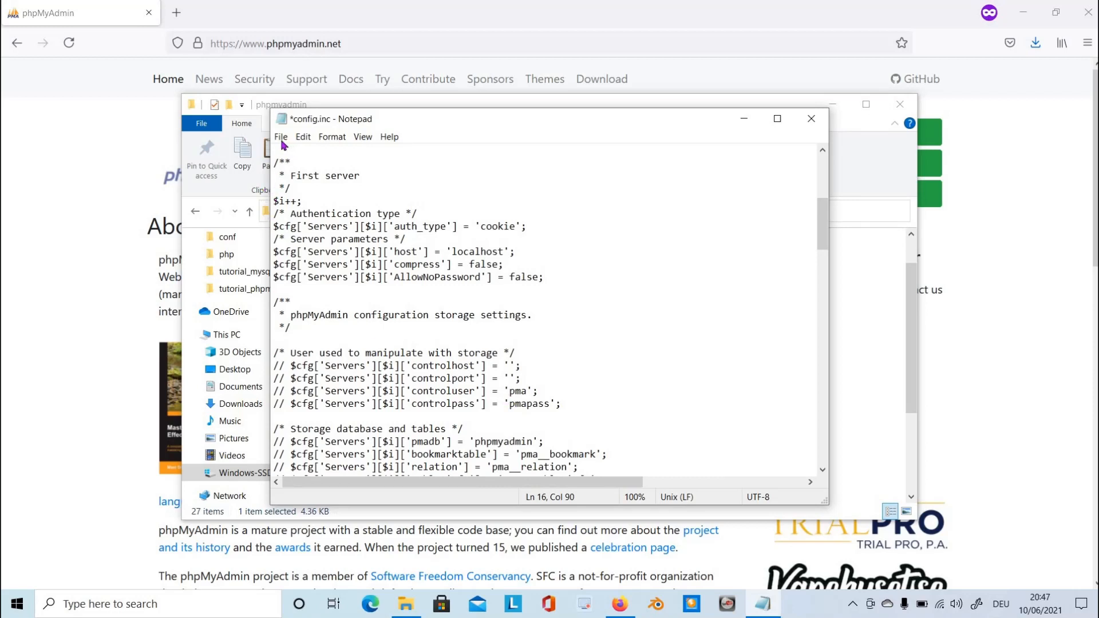
- Save the edited config.inc file in Notepad
left_click(280, 136)
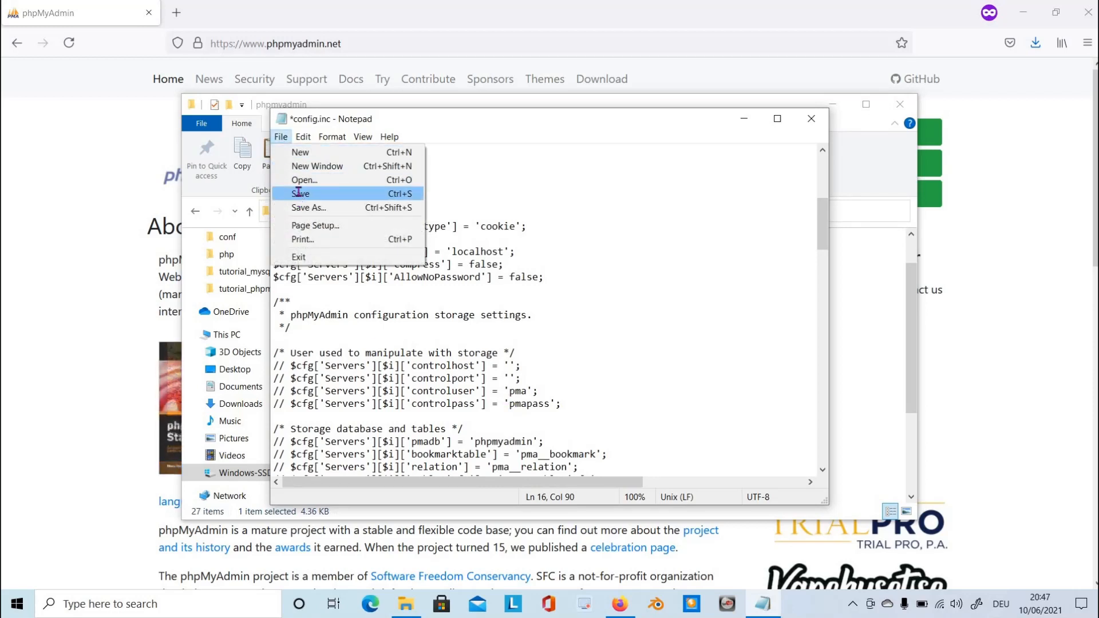
left_click(299, 194)
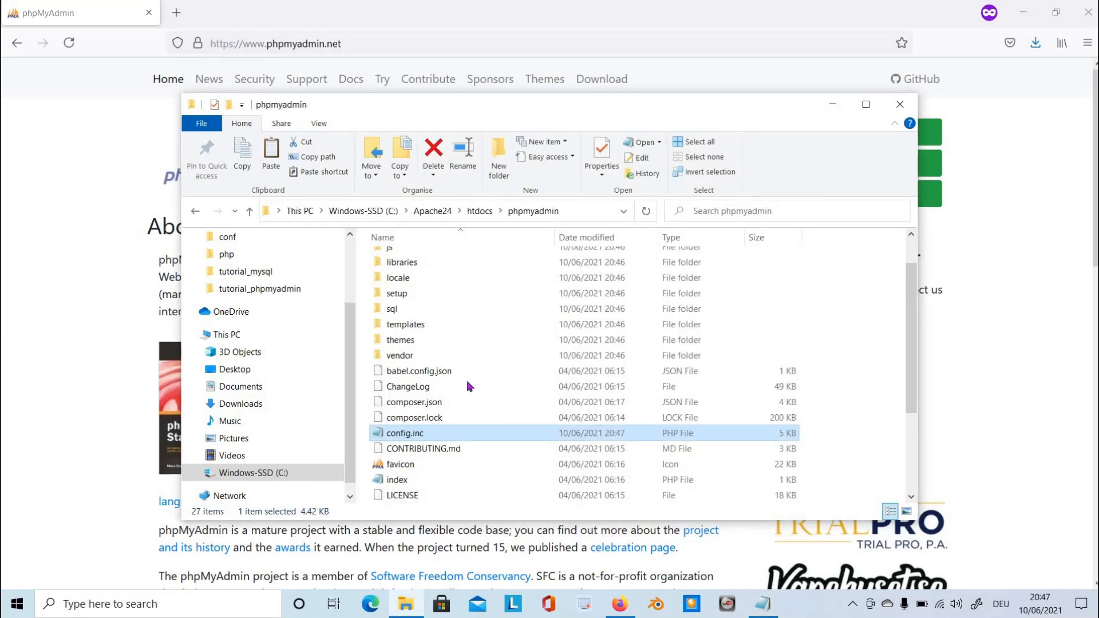
- Browse to the C:\php folder in File Explorer
left_click(253, 473)
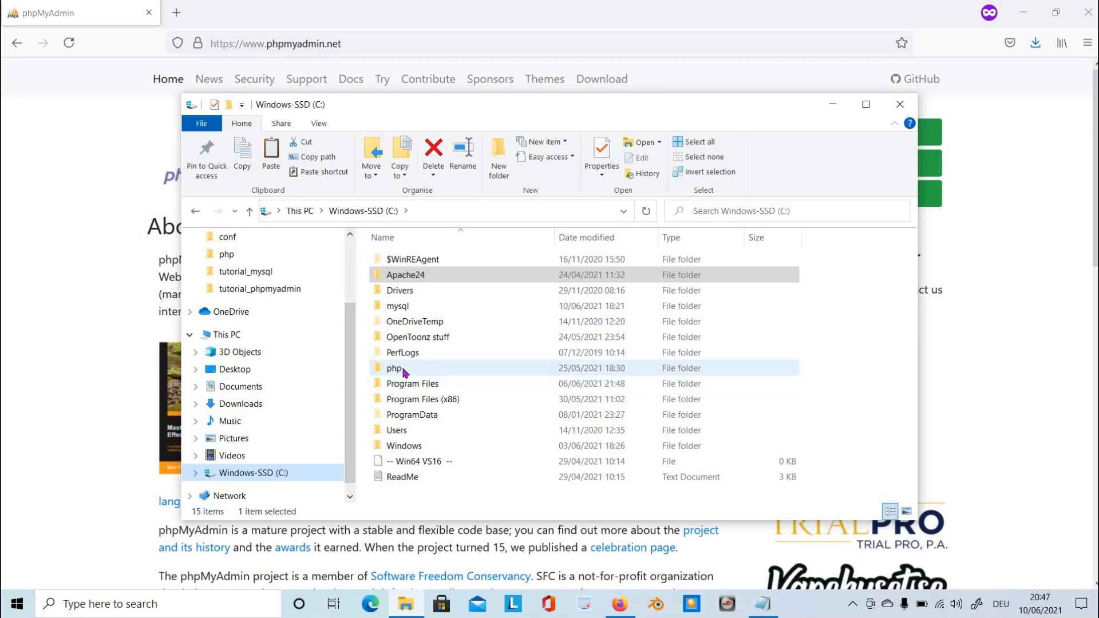
double_click(395, 368)
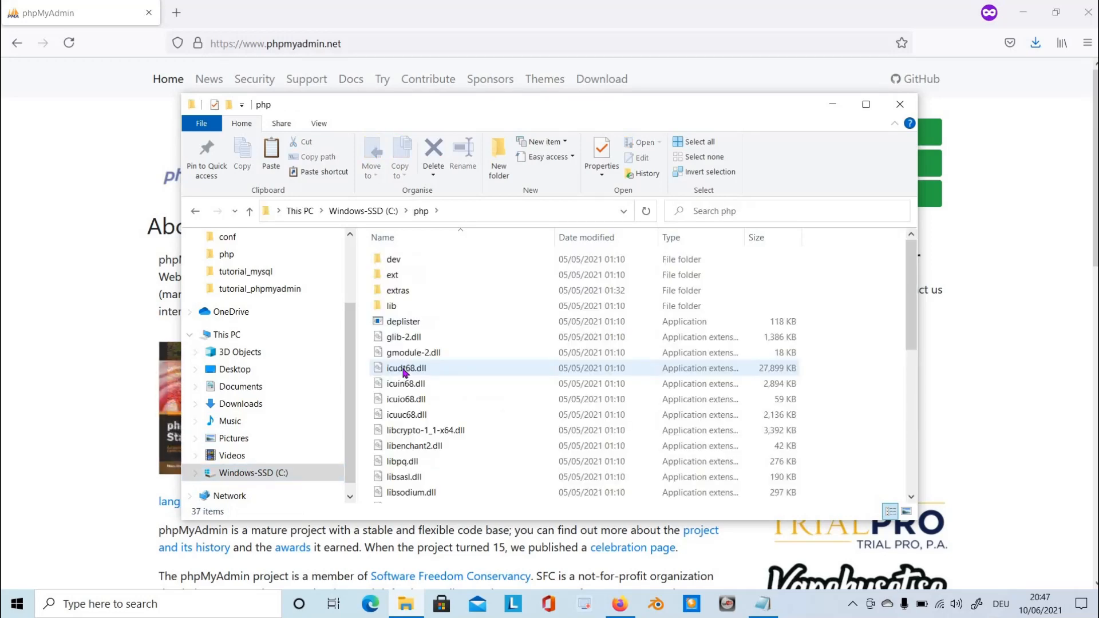
scroll("down", 3)
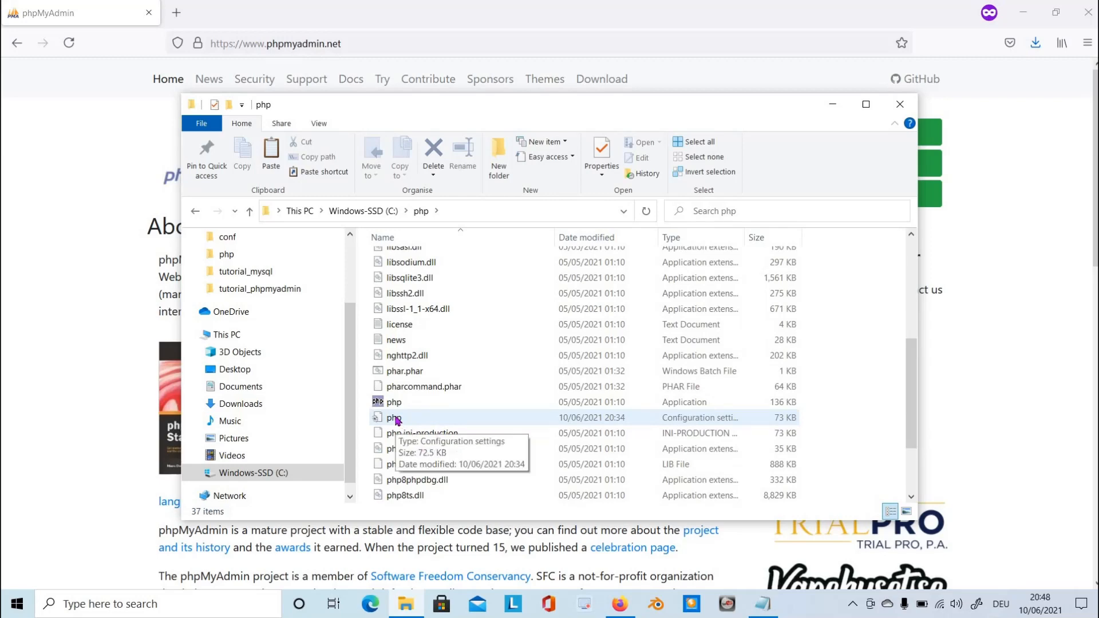
- Open php.ini from C:\php in Notepad, maximized
double_click(395, 417)
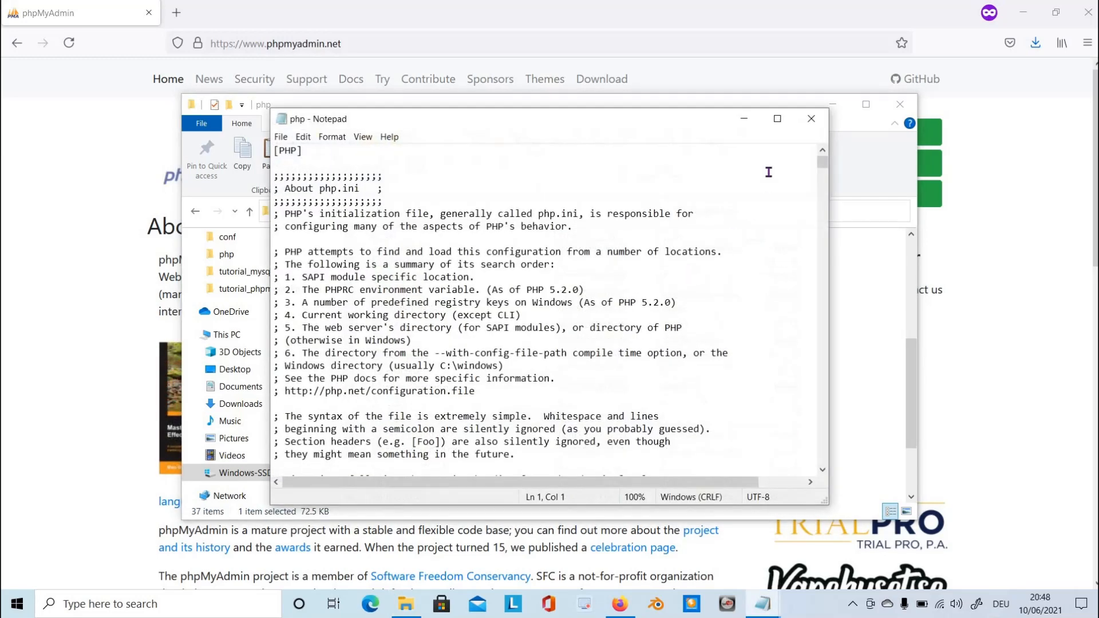
left_click(776, 118)
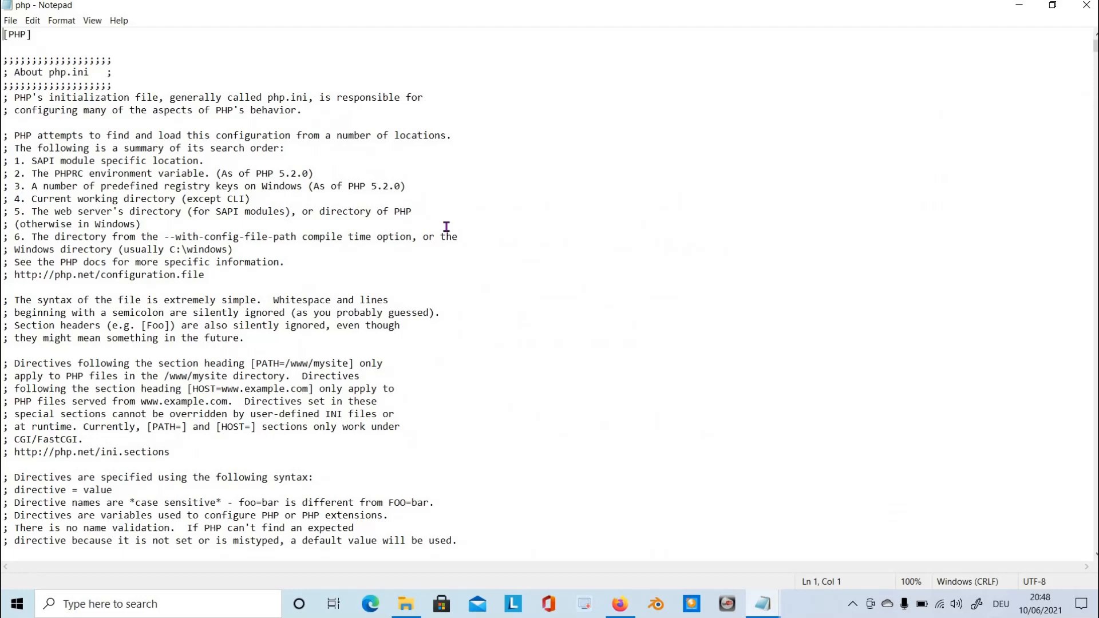
mouse_move(32, 19)
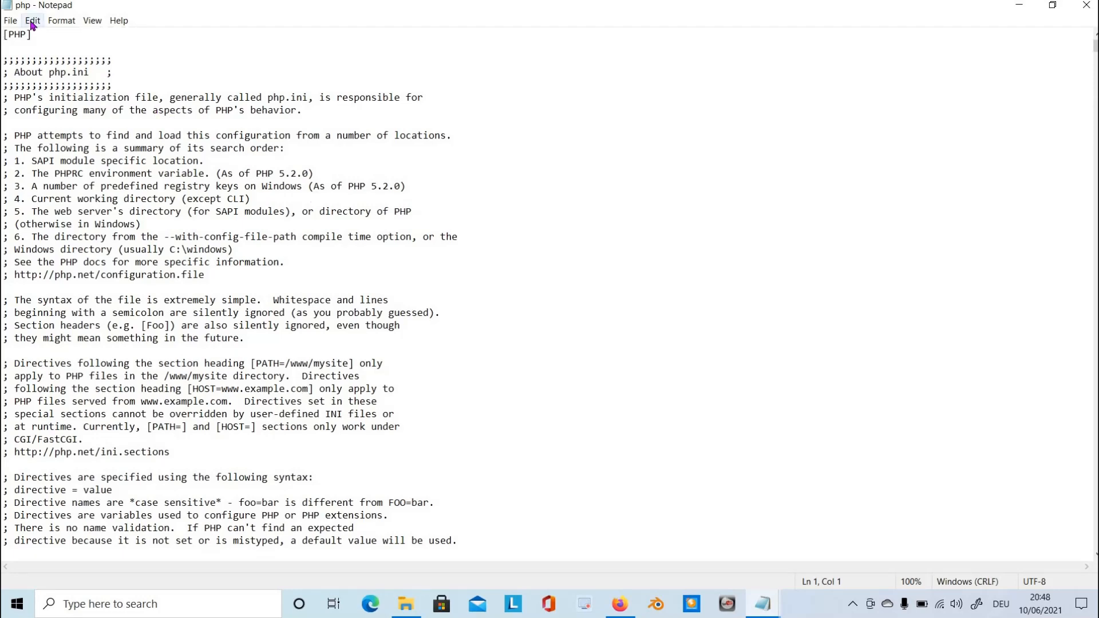
- Search php.ini for 'extension_dir' and jump to its commented-out lines
left_click(32, 19)
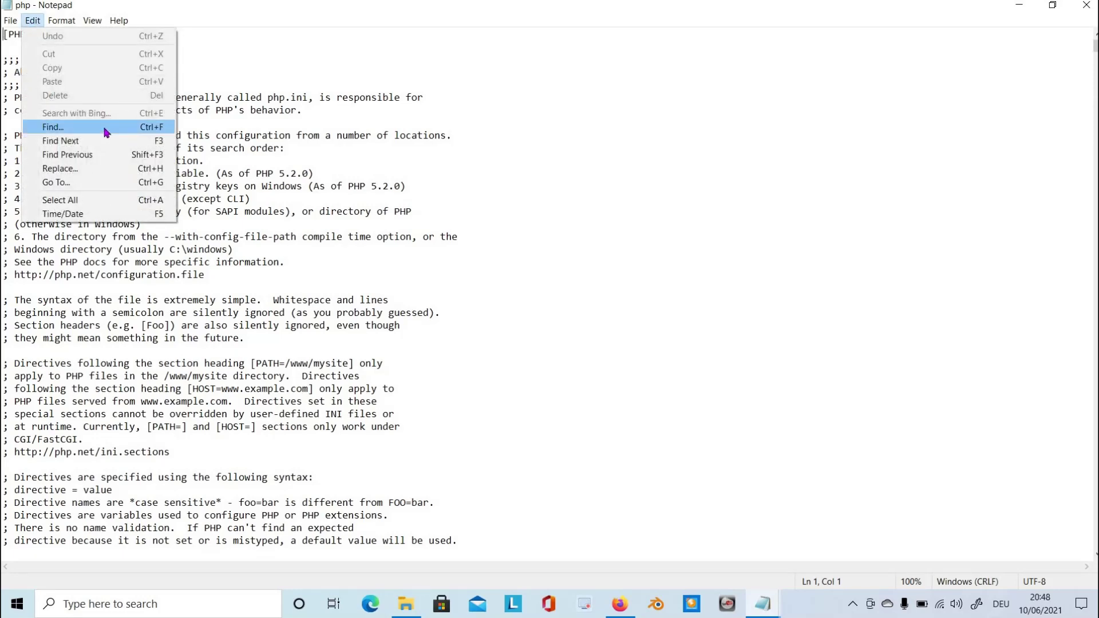
left_click(52, 127)
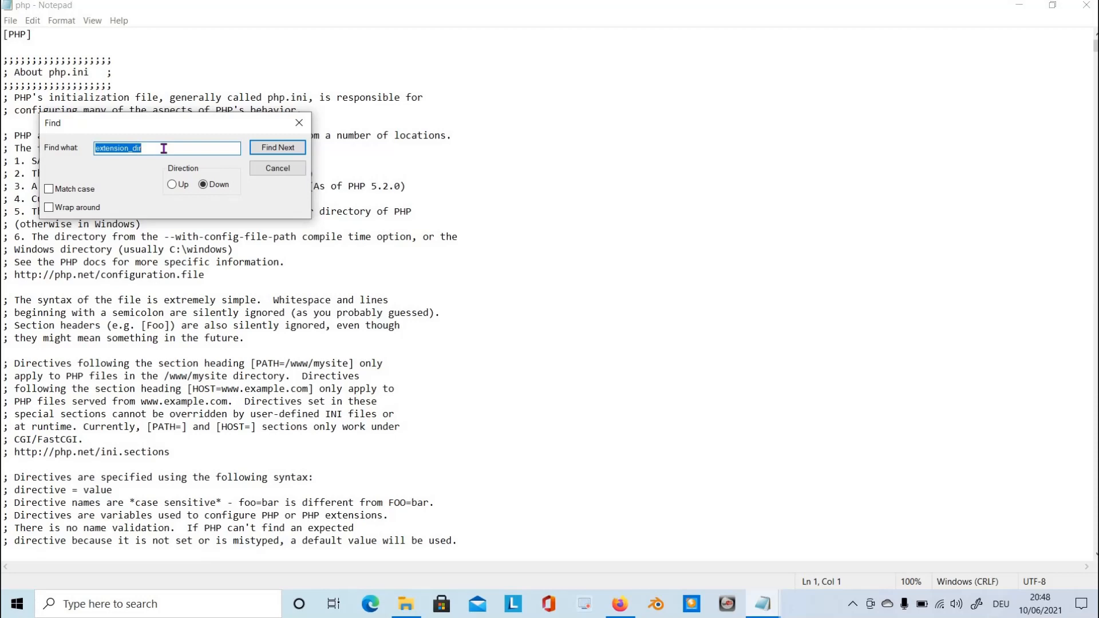
mouse_move(148, 160)
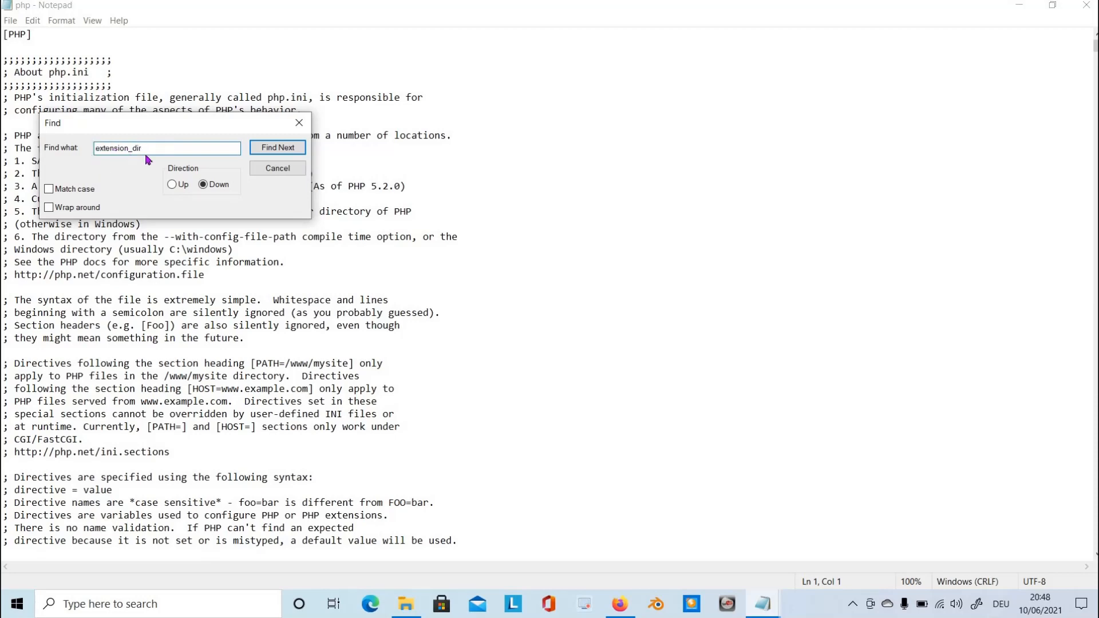
left_click(277, 147)
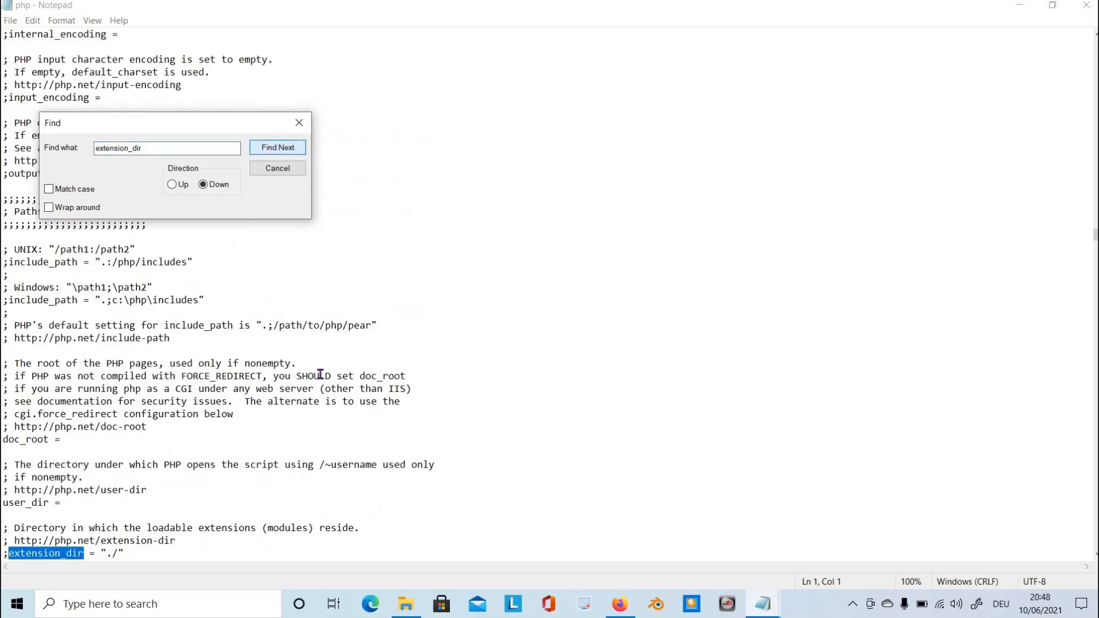
left_click(277, 167)
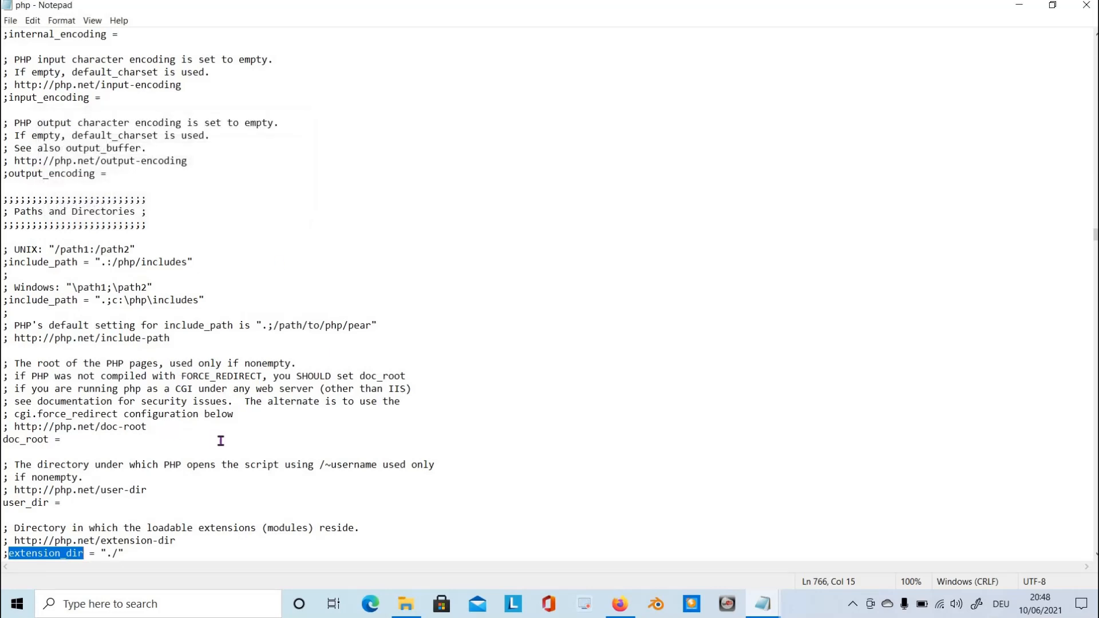
scroll("down", 3)
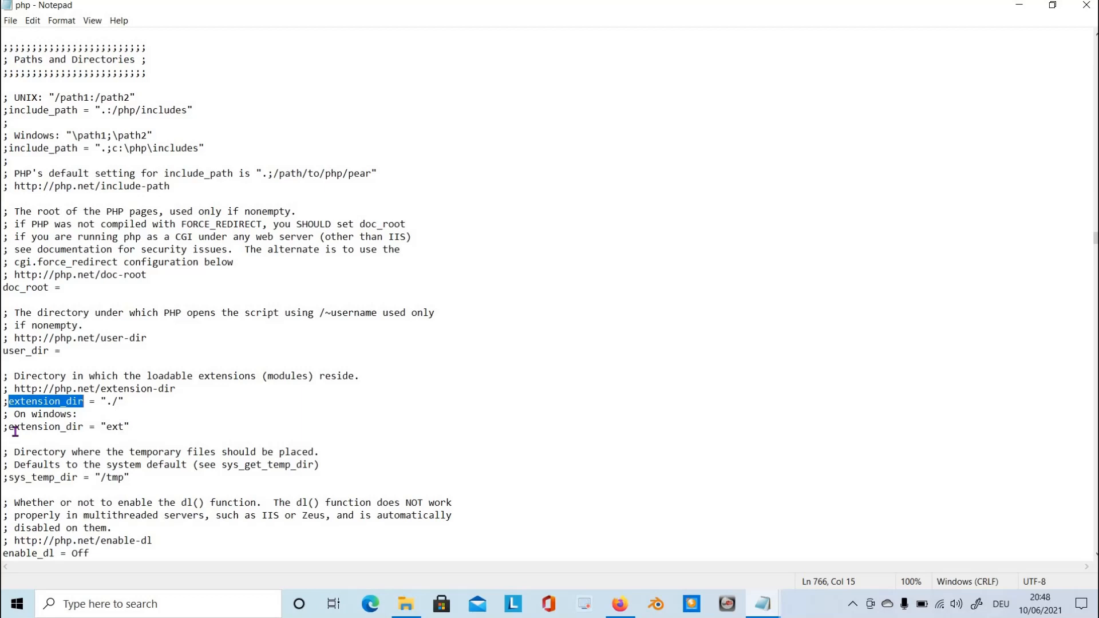
- Uncomment the Windows extension_dir line and set its path to C:/php/ext
left_click(6, 426)
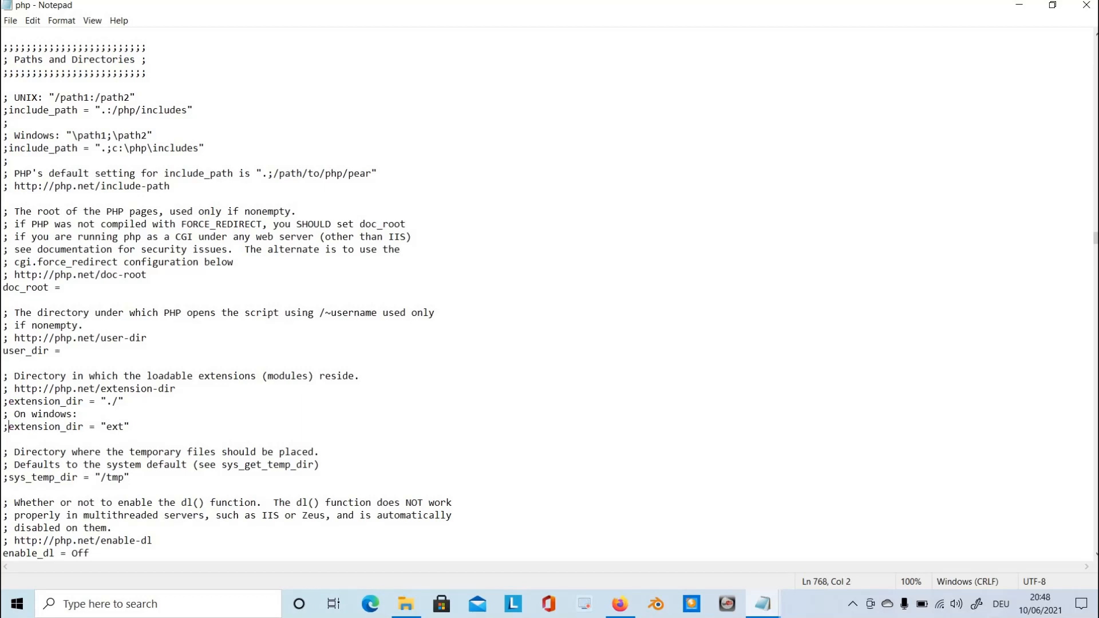
key("Backspace")
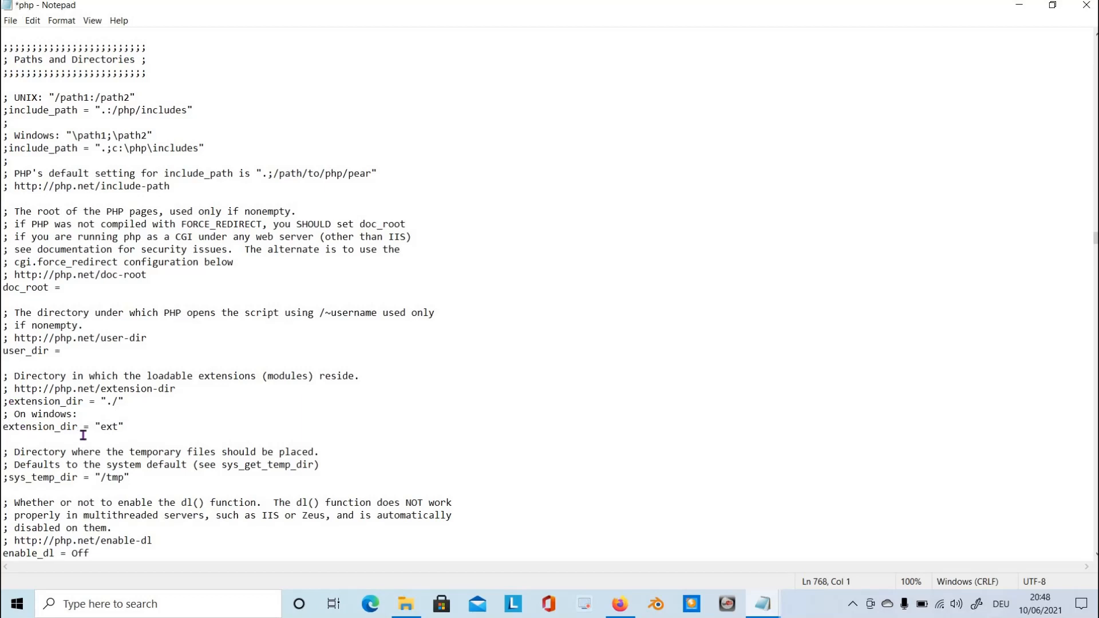
left_click(105, 425)
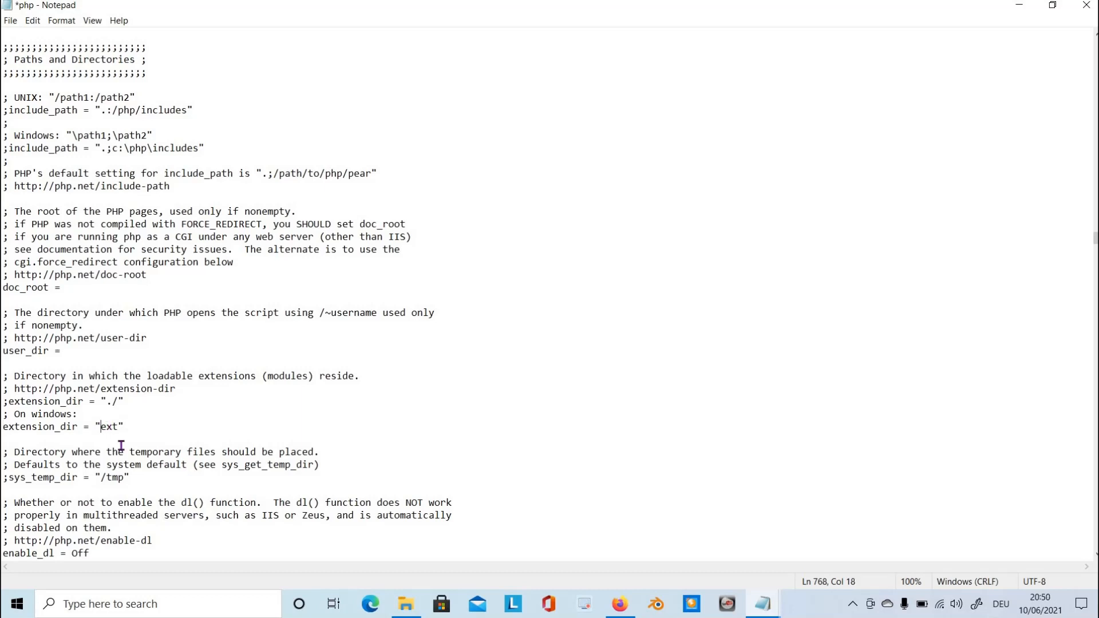
type("C")
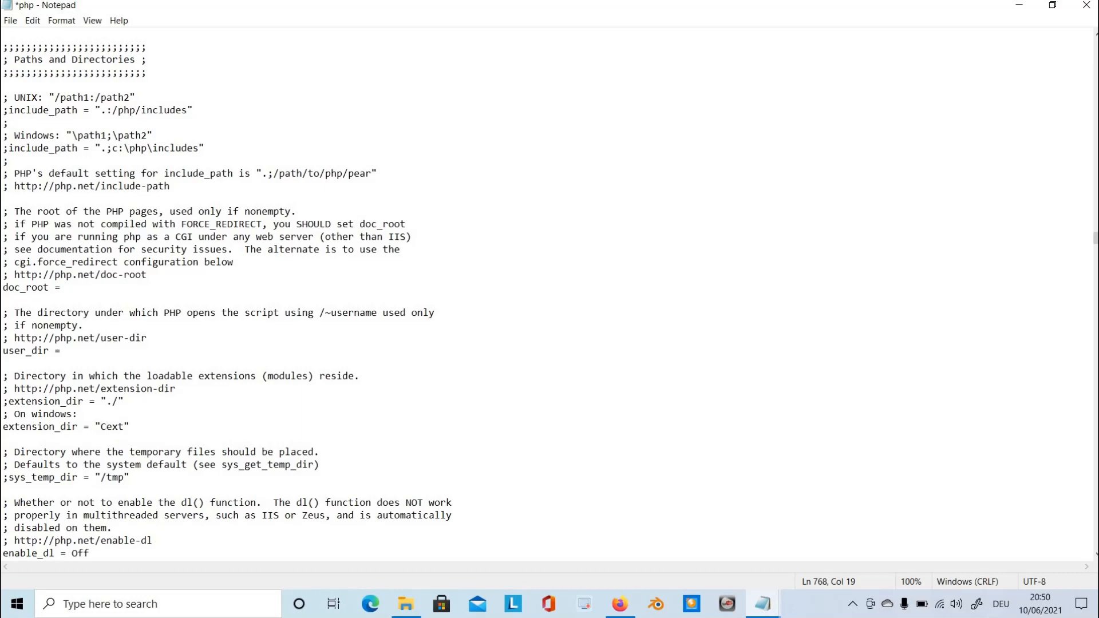
type("C:/php")
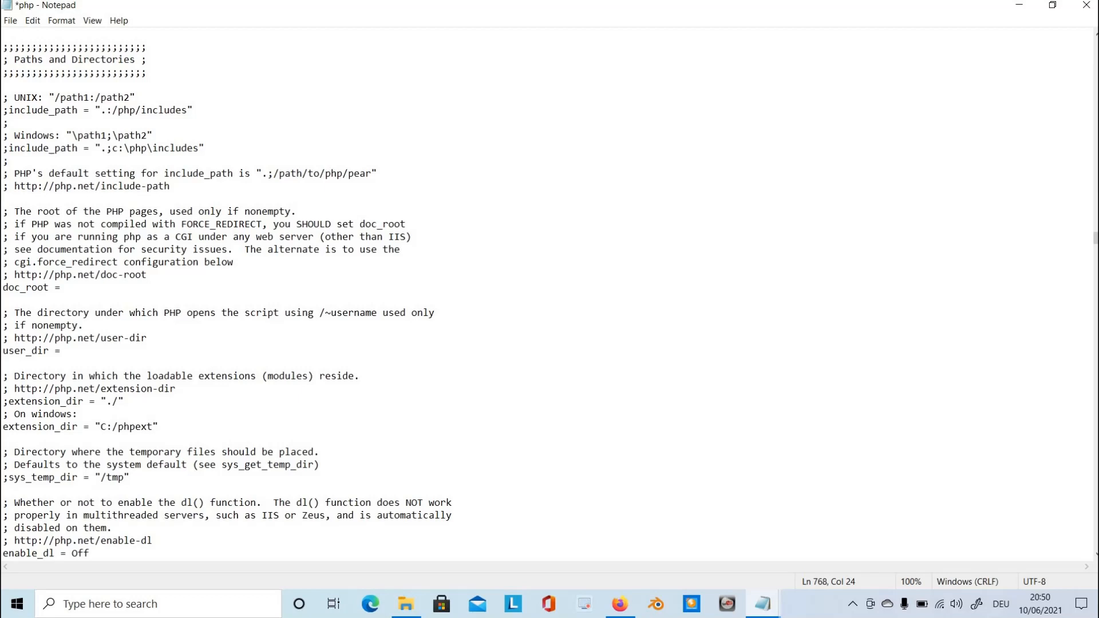
type("/")
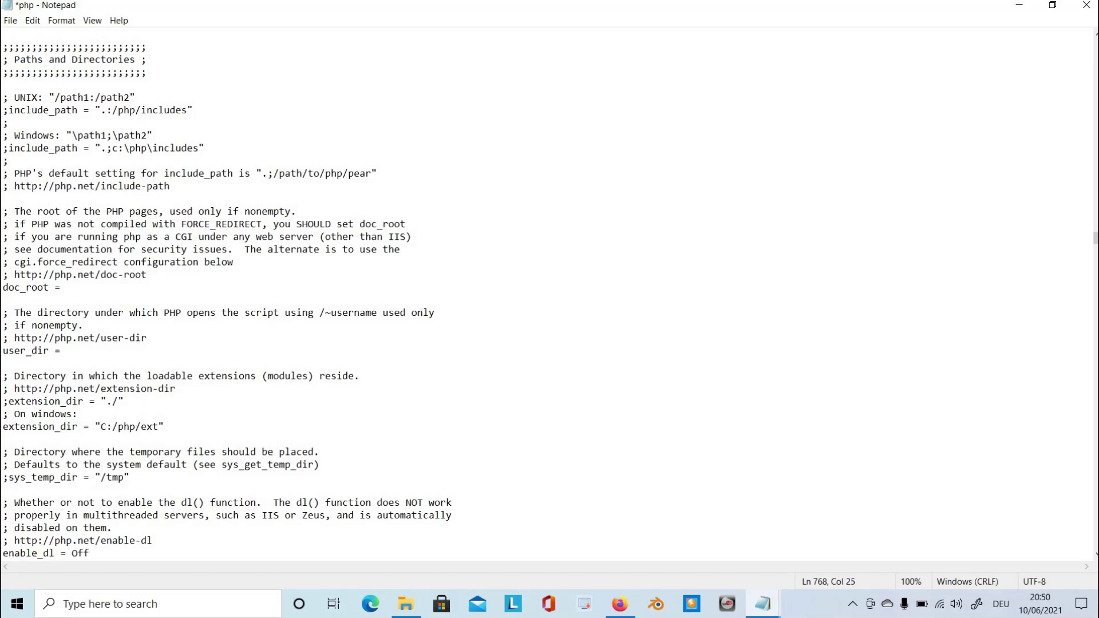
mouse_move(292, 427)
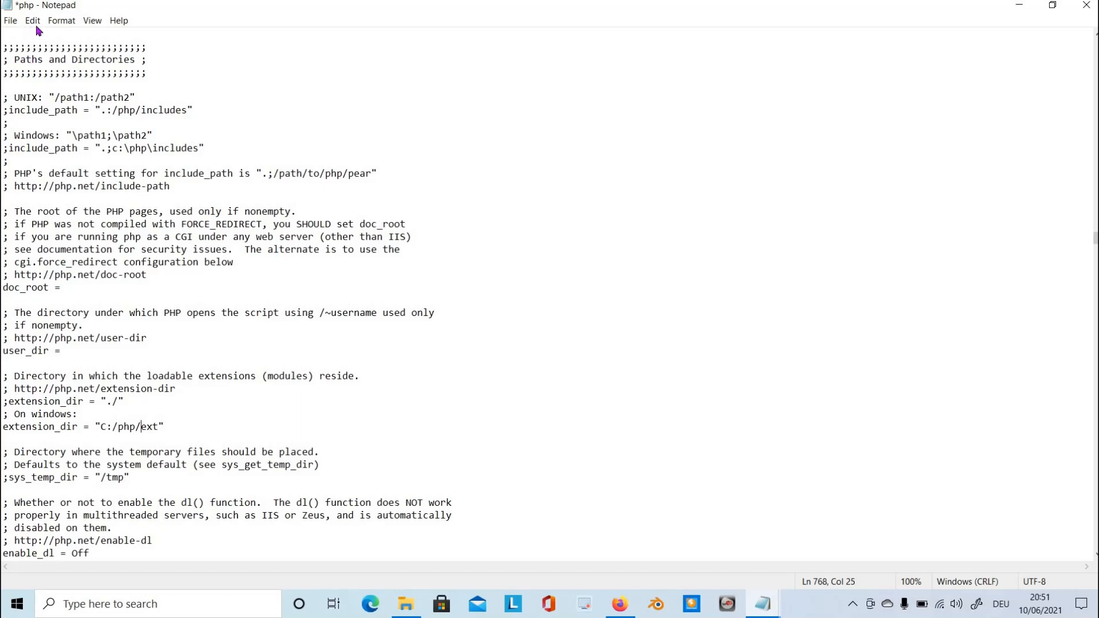
- Search for 'extension=curl' to reach the extension list
left_click(32, 20)
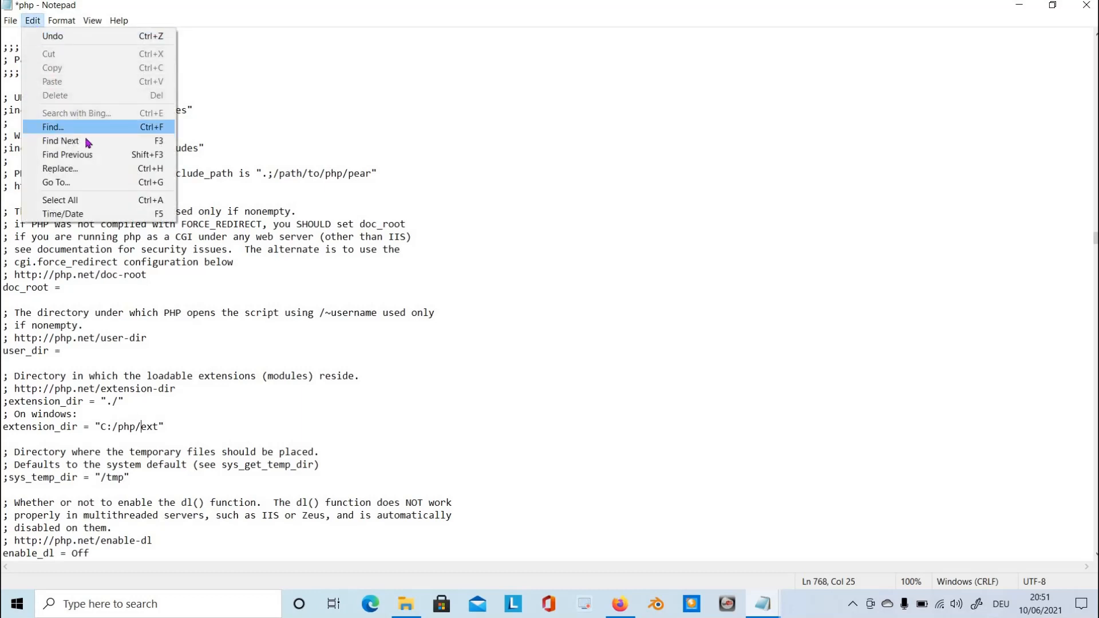
left_click(52, 127)
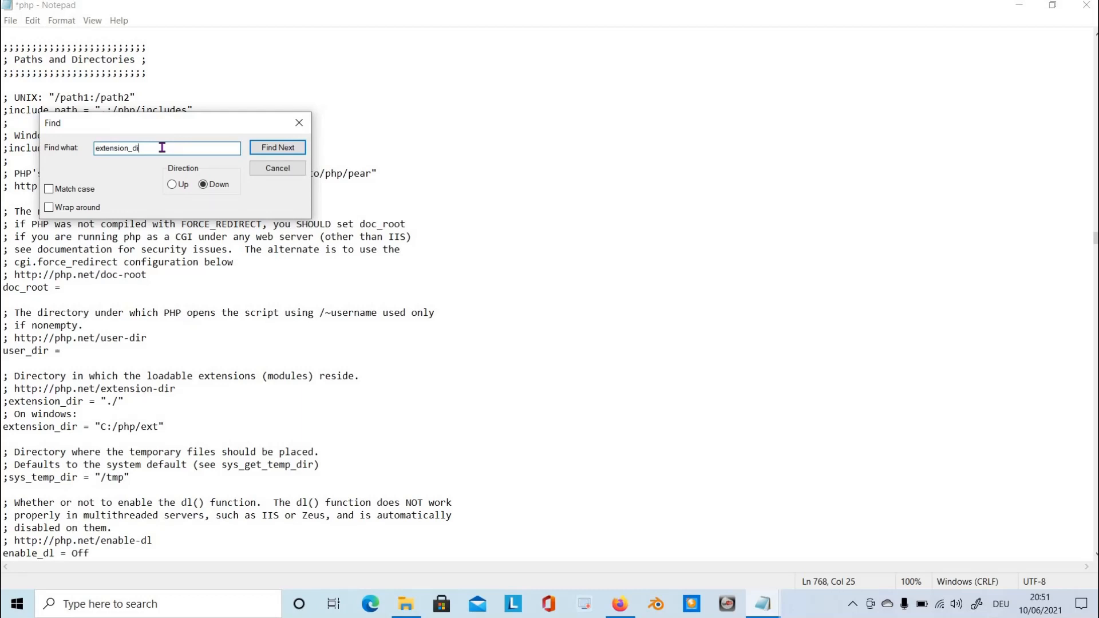
key("Backspace")
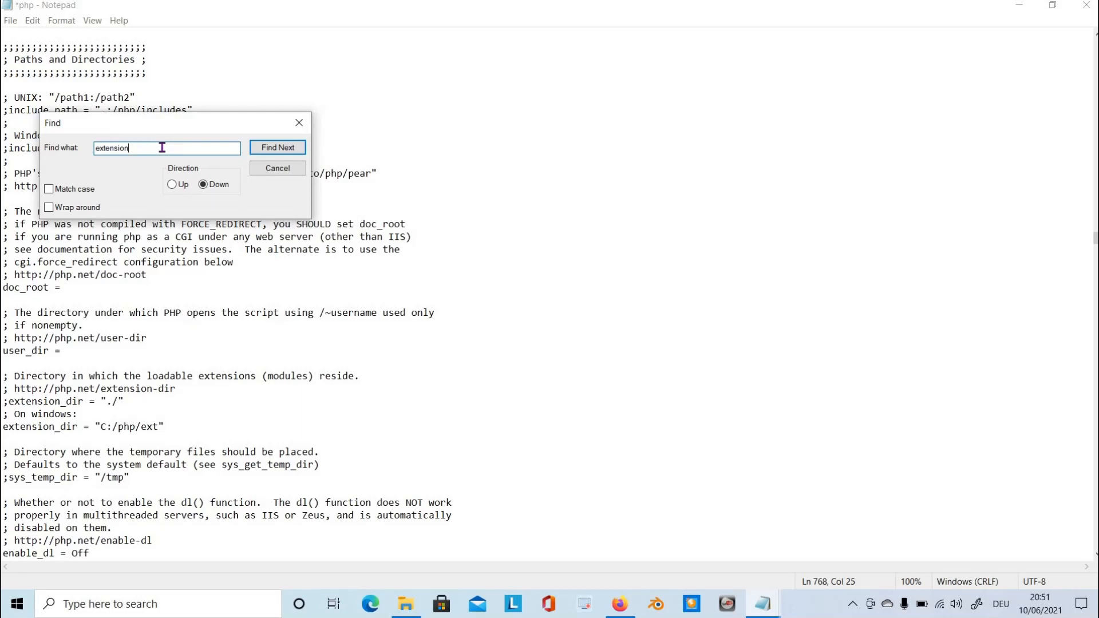
type("=c")
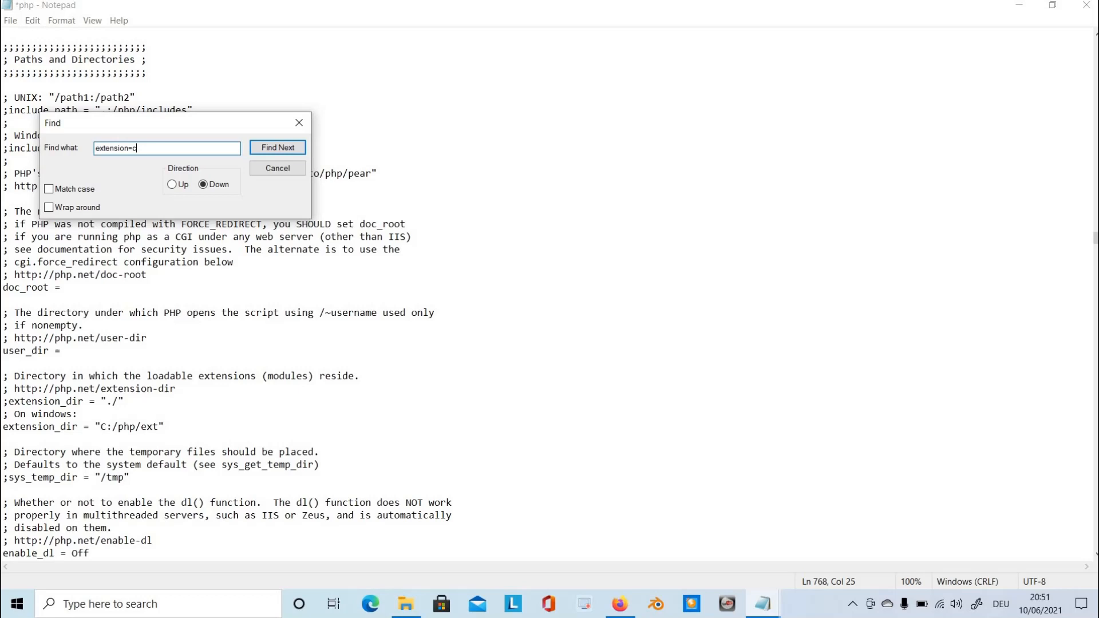
type("url")
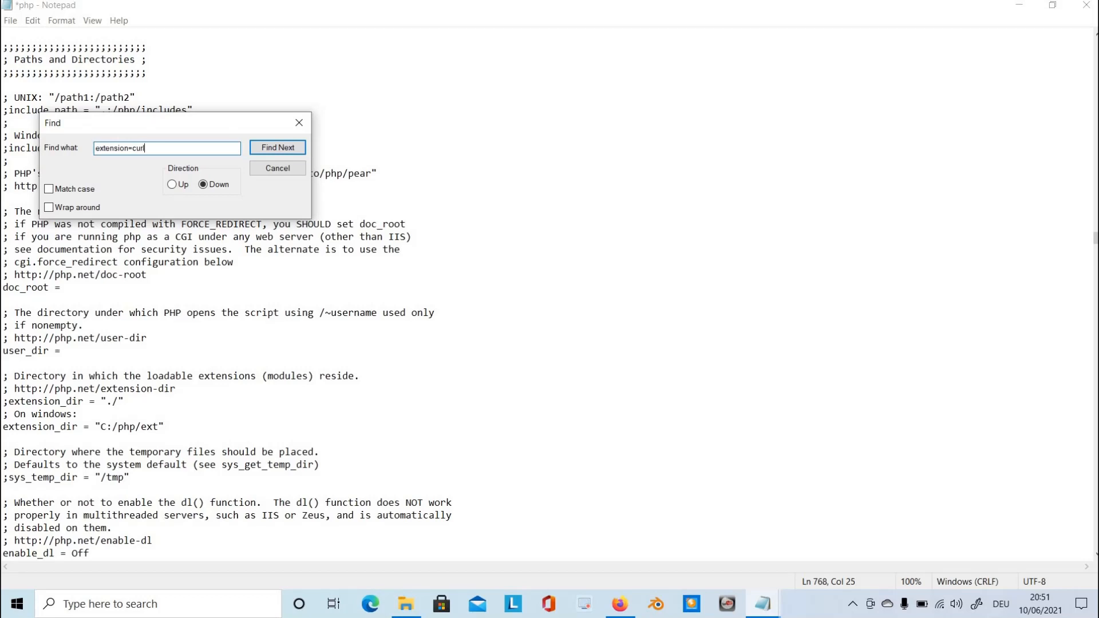
left_click(277, 148)
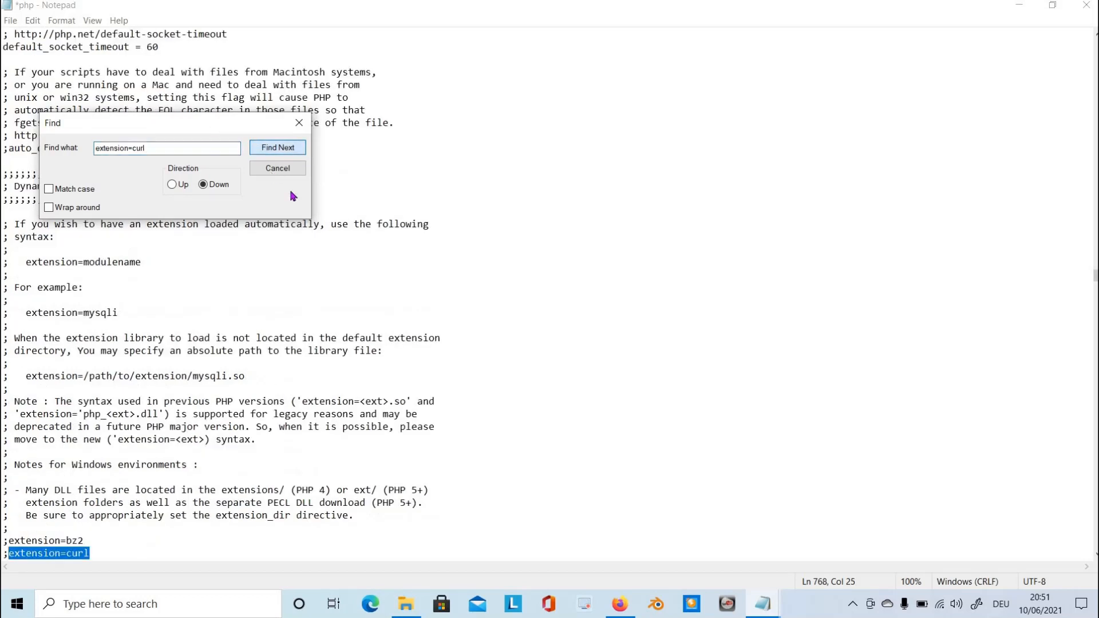
left_click(277, 168)
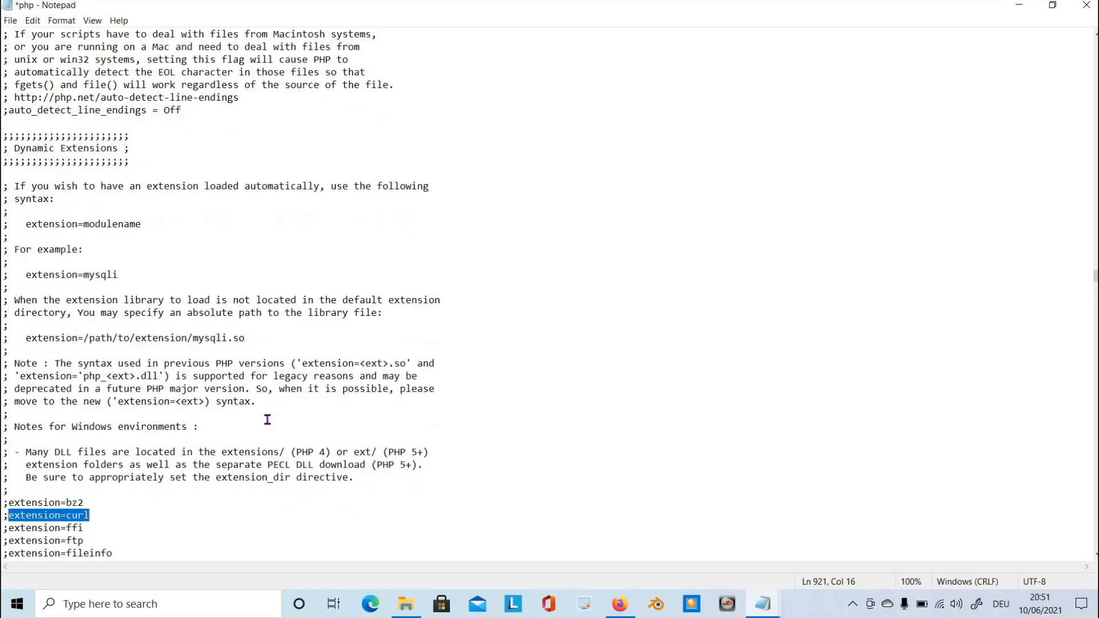
scroll("down", 3)
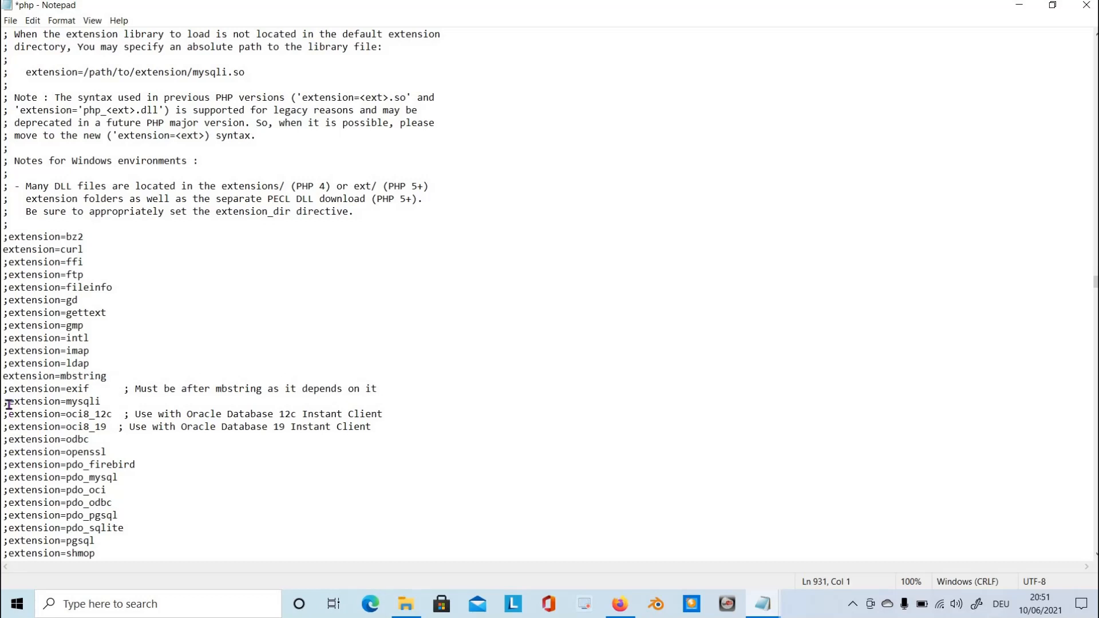
- Uncomment the curl, mbstring, mysqli and openssl extension lines
left_click(20, 413)
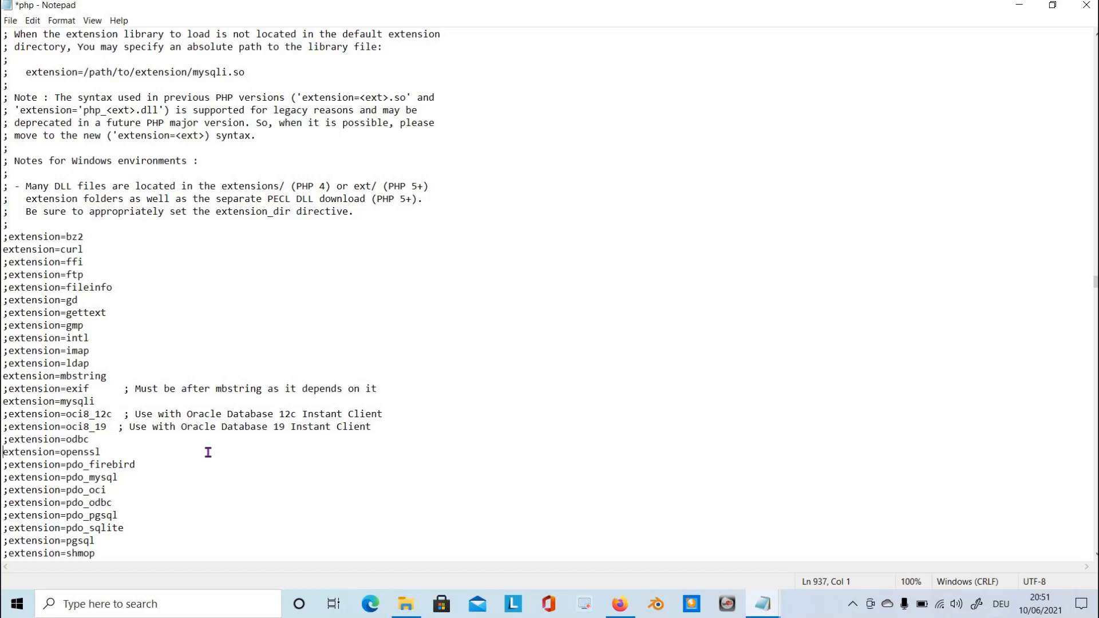
mouse_move(28, 72)
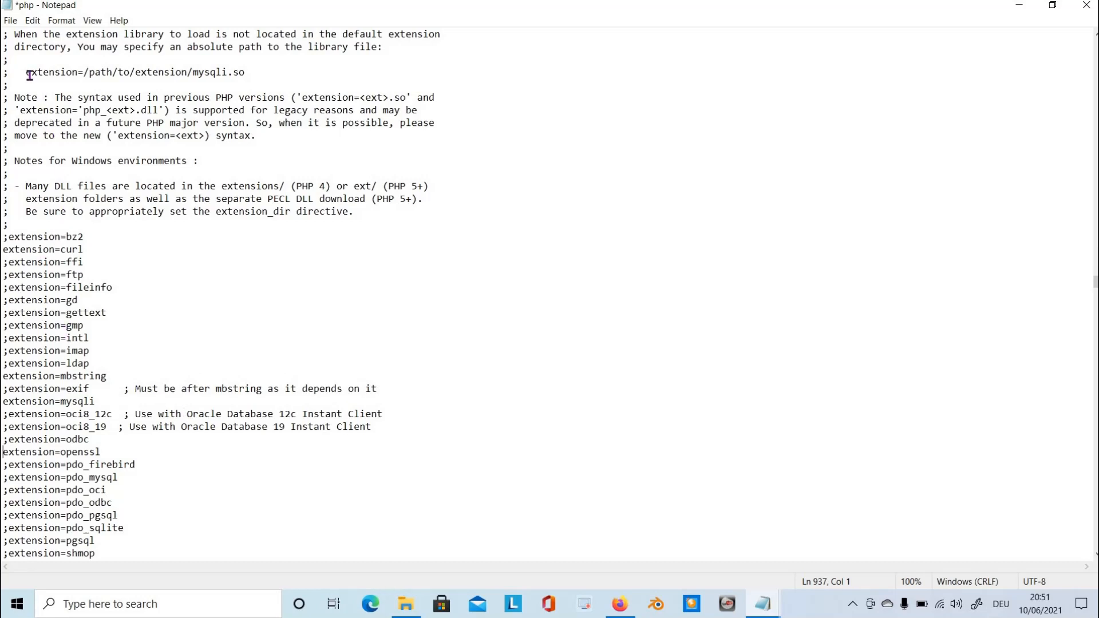
left_click(10, 19)
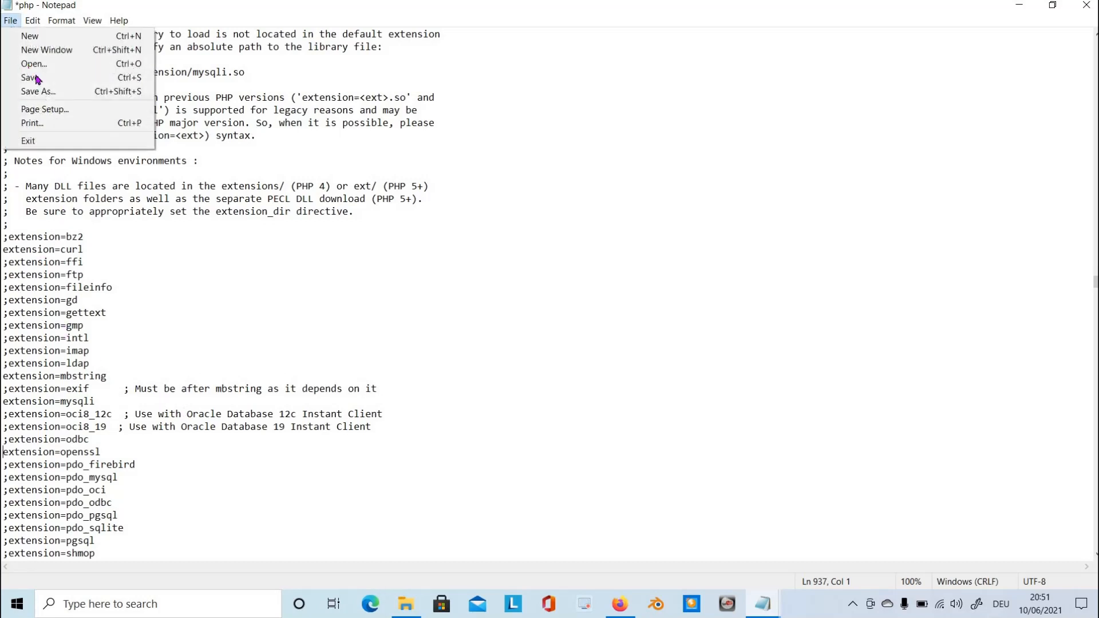
- Save the edited php.ini and close Notepad
left_click(30, 77)
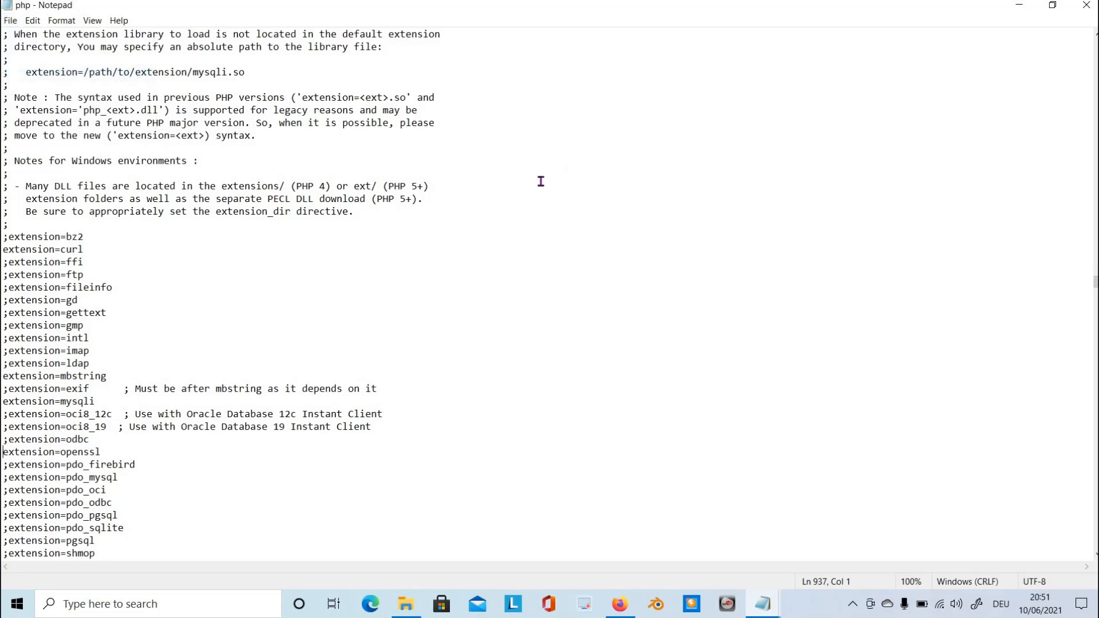
mouse_move(1090, 12)
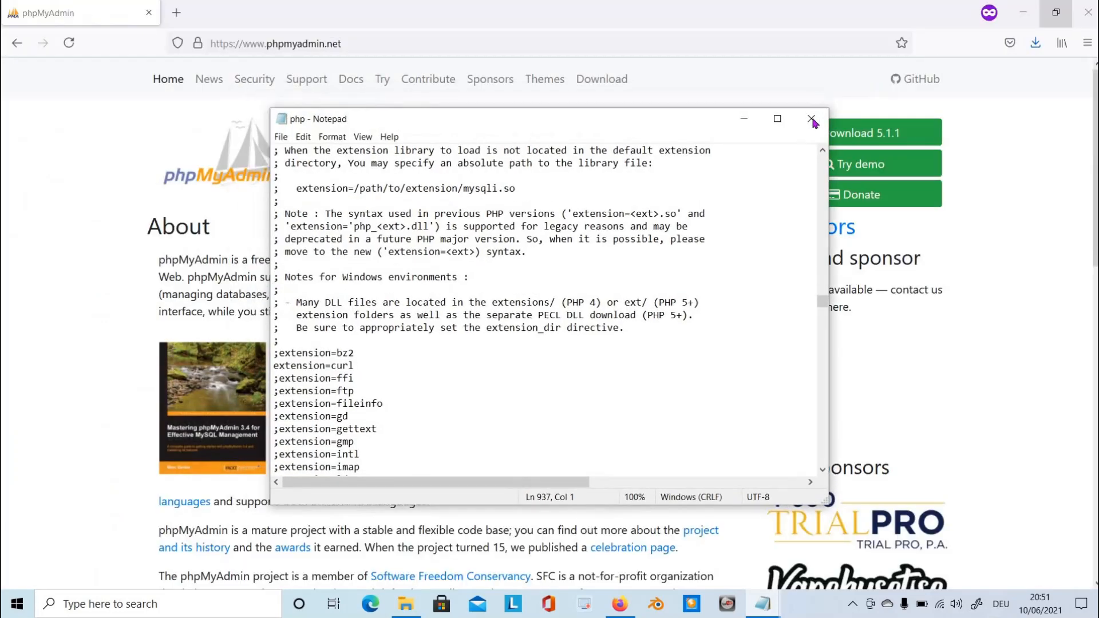
left_click(812, 118)
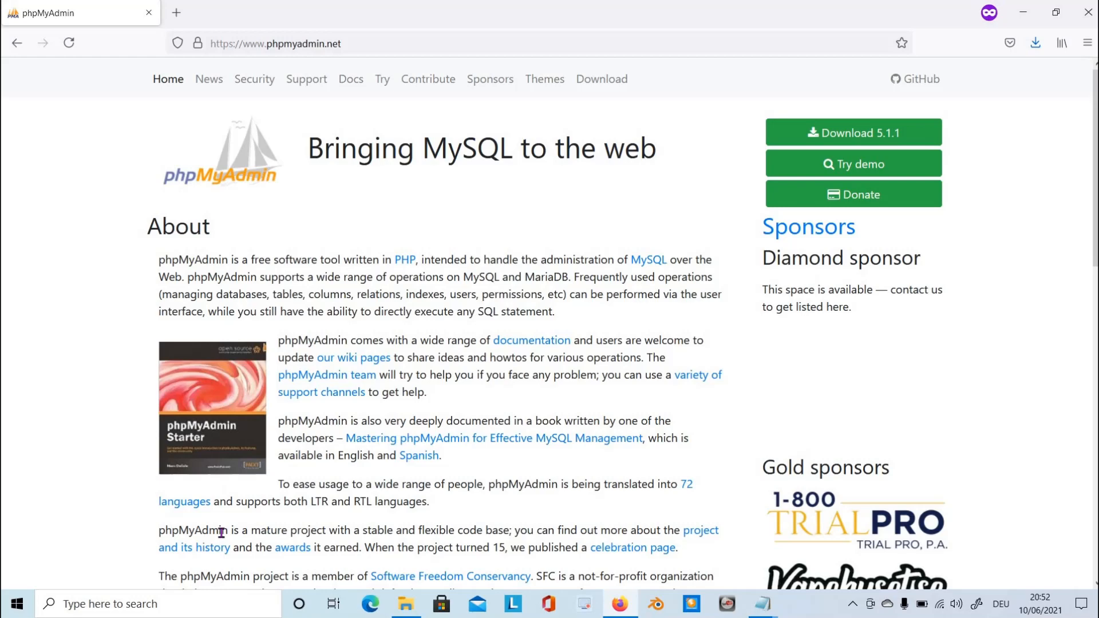
- Launch Services from Start search and restart the Apache2.4 service
left_click(17, 604)
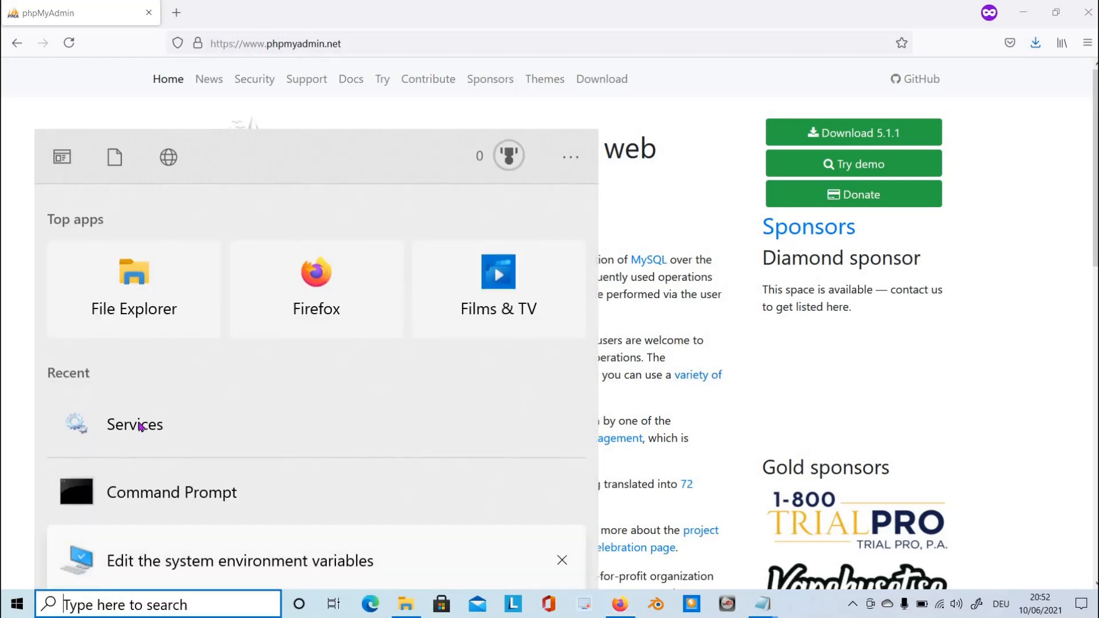
left_click(134, 424)
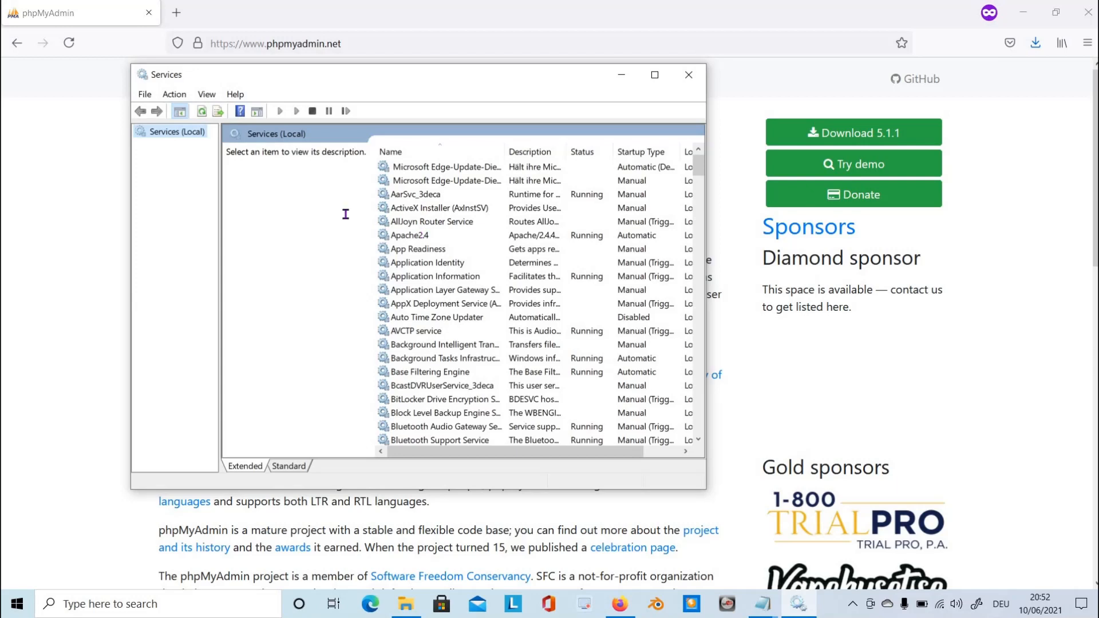
left_click(410, 235)
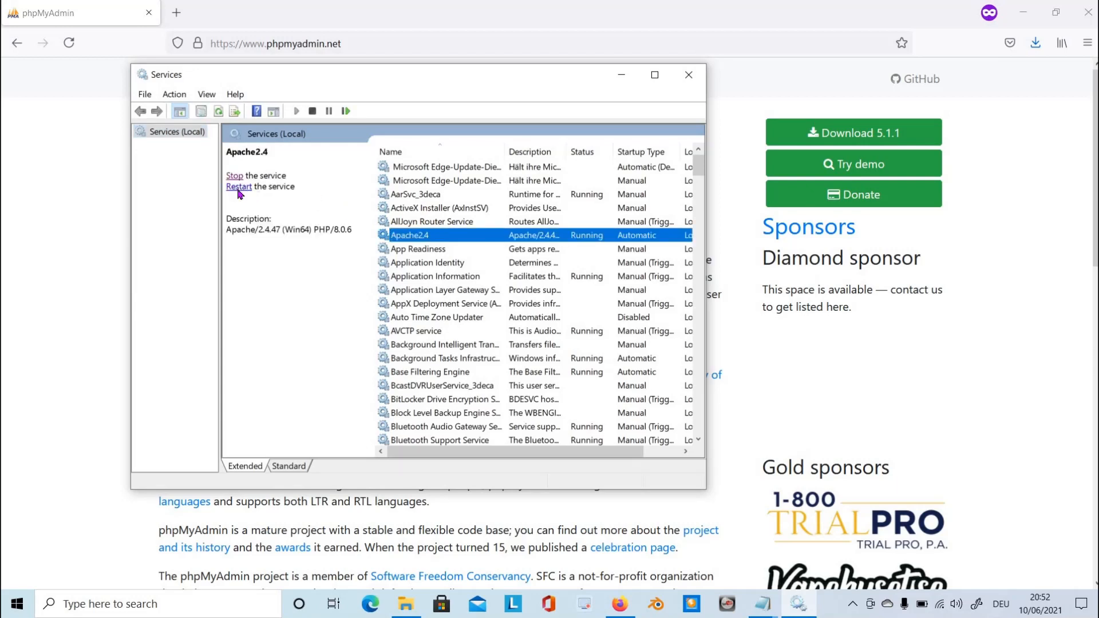
left_click(233, 175)
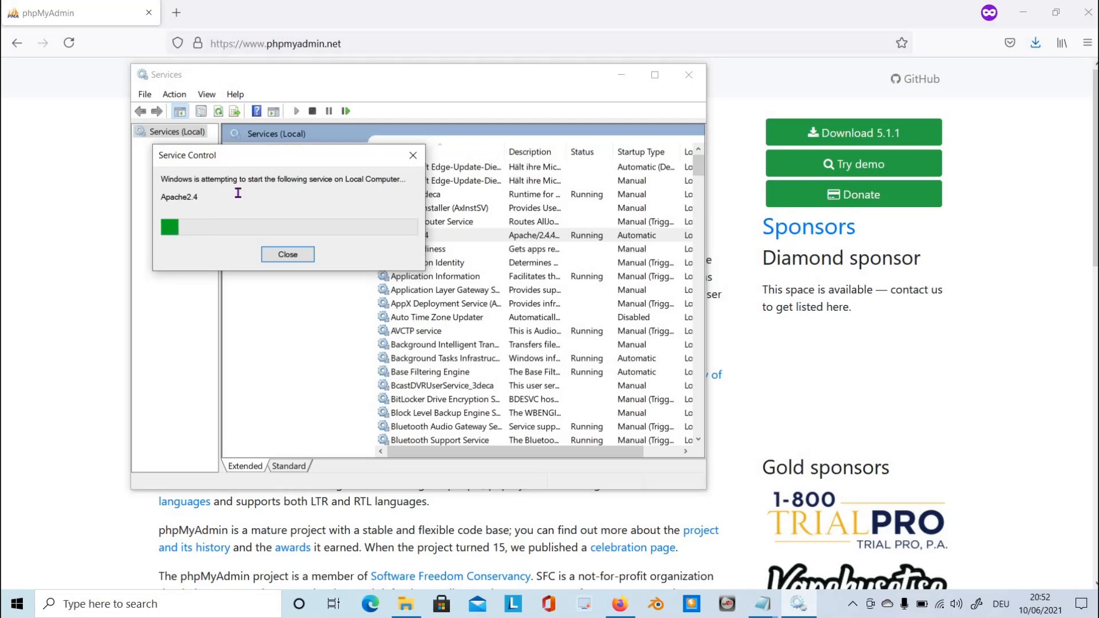
left_click(286, 254)
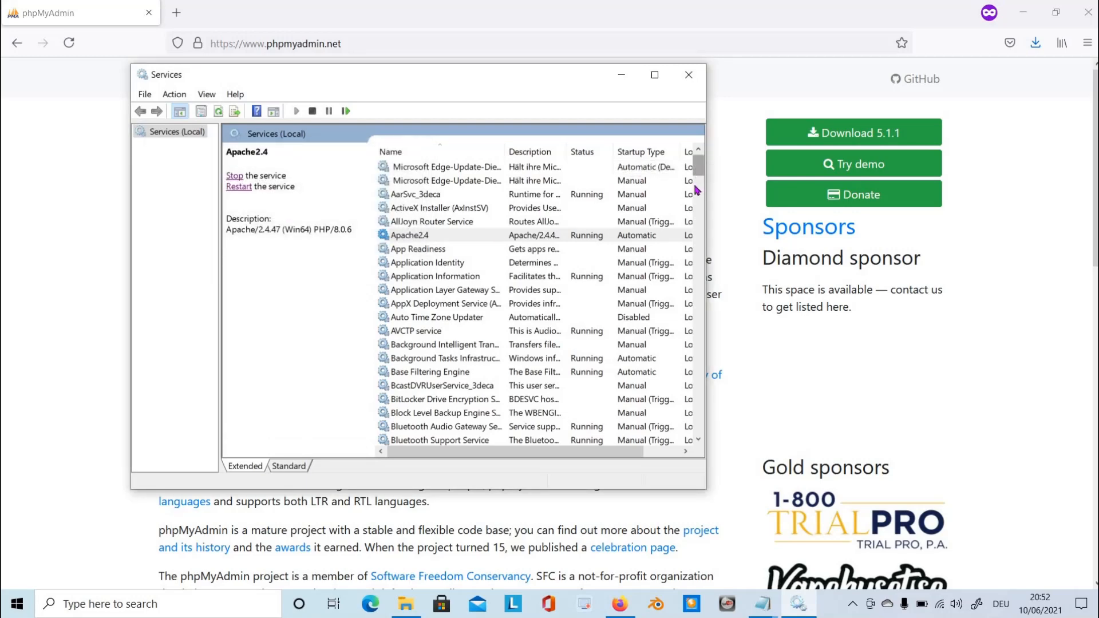
- Restart the MySQL service and close the Services window
scroll("down", 3)
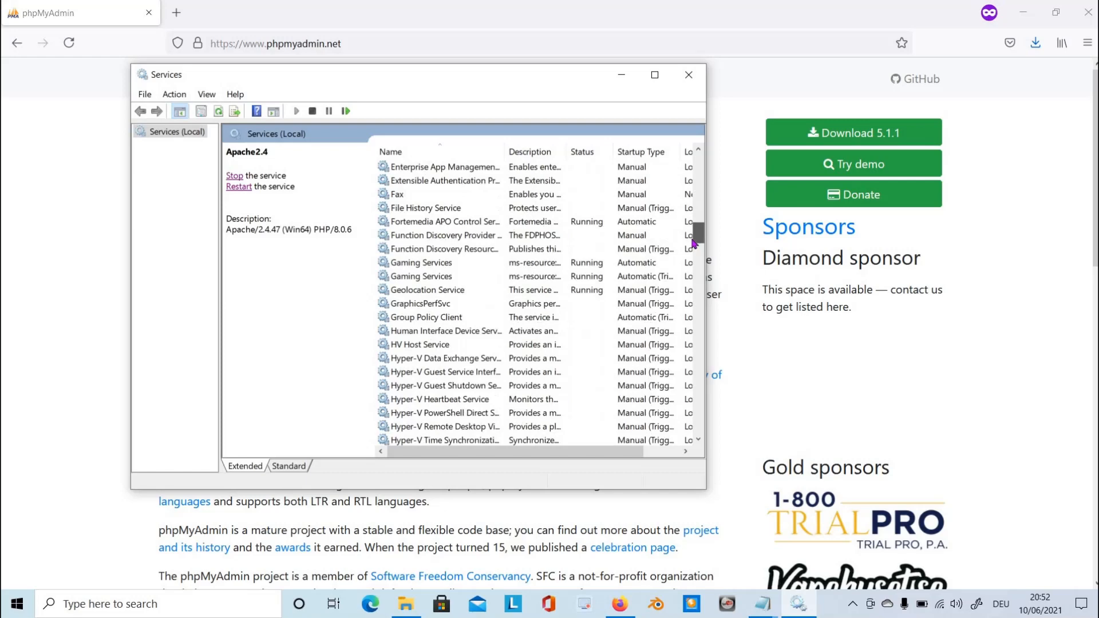
scroll("down", 3)
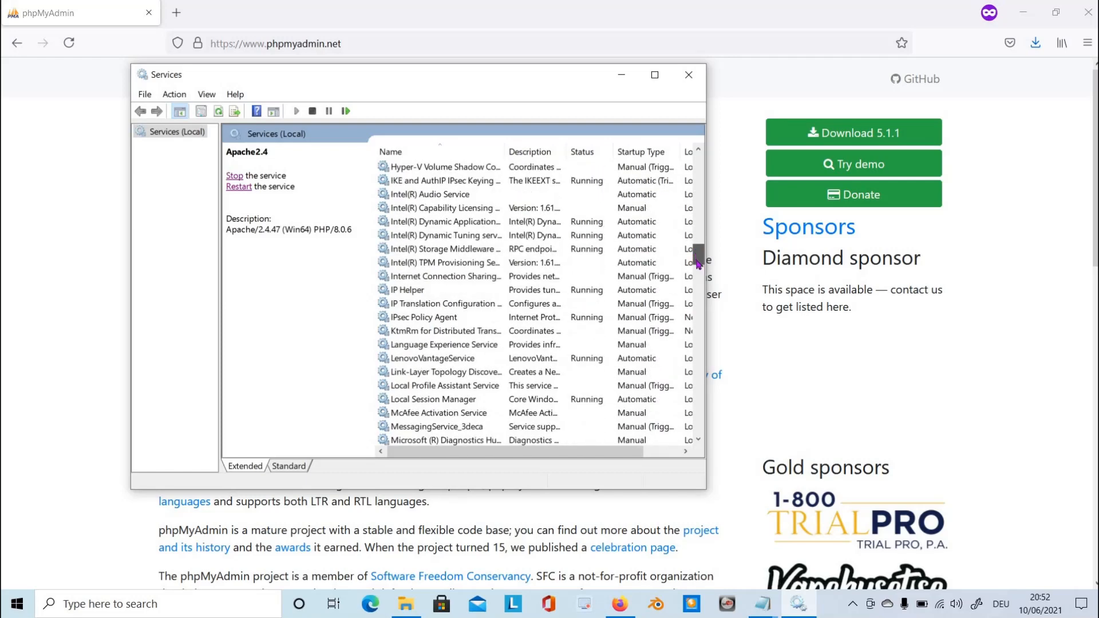
scroll("down", 3)
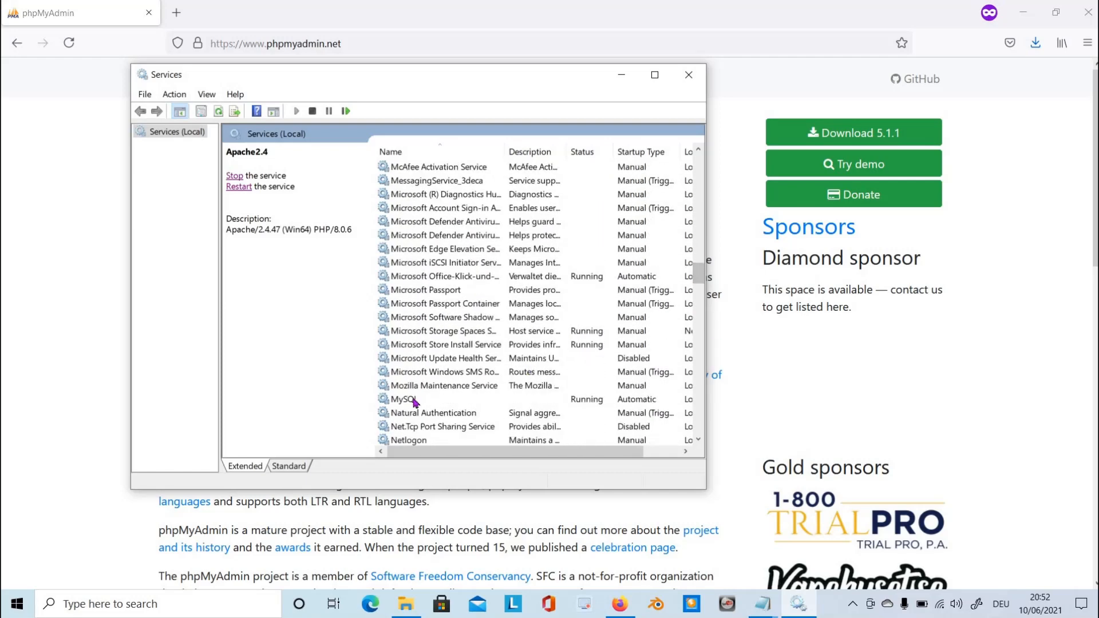
left_click(404, 399)
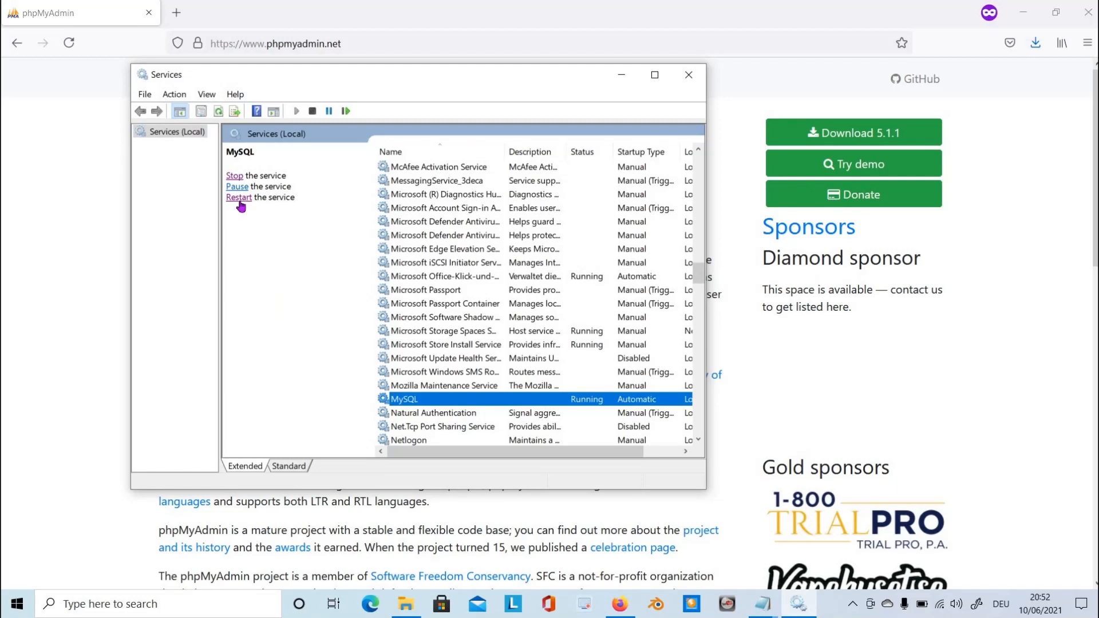
left_click(235, 175)
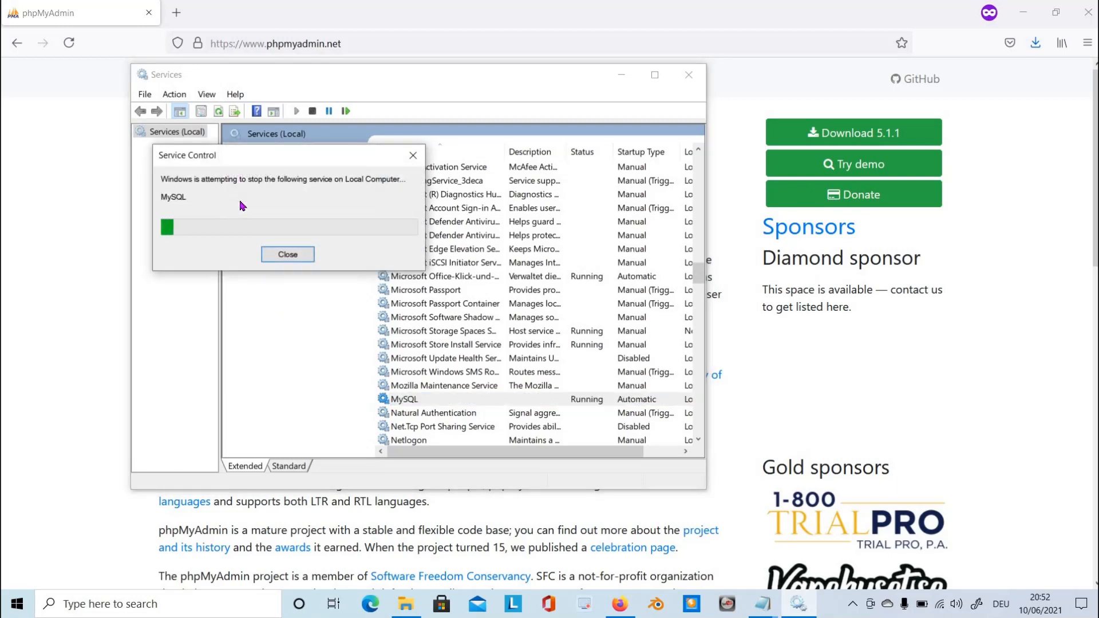
left_click(286, 254)
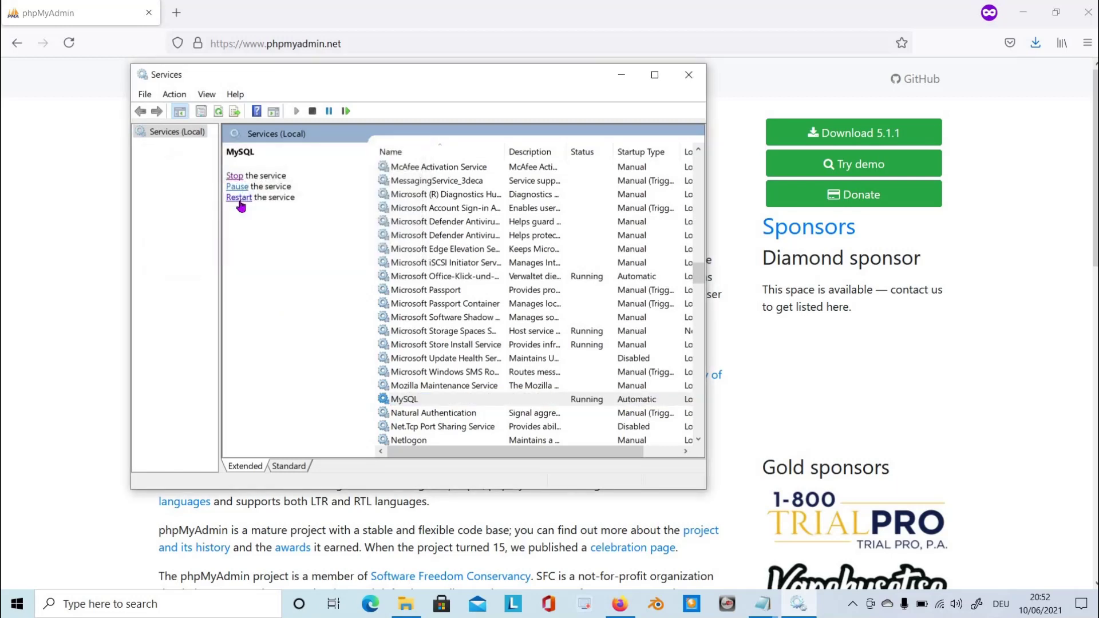
mouse_move(295, 243)
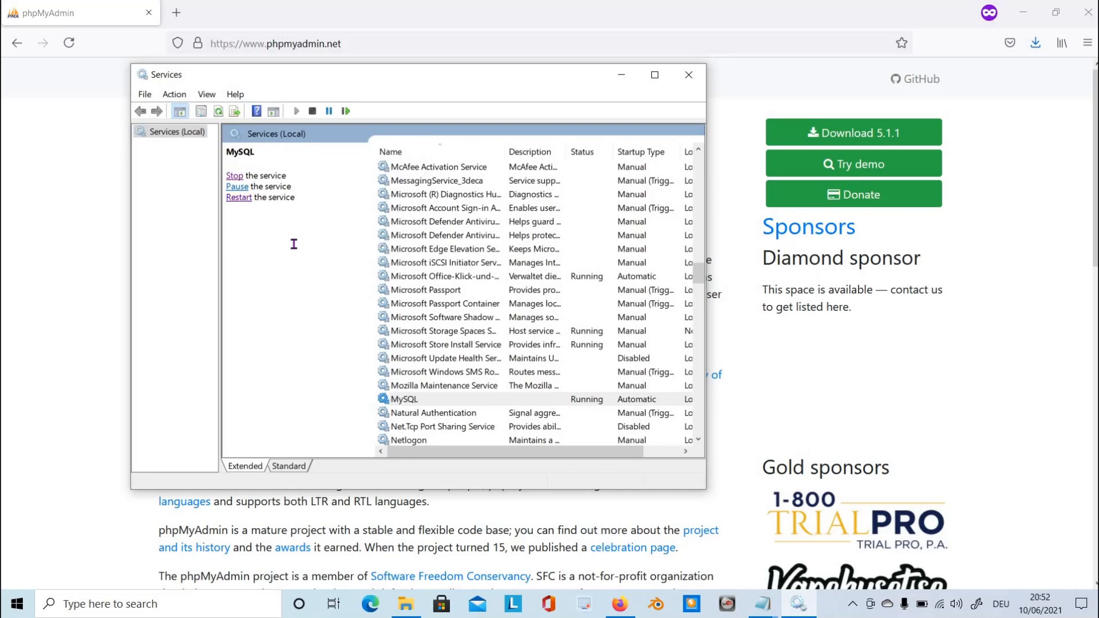
left_click(688, 75)
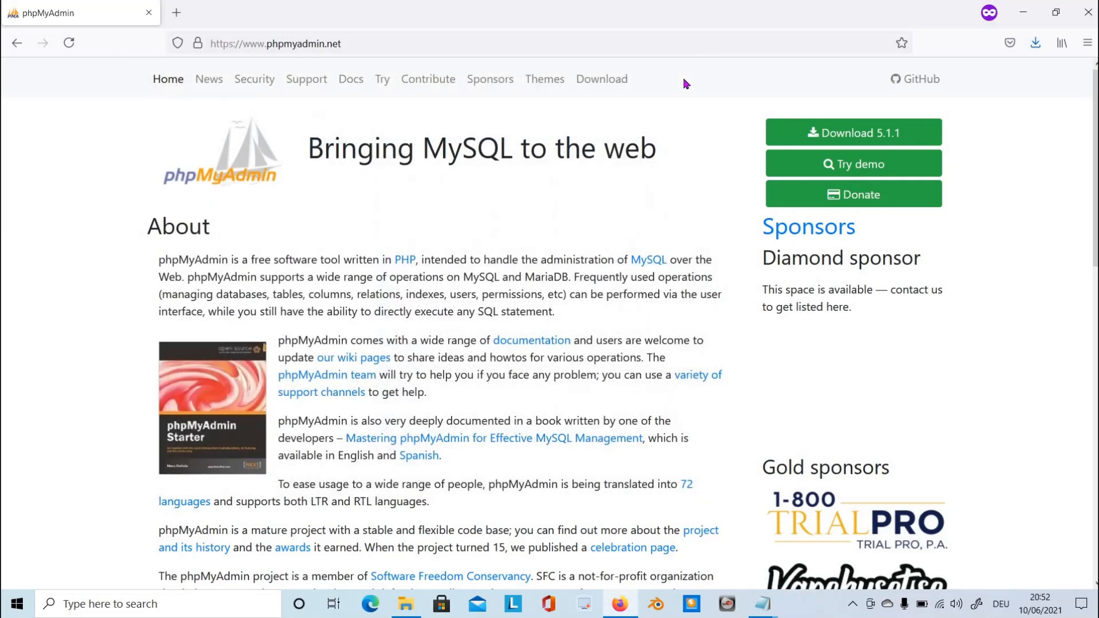
mouse_move(607, 275)
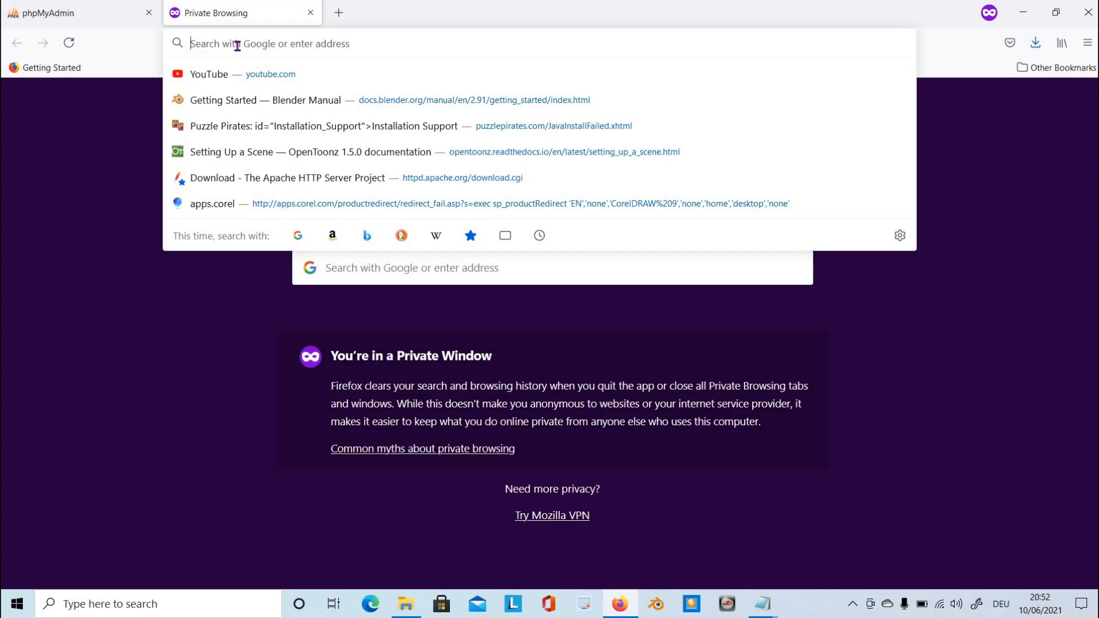
- Enter localhost/phpmyadmin/index.php in the Firefox address bar to load the login page
type("loc")
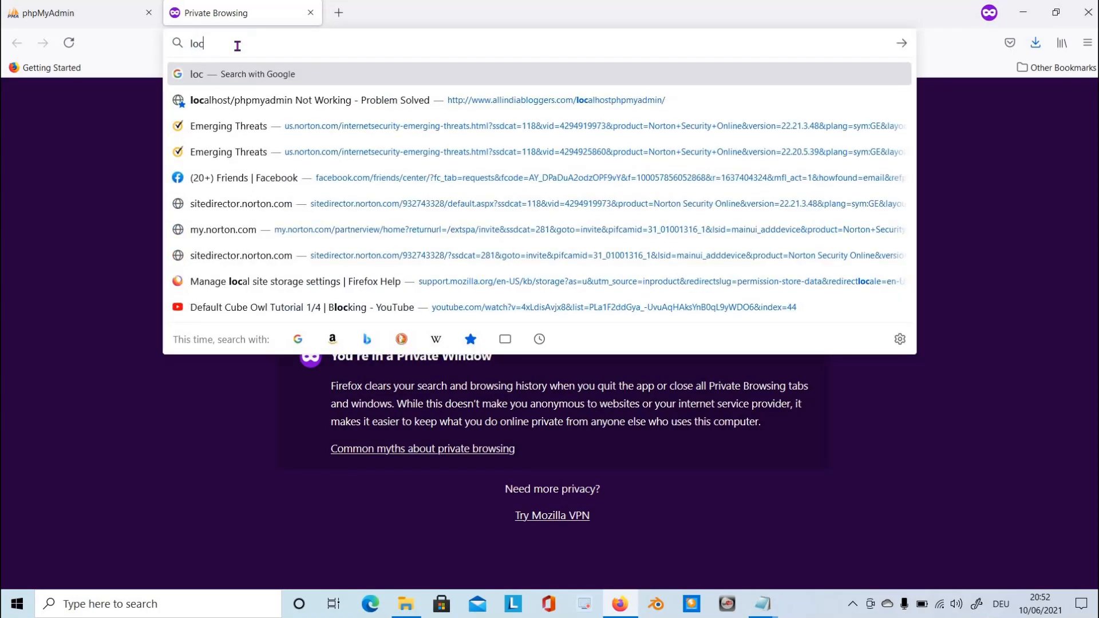
type("alhost")
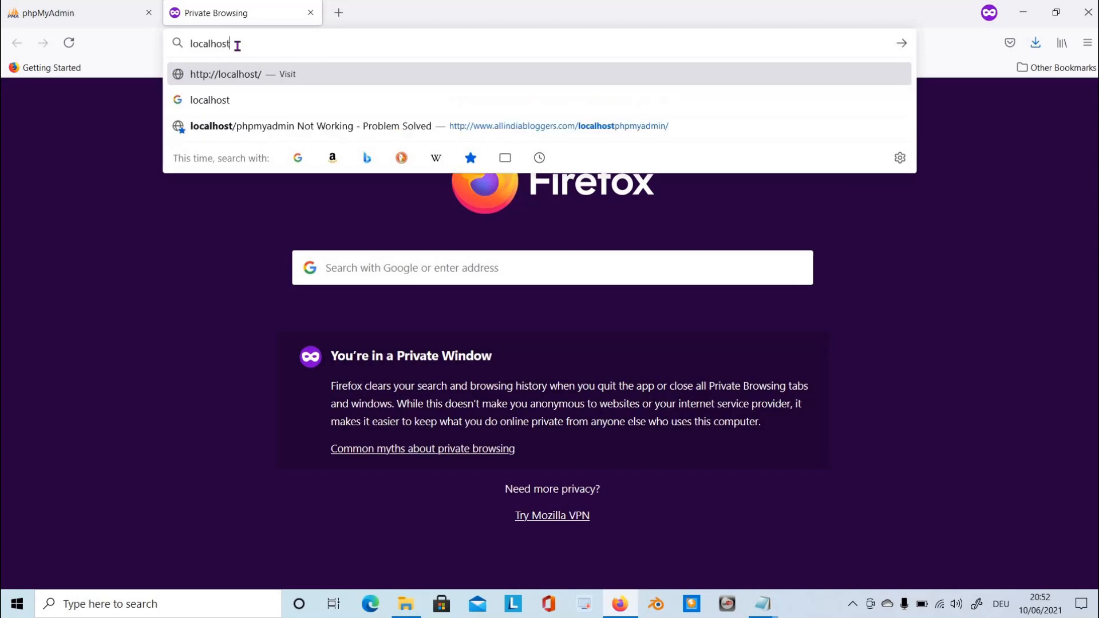
type("/")
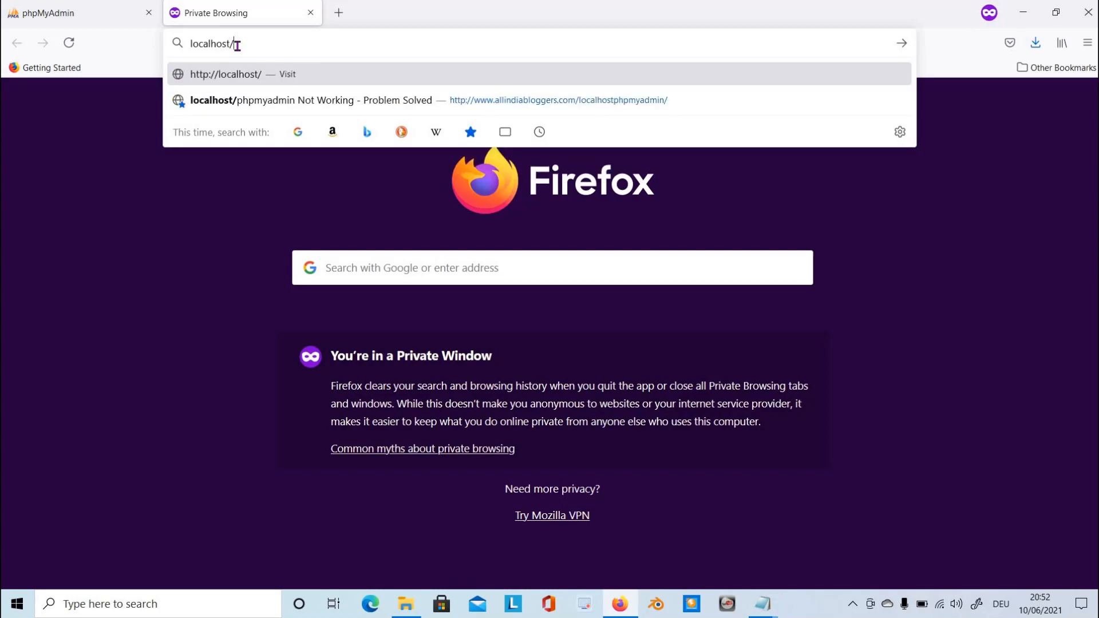
type("phpmy")
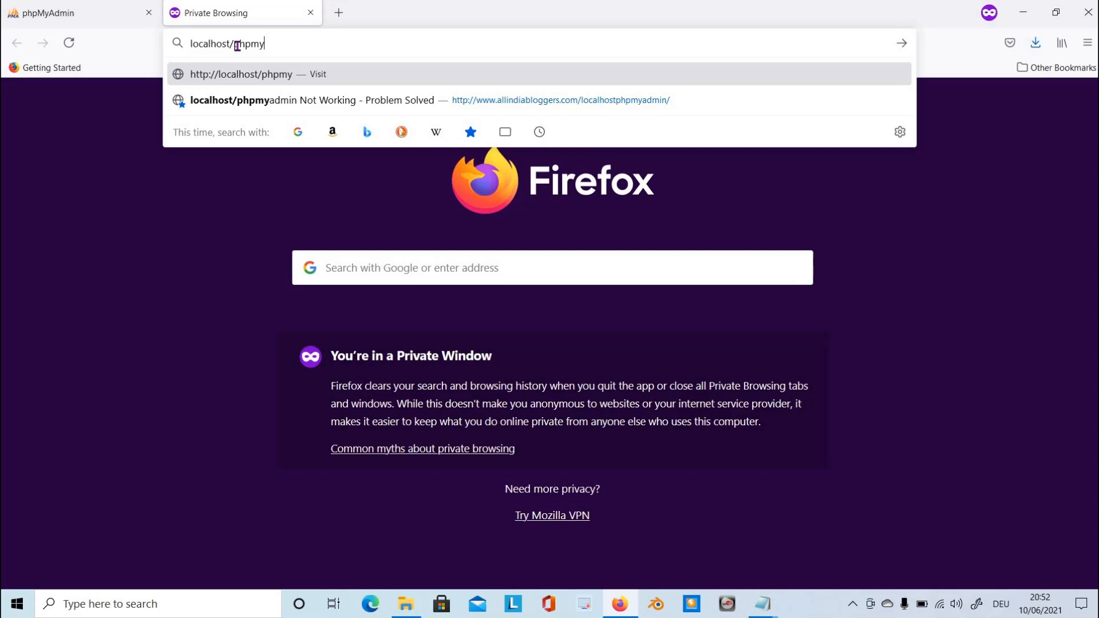
type("admin")
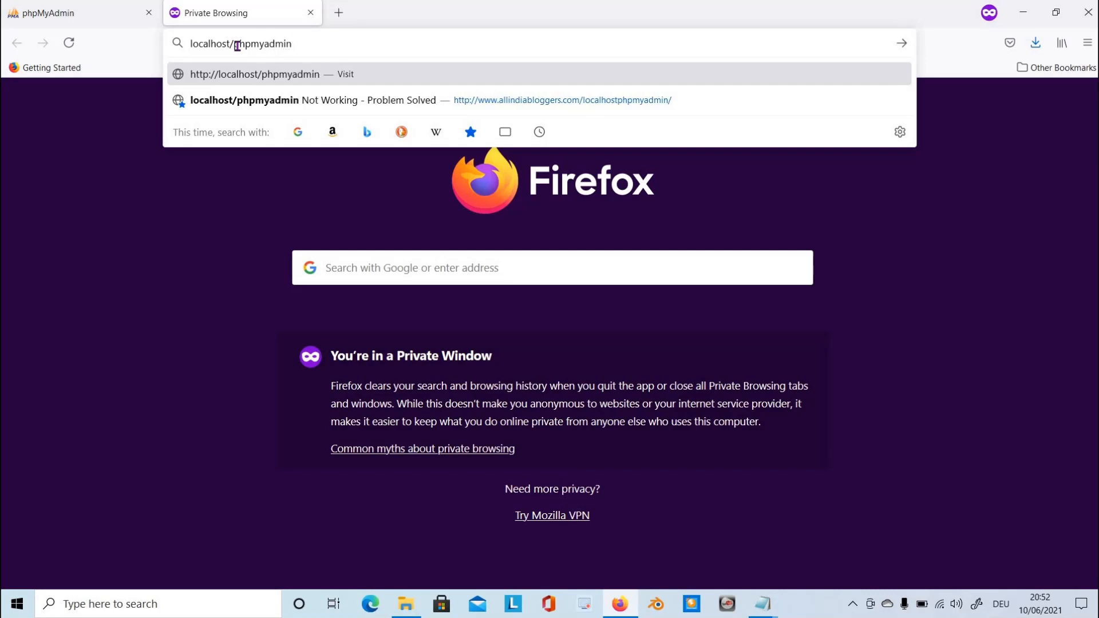
type("i")
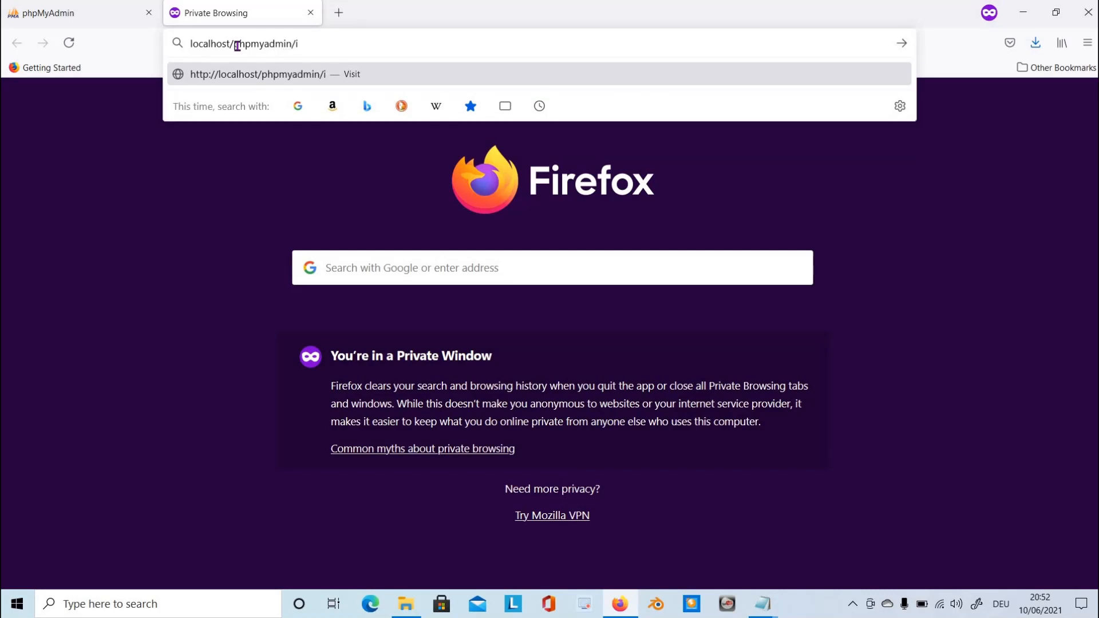
type("ndex")
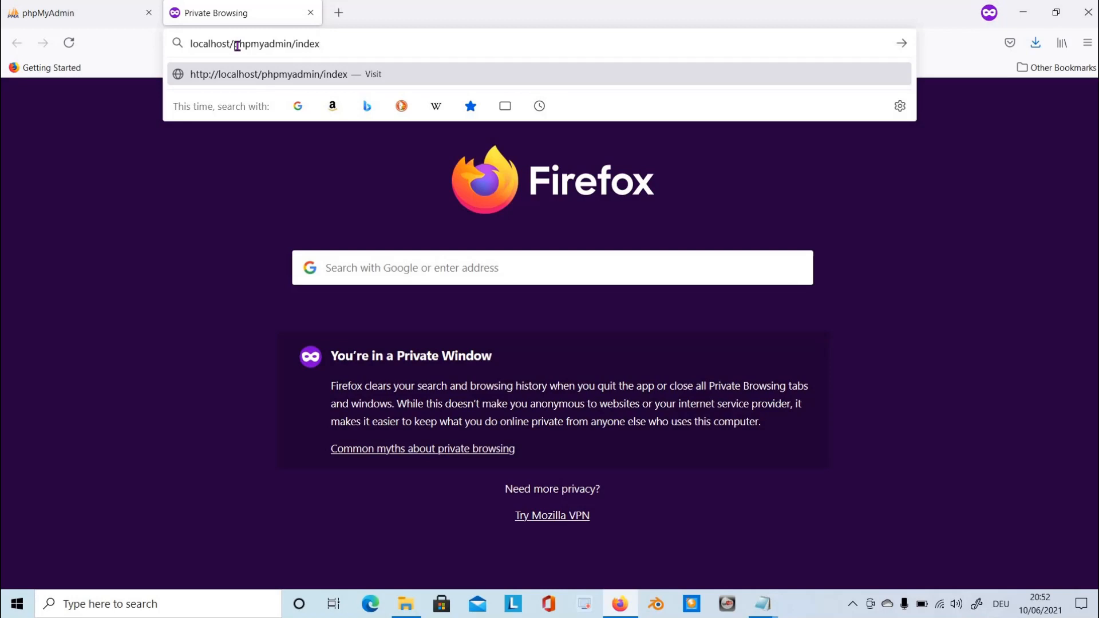
type(".")
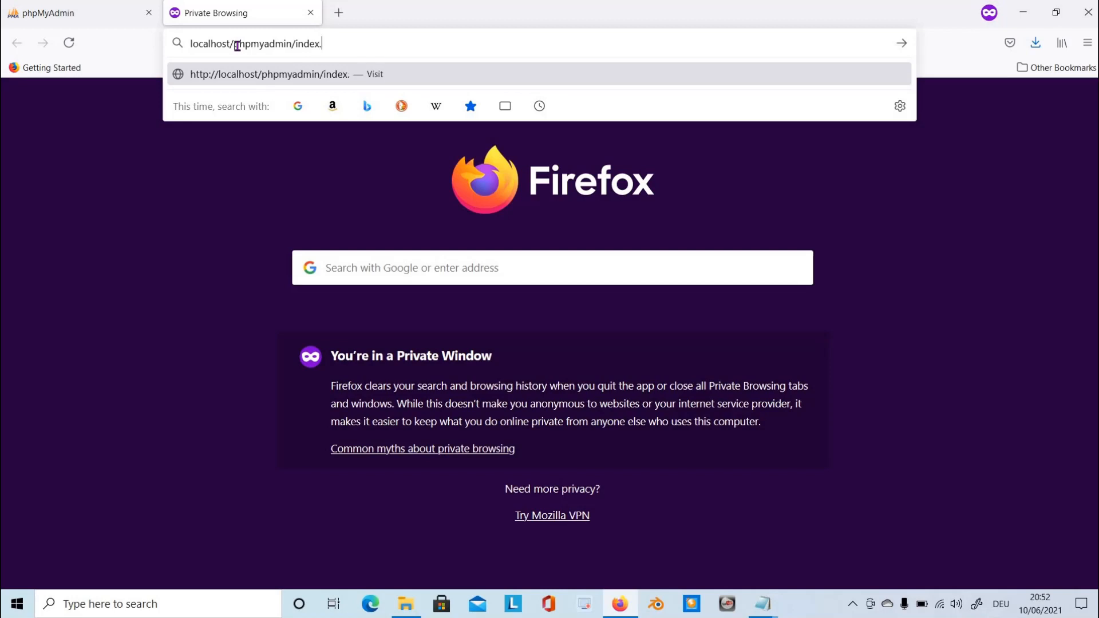
type("php")
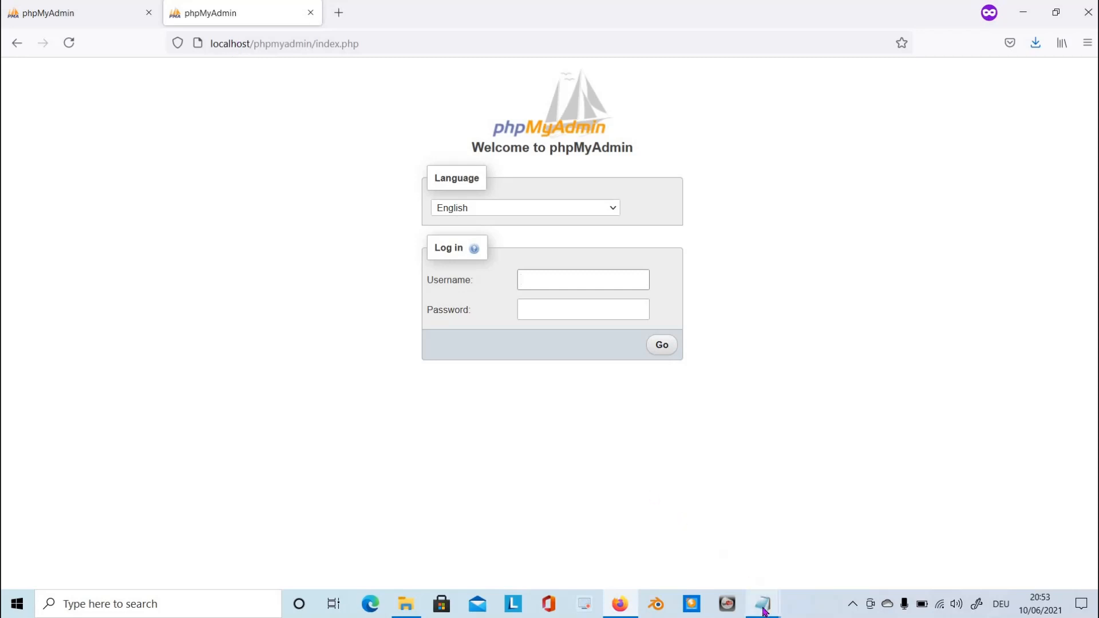
left_click(763, 603)
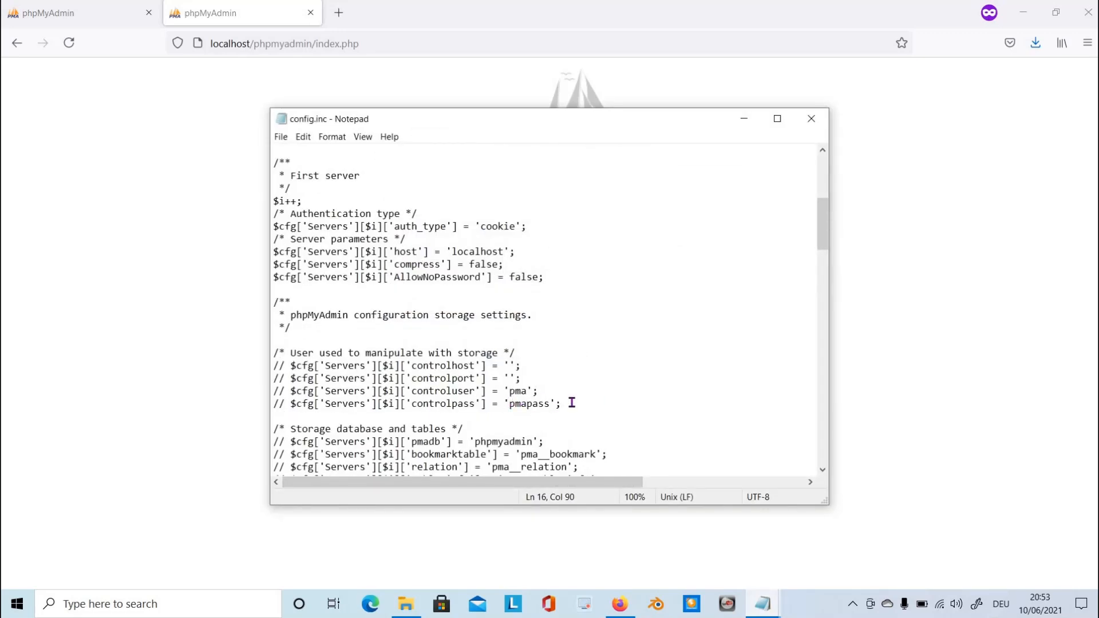
mouse_move(575, 405)
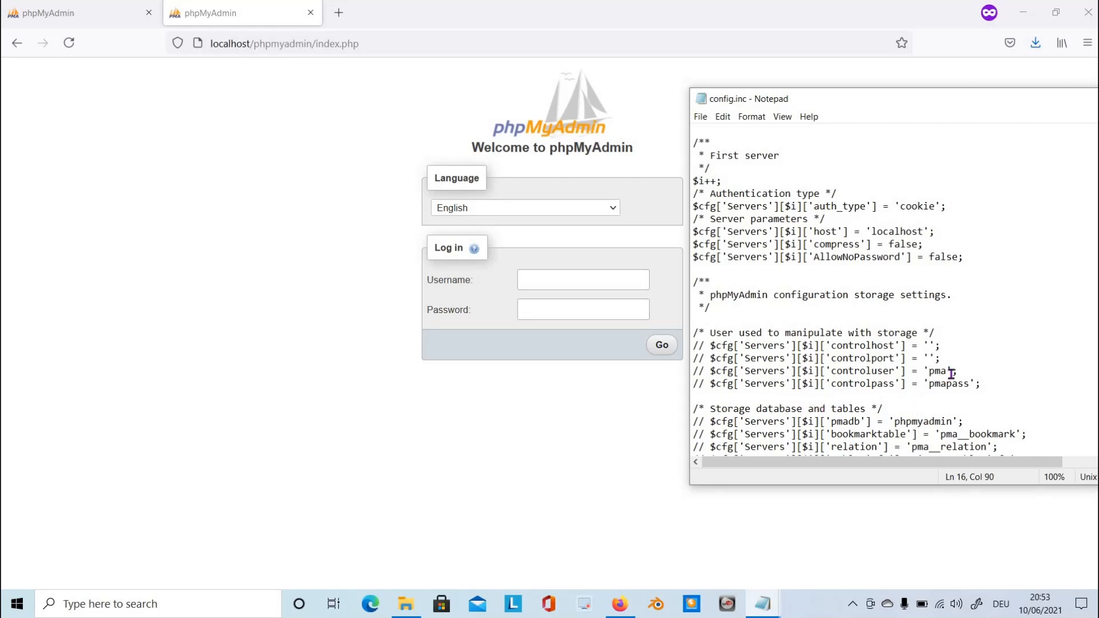
double_click(940, 371)
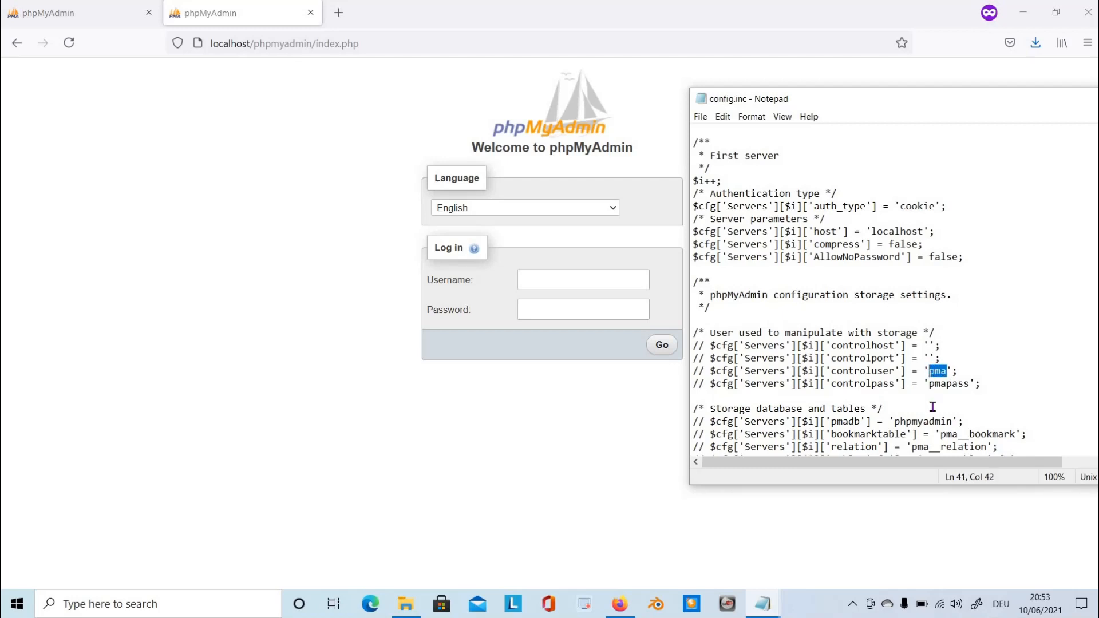
type("root")
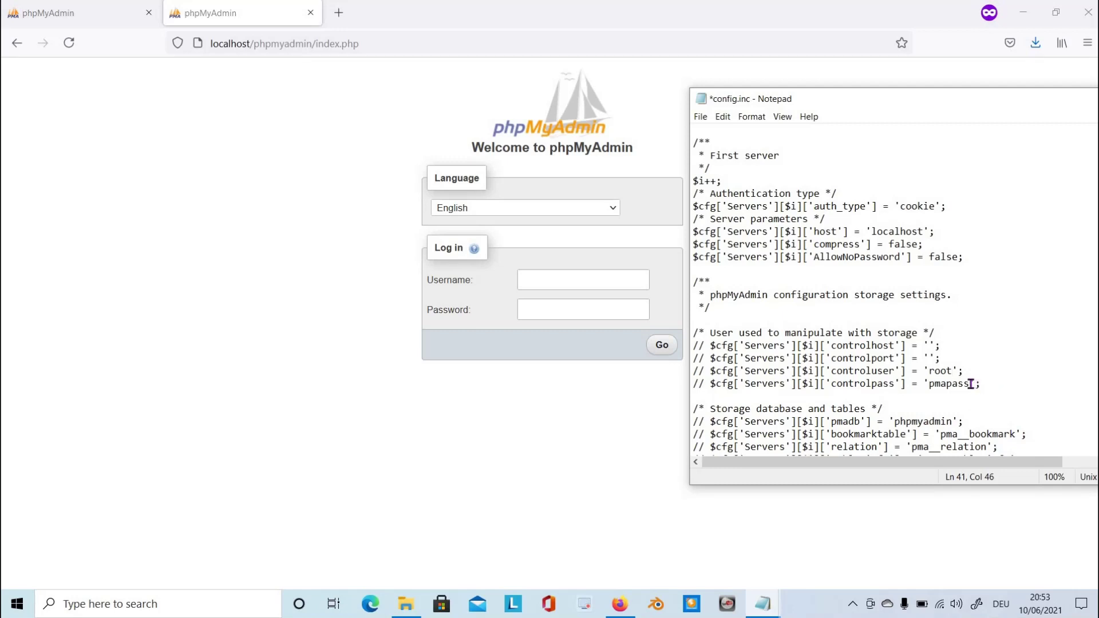
double_click(950, 383)
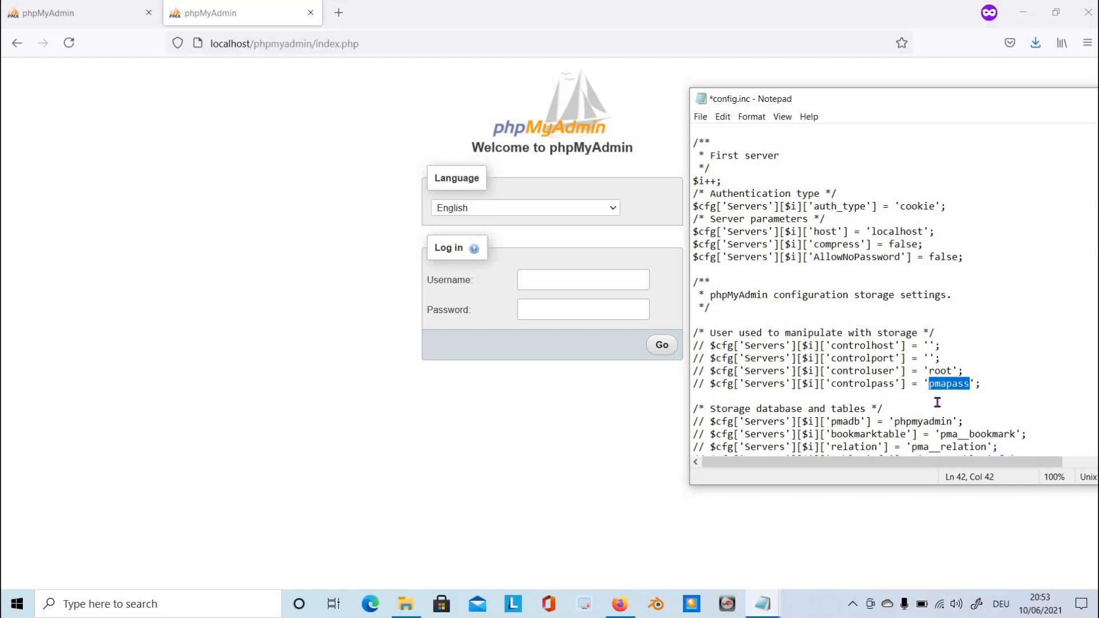
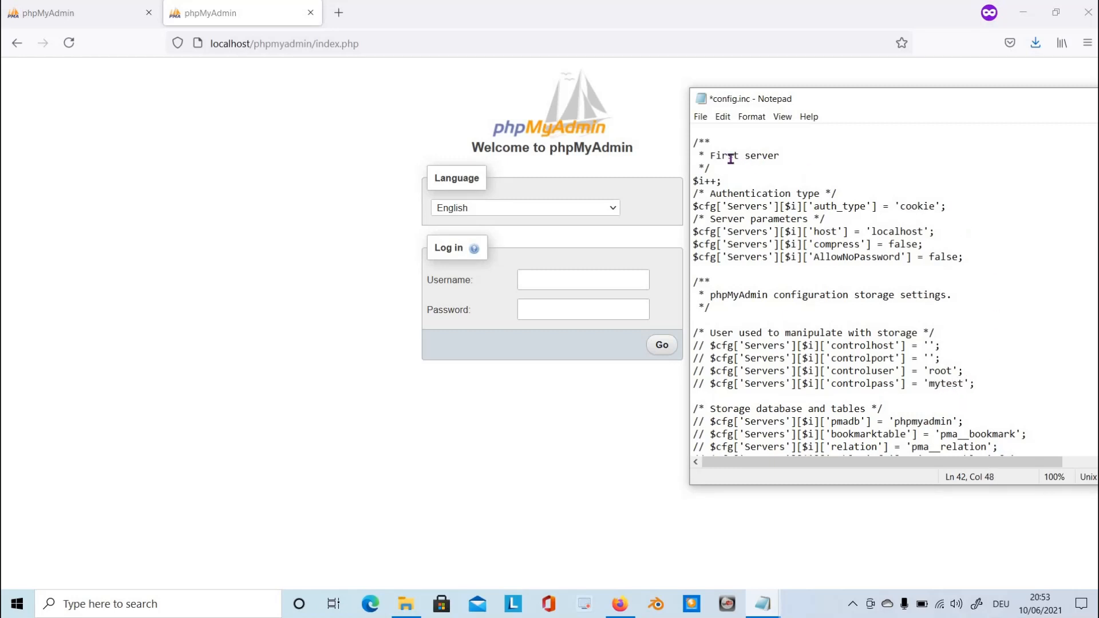
- Save the edited config.inc file
left_click(700, 116)
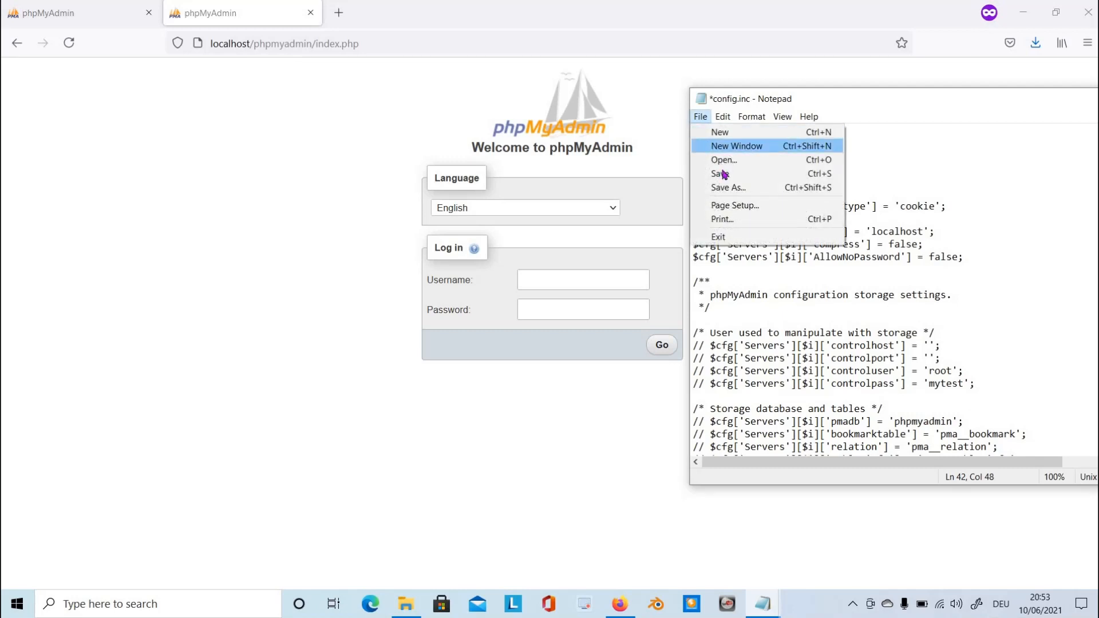
left_click(718, 174)
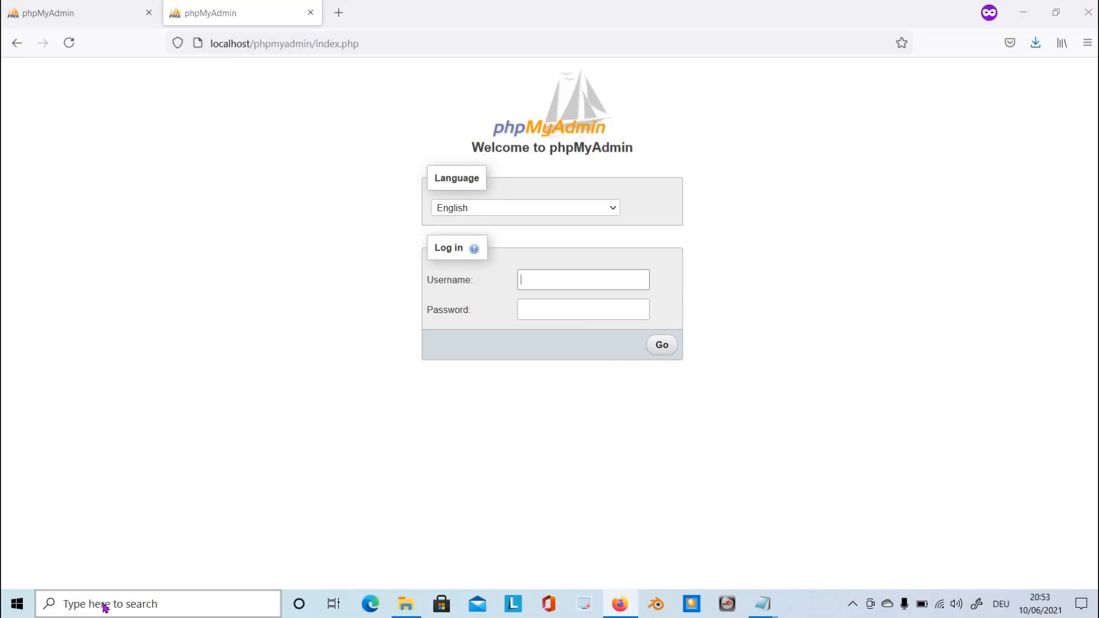
mouse_move(125, 427)
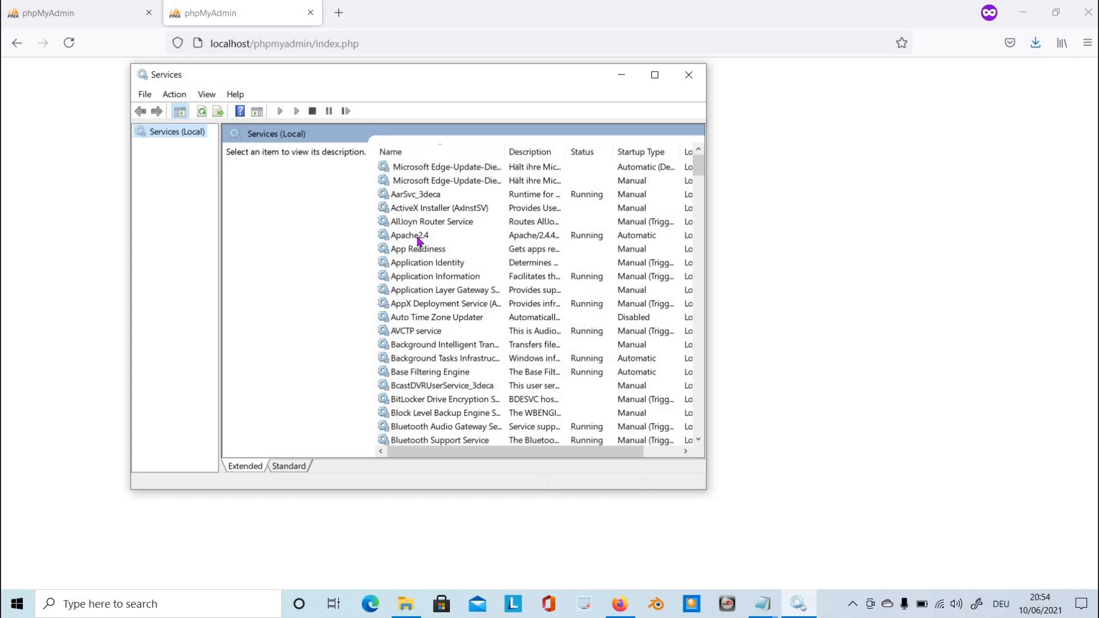
- Restart the Apache2.4 service in Services
left_click(409, 235)
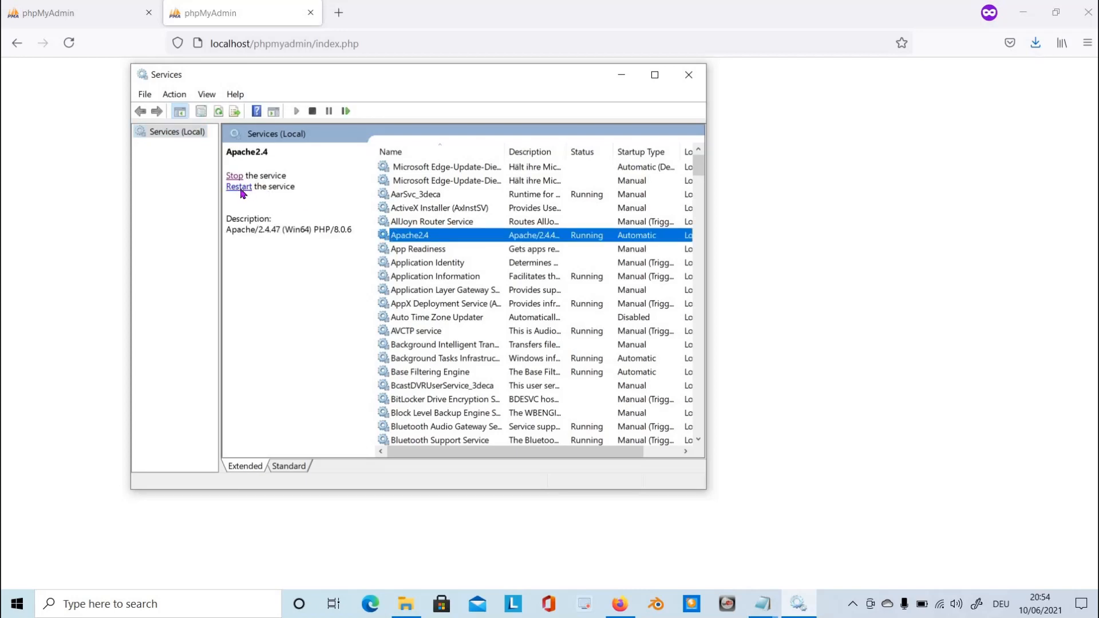
left_click(233, 175)
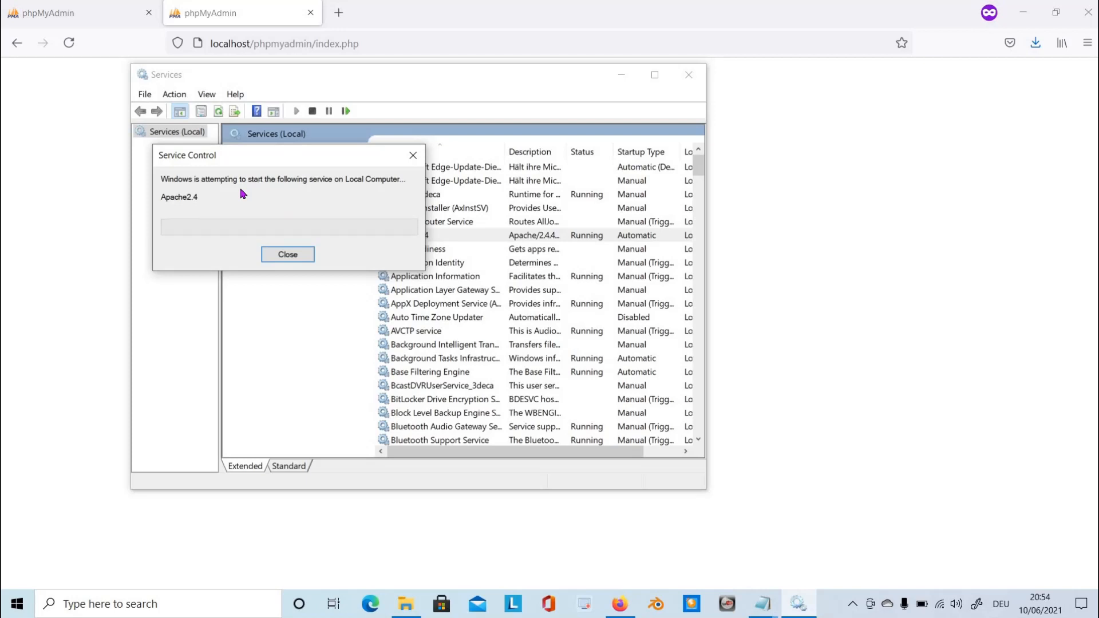
left_click(286, 254)
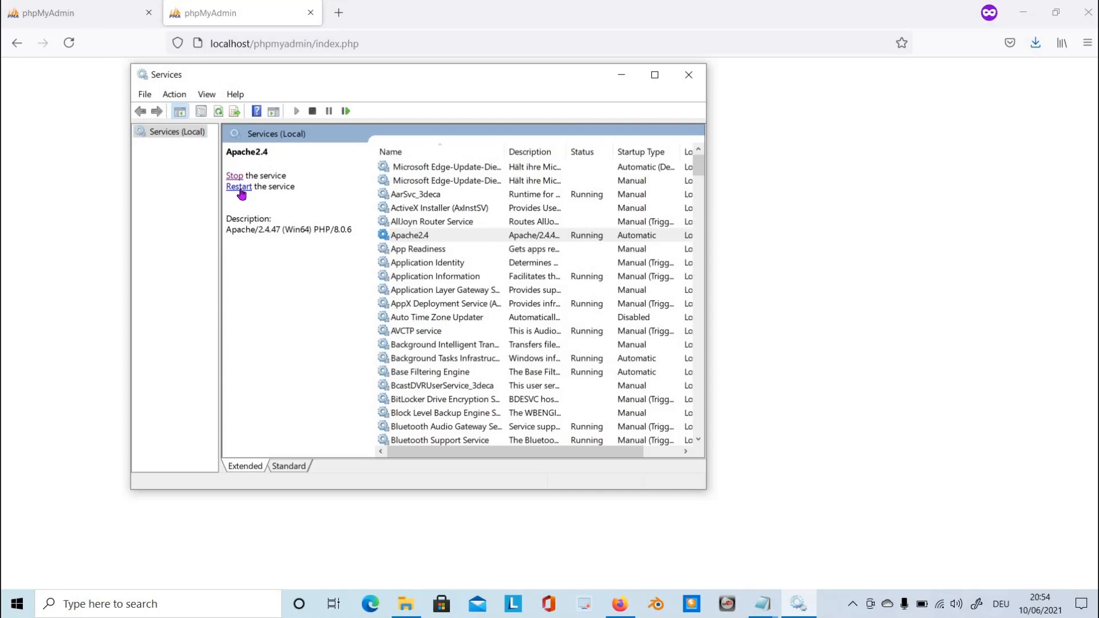
mouse_move(697, 171)
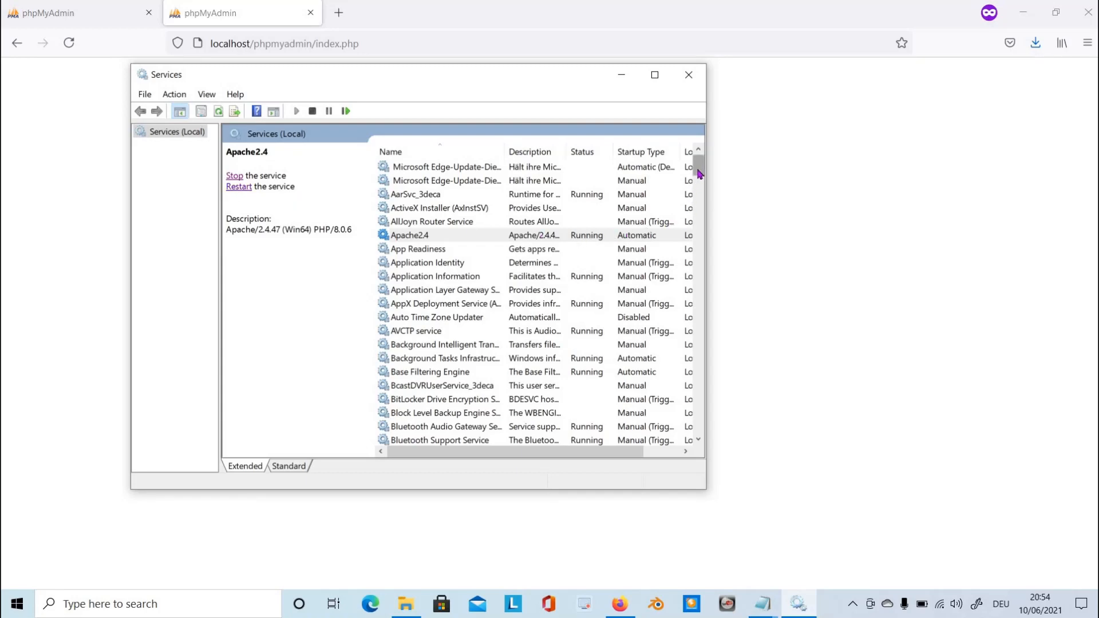
- Restart the MySQL service in Services
scroll("down", 3)
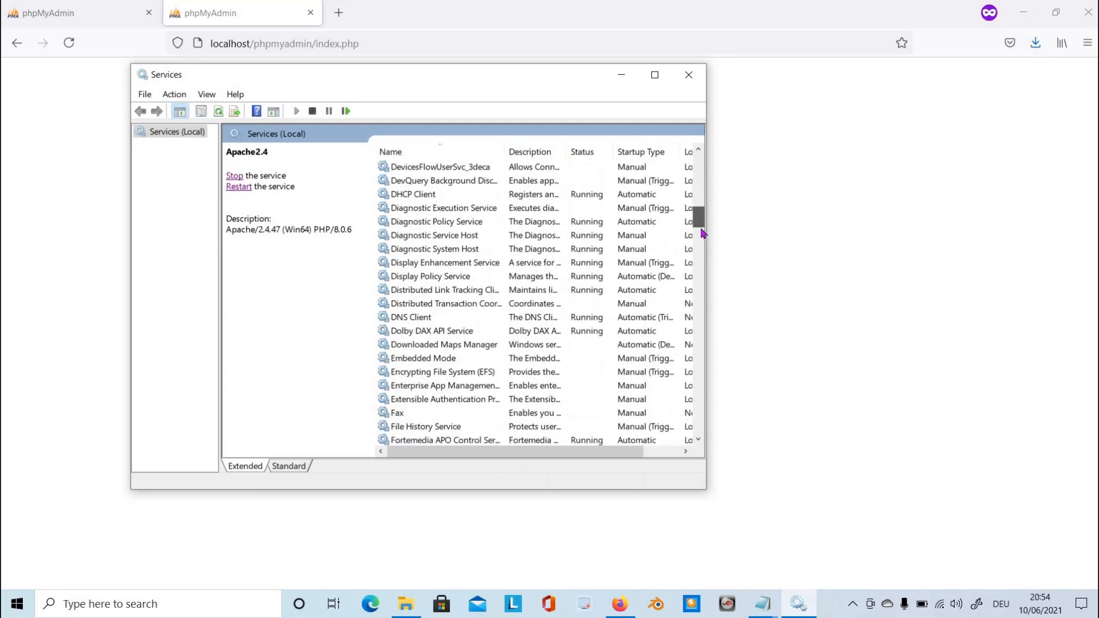
scroll("down", 3)
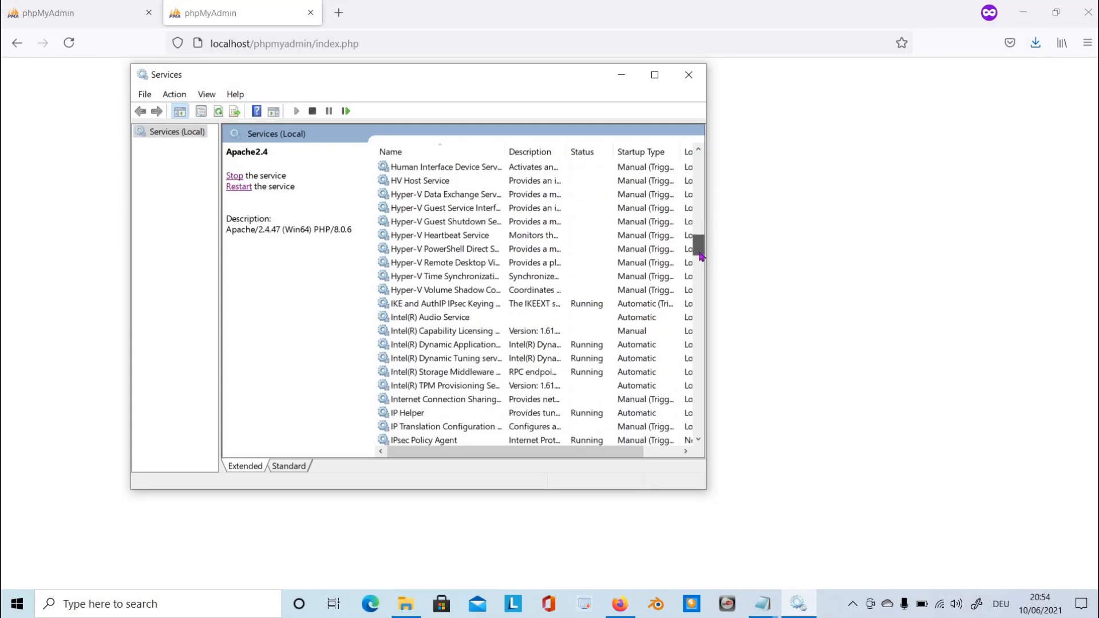
scroll("down", 3)
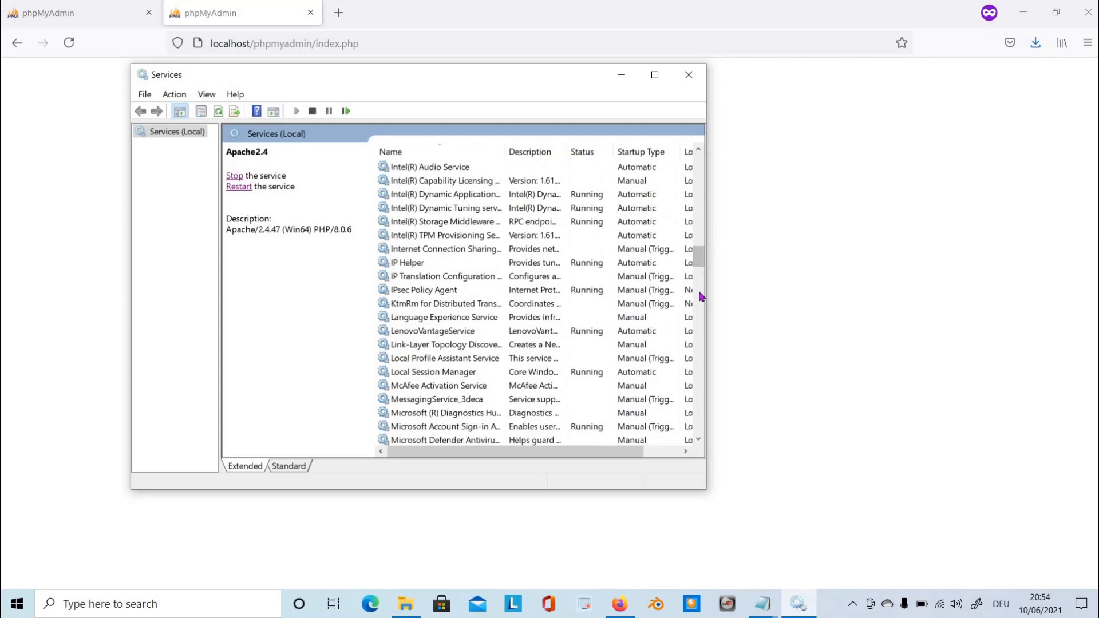
scroll("down", 3)
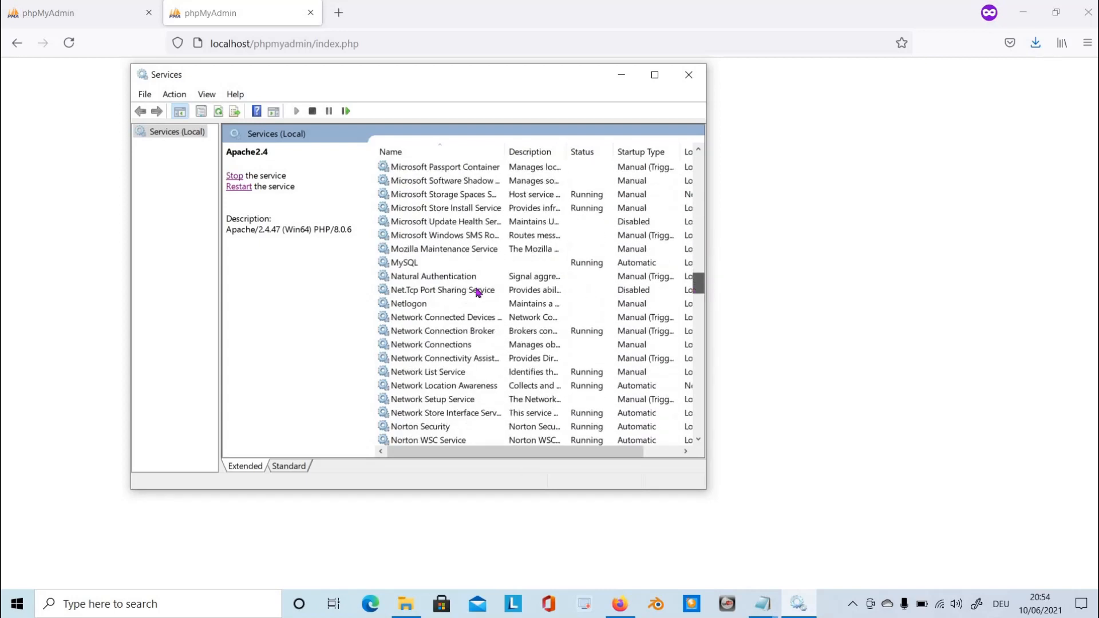
left_click(404, 262)
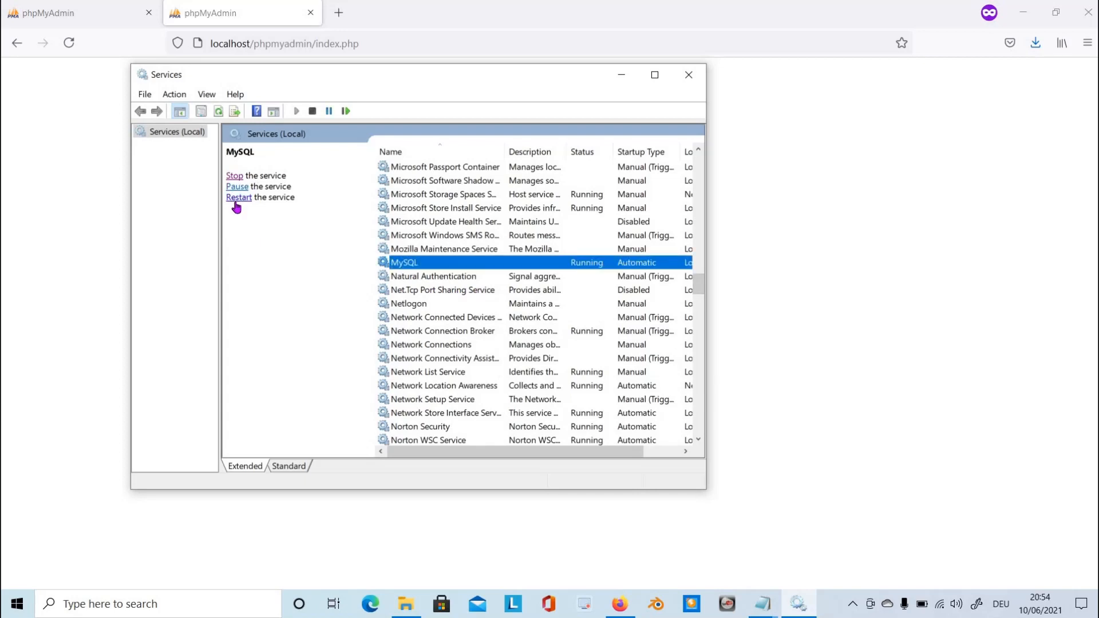
left_click(235, 175)
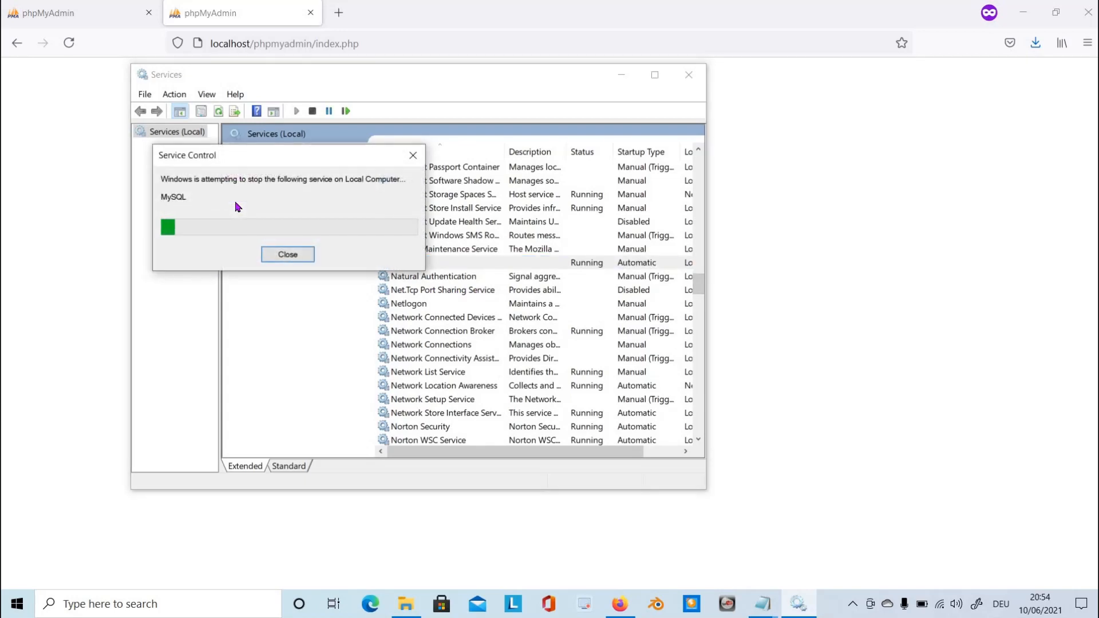
left_click(287, 254)
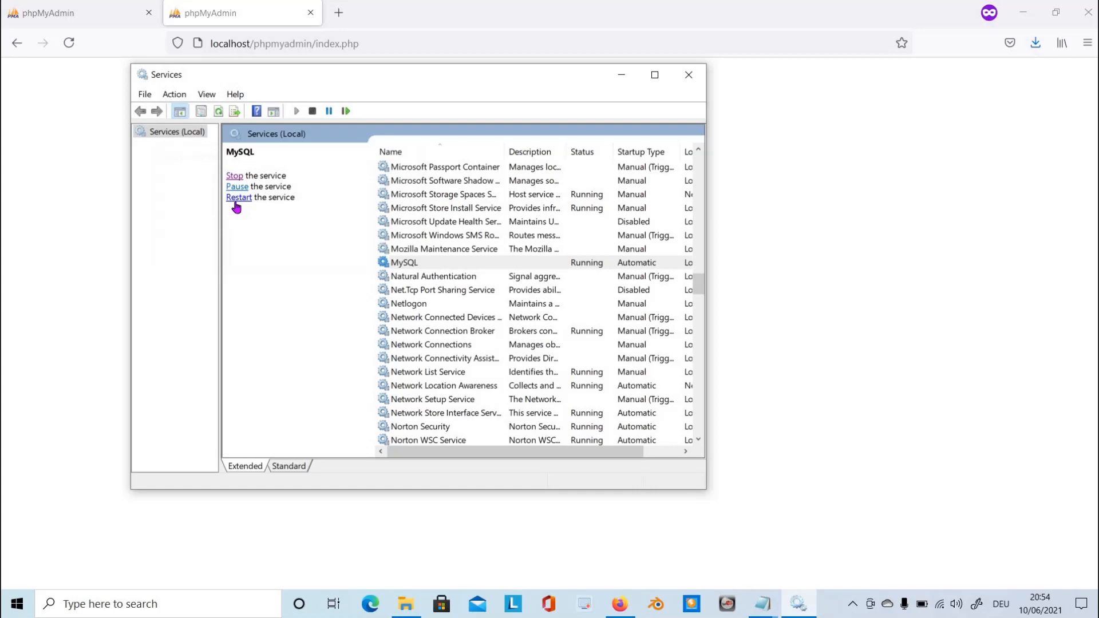
mouse_move(688, 76)
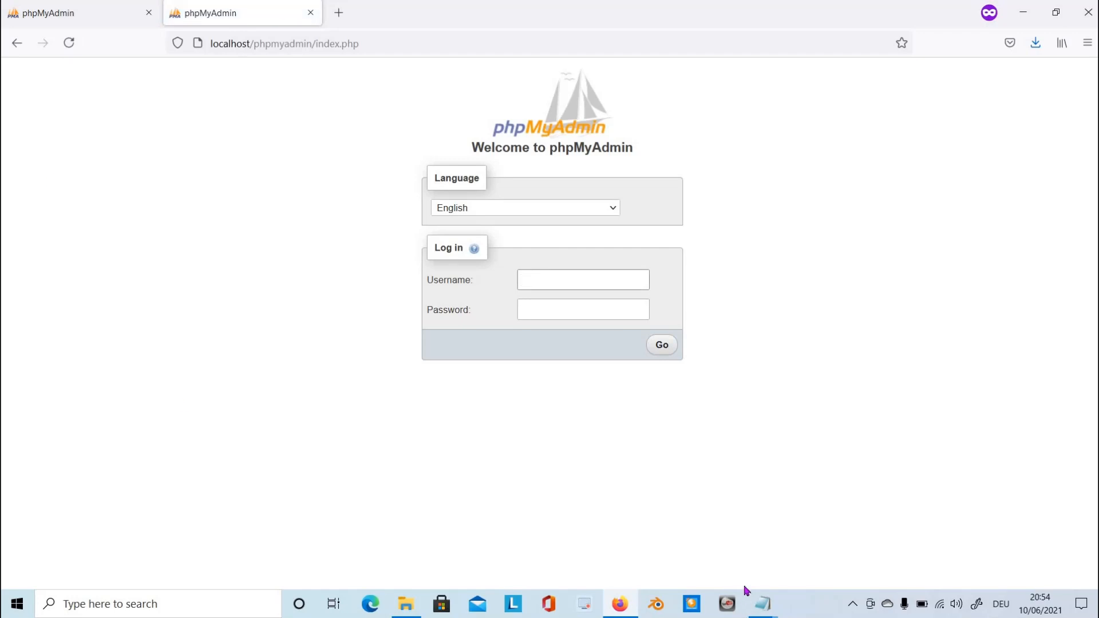
- Log into phpMyAdmin as root with its password to reach the main dashboard
left_click(762, 603)
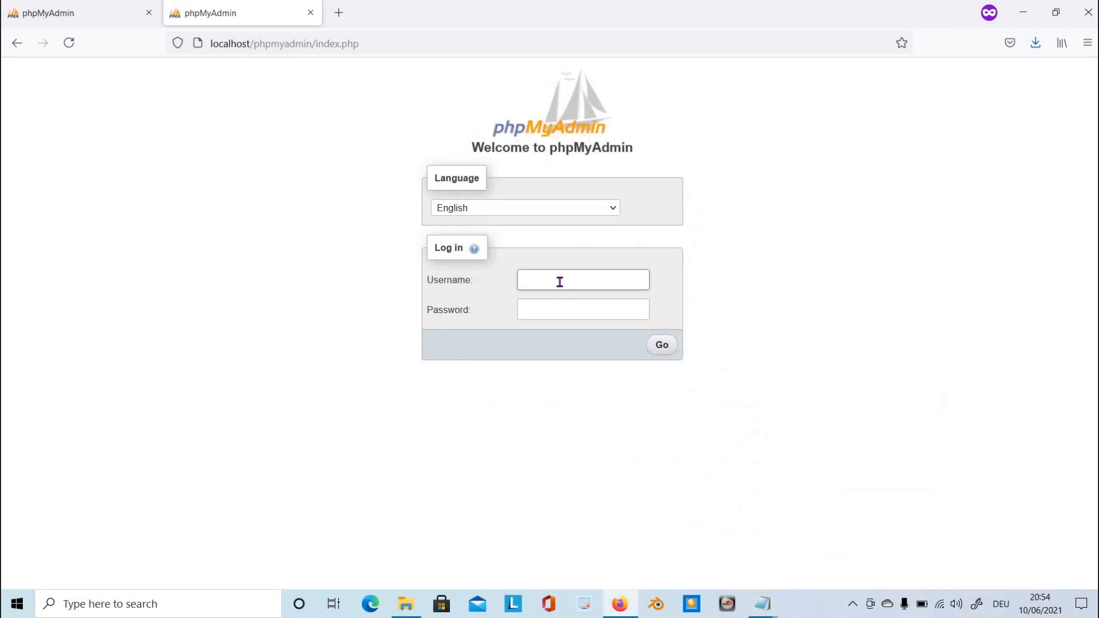
type("root")
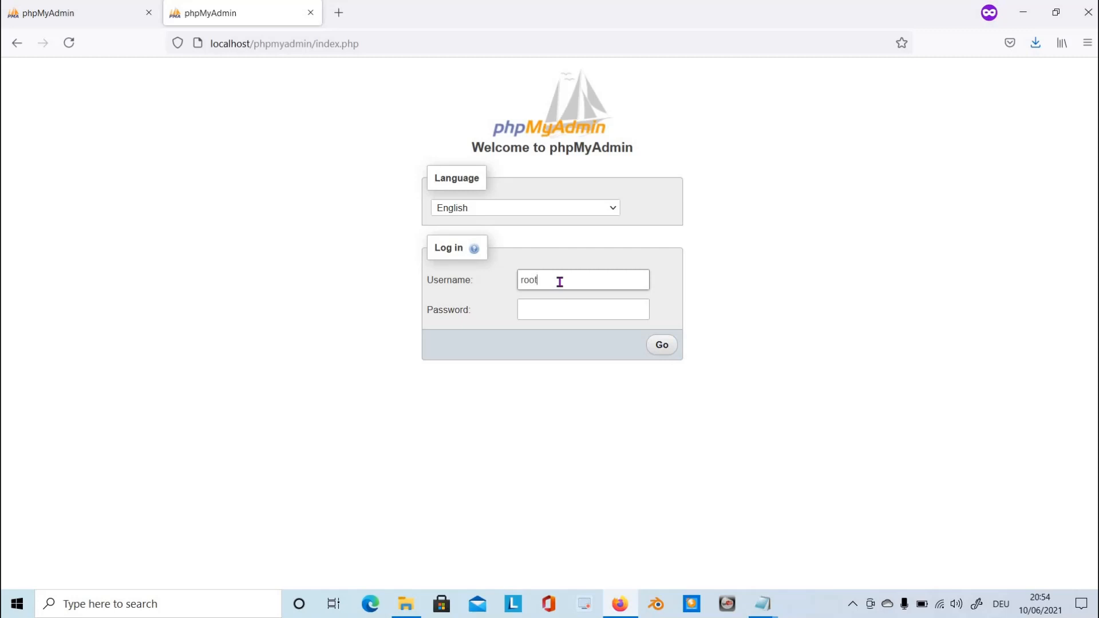
left_click(583, 310)
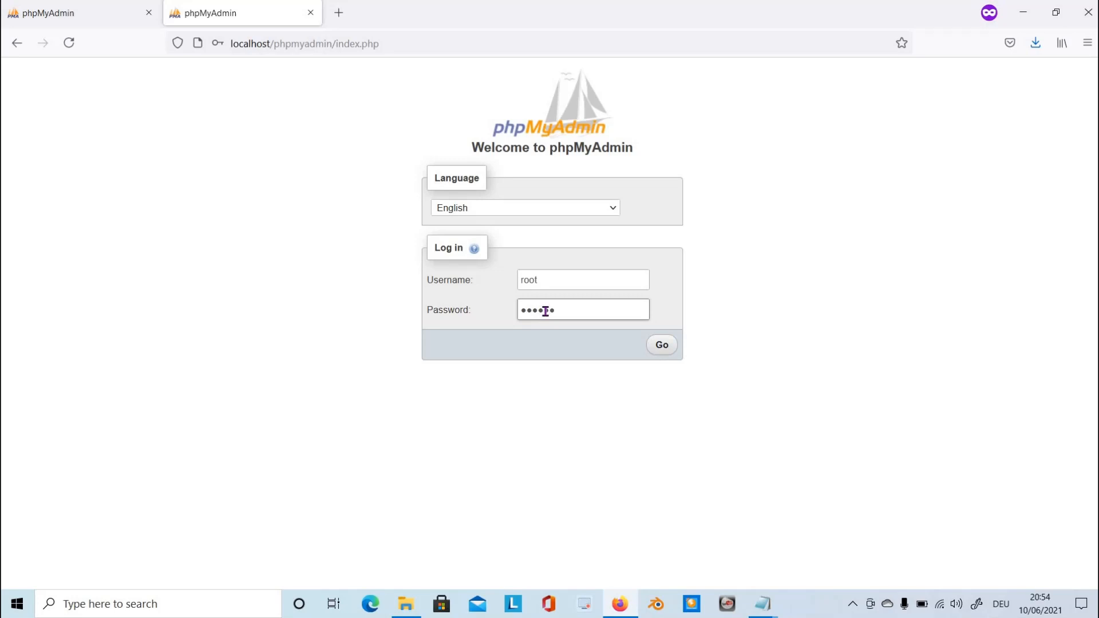
left_click(661, 344)
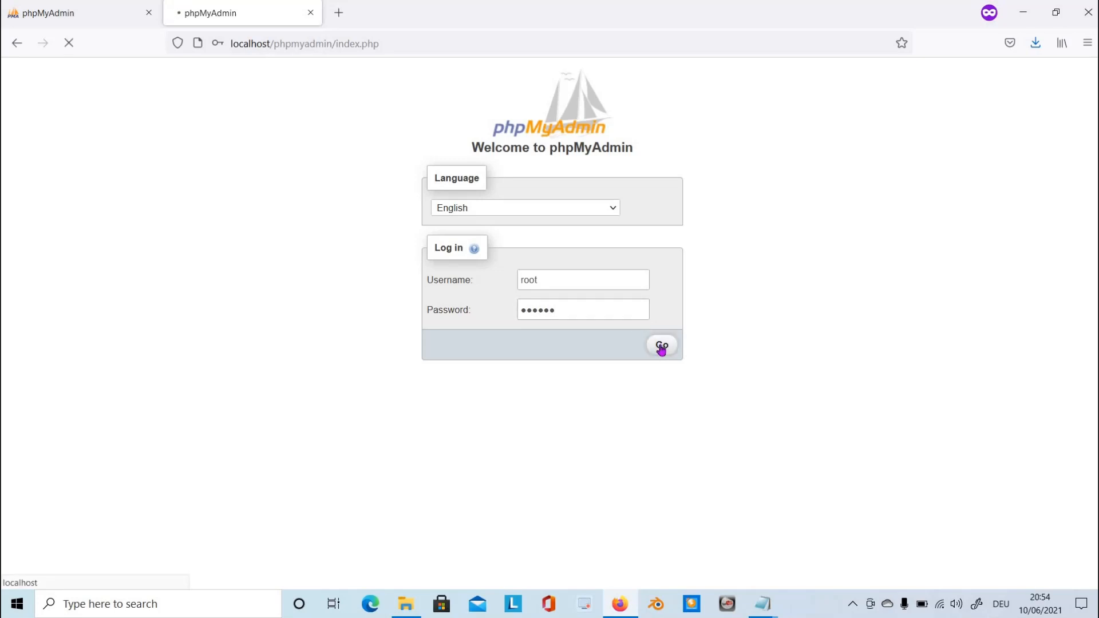
left_click(661, 346)
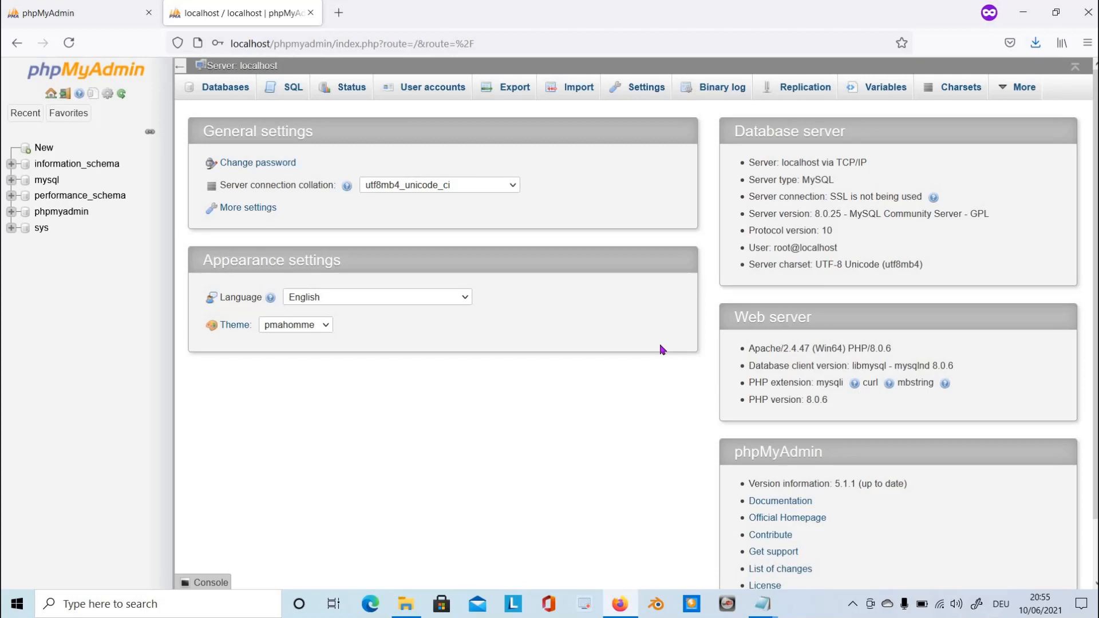
mouse_move(592, 452)
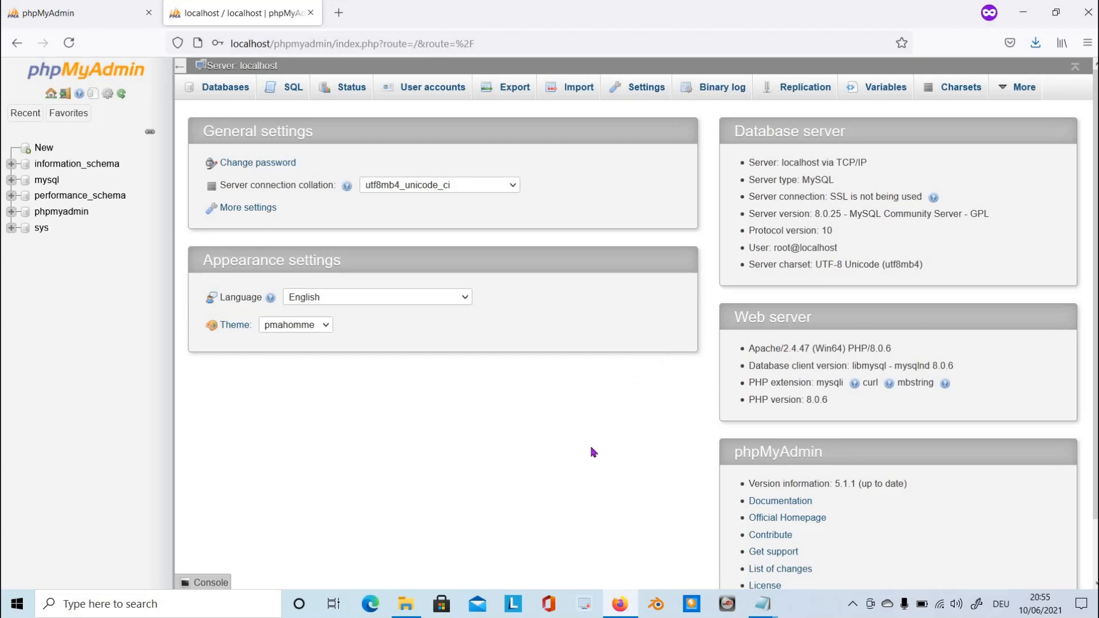
mouse_move(631, 404)
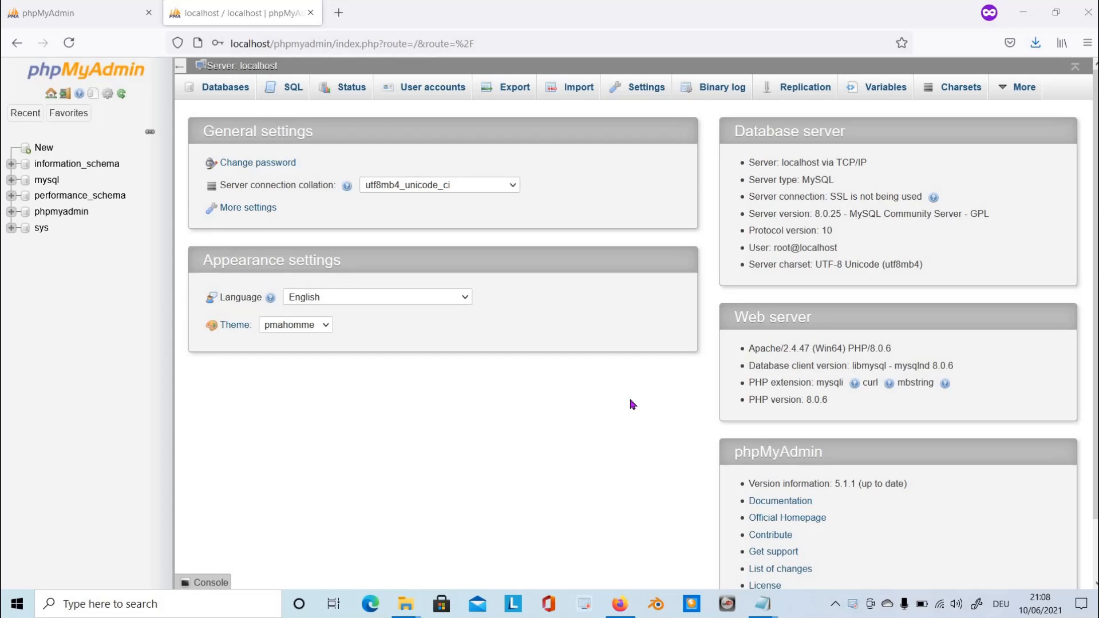
mouse_move(578, 87)
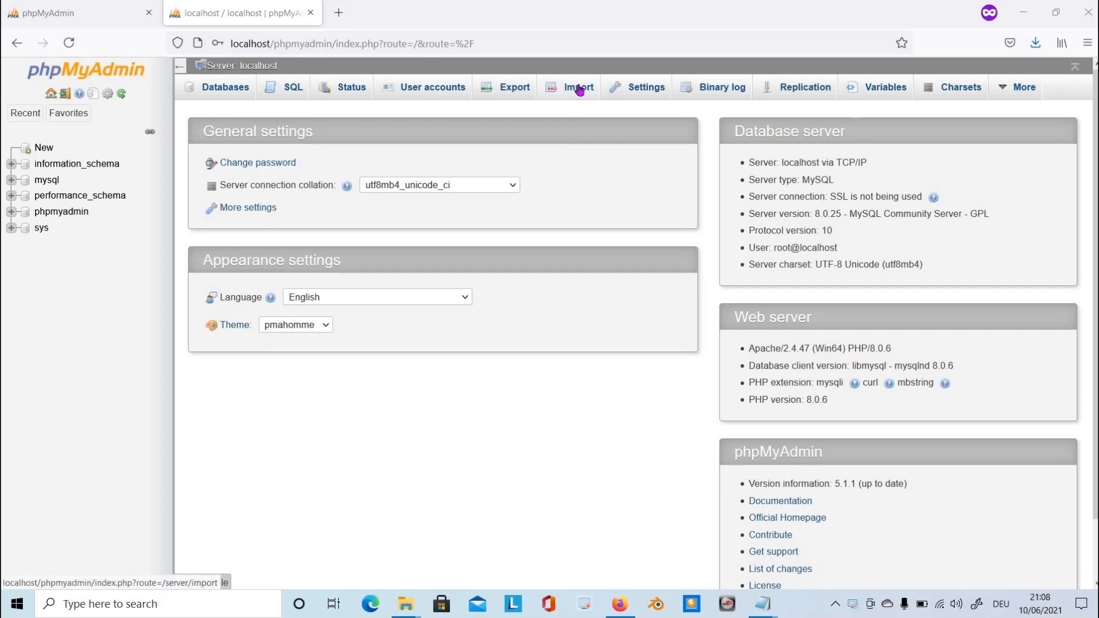
- From the Import page, browse to C:\Apache24\htdocs\phpmyadmin\sql
left_click(576, 87)
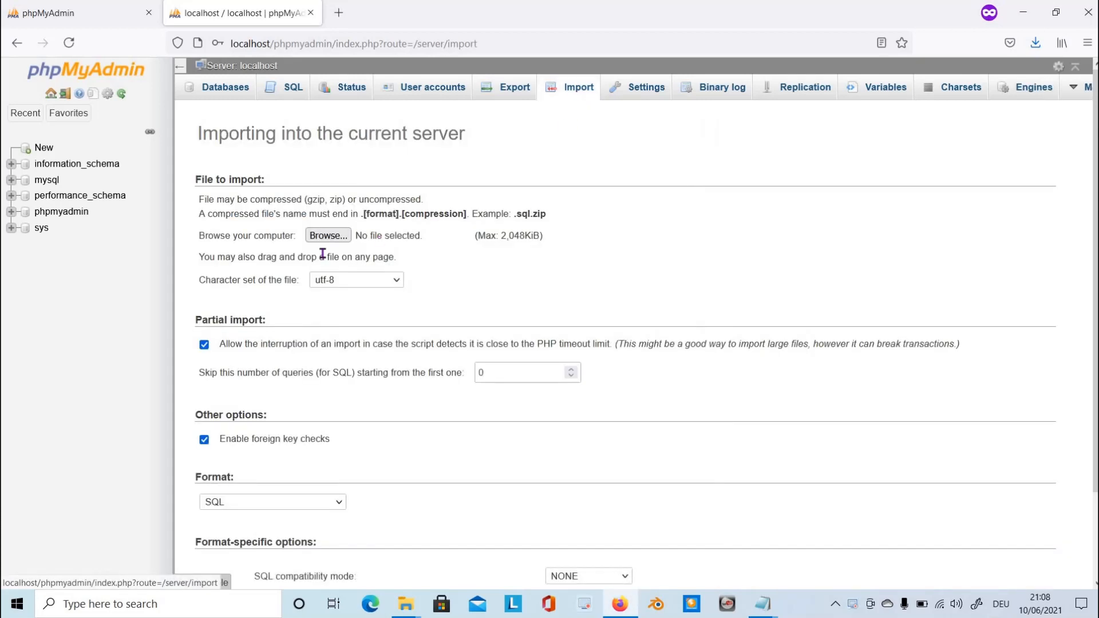
left_click(326, 236)
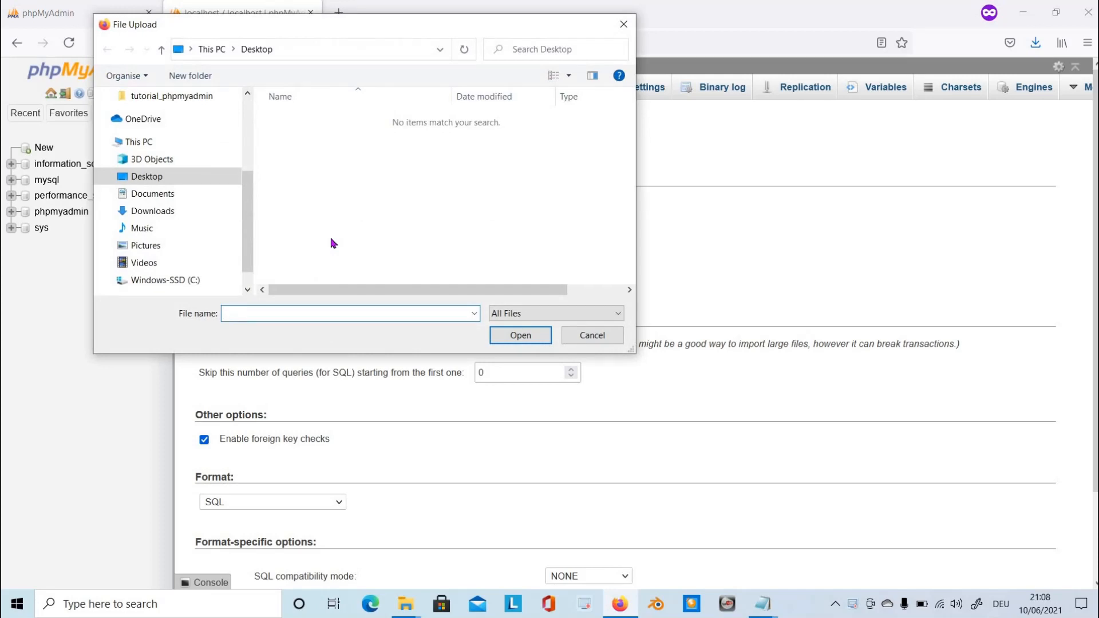
left_click(165, 279)
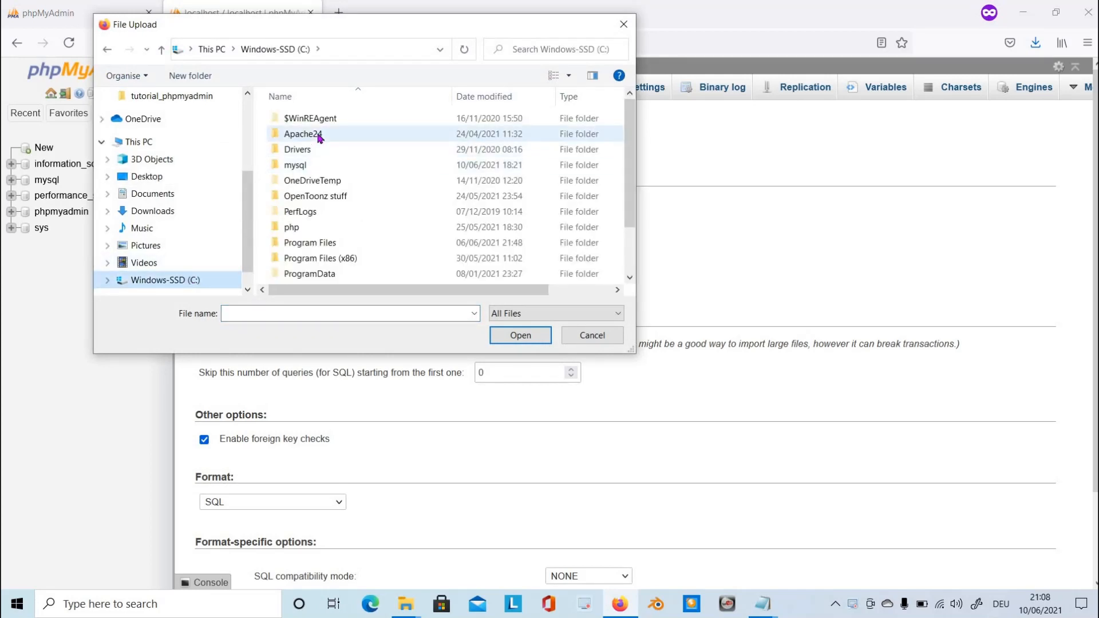
double_click(302, 134)
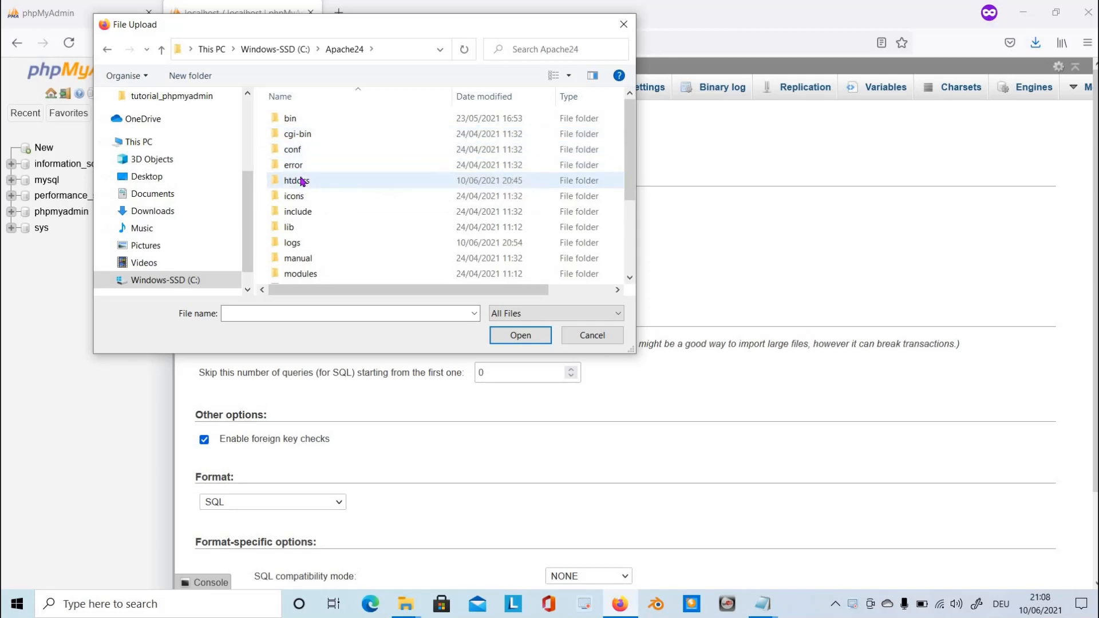
double_click(296, 179)
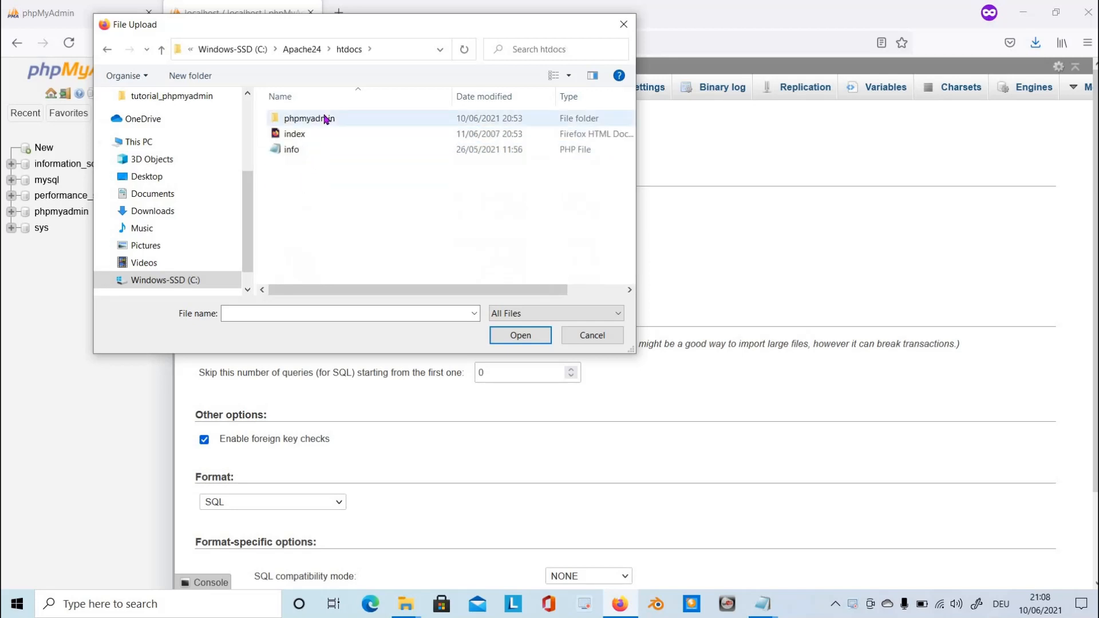
double_click(309, 118)
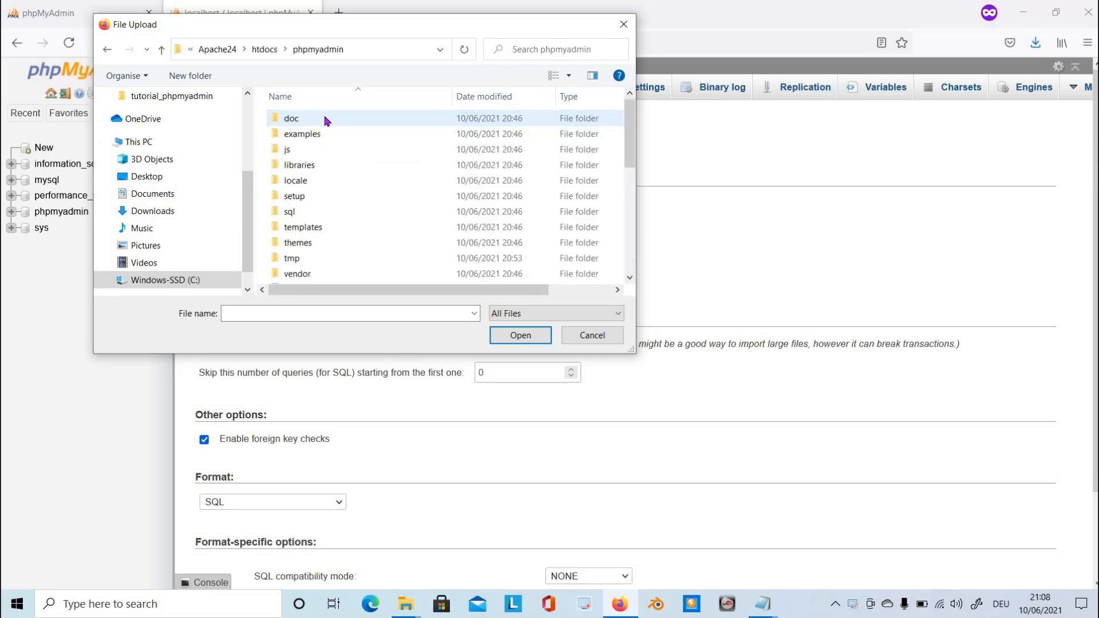
double_click(290, 211)
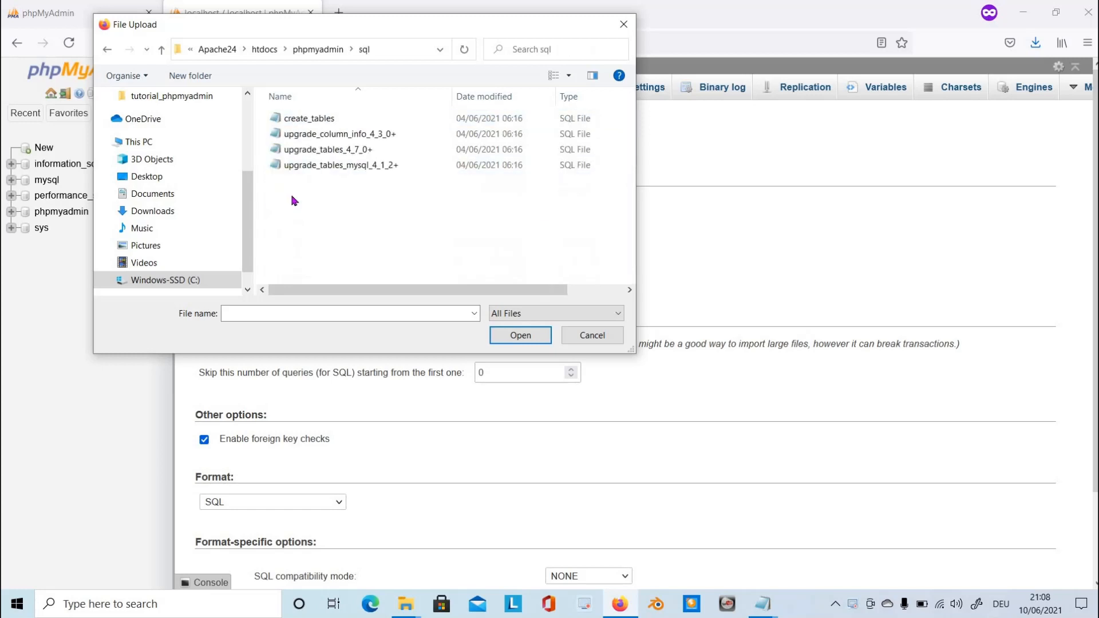
- Select create_tables.sql and run the import
left_click(308, 118)
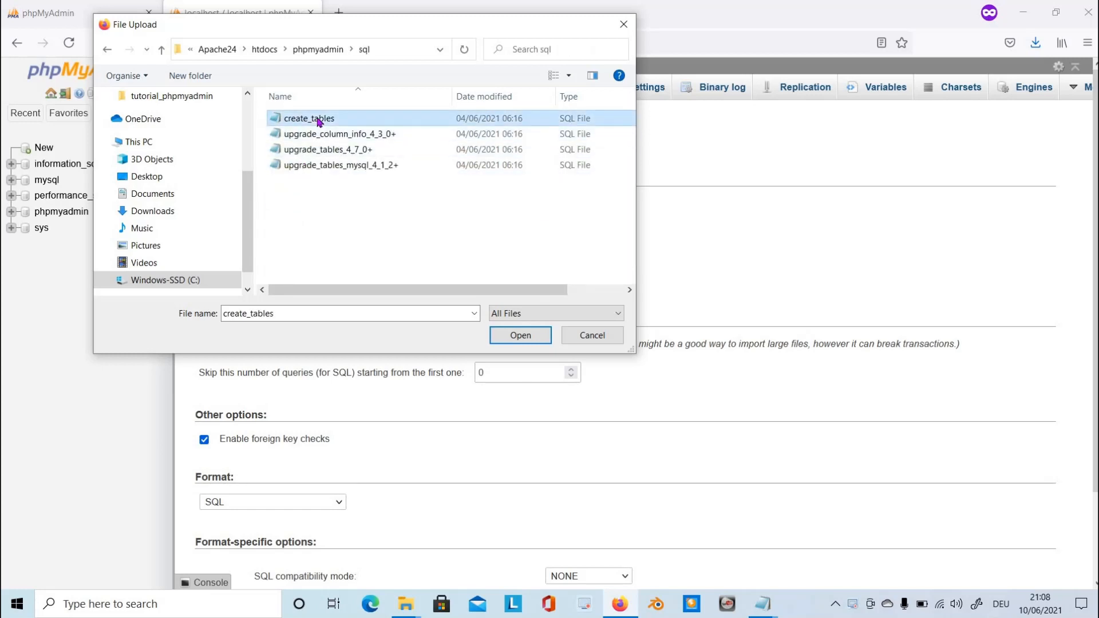
mouse_move(520, 336)
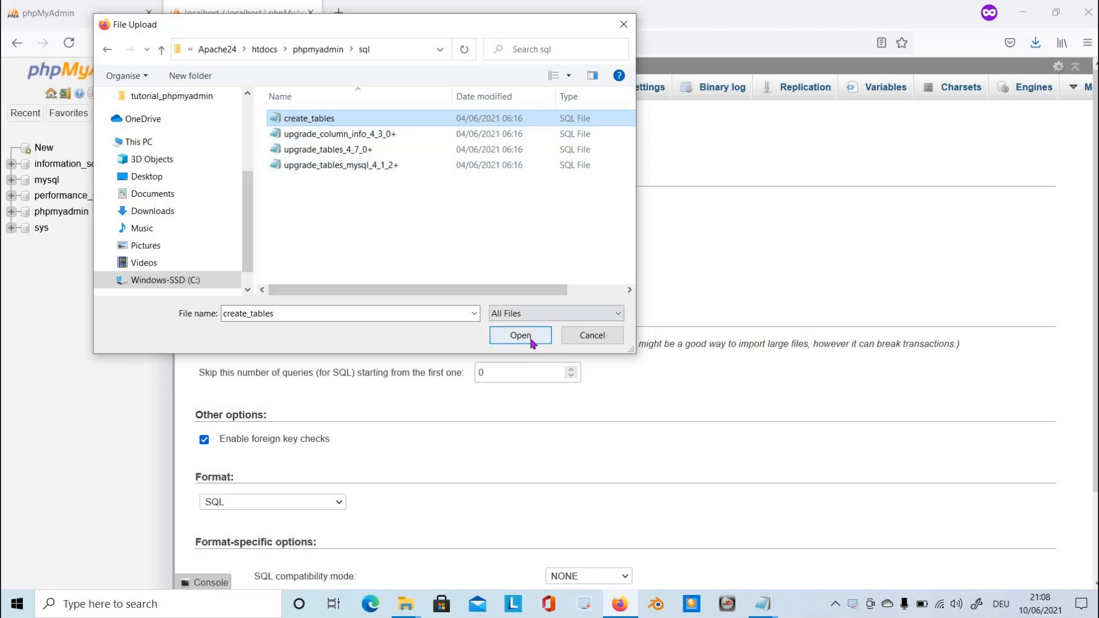
left_click(519, 335)
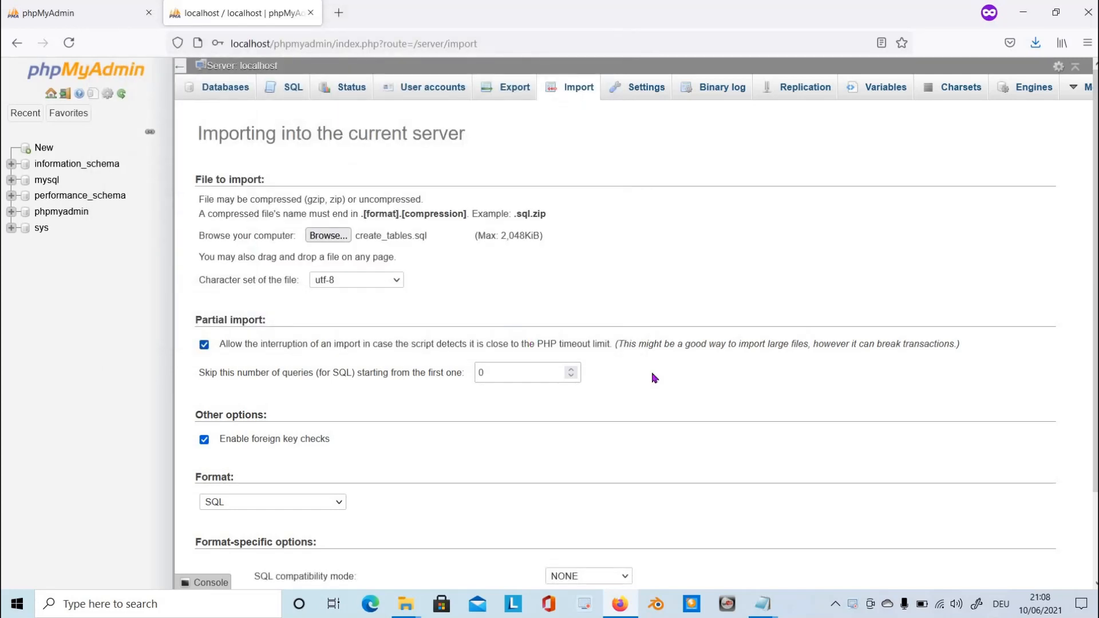
scroll("down", 3)
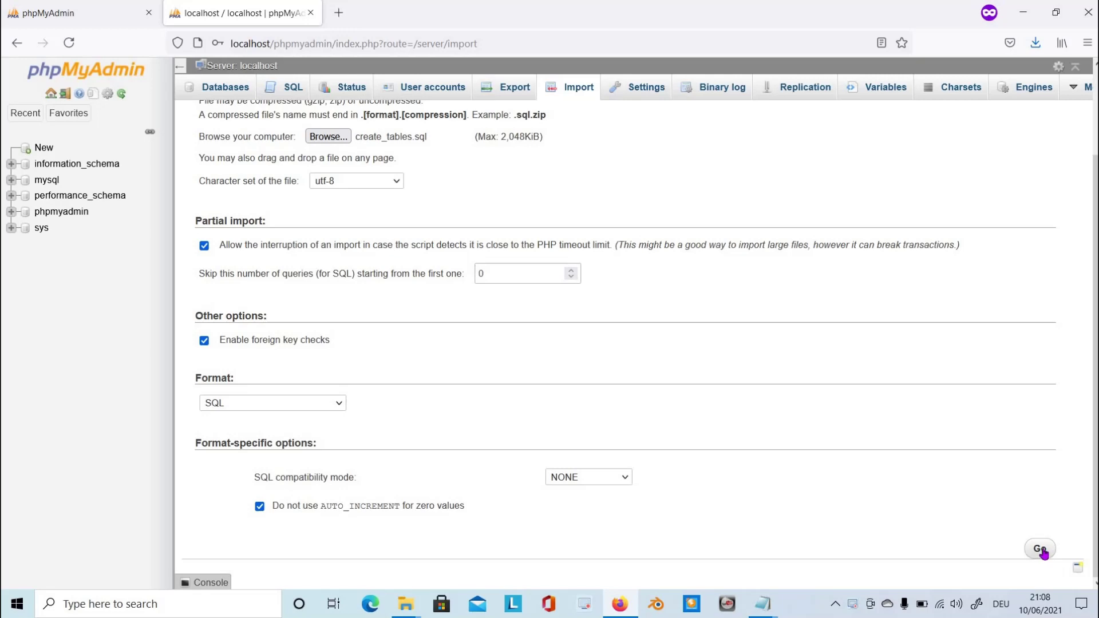
left_click(1040, 549)
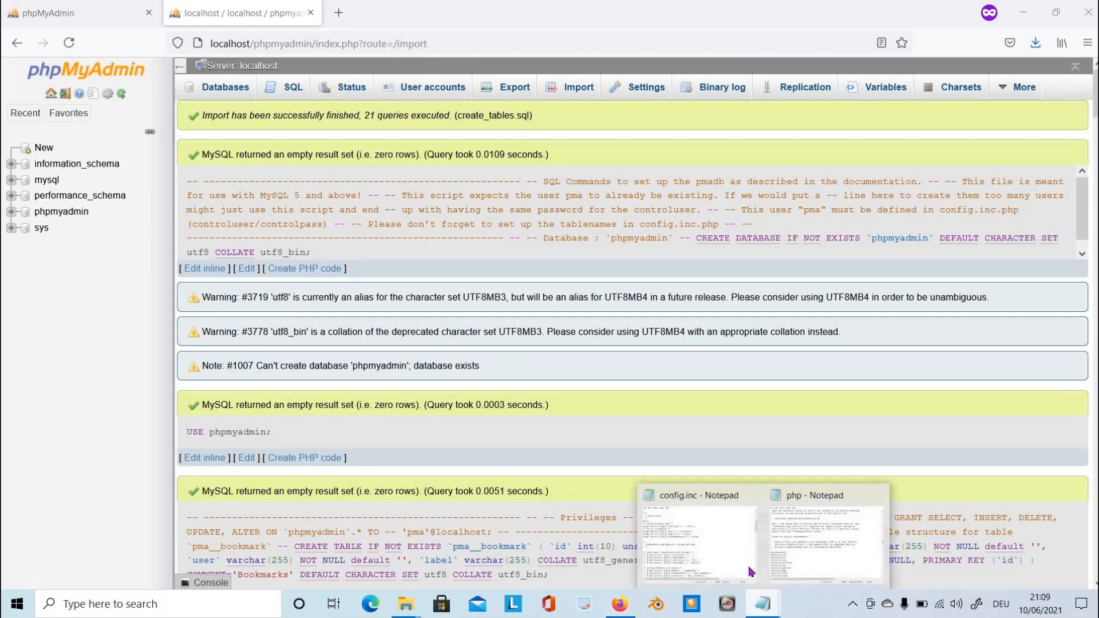
- Uncomment the remaining phpMyAdmin storage database and table lines in config.inc
left_click(698, 532)
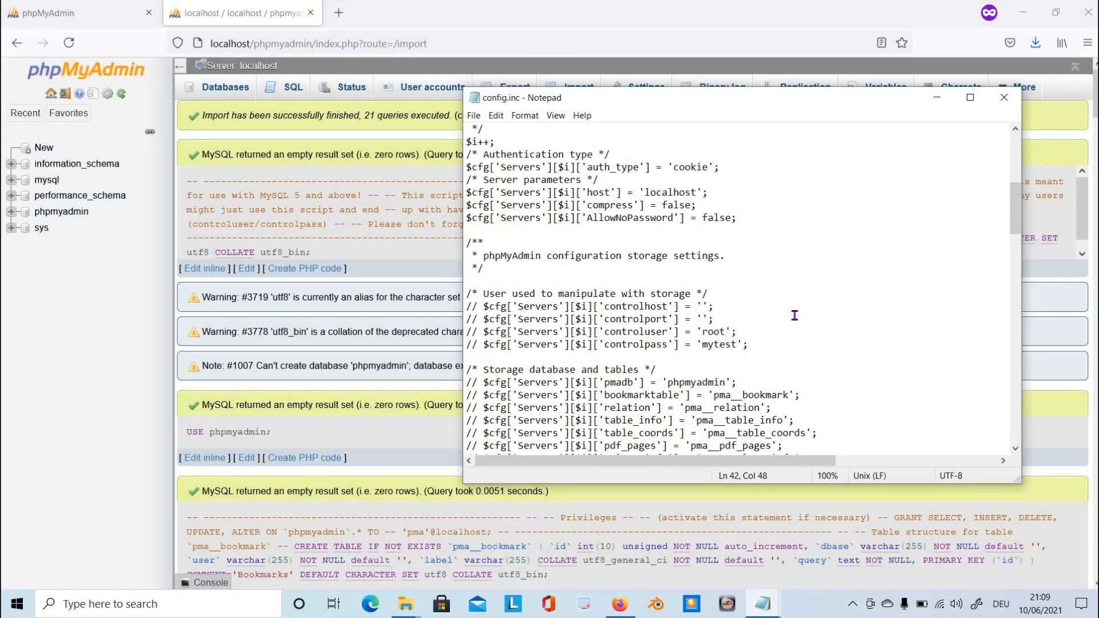
scroll("down", 3)
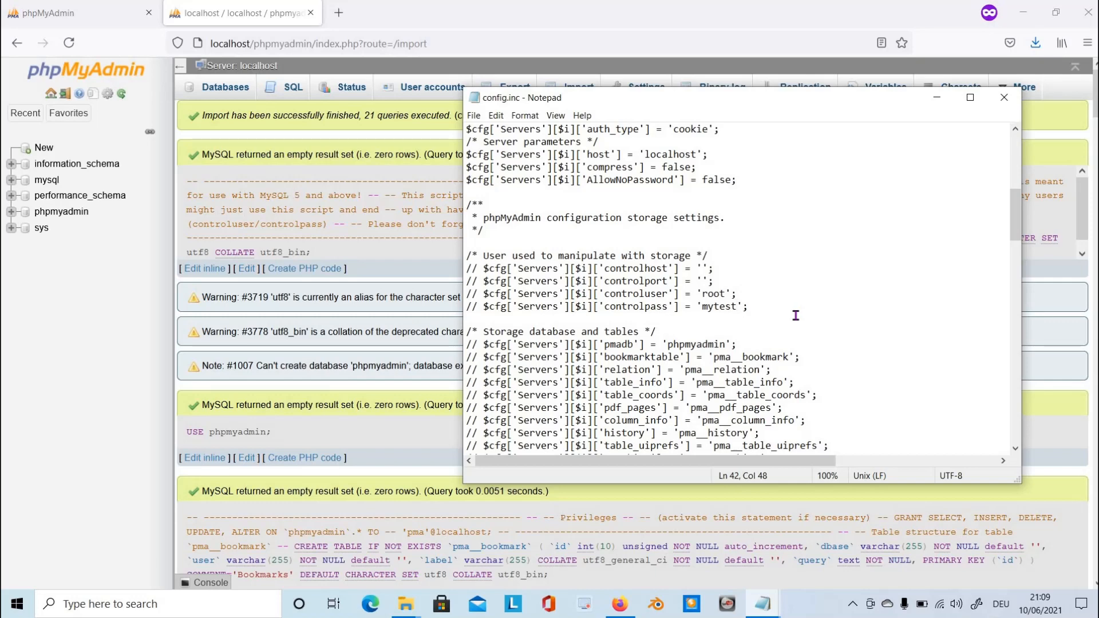
scroll("down", 3)
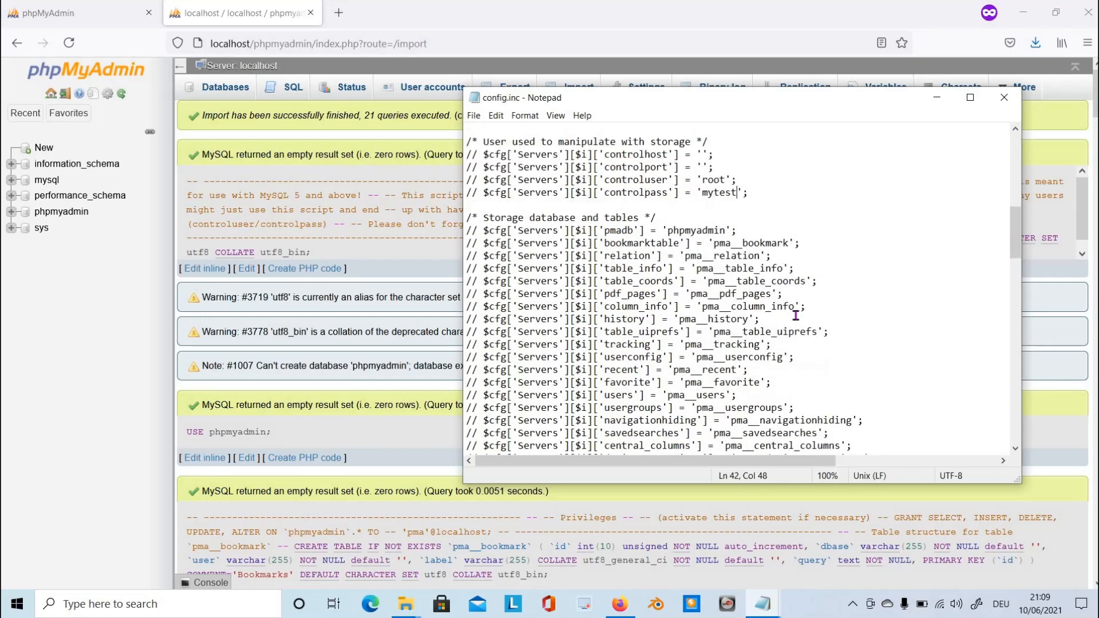
scroll("down", 3)
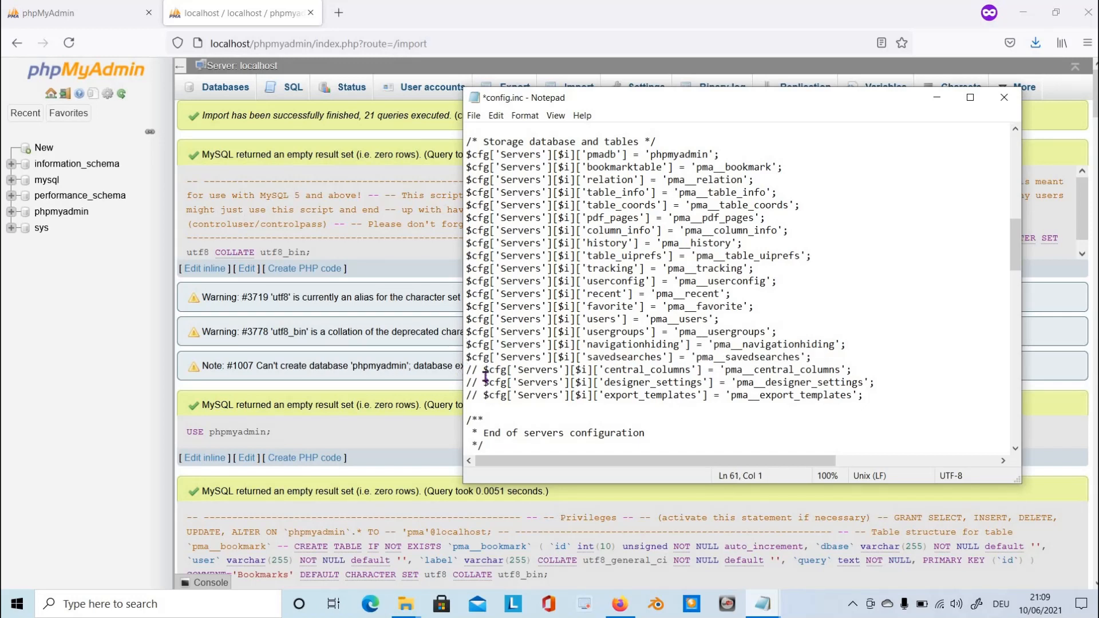
left_click(480, 382)
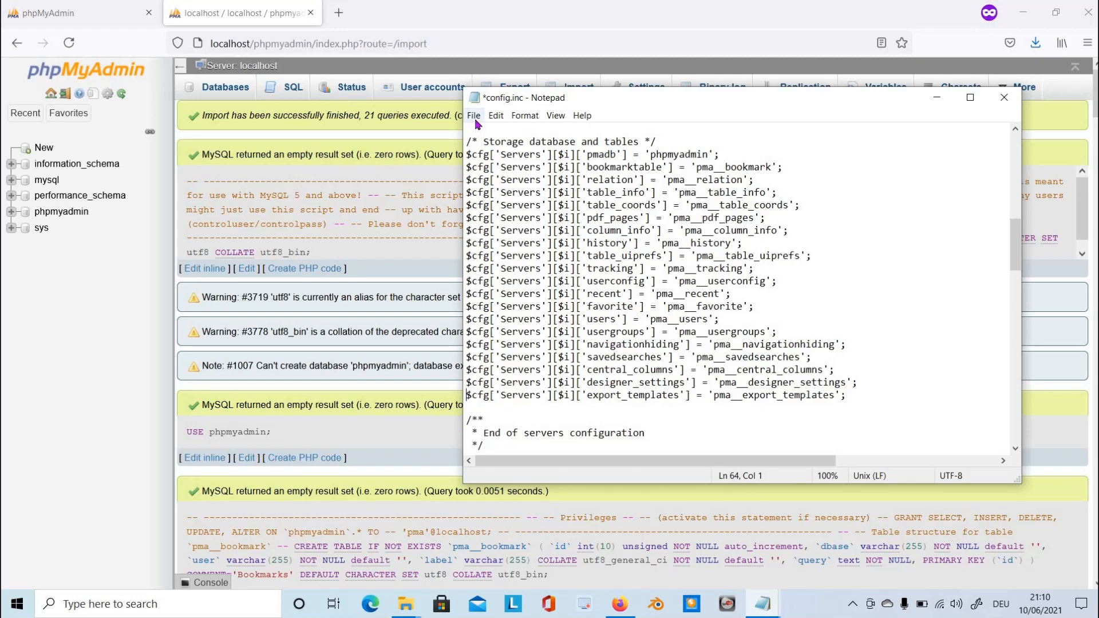
- Save the edited config.inc from Notepad
left_click(473, 116)
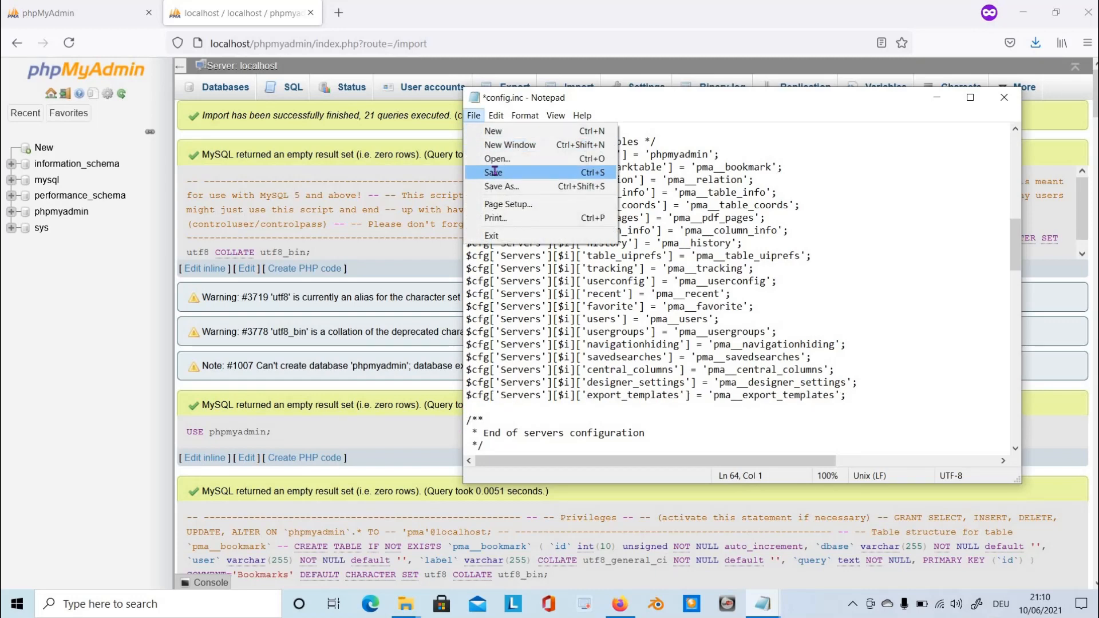
left_click(493, 173)
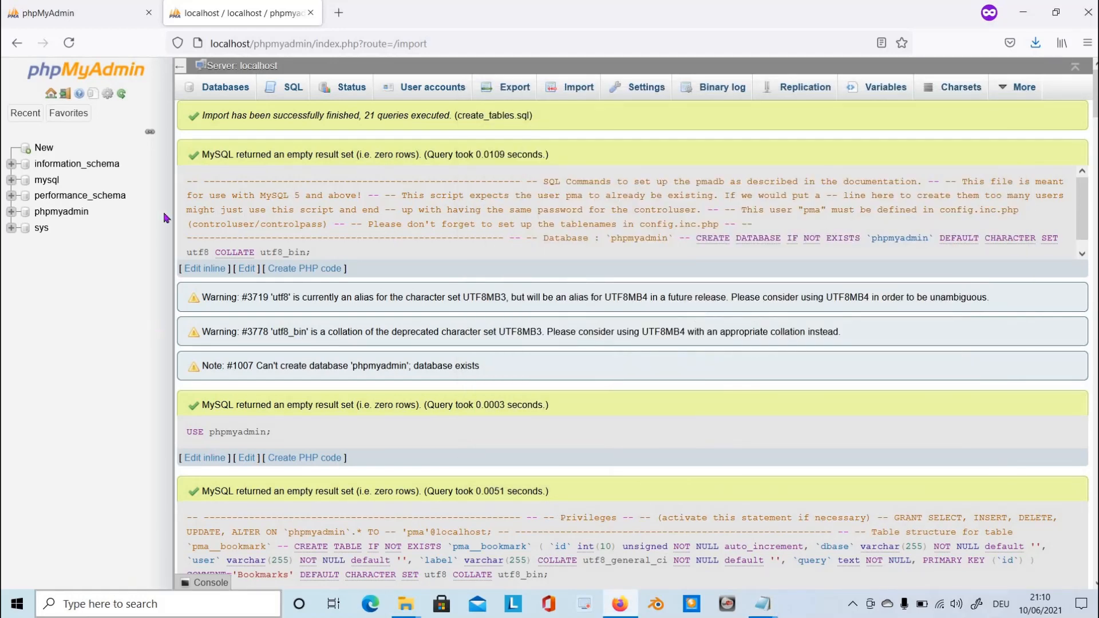
mouse_move(64, 94)
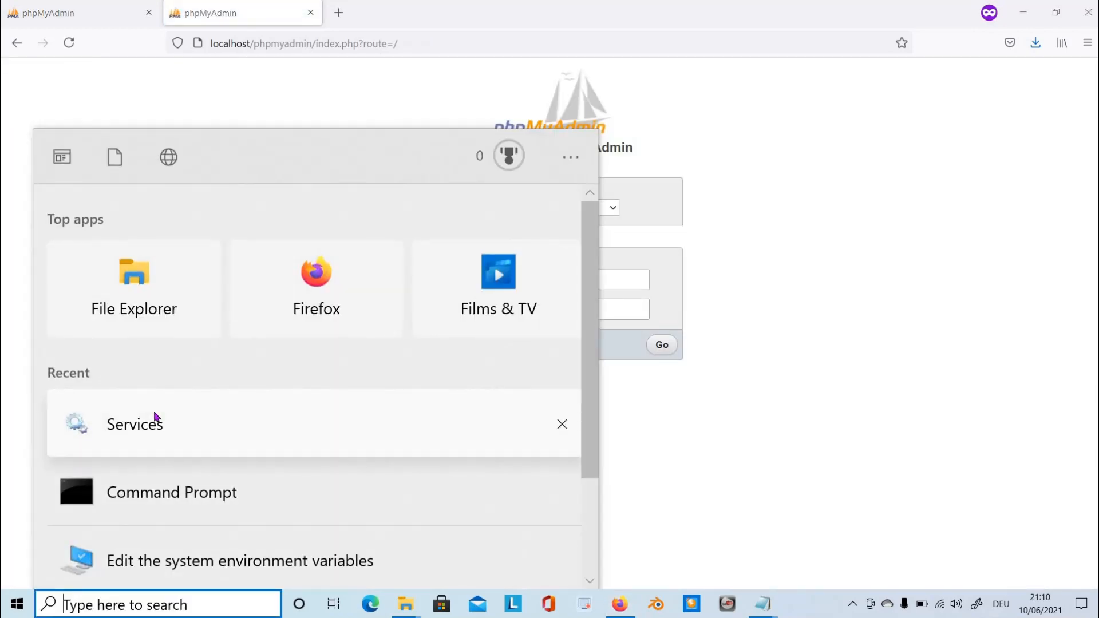
- Restart the Apache2.4 service from the Windows Services console
left_click(134, 424)
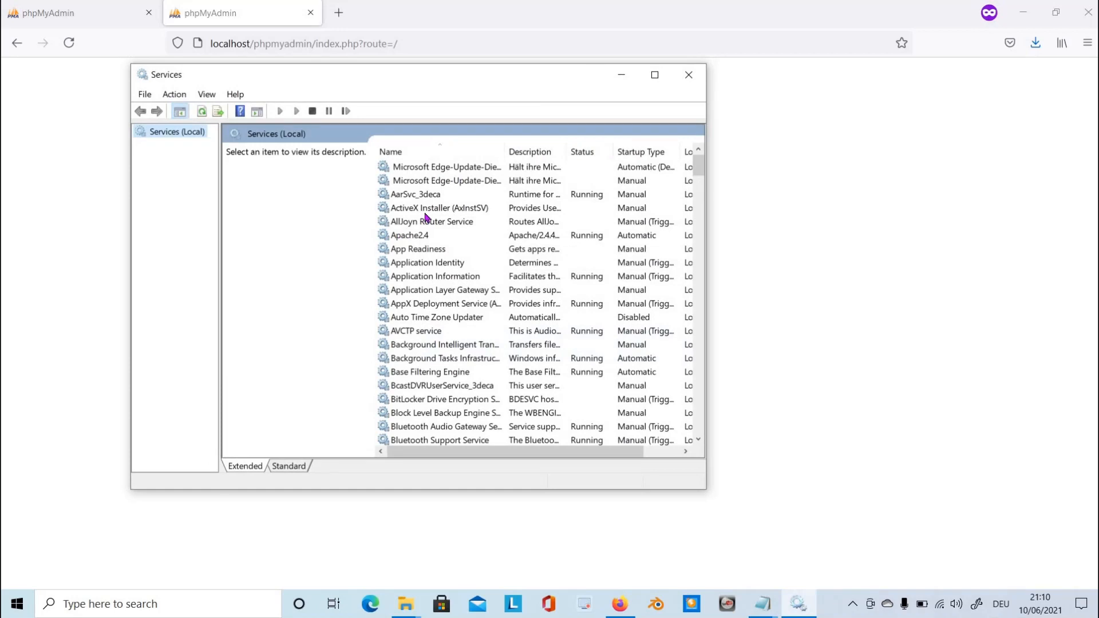
left_click(410, 235)
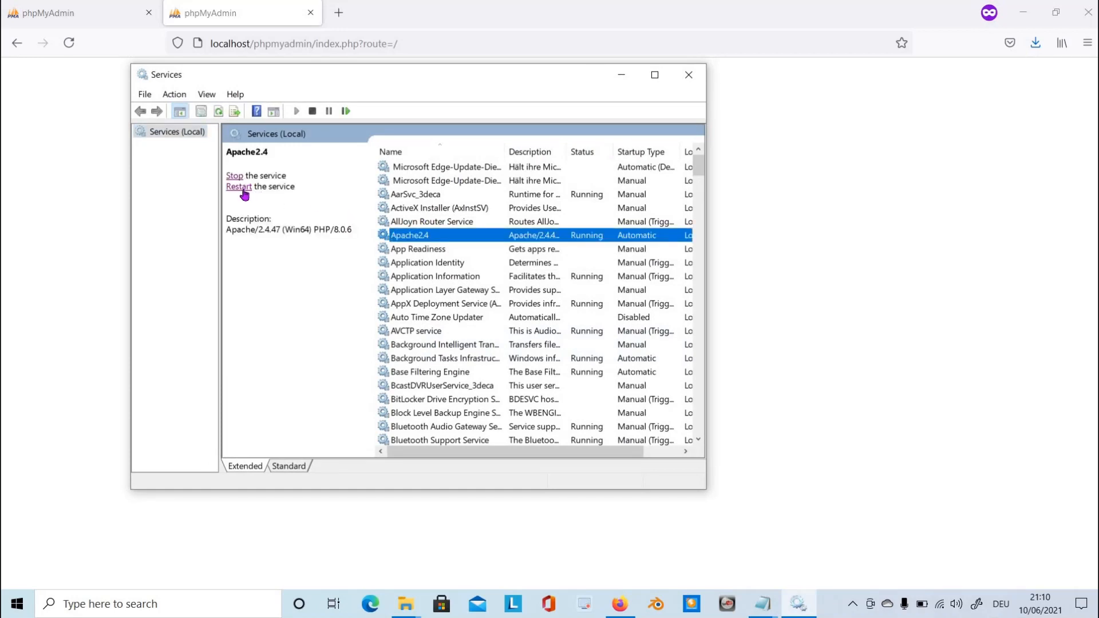
left_click(235, 175)
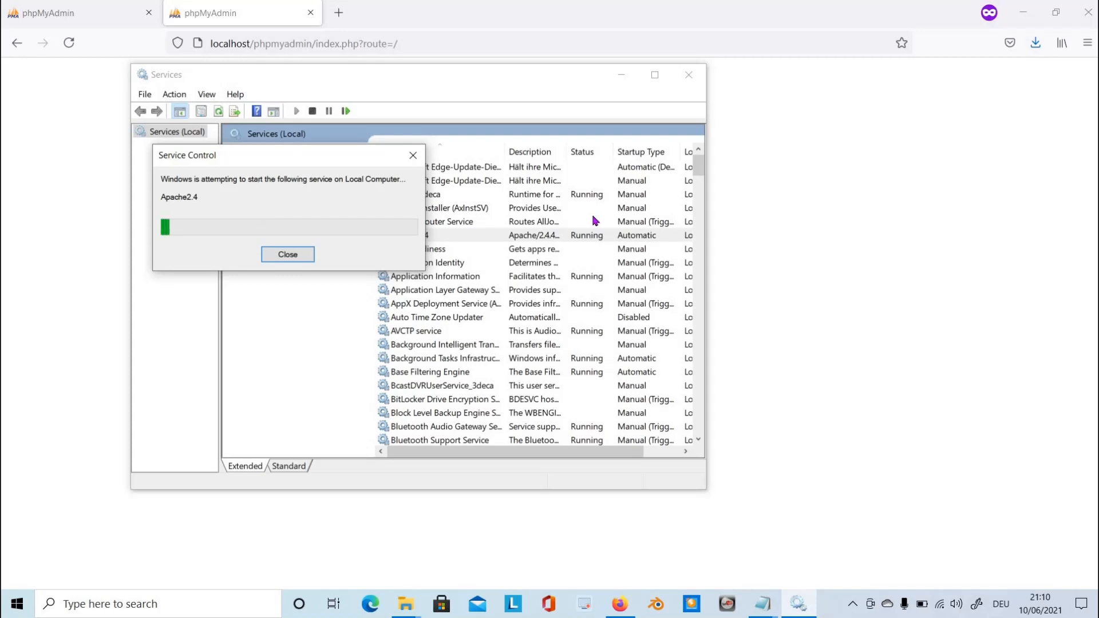
left_click(287, 254)
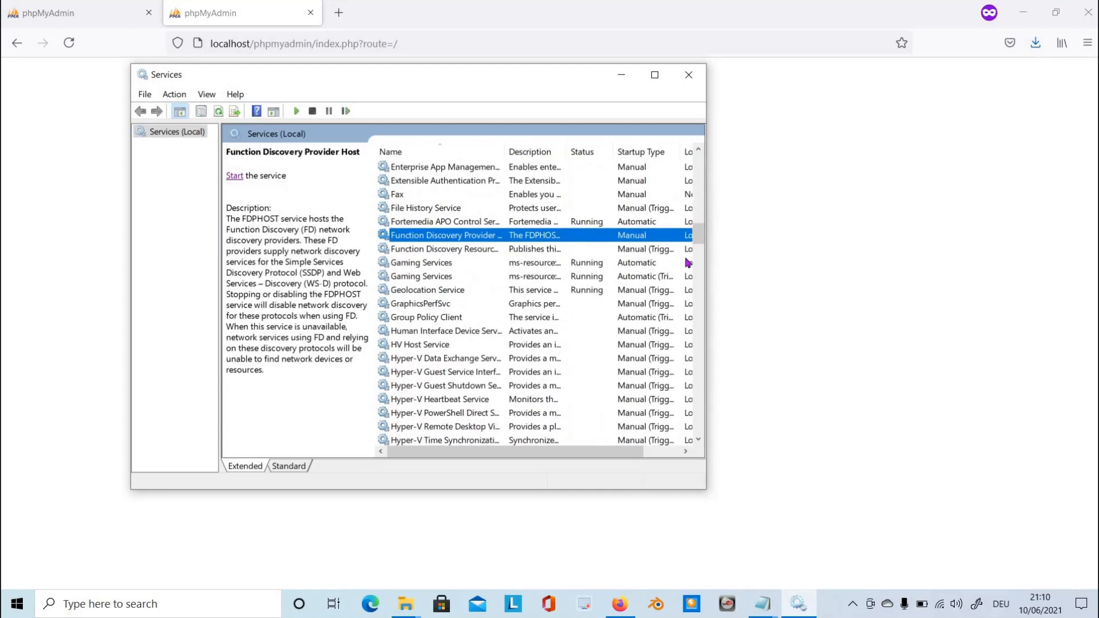
- Restart the MySQL service and close the Services window
scroll("down", 3)
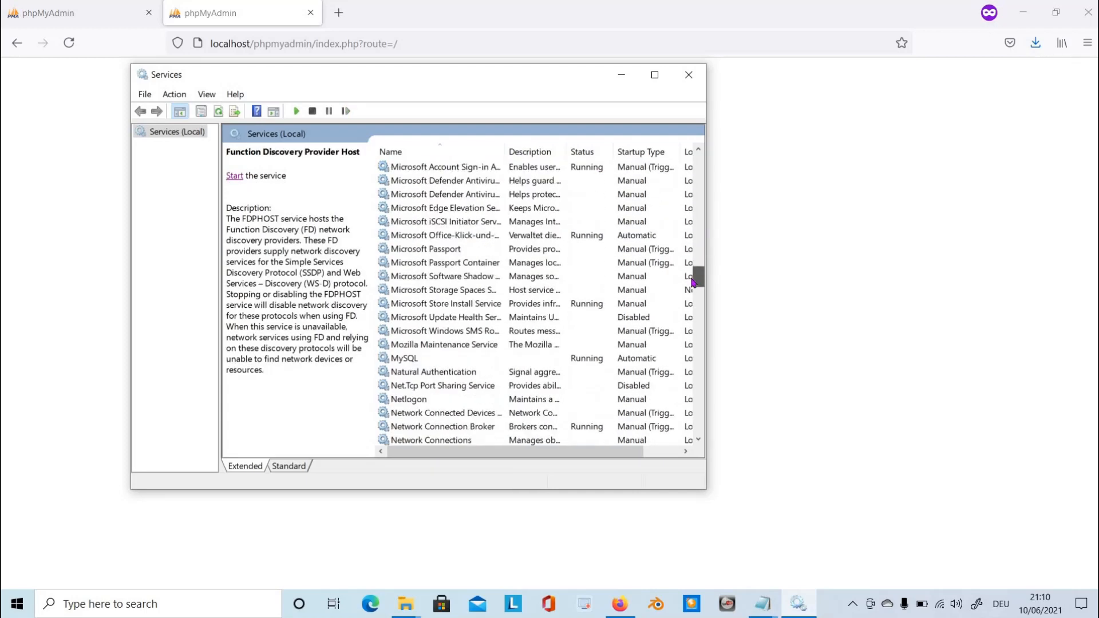
left_click(404, 358)
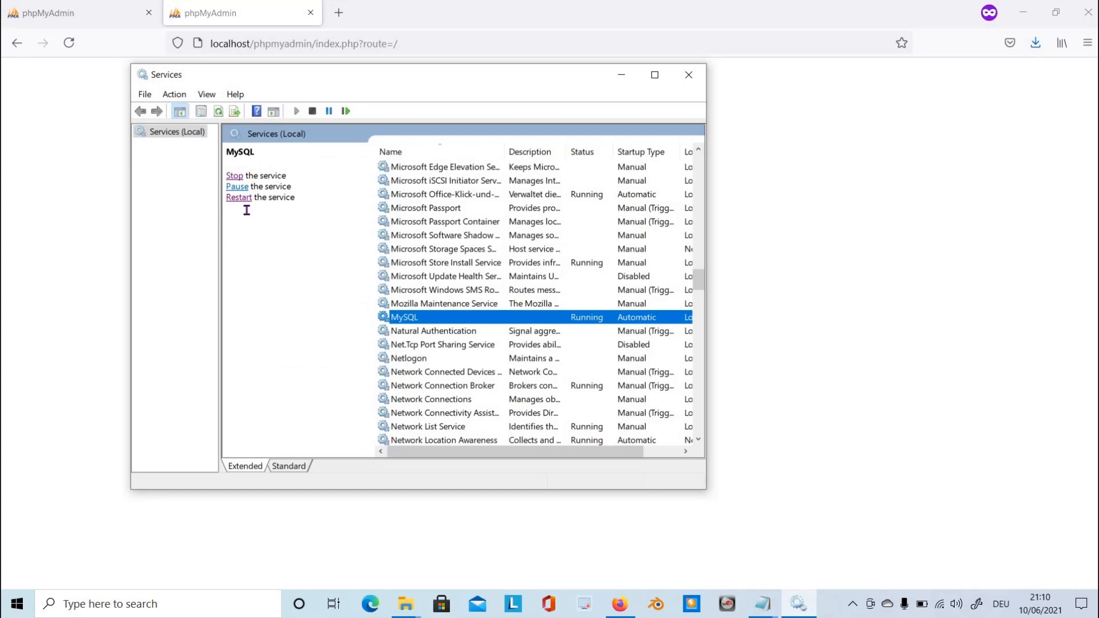
left_click(233, 175)
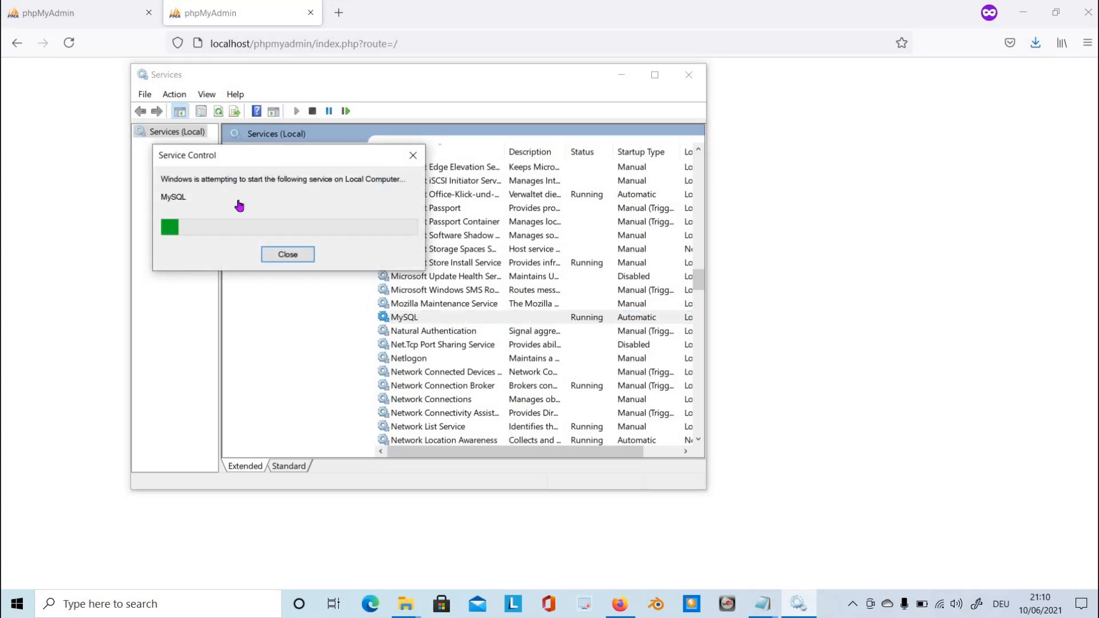
left_click(287, 254)
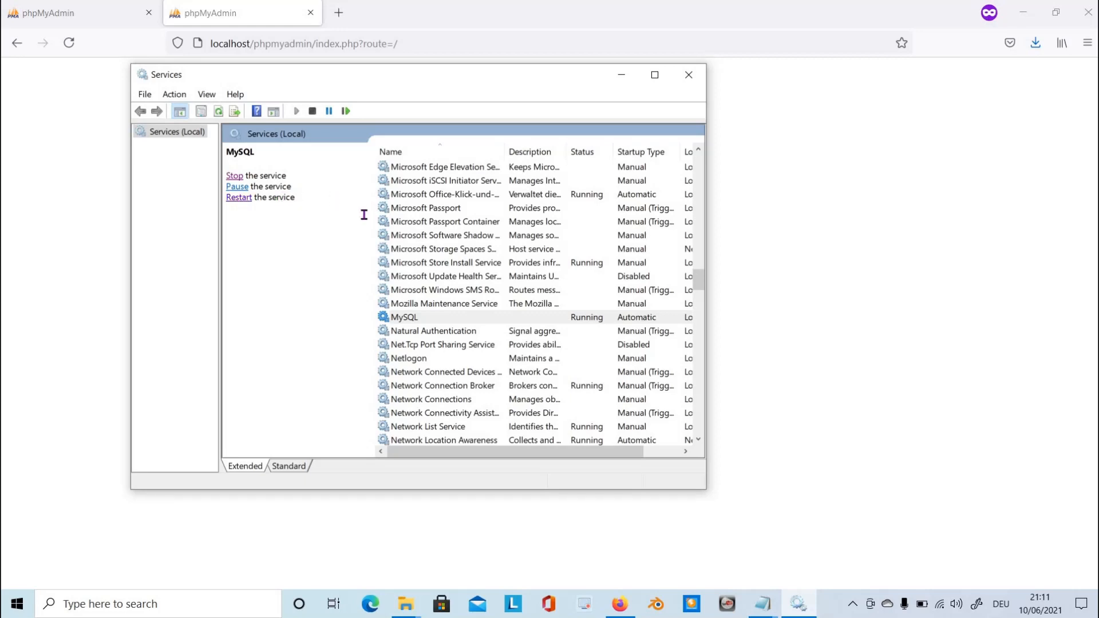
mouse_move(687, 74)
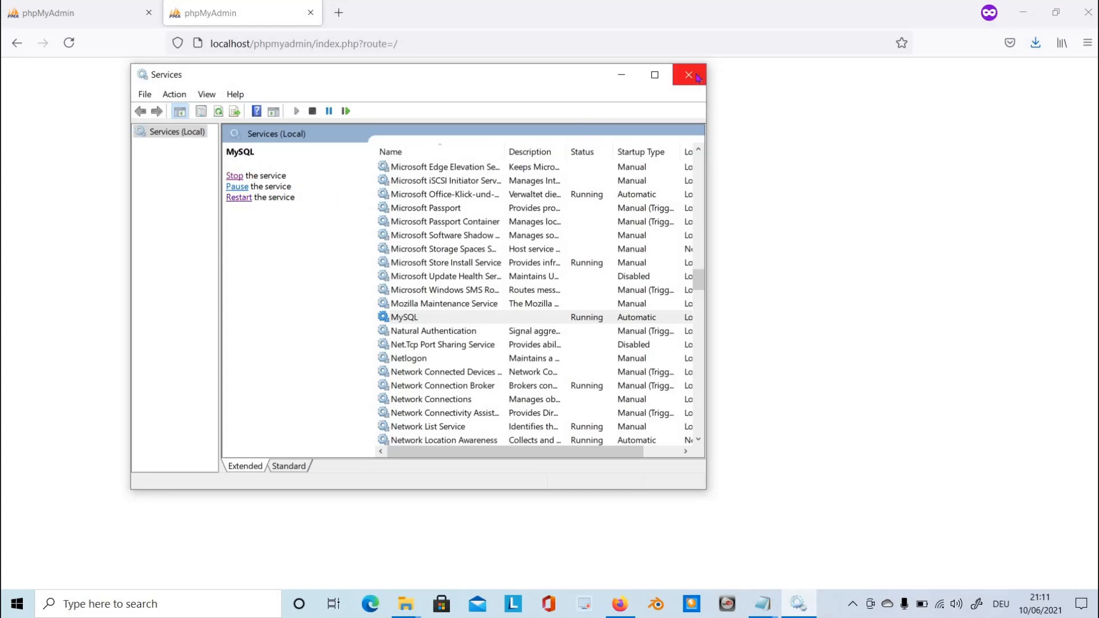
left_click(688, 74)
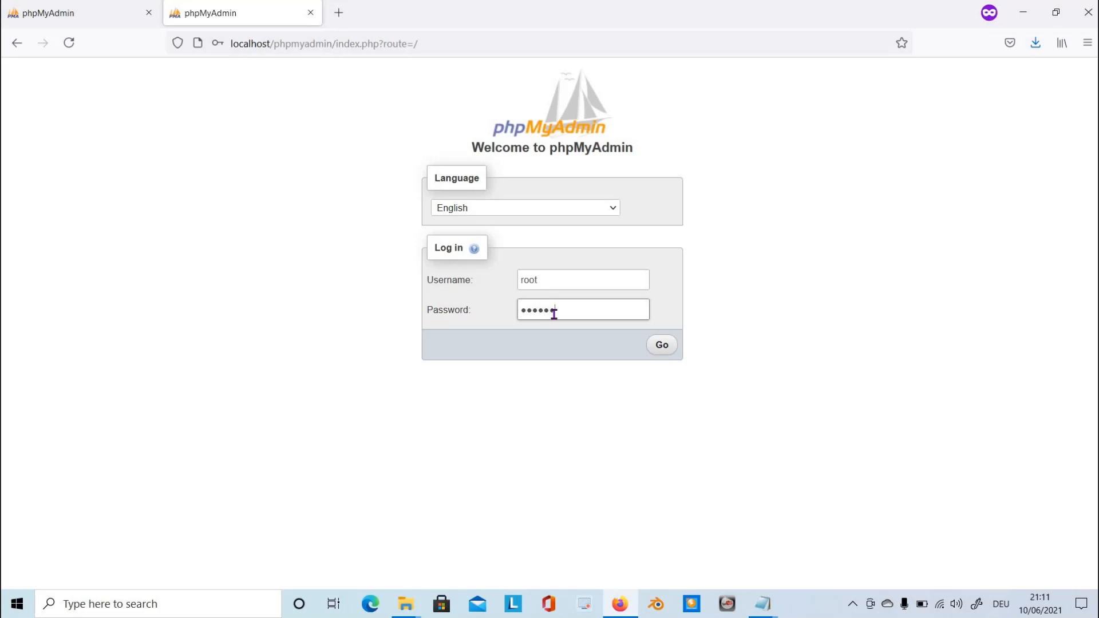
- Log in to phpMyAdmin as root and show the Databases page
left_click(661, 345)
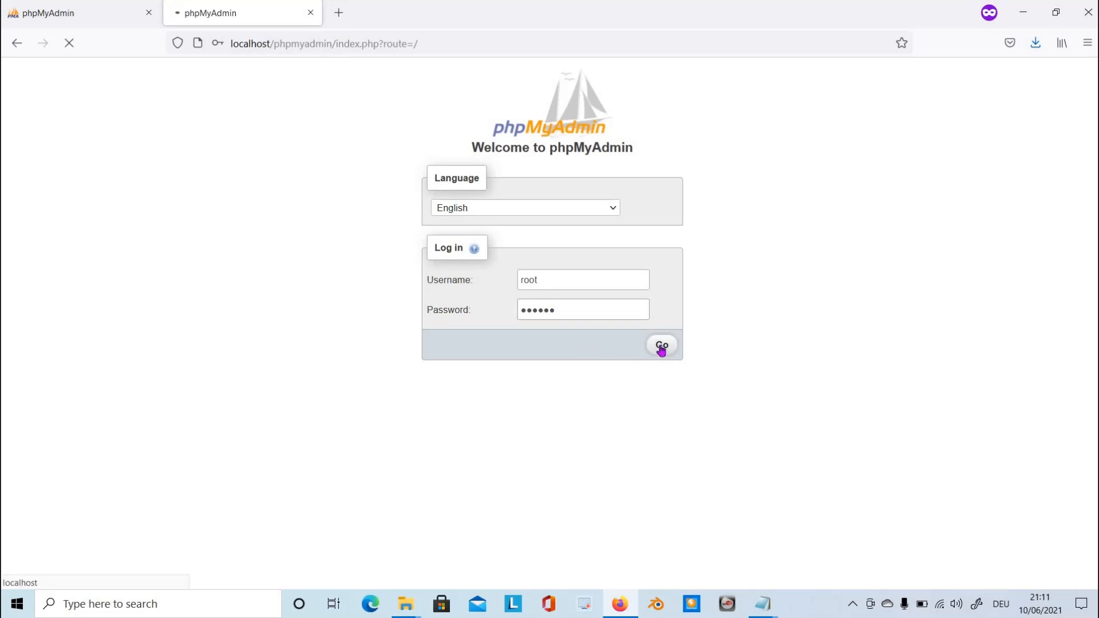
left_click(660, 345)
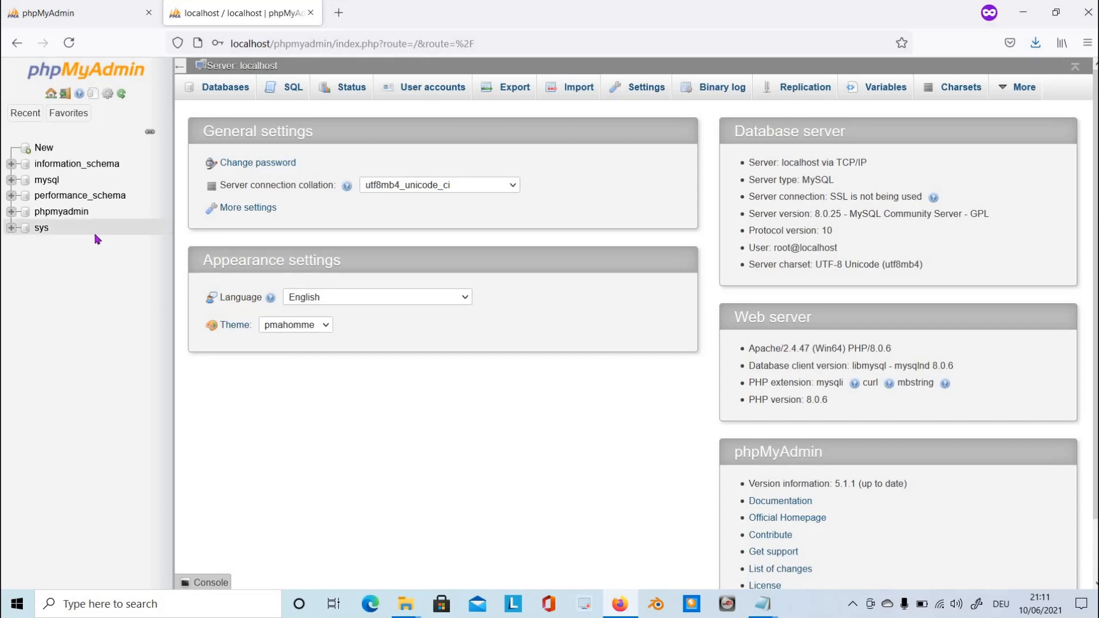
mouse_move(140, 196)
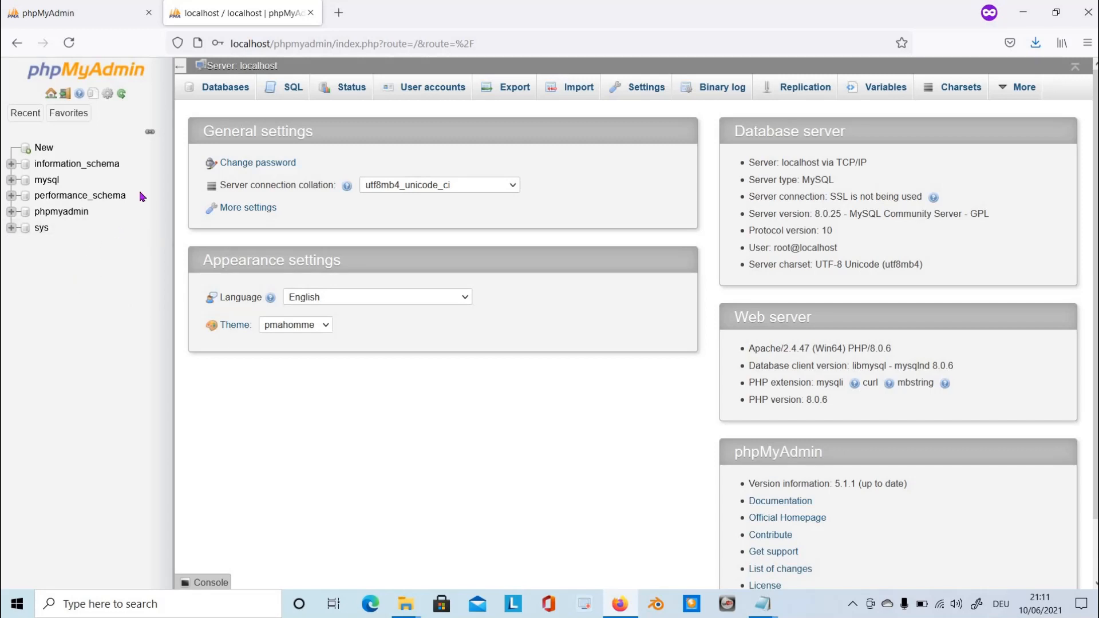
mouse_move(230, 95)
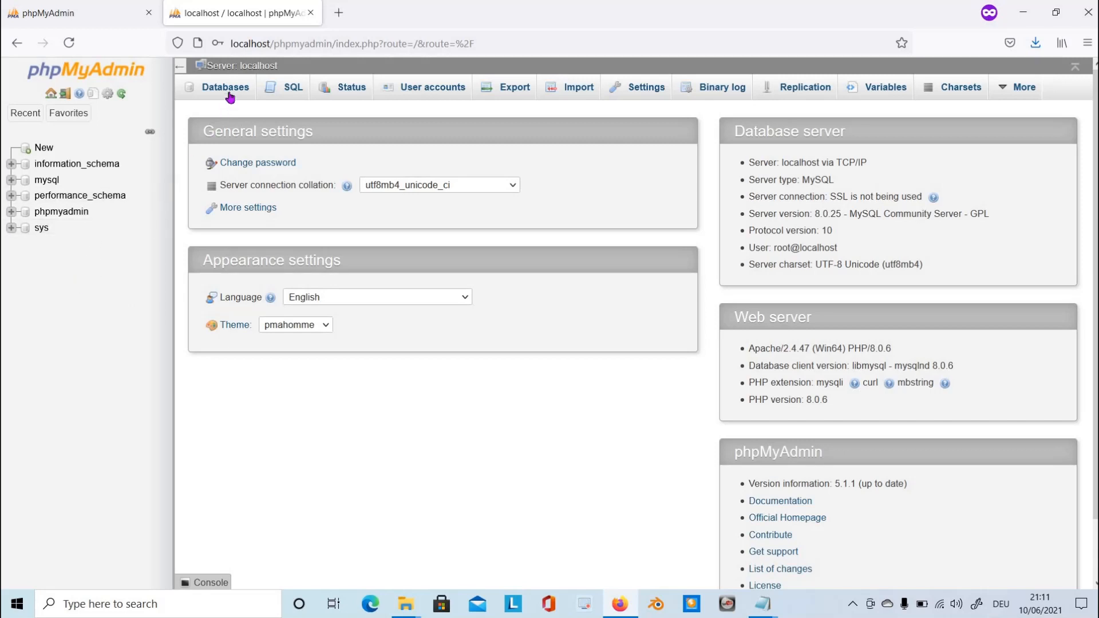
left_click(225, 87)
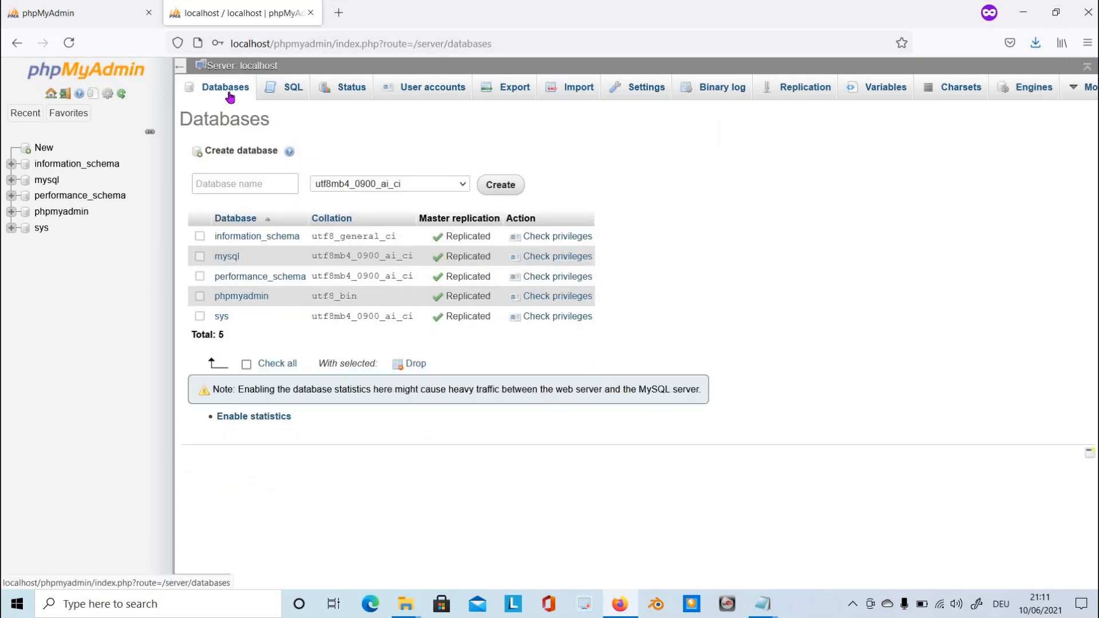
- Focus the new database name field, then return to a fresh login page
left_click(244, 183)
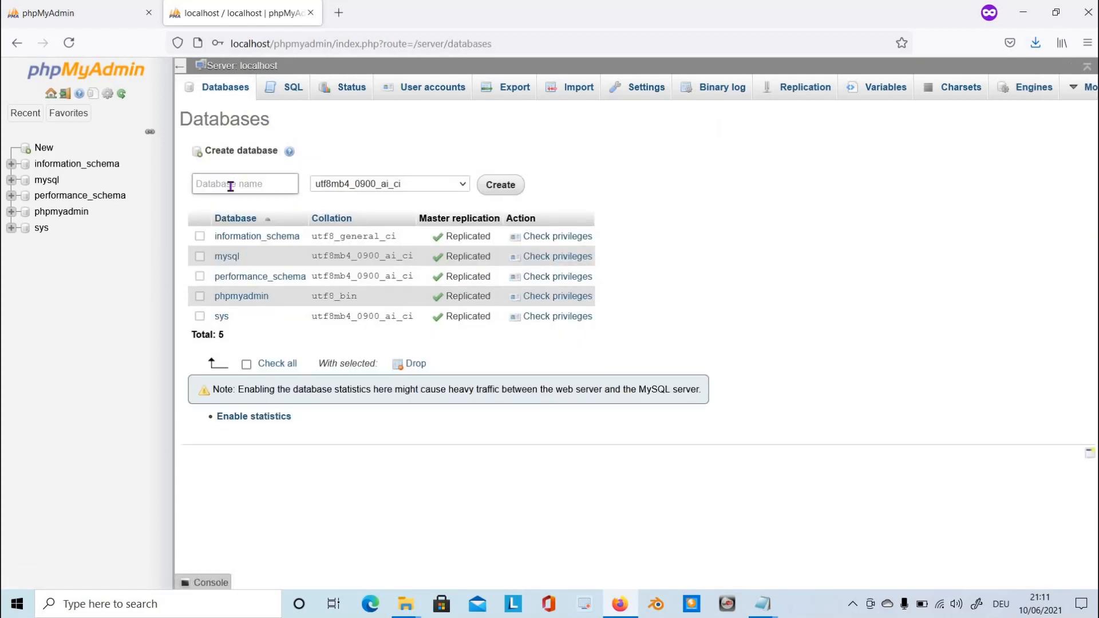
left_click(499, 184)
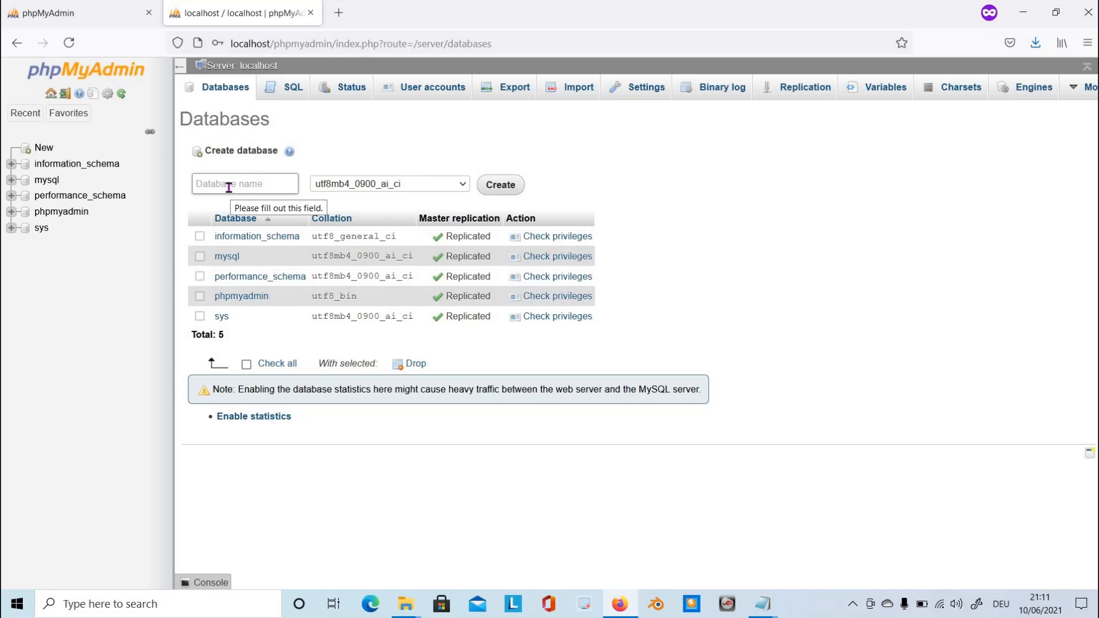
mouse_move(147, 259)
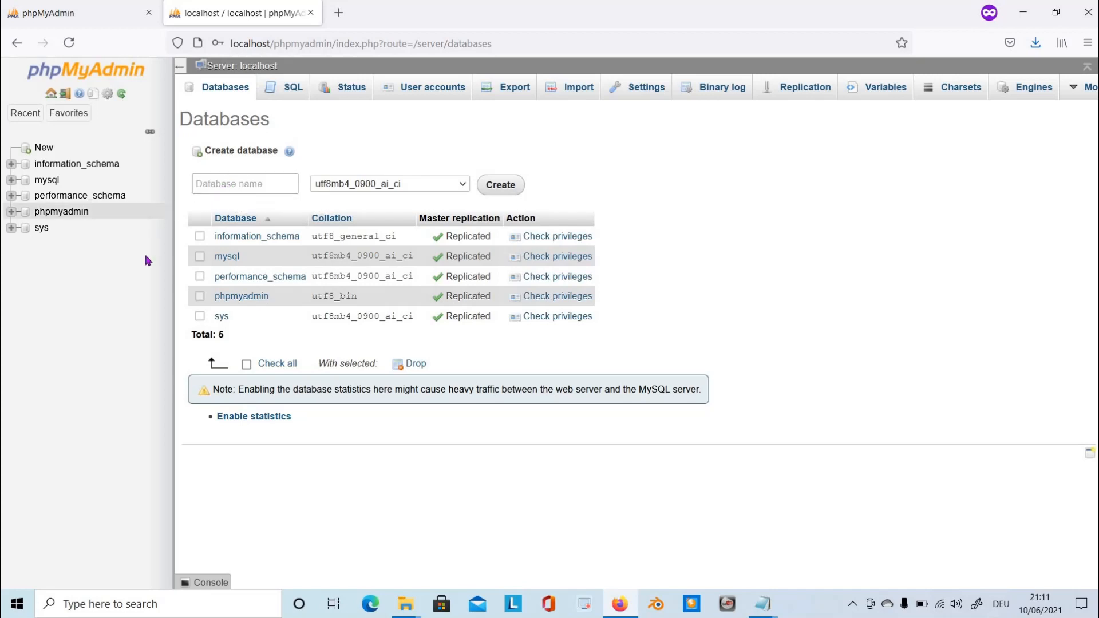
mouse_move(360, 470)
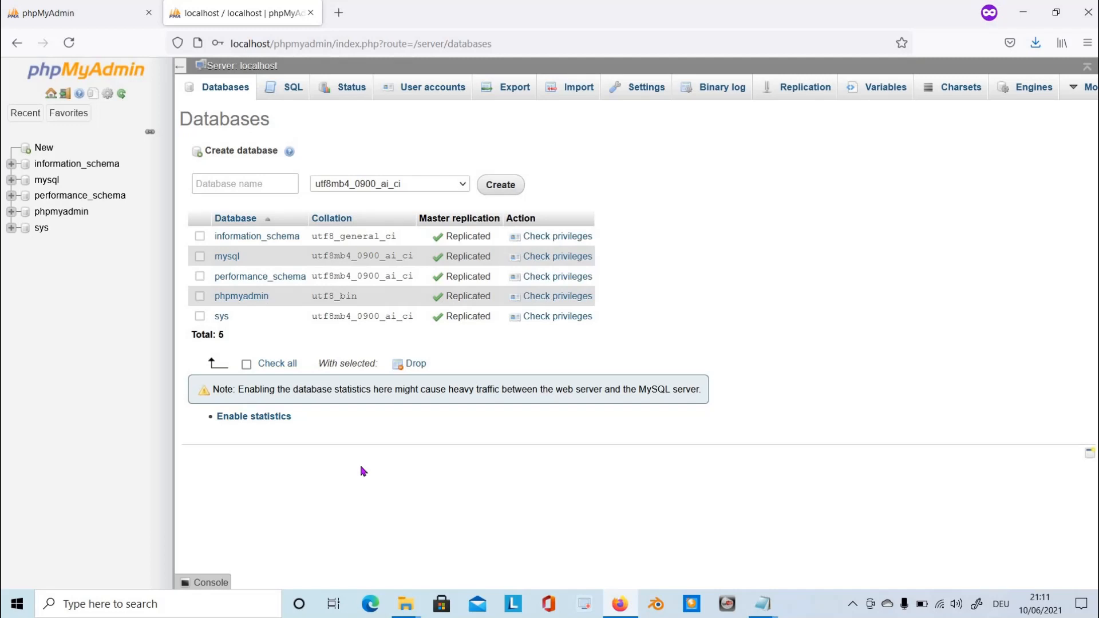
mouse_move(96, 152)
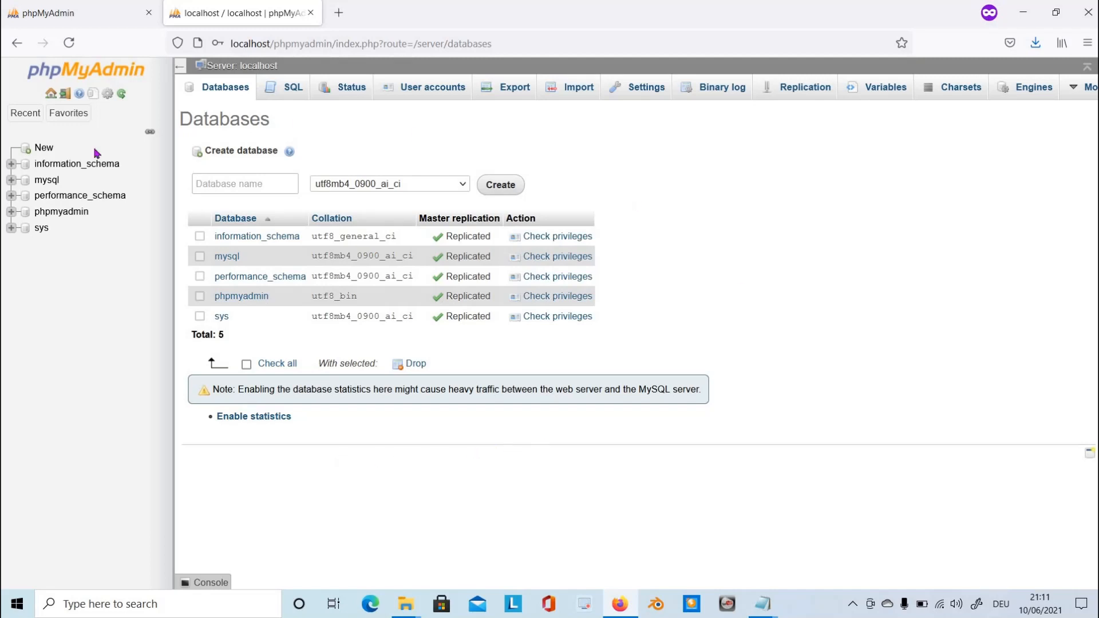
left_click(49, 92)
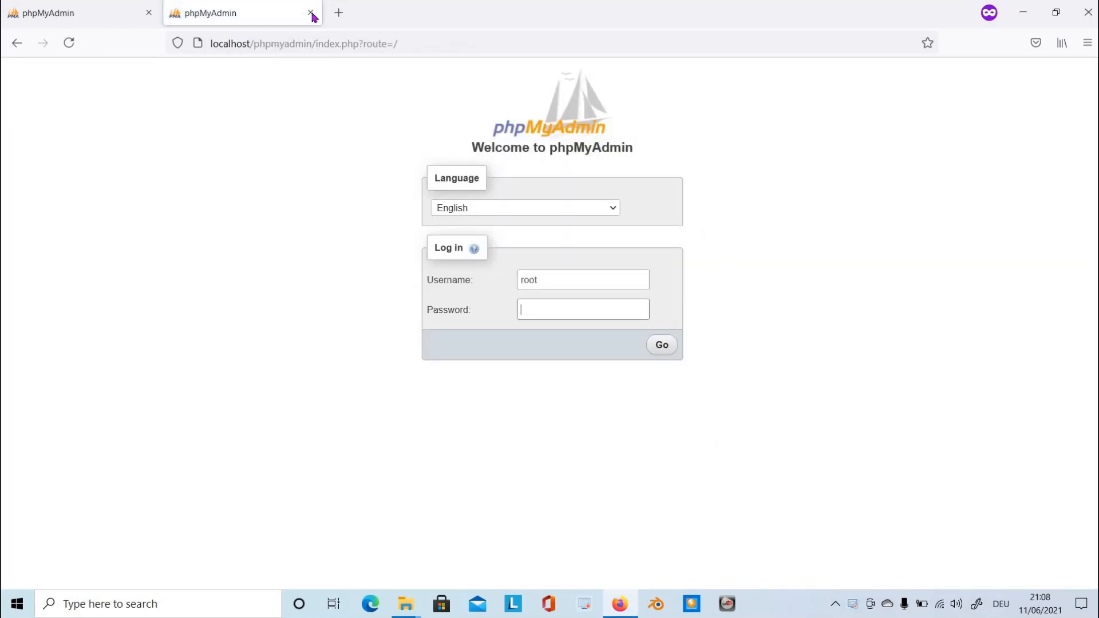
- Close the login tab and visit localhost/phpmyadmin, which shows an Apache file index
left_click(311, 12)
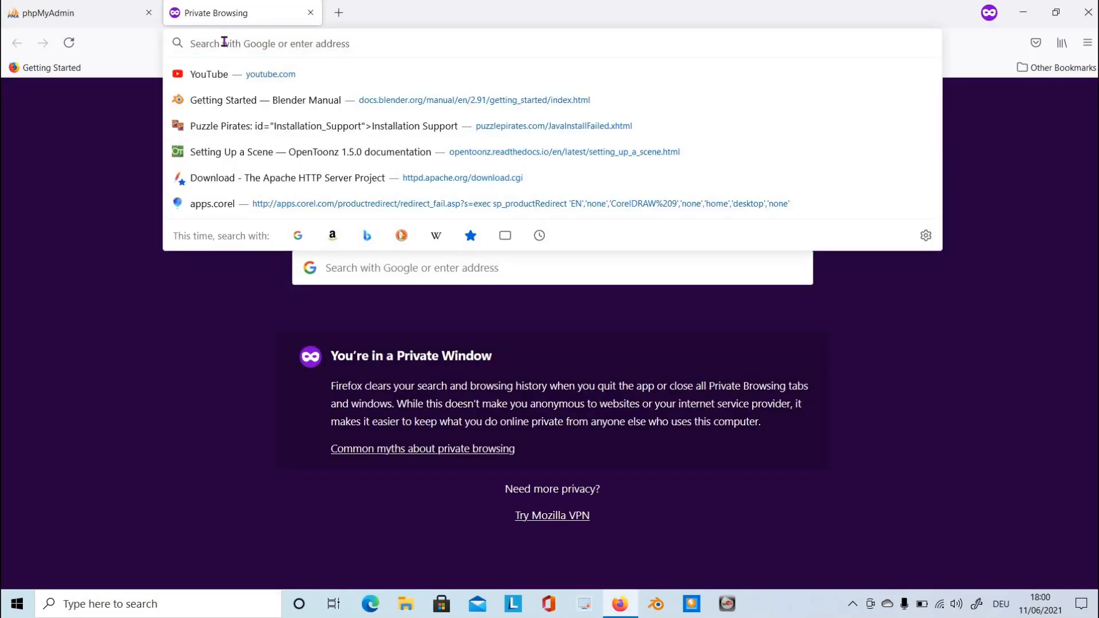
type("localho")
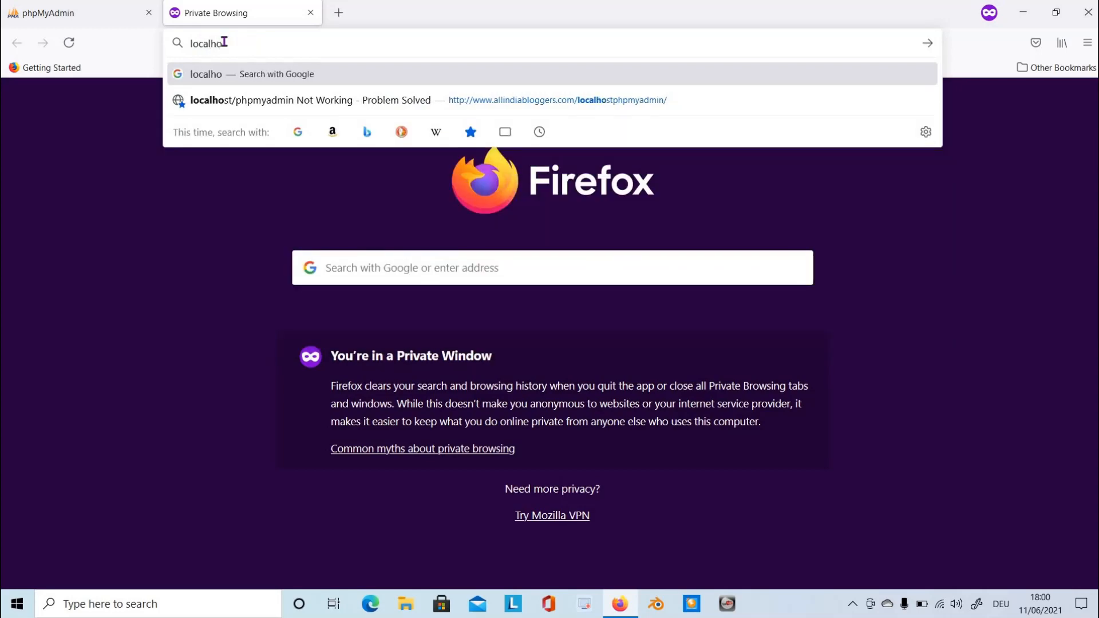
type("t")
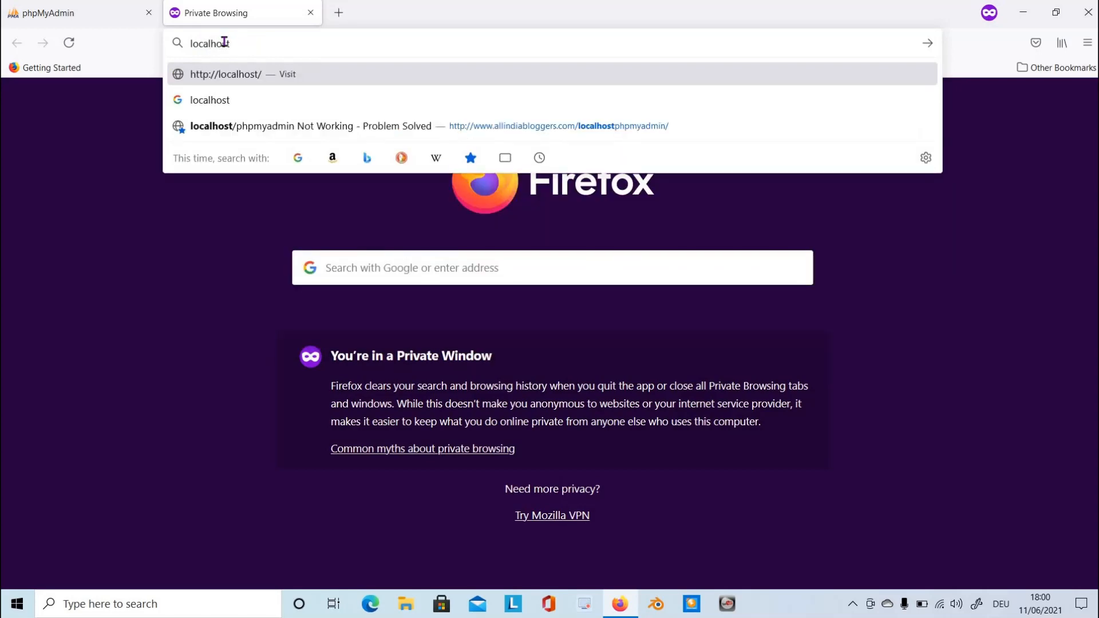
type("/phpmyad")
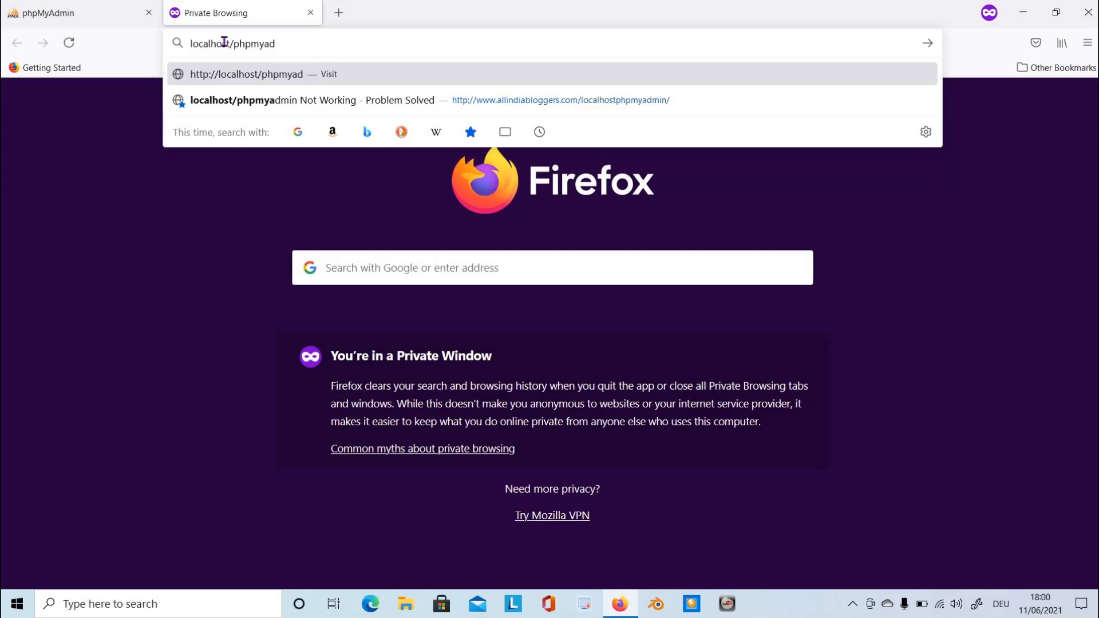
type("min")
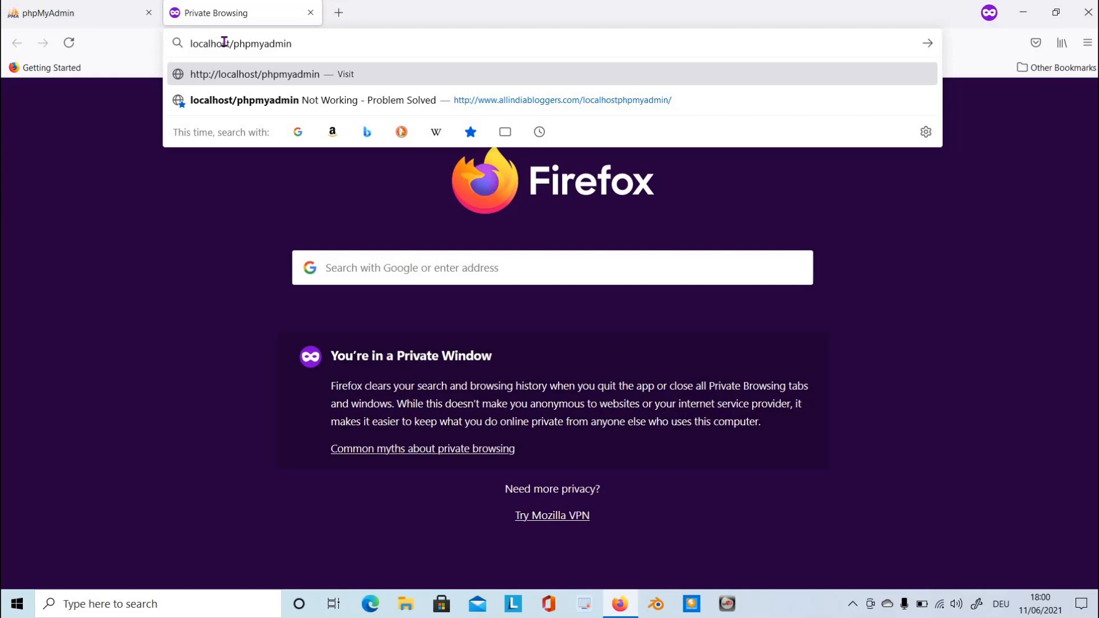
left_click(256, 73)
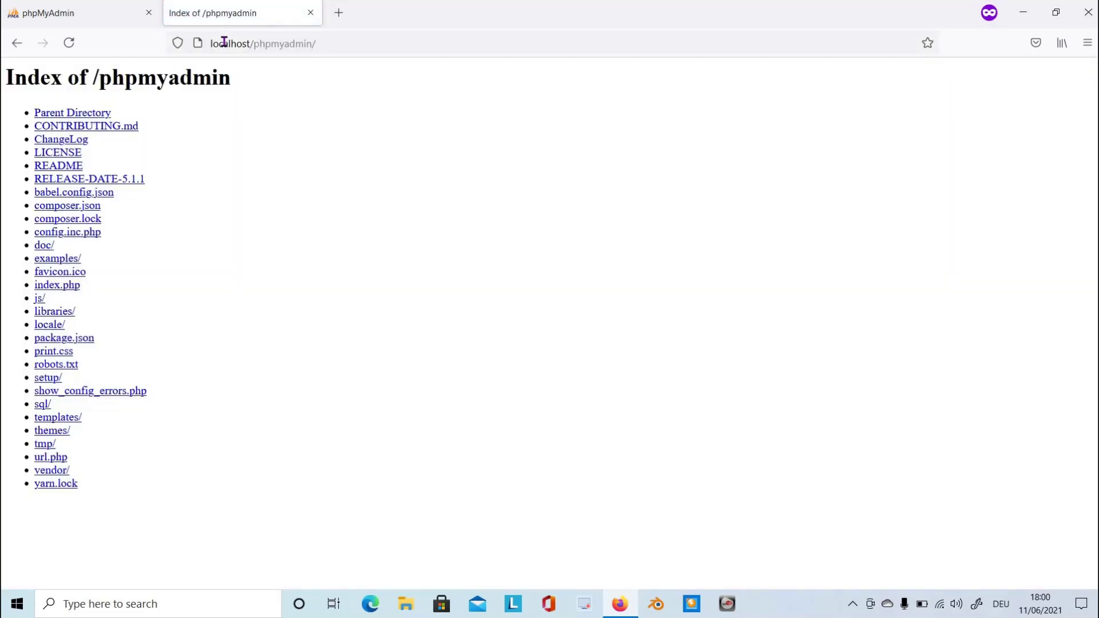
mouse_move(118, 445)
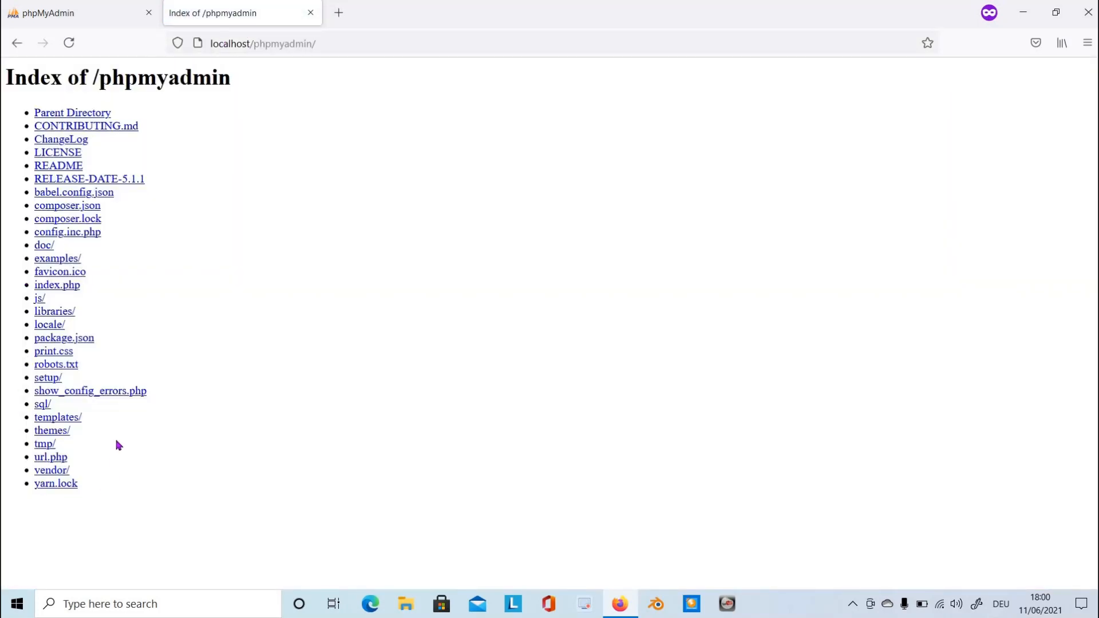
mouse_move(108, 144)
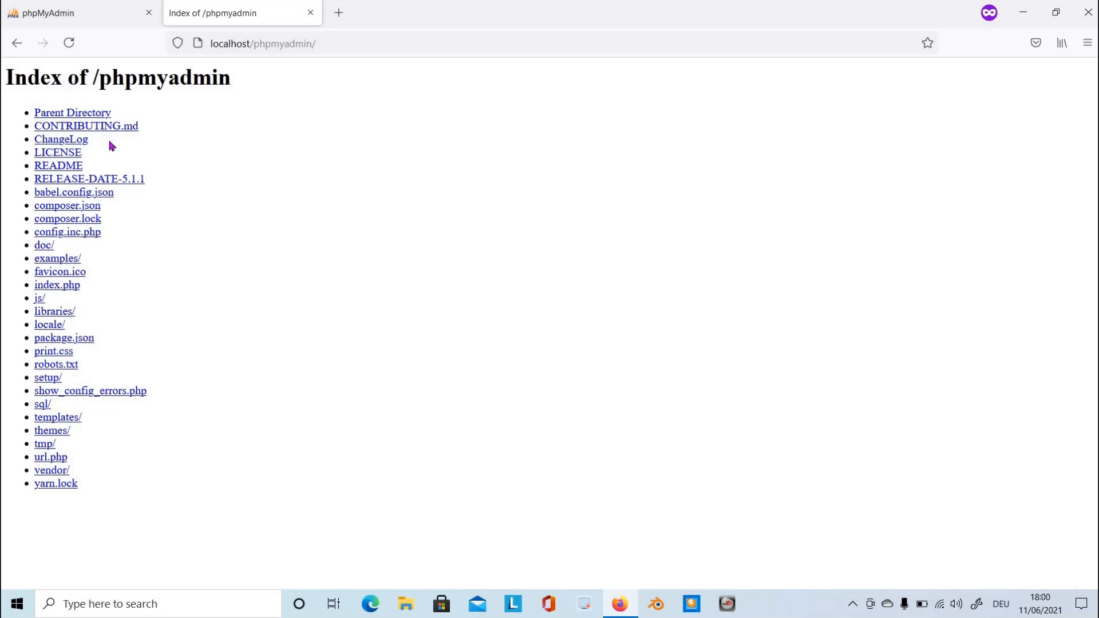
mouse_move(140, 287)
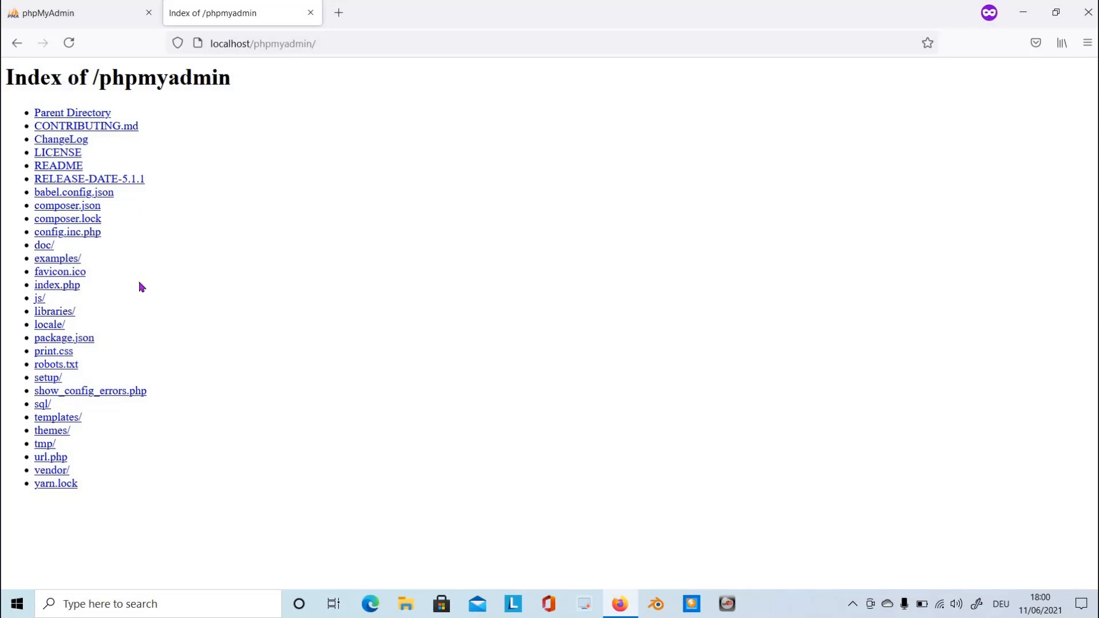
mouse_move(221, 221)
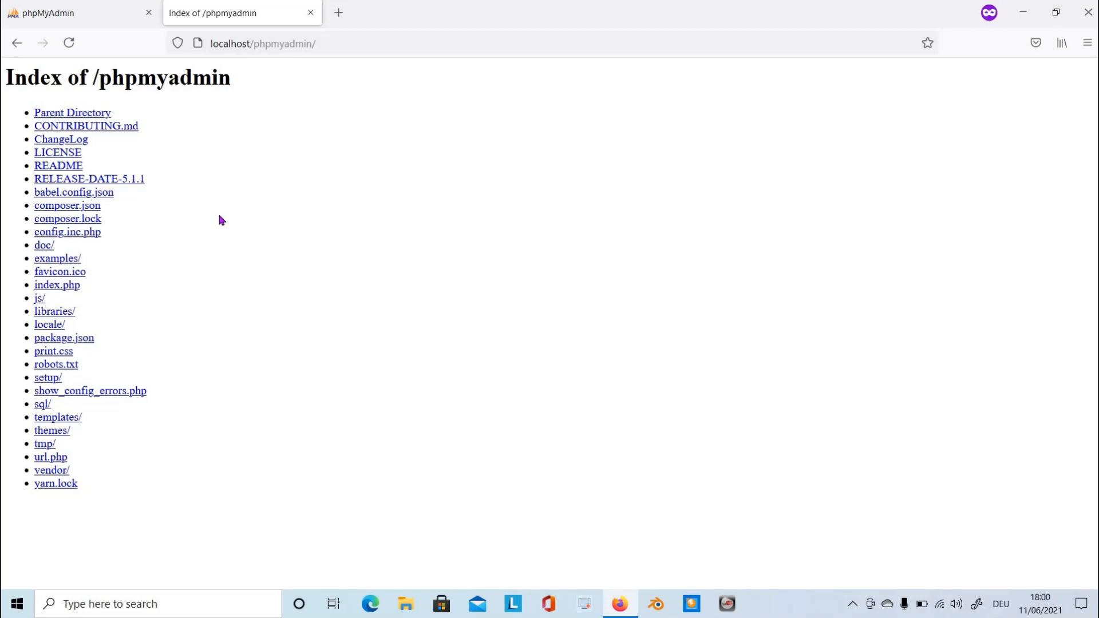
mouse_move(58, 285)
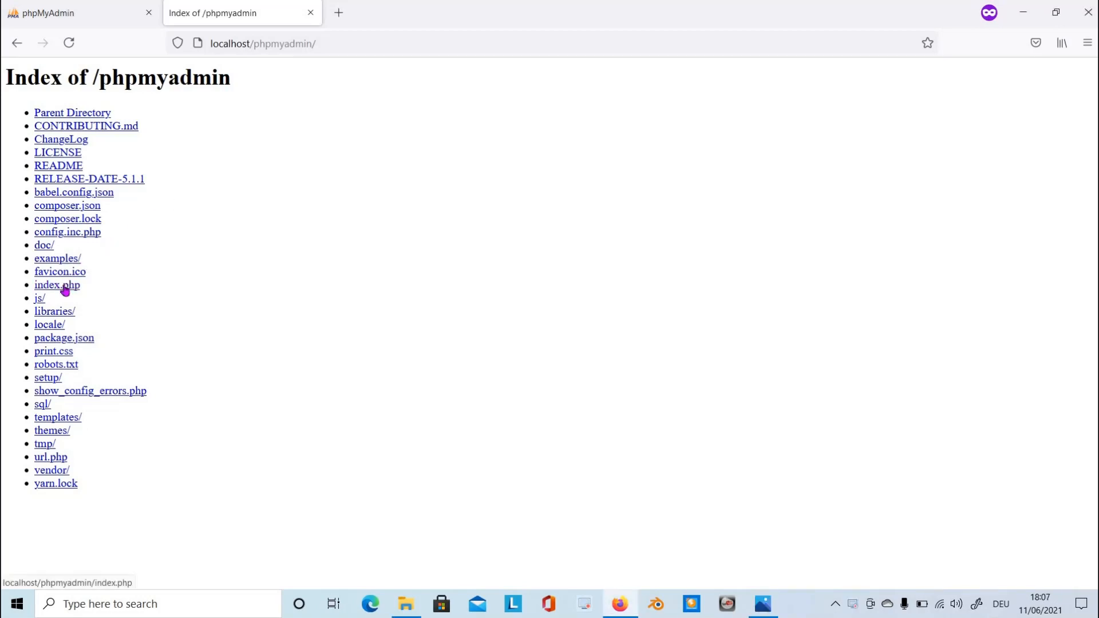
left_click(58, 287)
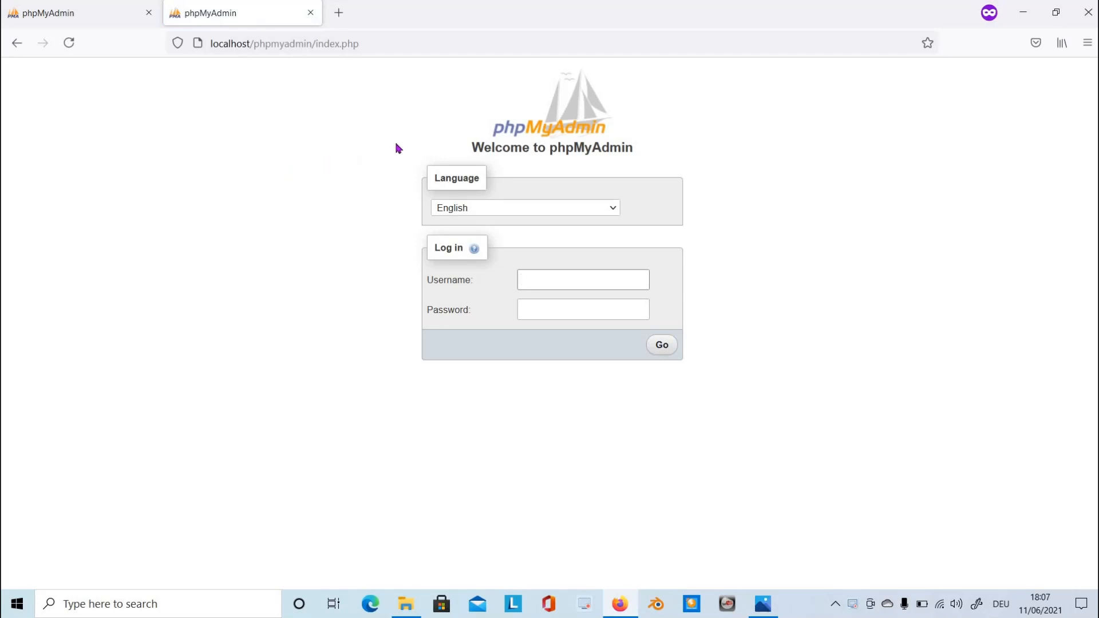
left_click(583, 280)
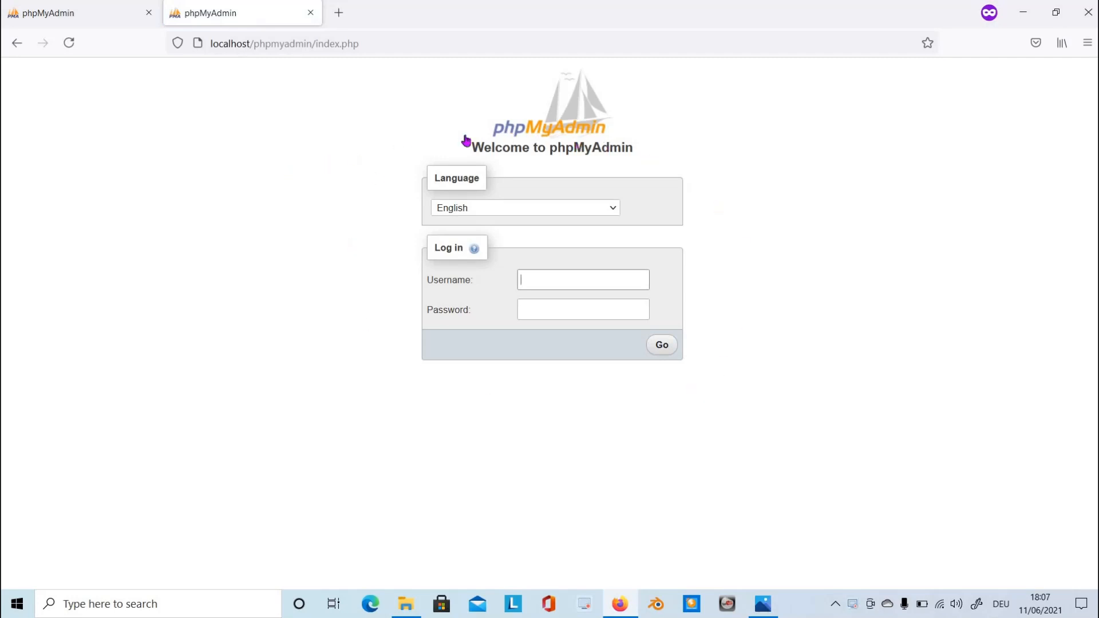
mouse_move(618, 168)
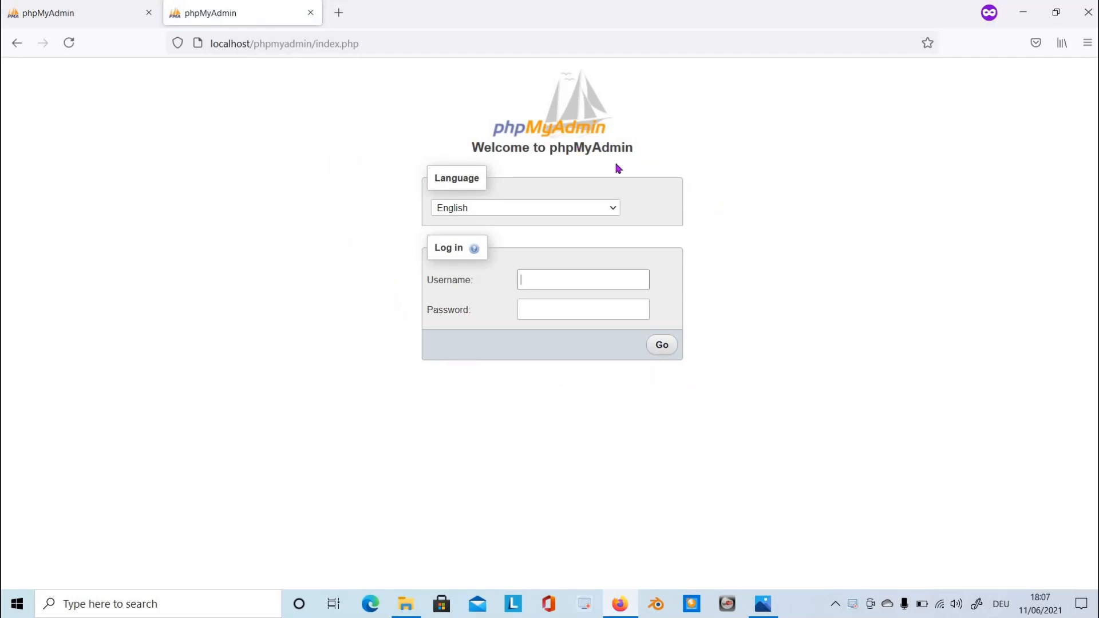
mouse_move(316, 50)
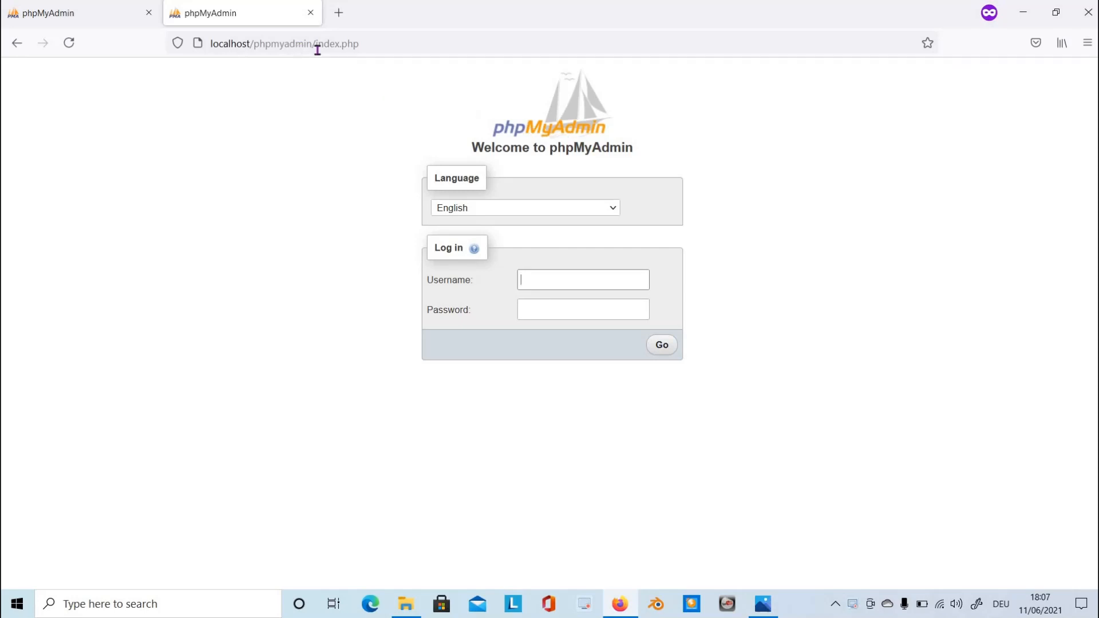
mouse_move(357, 59)
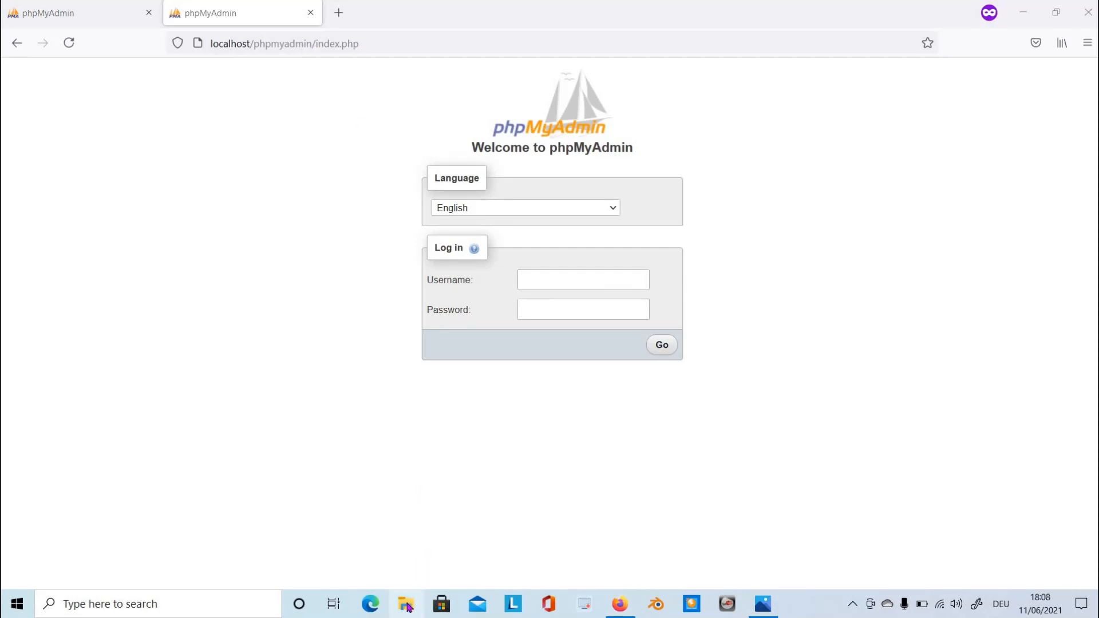
mouse_move(405, 604)
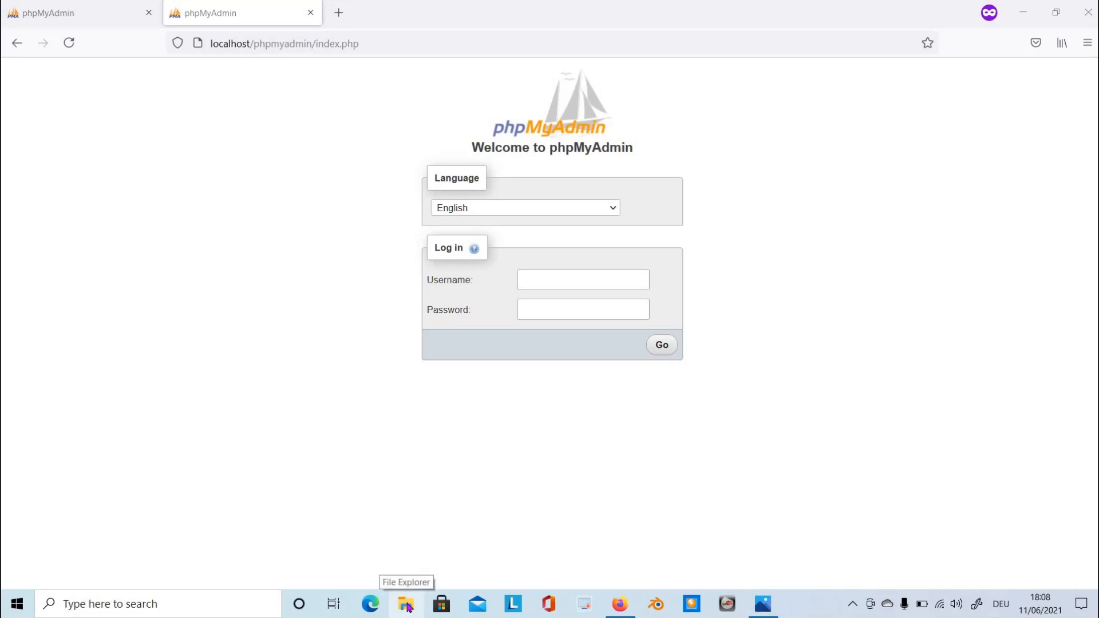
- Browse to C:\Apache24\conf in File Explorer and open httpd in Notepad
left_click(405, 603)
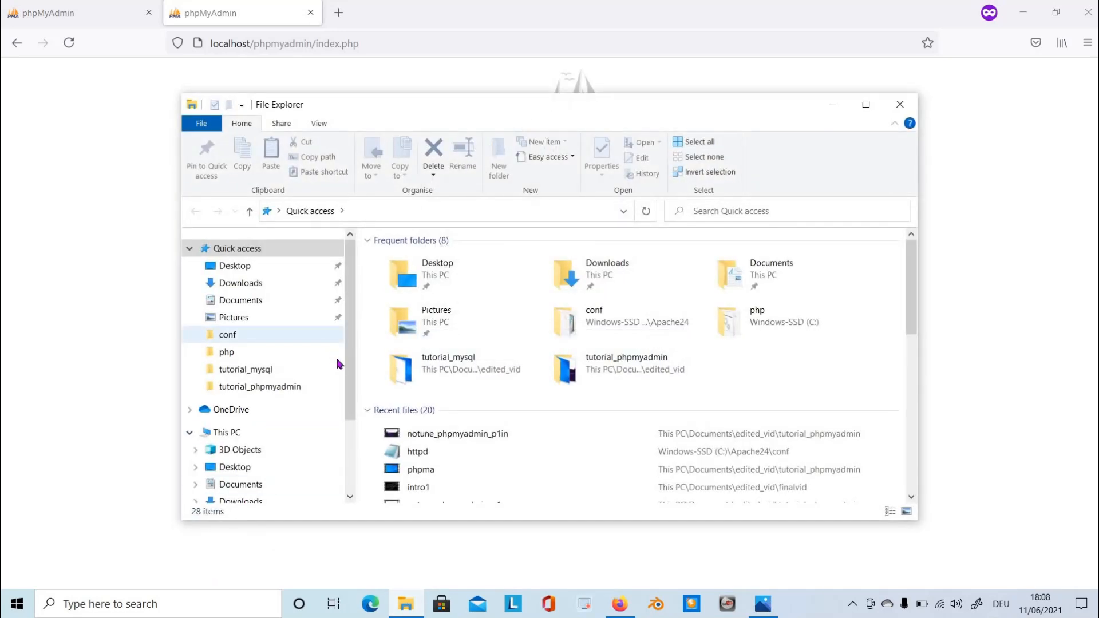
scroll("down", 3)
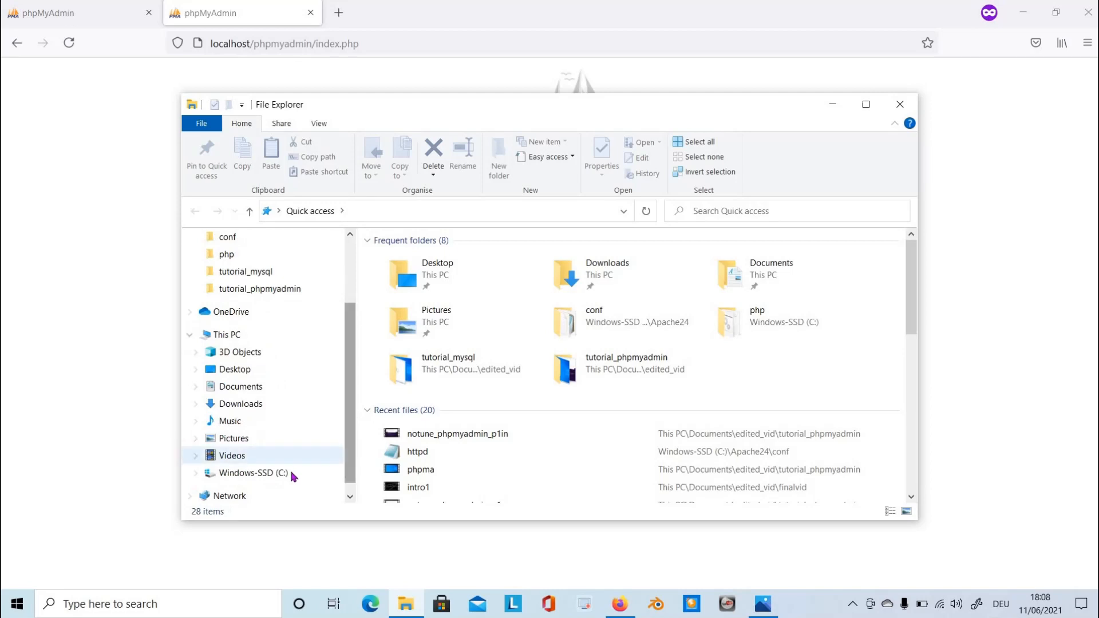
left_click(253, 472)
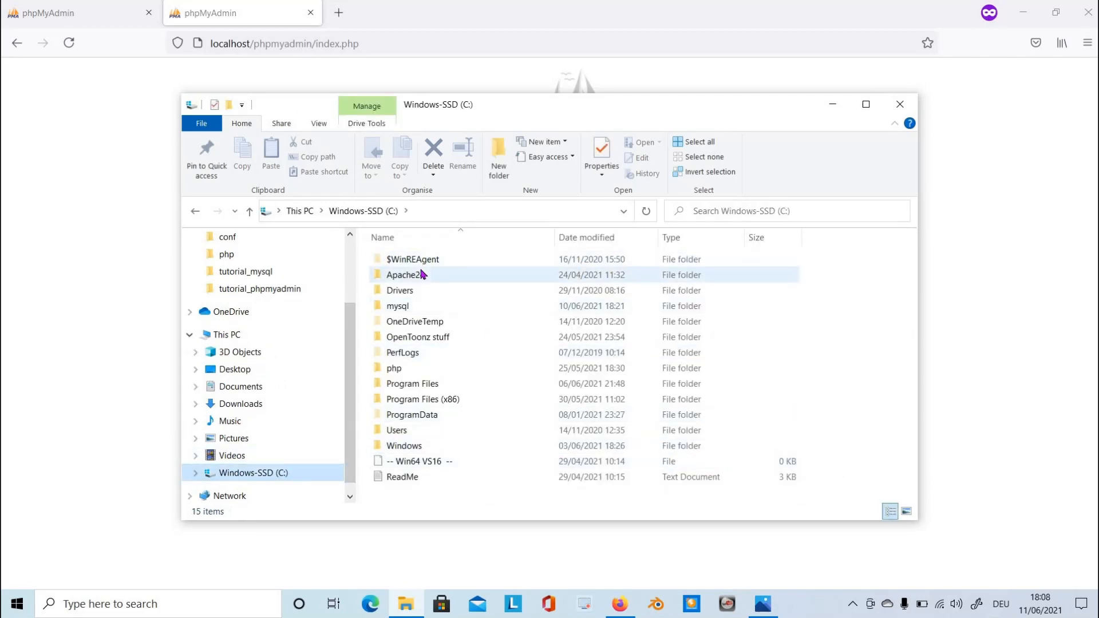
double_click(403, 273)
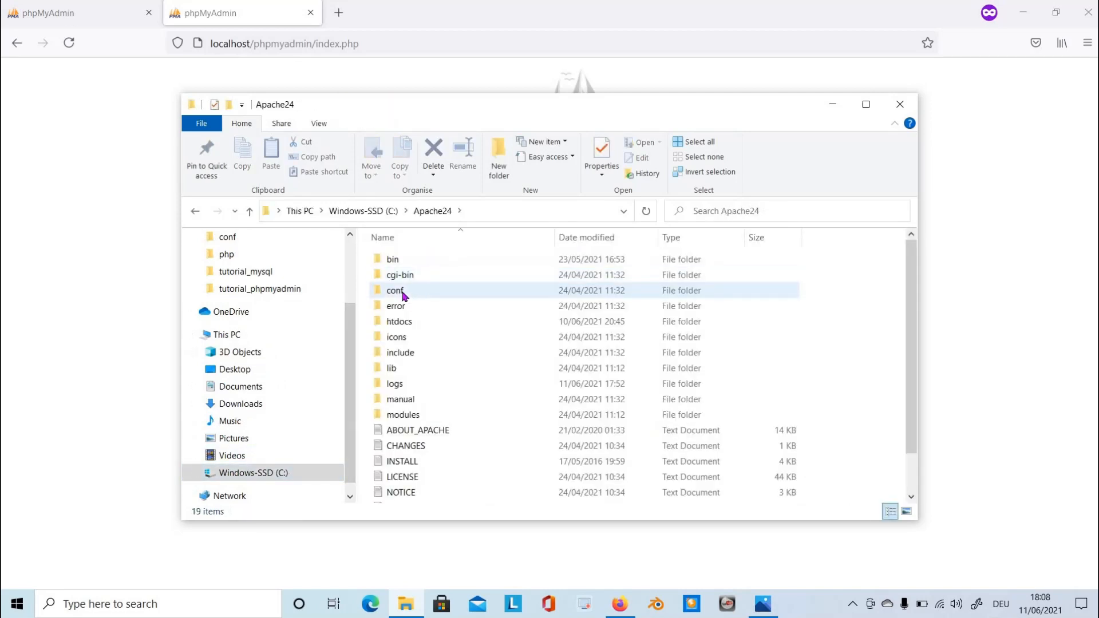
double_click(394, 290)
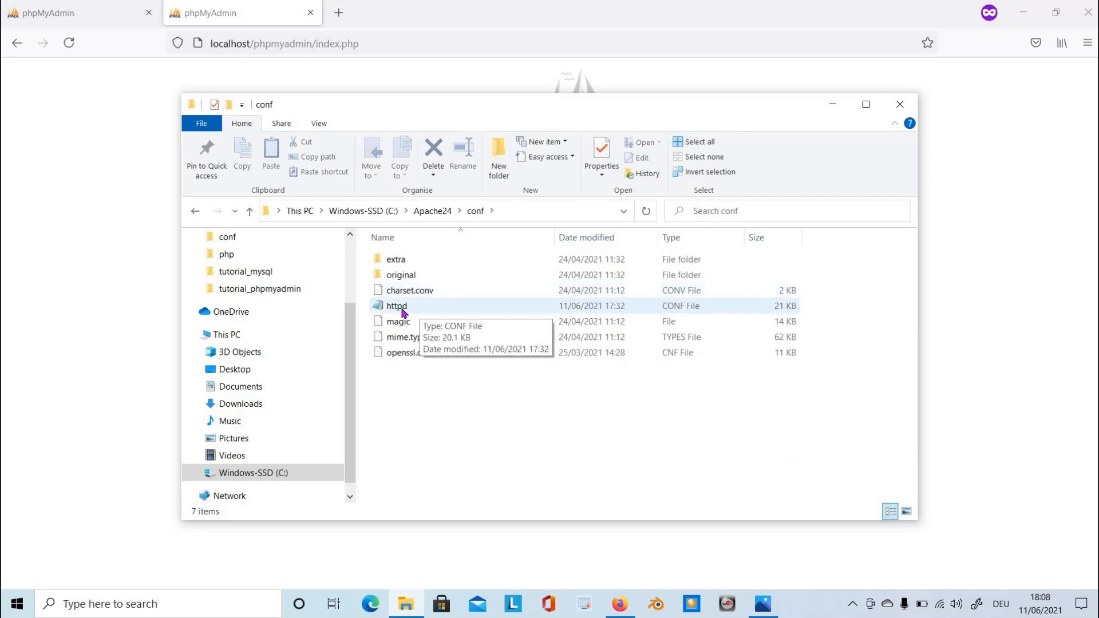
double_click(397, 305)
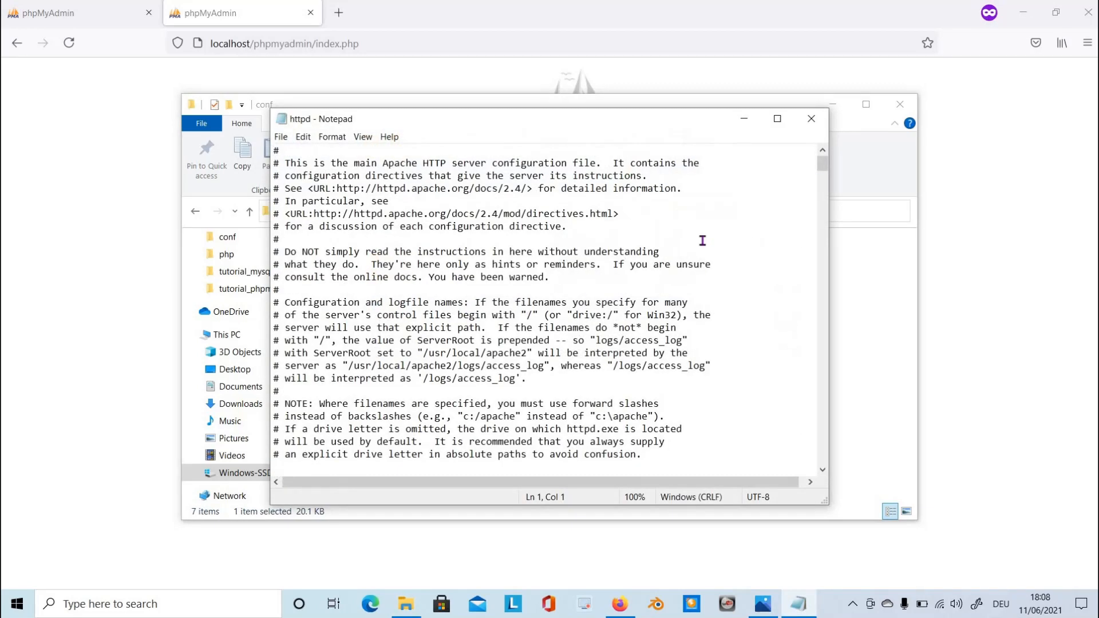
mouse_move(303, 138)
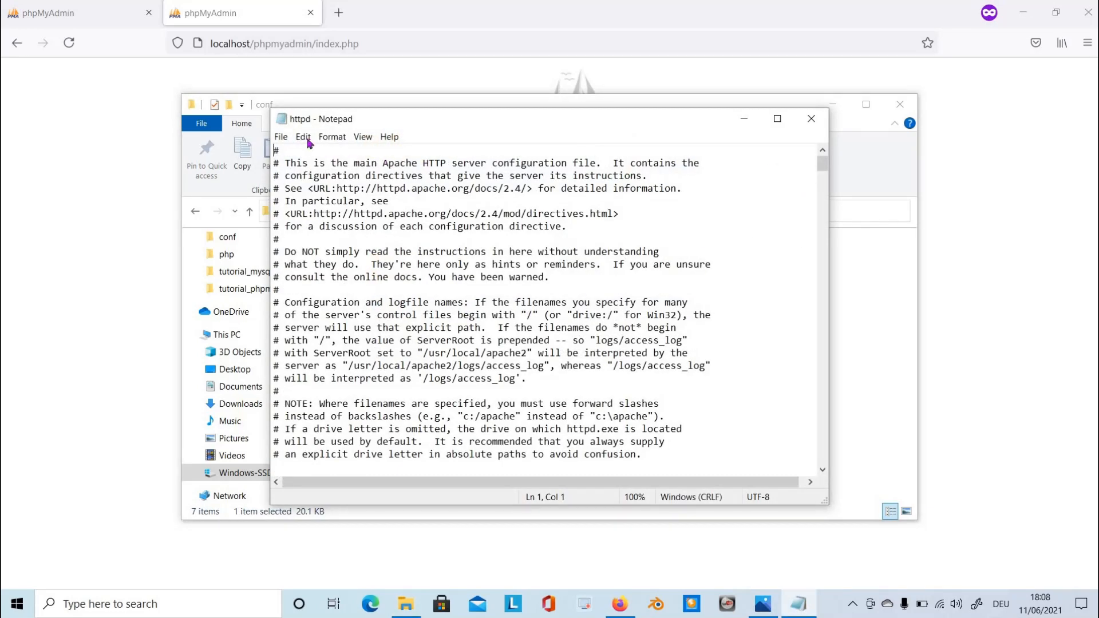
- Search httpd.conf for 'DirectoryIndex' and scroll to the dir_module block listing index.html
left_click(302, 136)
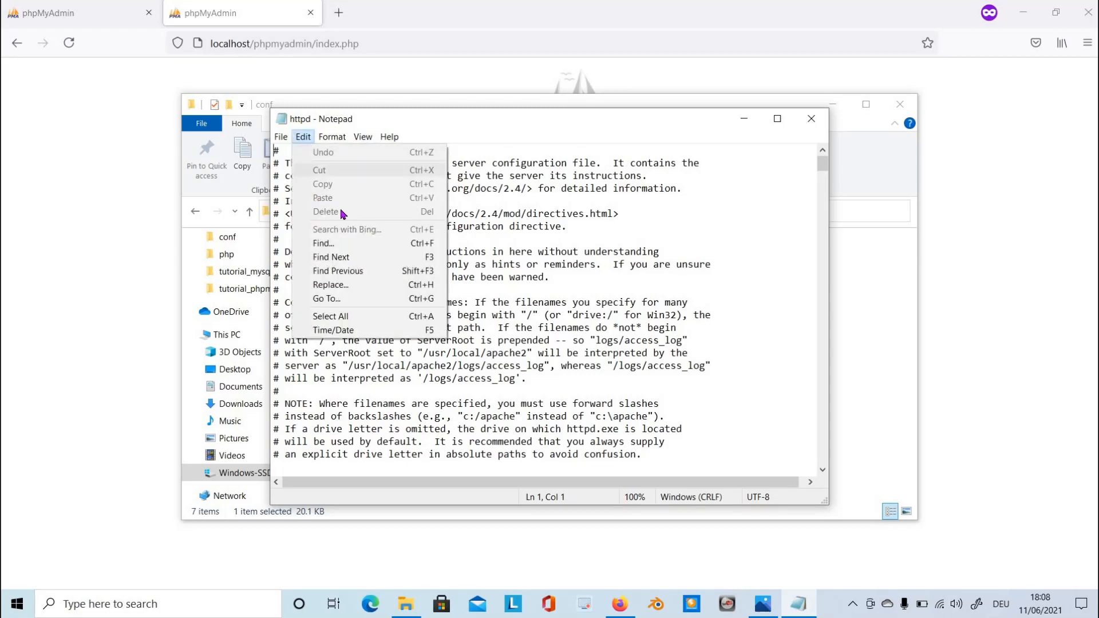
left_click(323, 242)
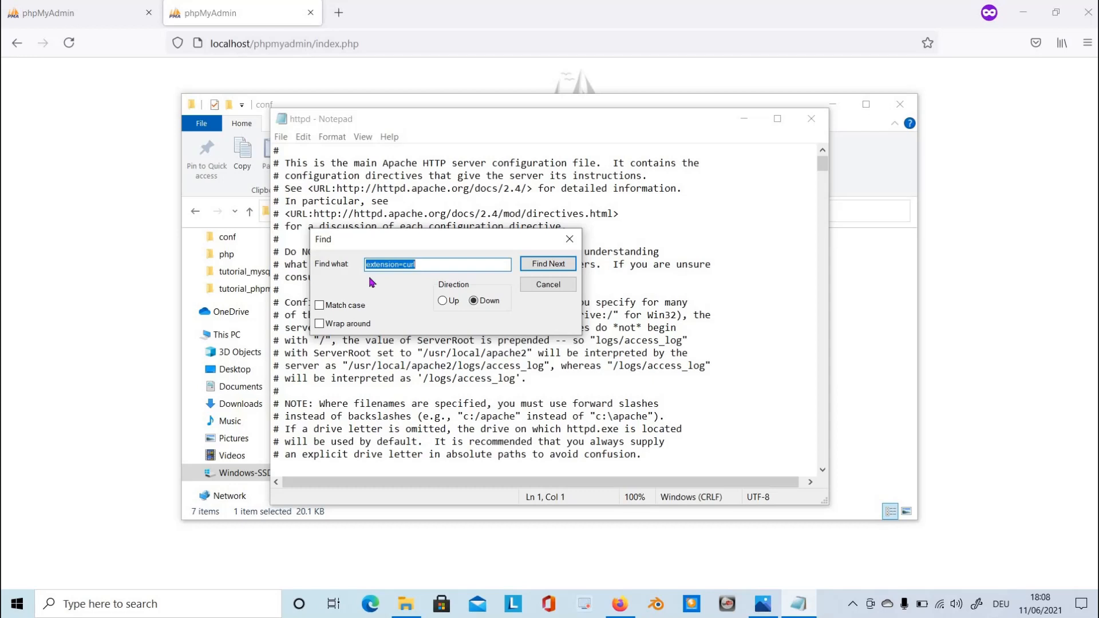
type("Di")
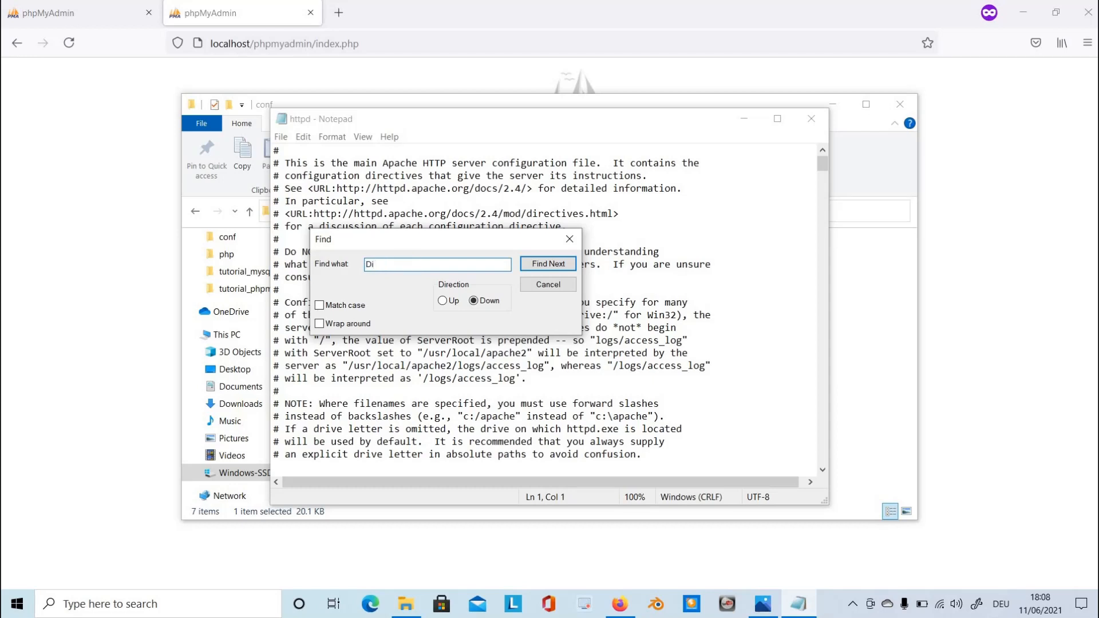
type("recto")
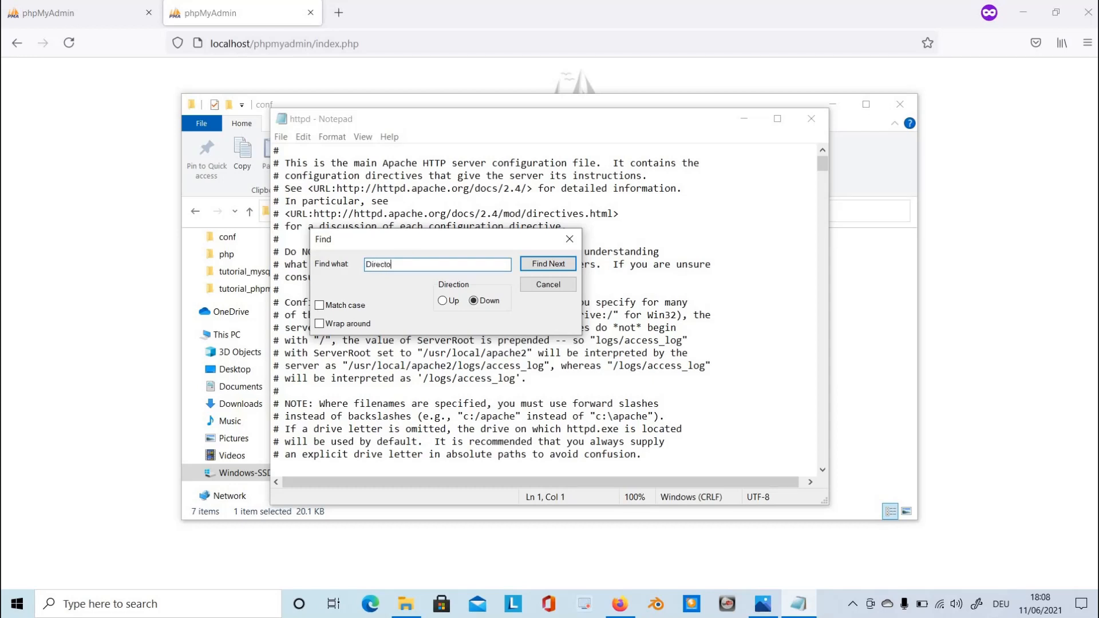
type("ry")
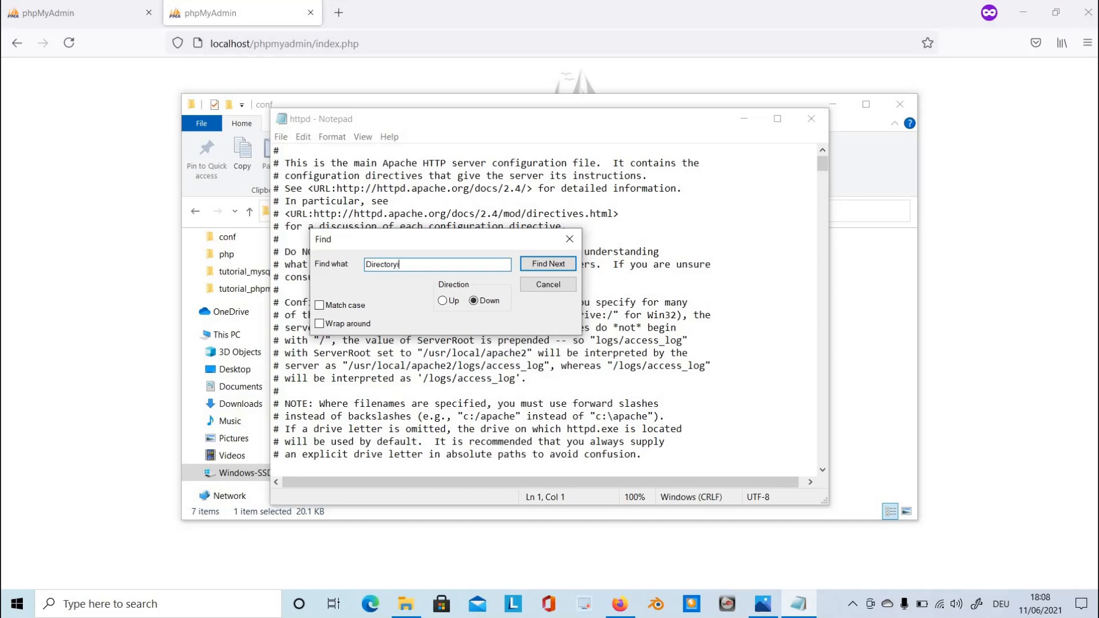
type("index")
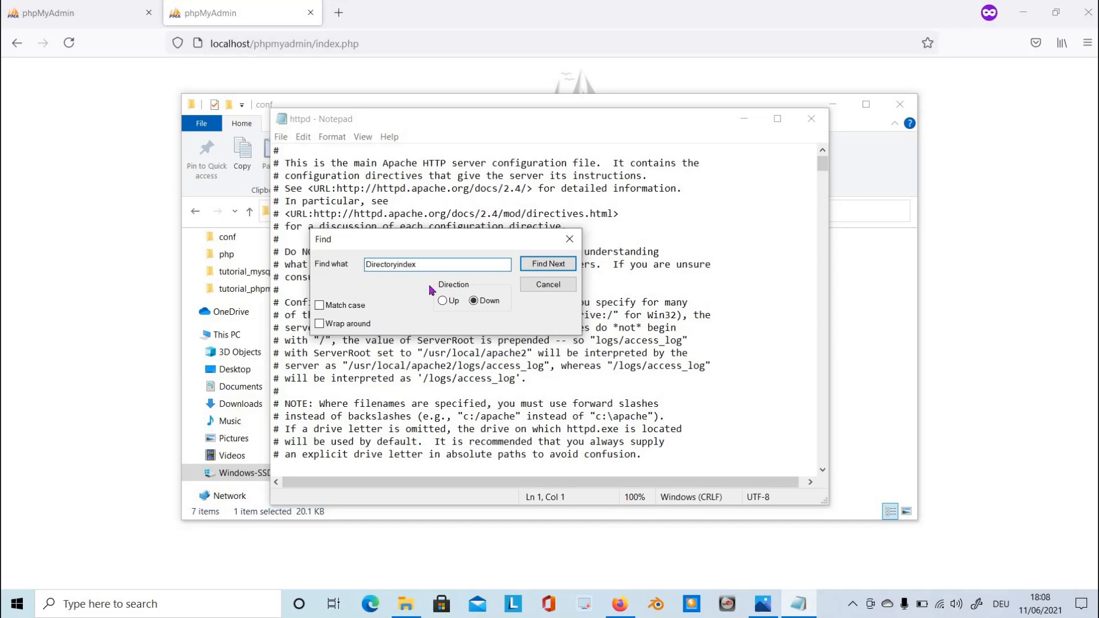
left_click(547, 263)
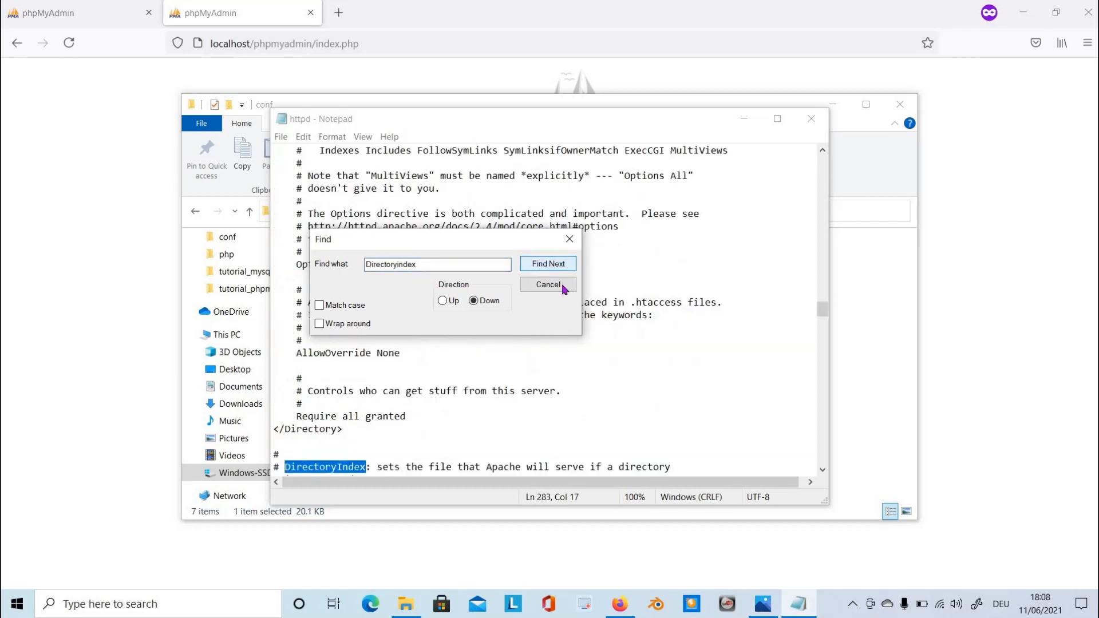
left_click(547, 285)
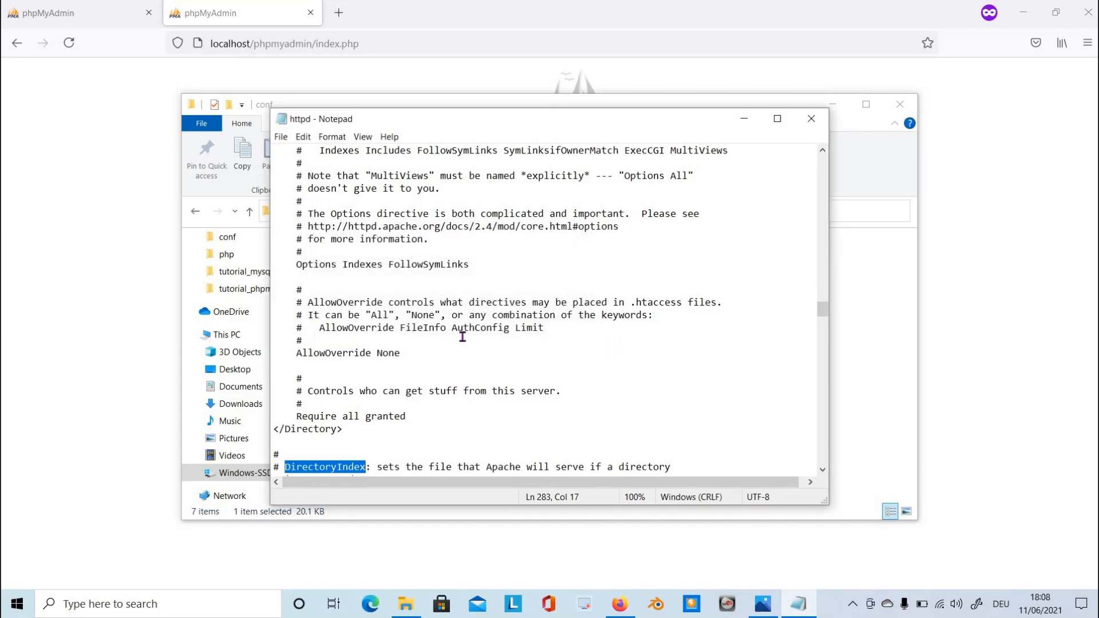
scroll("down", 3)
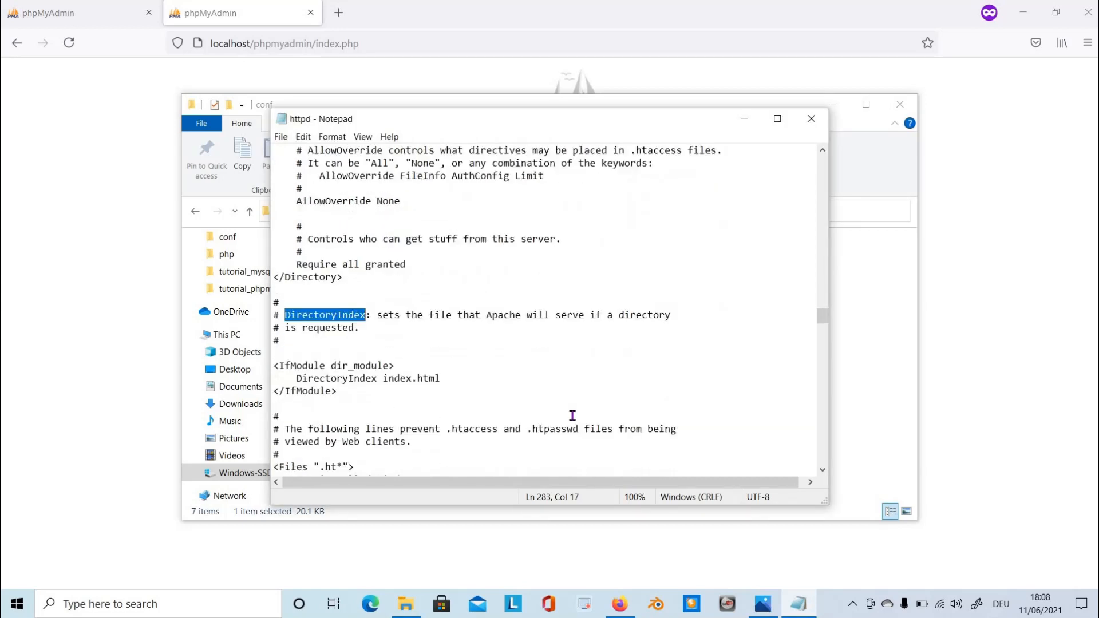
mouse_move(284, 373)
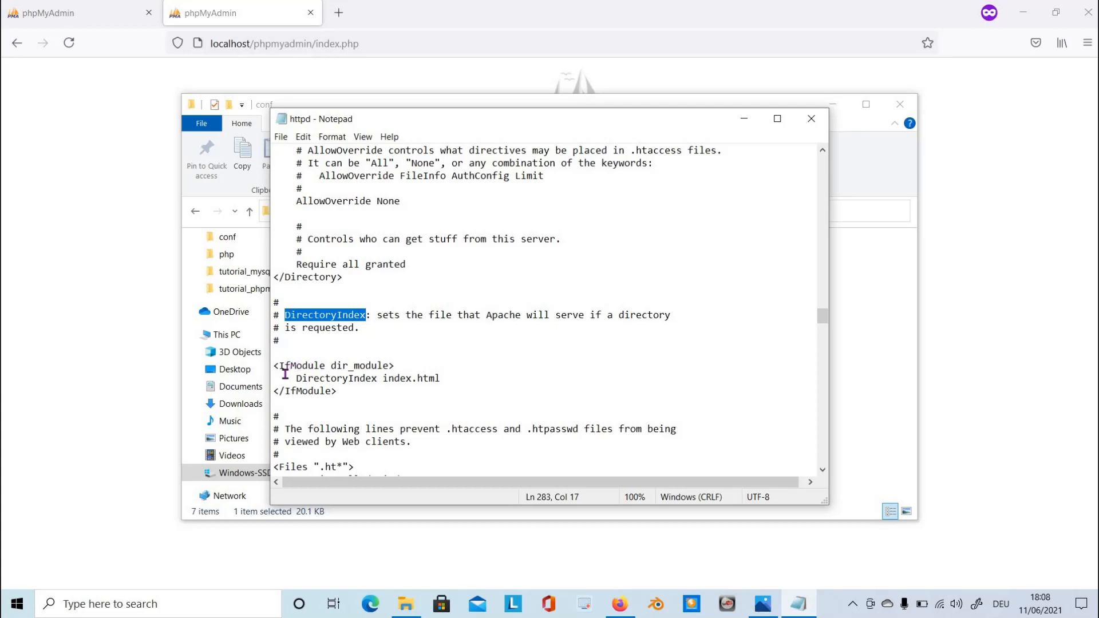
mouse_move(301, 382)
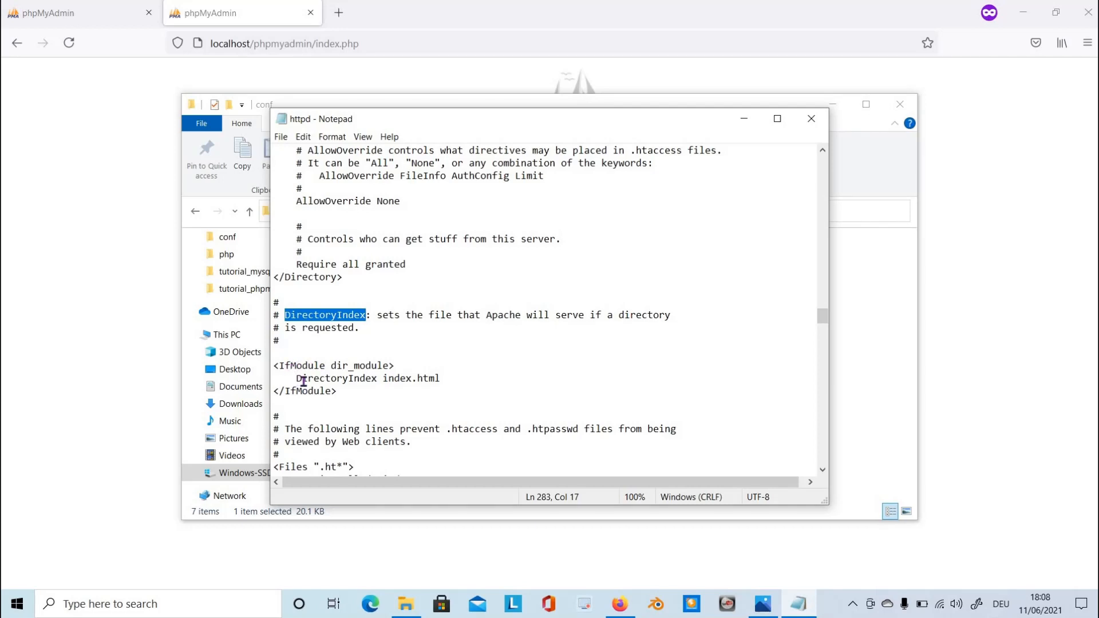
- Add index.php after index.html on the DirectoryIndex line
left_click(441, 379)
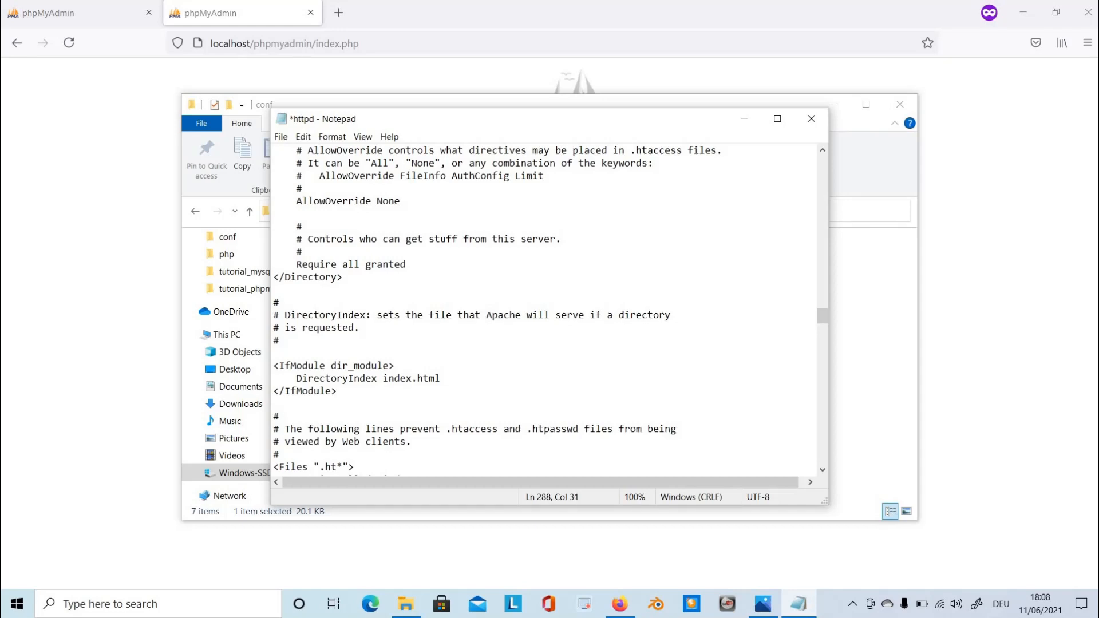
type("index")
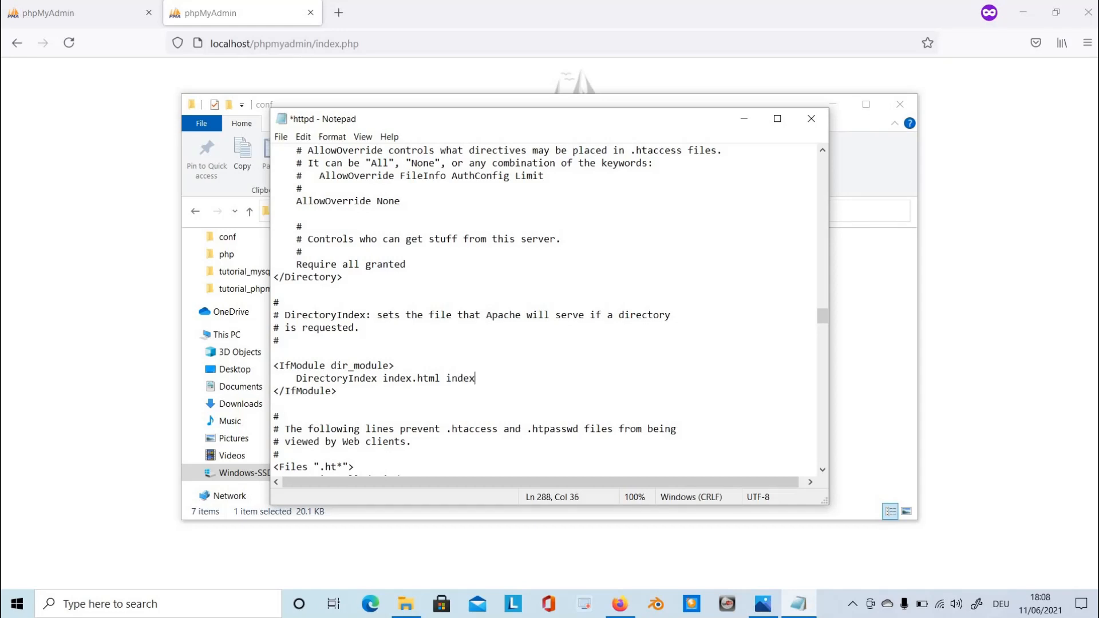
type(".p")
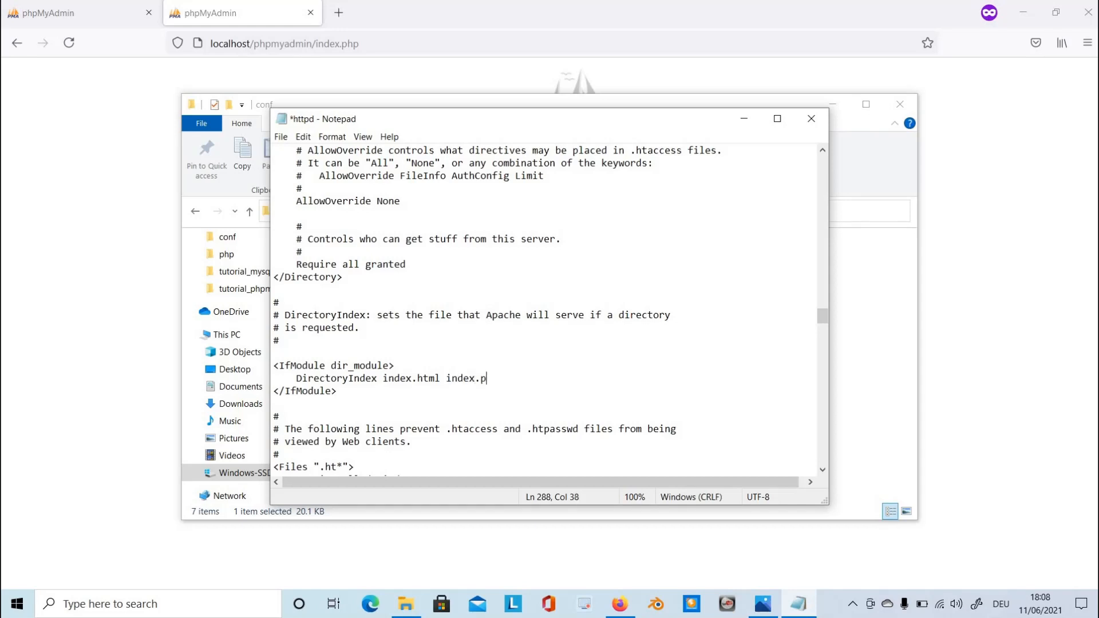
type("hp")
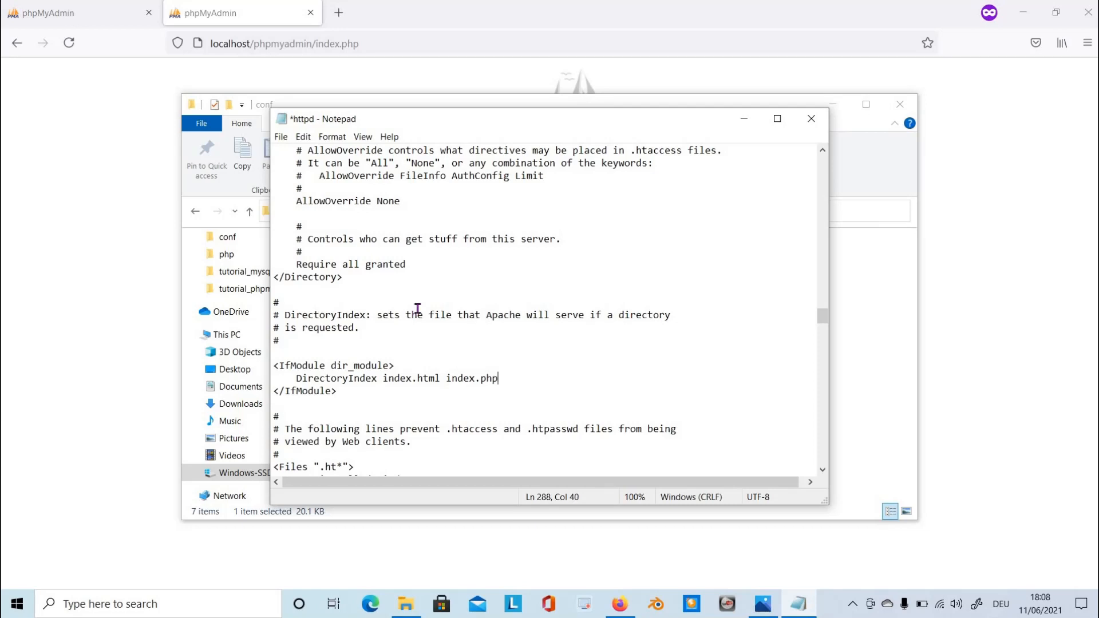
- Save httpd.conf and close Notepad
left_click(280, 137)
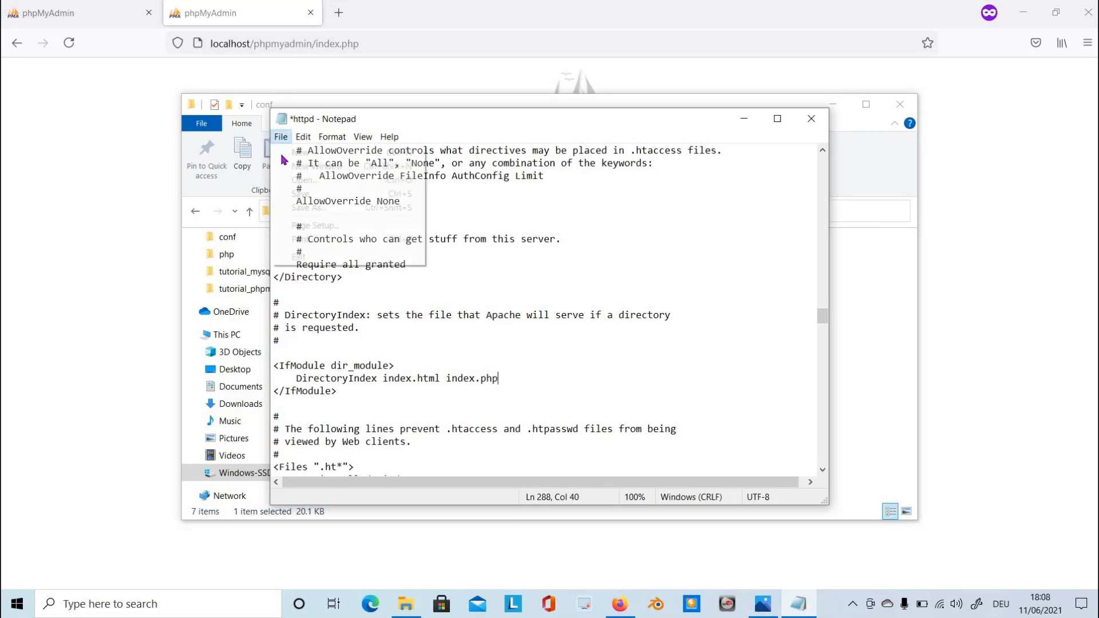
left_click(307, 193)
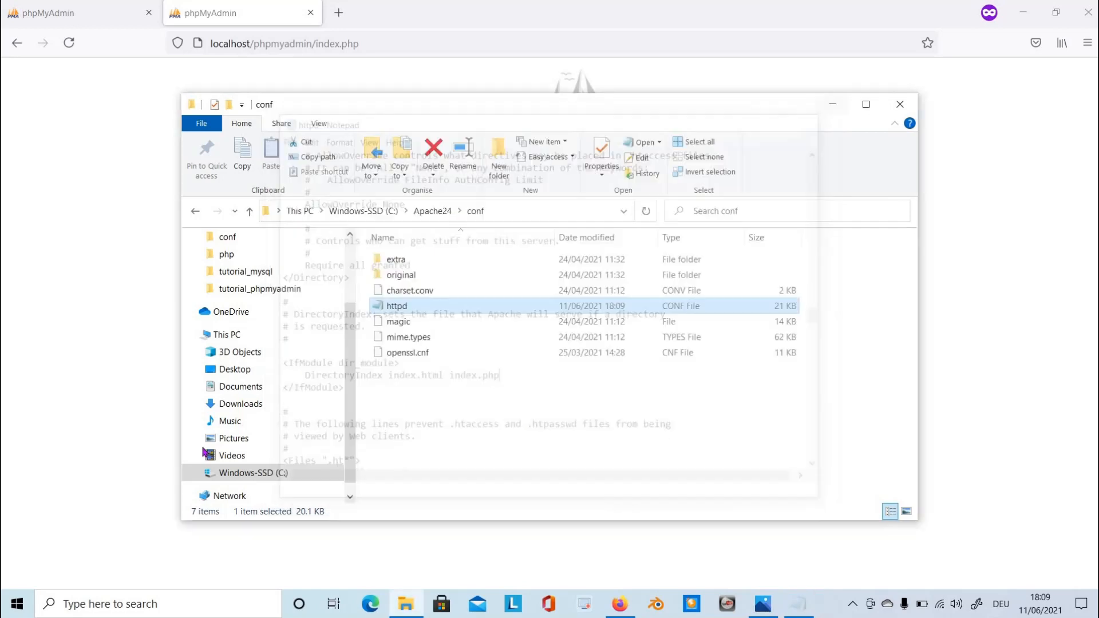
left_click(13, 603)
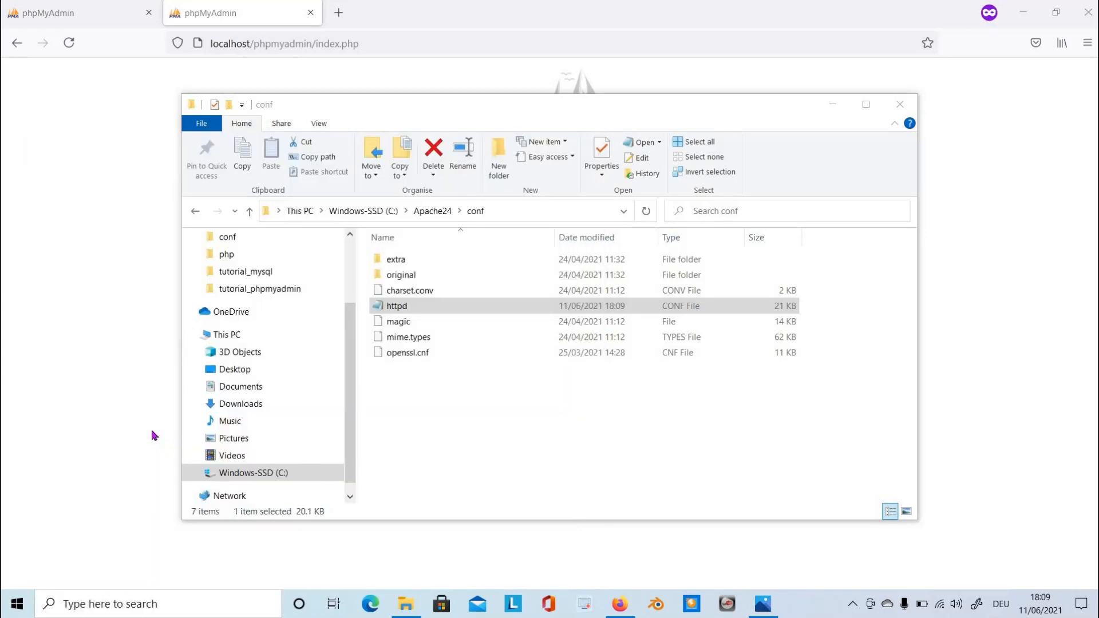
- Restart Apache2.4 in Services so the new DirectoryIndex applies, then close Services
left_click(797, 603)
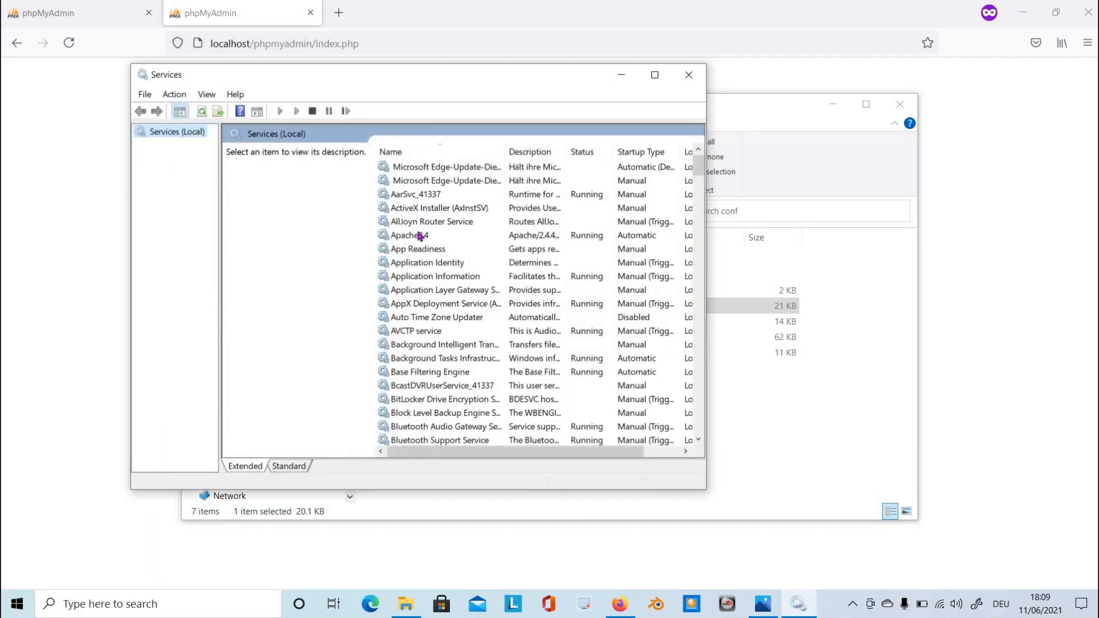
left_click(409, 234)
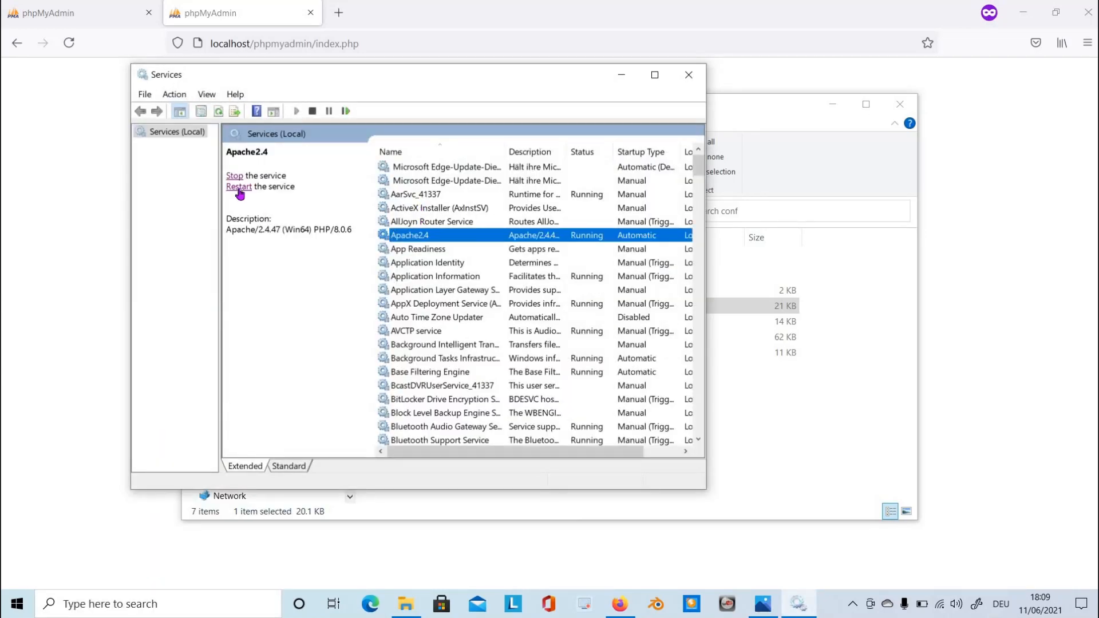
left_click(238, 186)
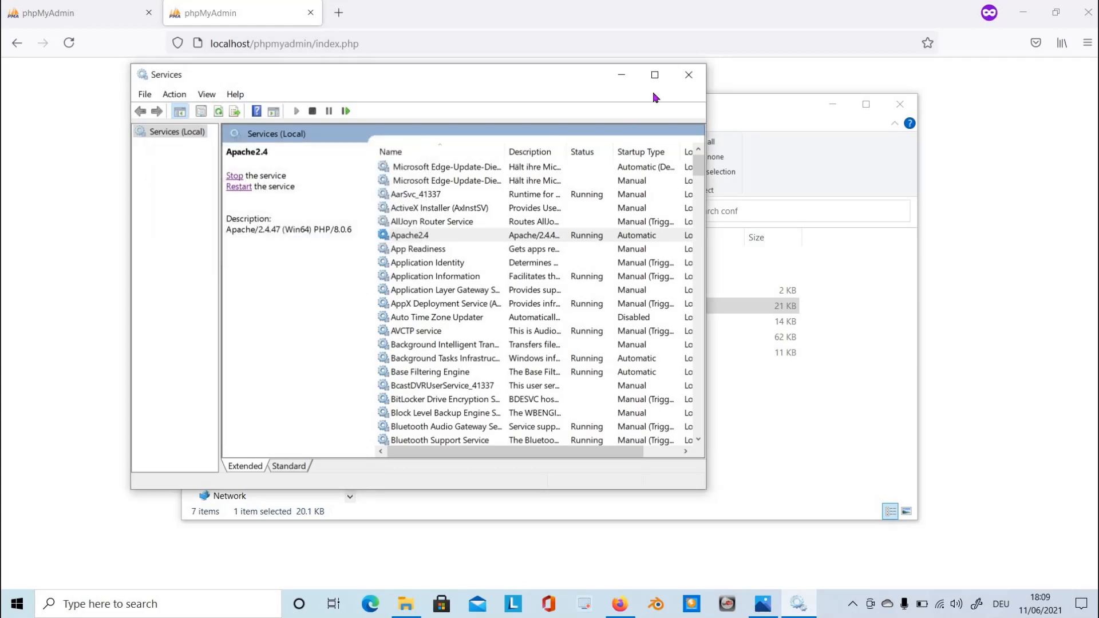
left_click(688, 74)
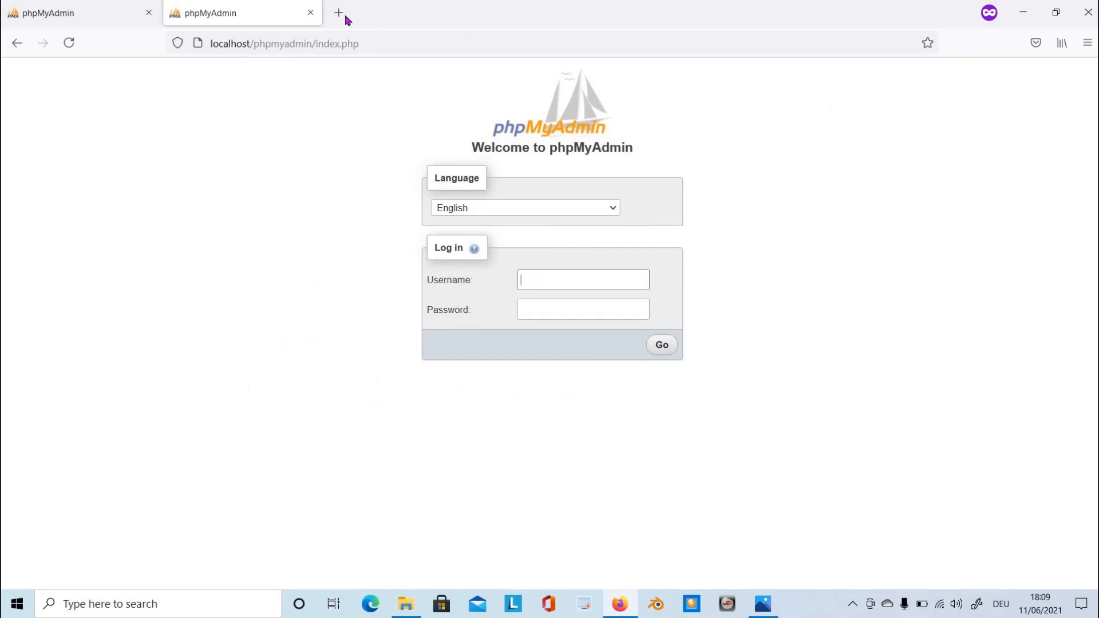
mouse_move(194, 13)
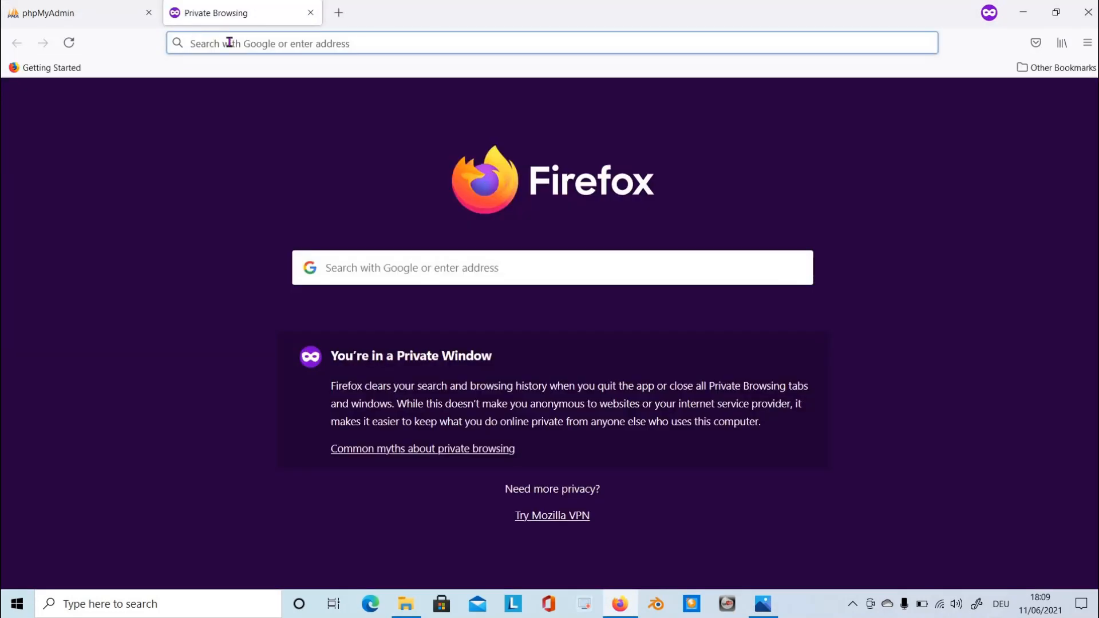
- Visit localhost/phpmyadmin in a new tab, which now loads the phpMyAdmin login page directly
type("login.live.com/")
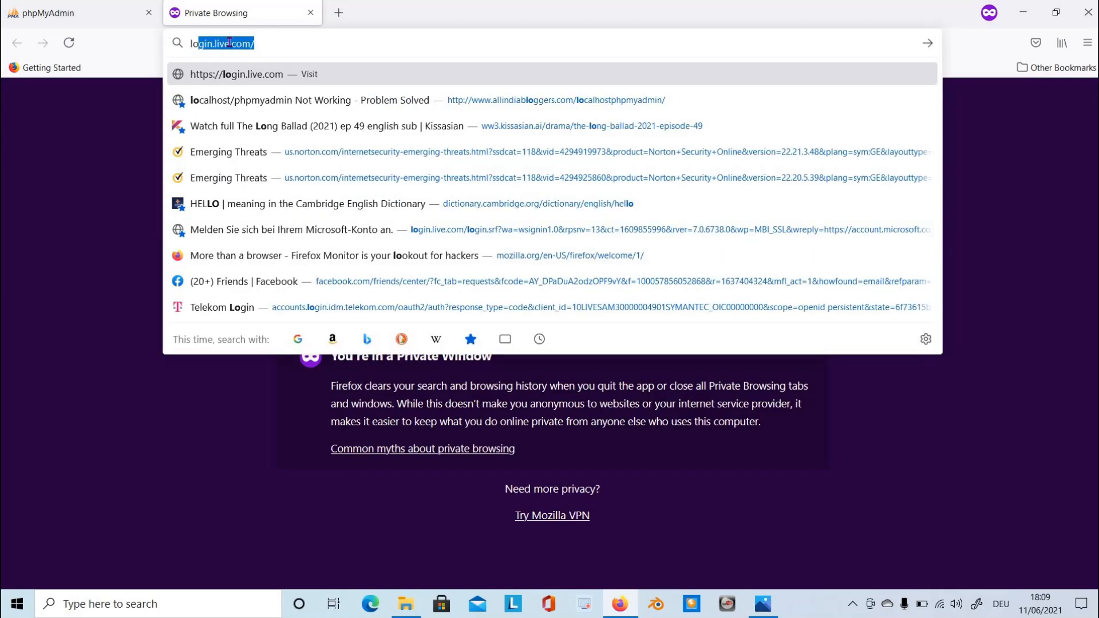
type("localhost")
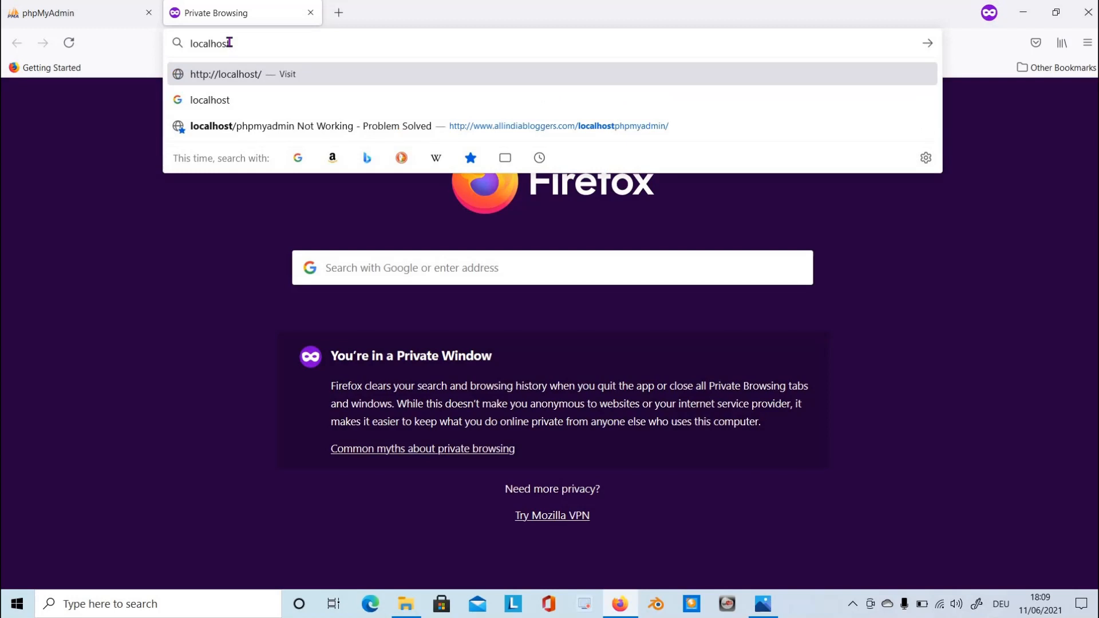
type("/p")
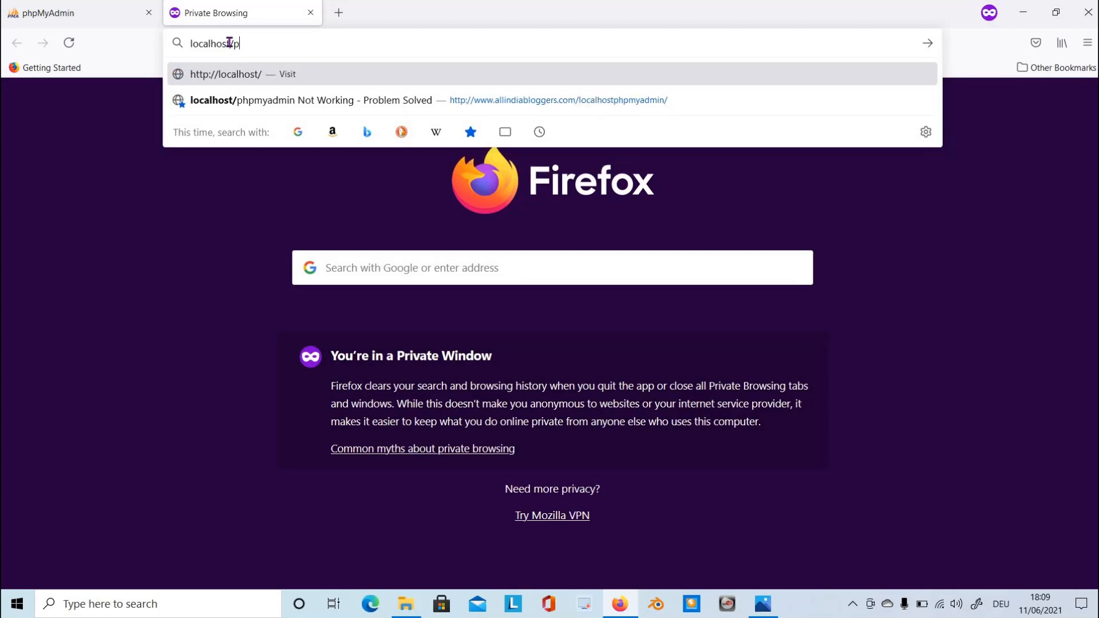
type("hp")
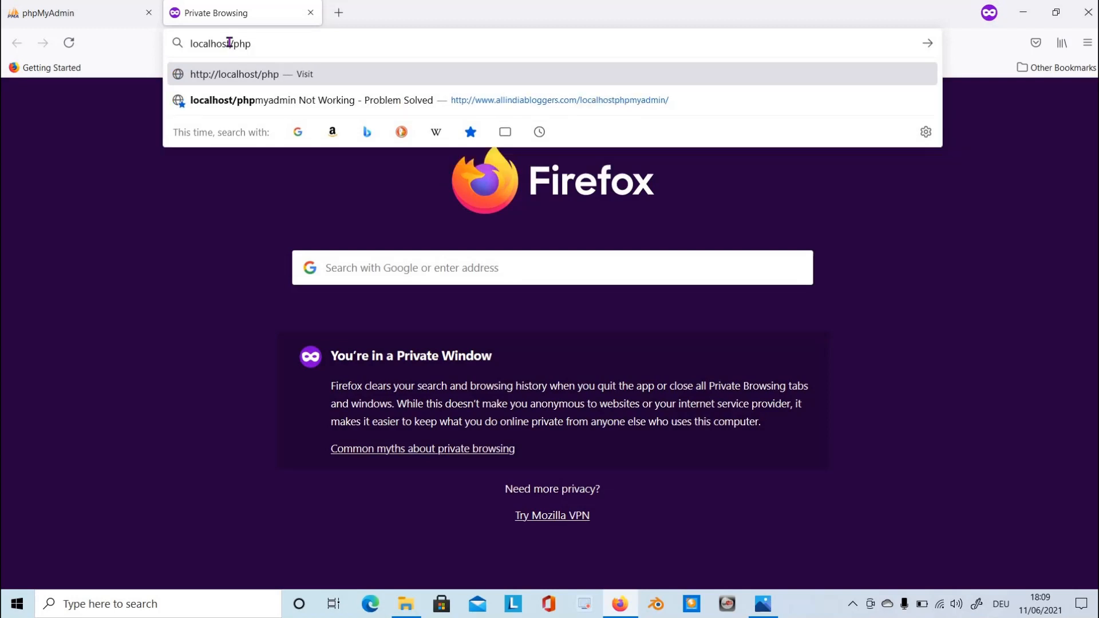
type("myadmin")
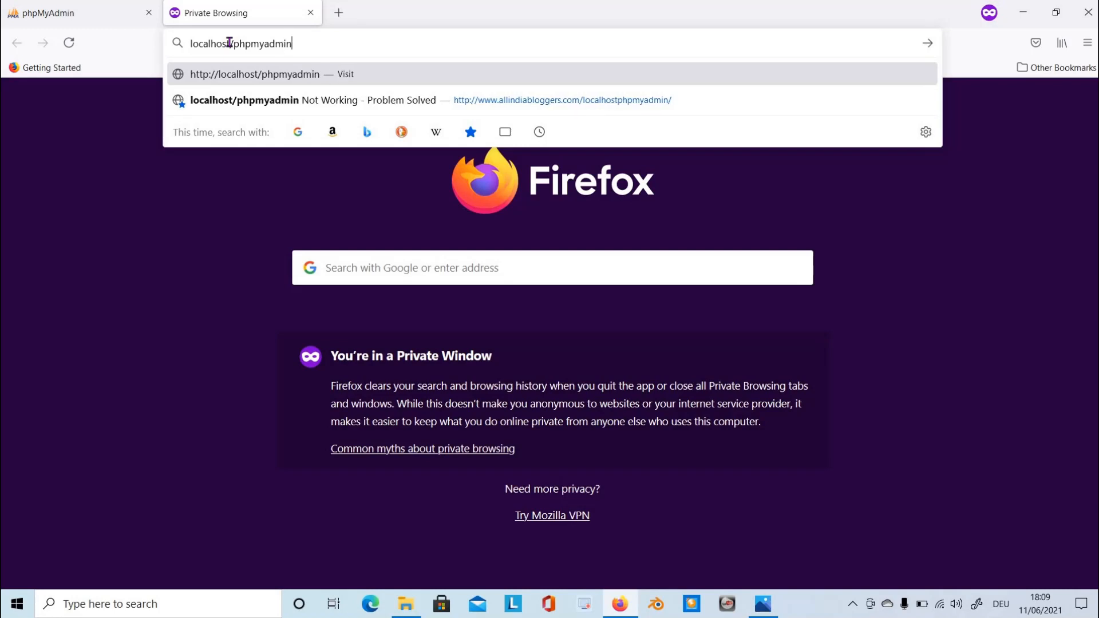
left_click(256, 75)
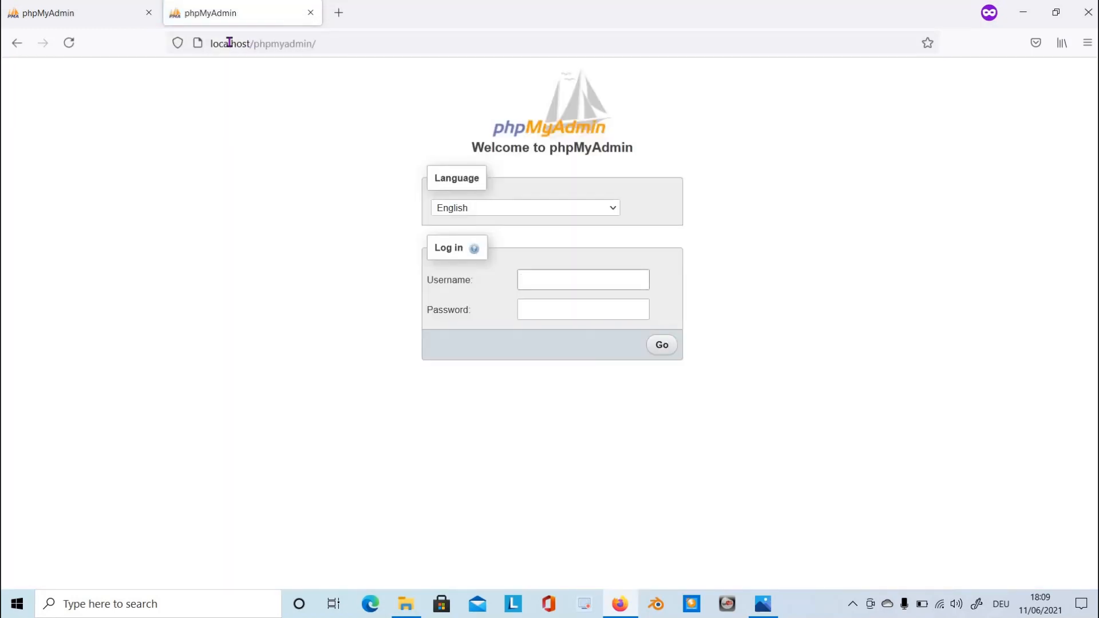
mouse_move(407, 188)
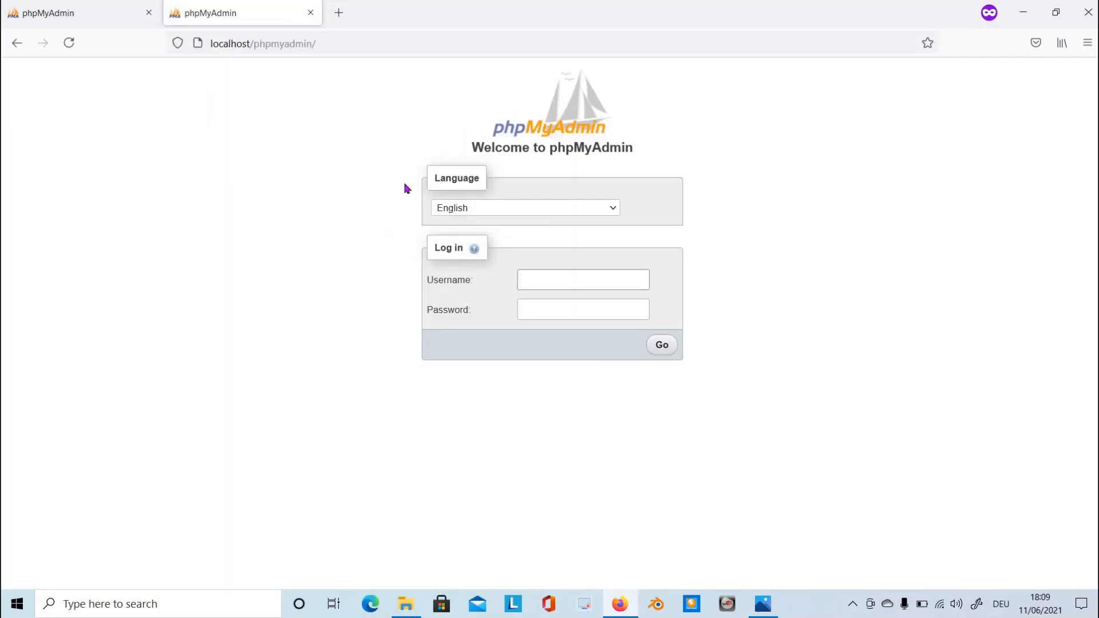
left_click(582, 280)
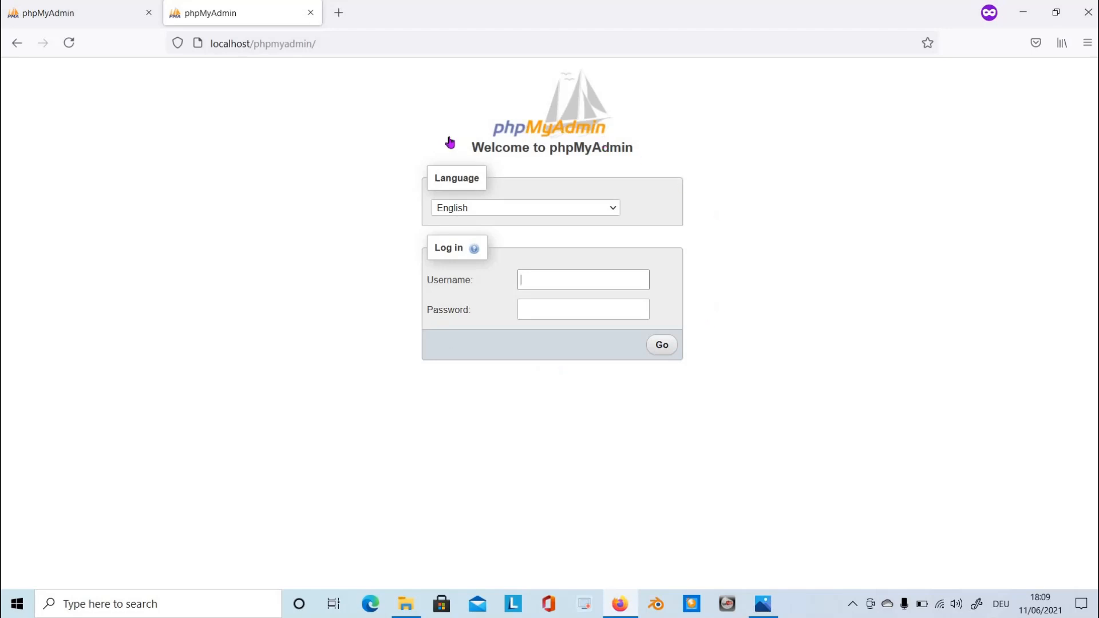
mouse_move(269, 42)
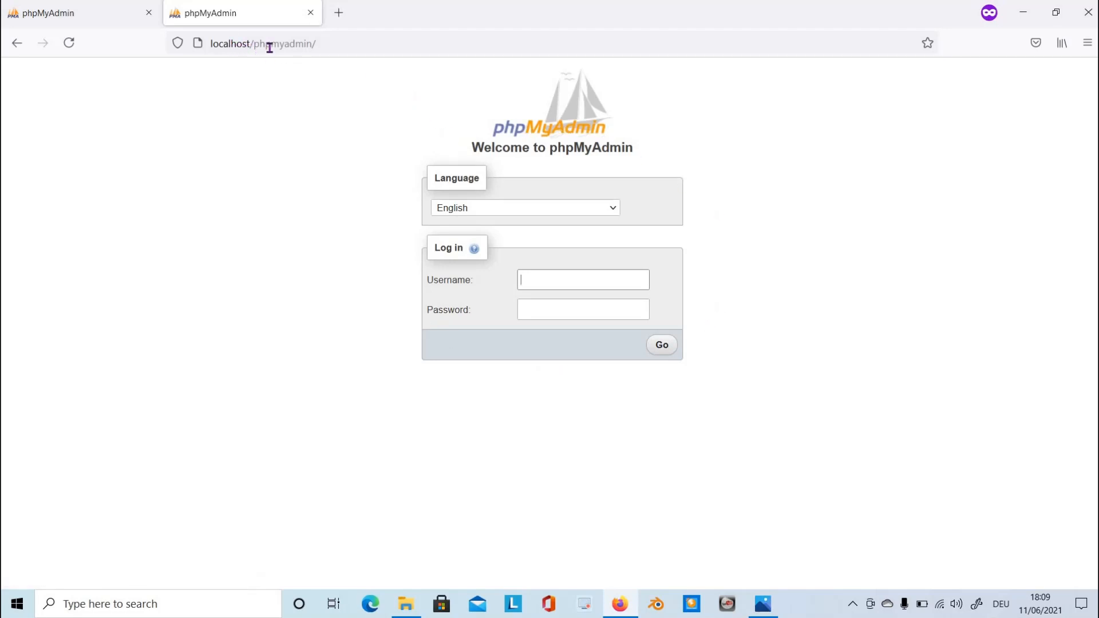
mouse_move(364, 45)
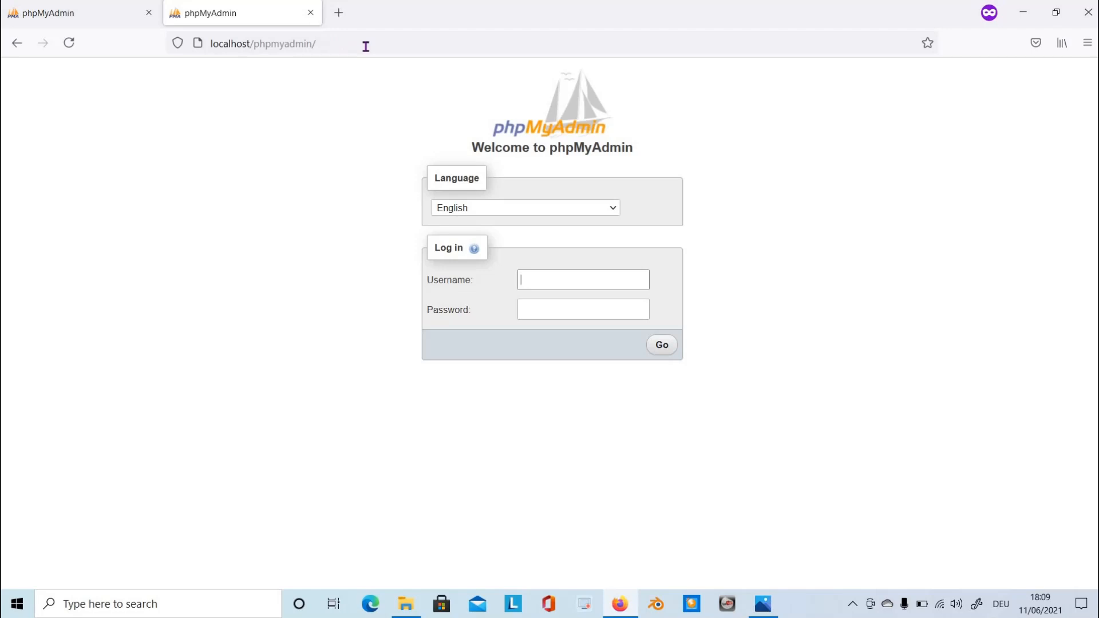
mouse_move(326, 102)
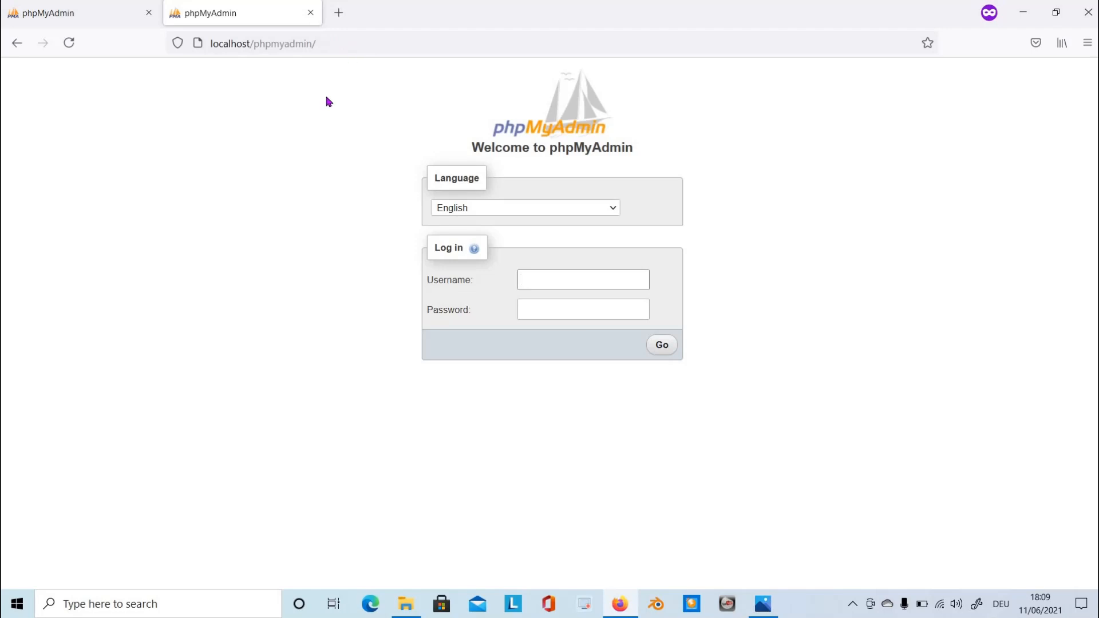
- Log in to phpMyAdmin with username root and its password, reaching the server dashboard
left_click(581, 279)
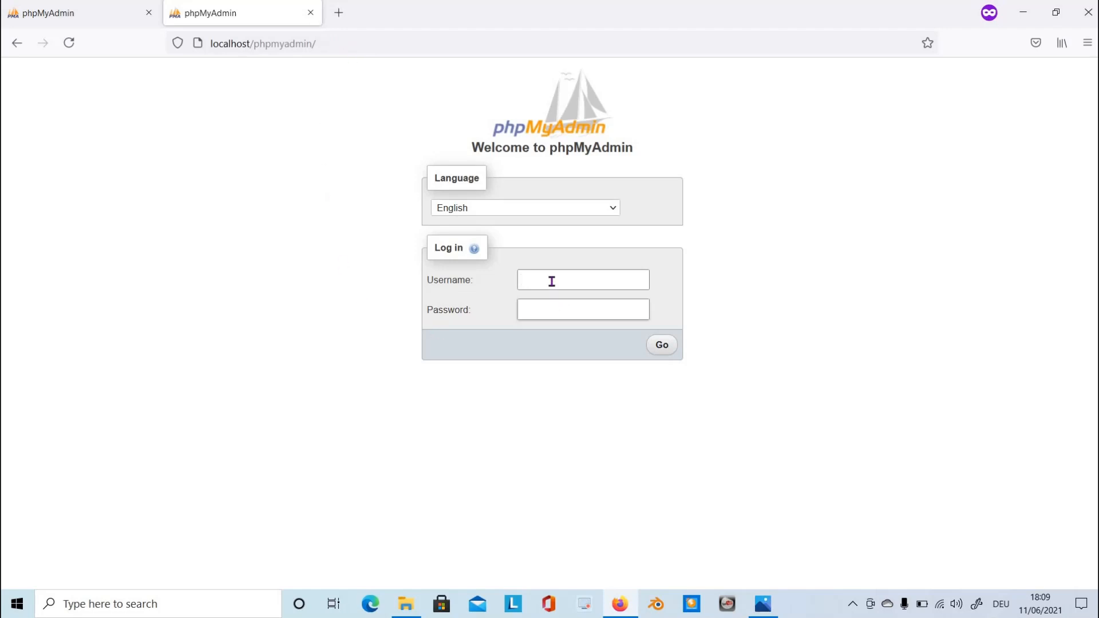
type("root")
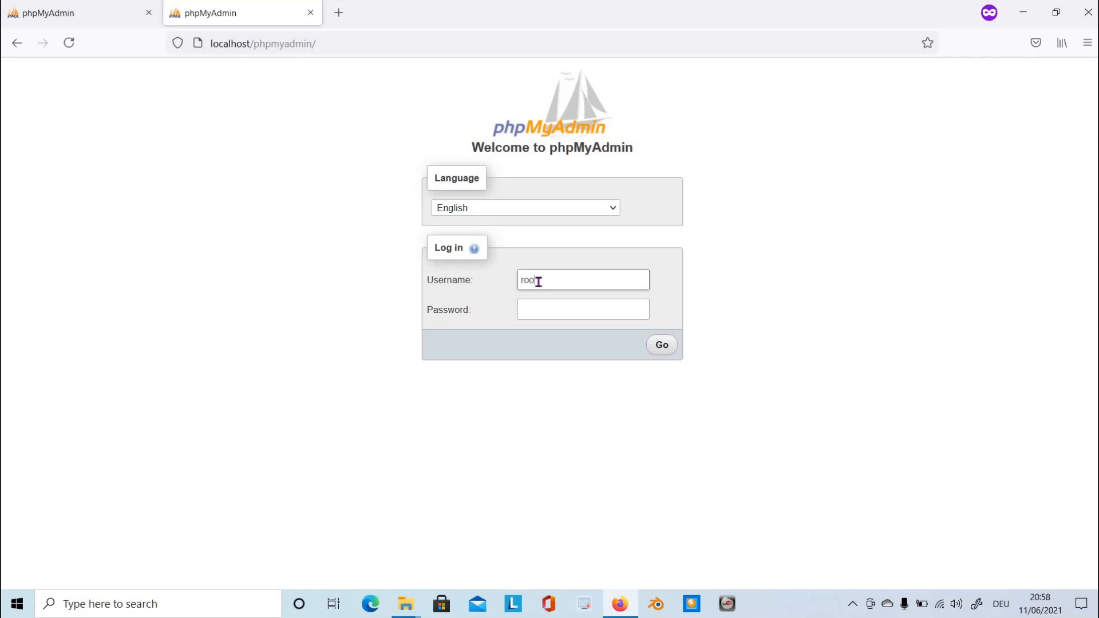
left_click(582, 310)
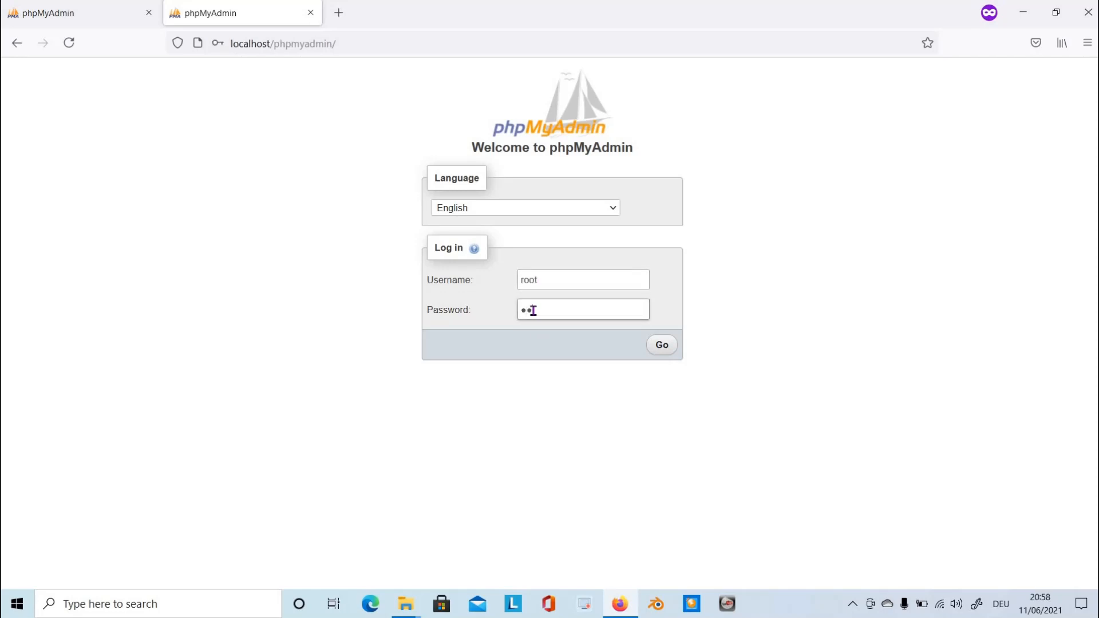
type("•")
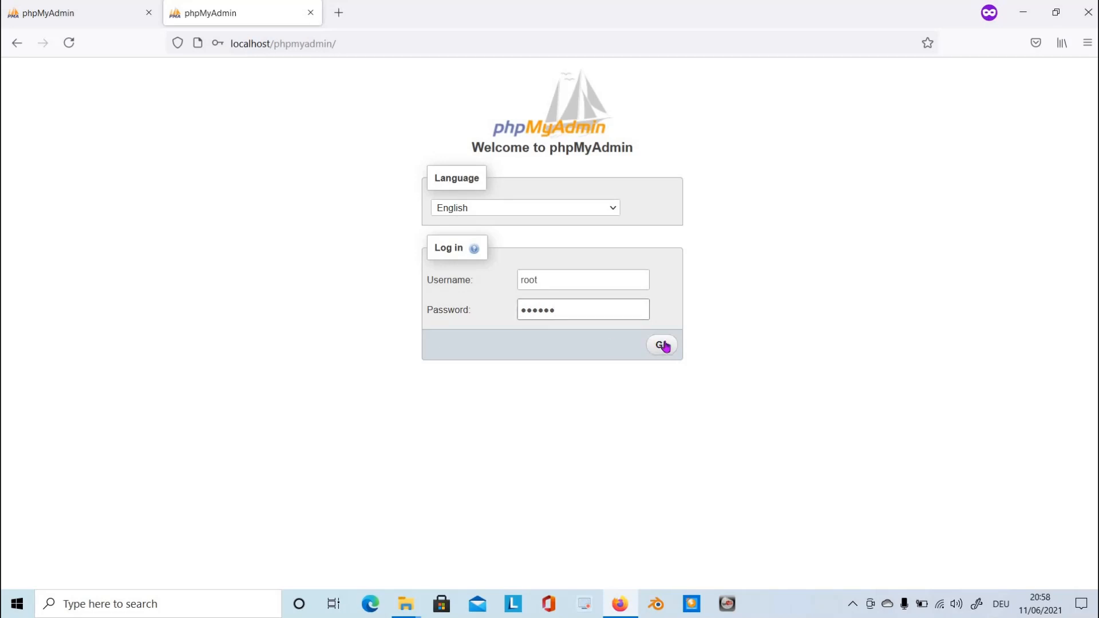
left_click(659, 346)
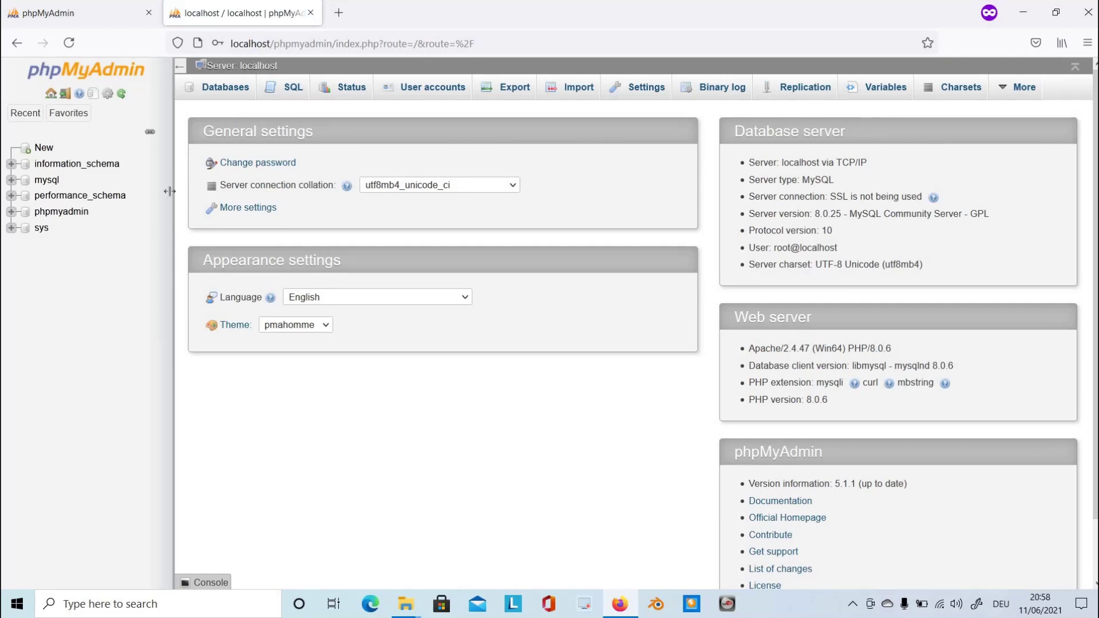
mouse_move(220, 101)
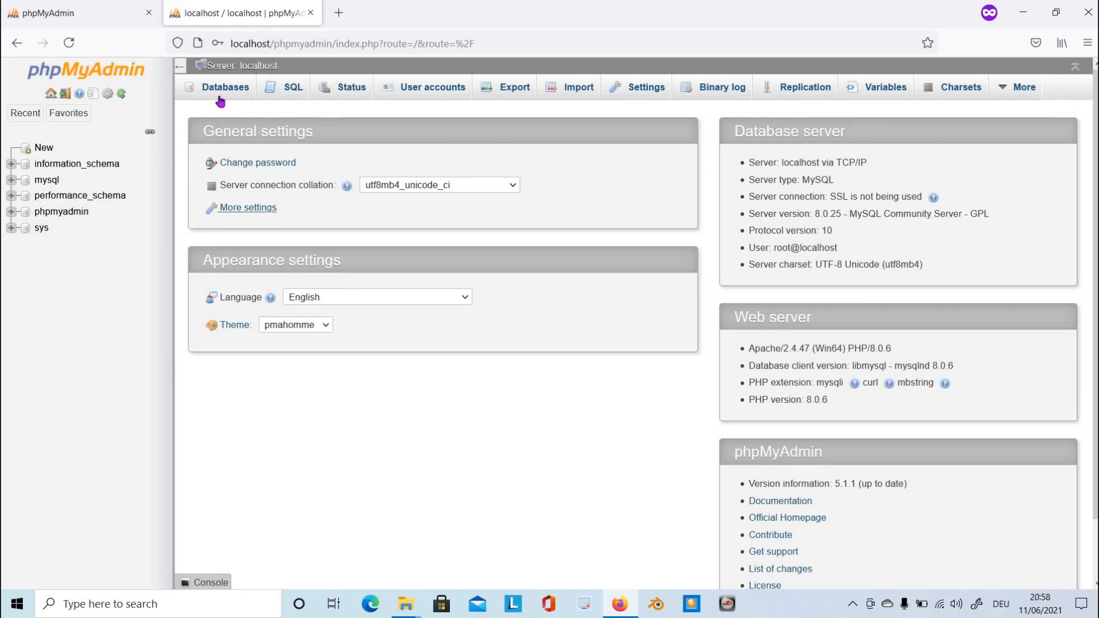
- Show the Databases page listing the five system databases
left_click(225, 87)
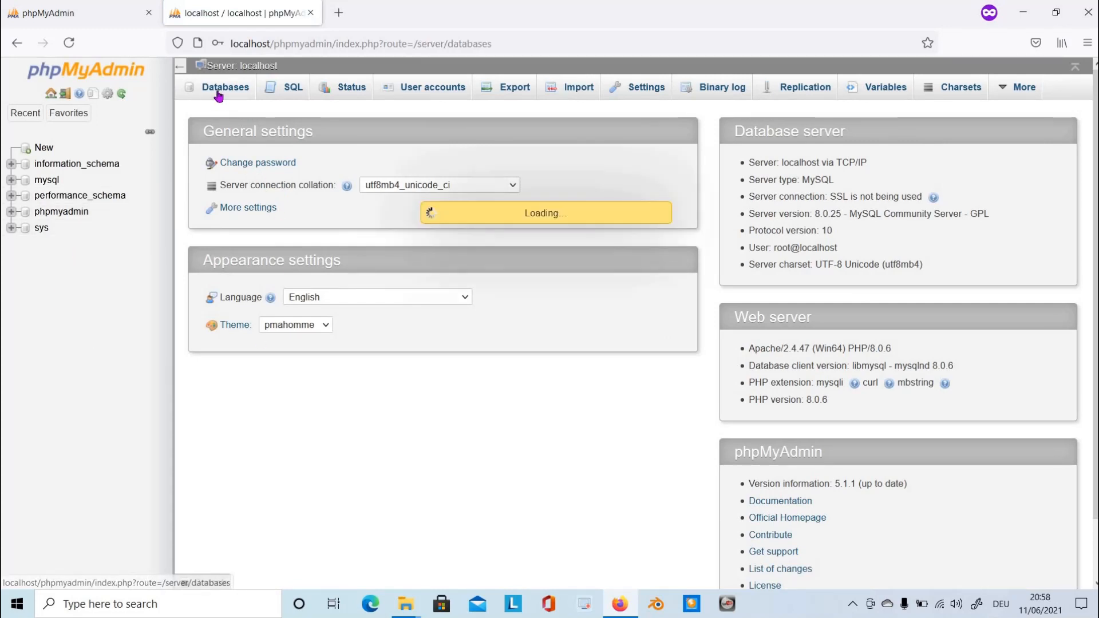
left_click(225, 87)
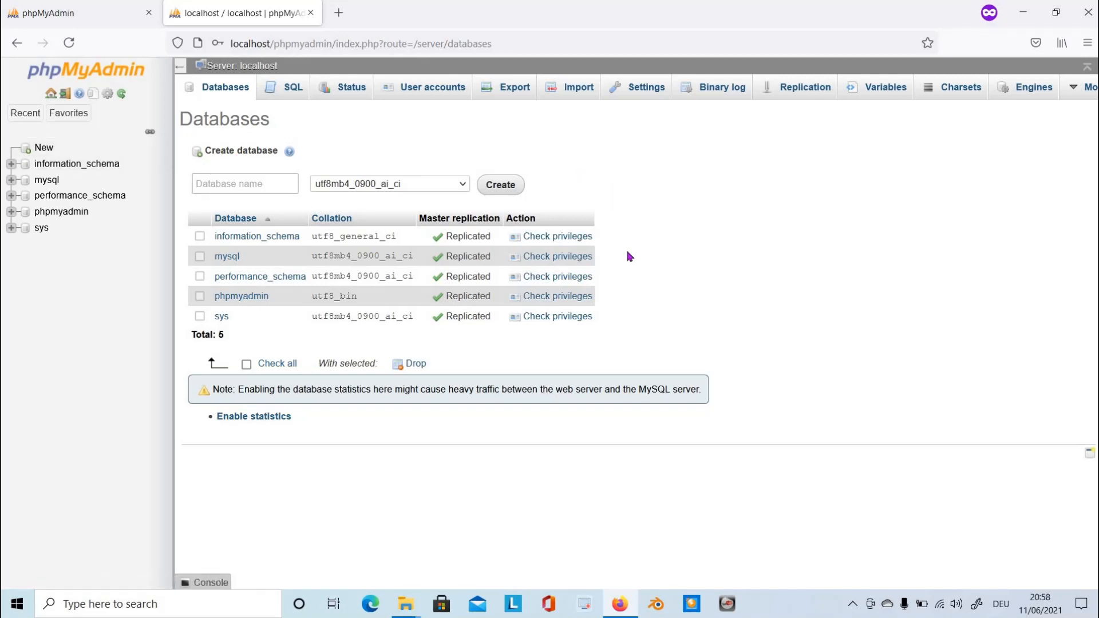
mouse_move(347, 215)
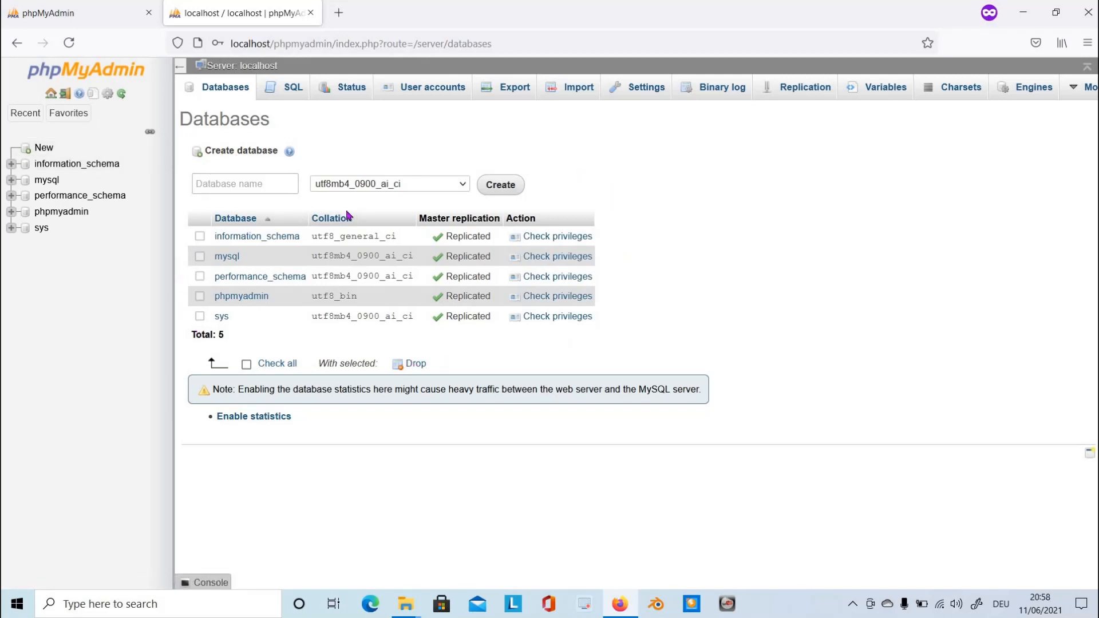
mouse_move(287, 176)
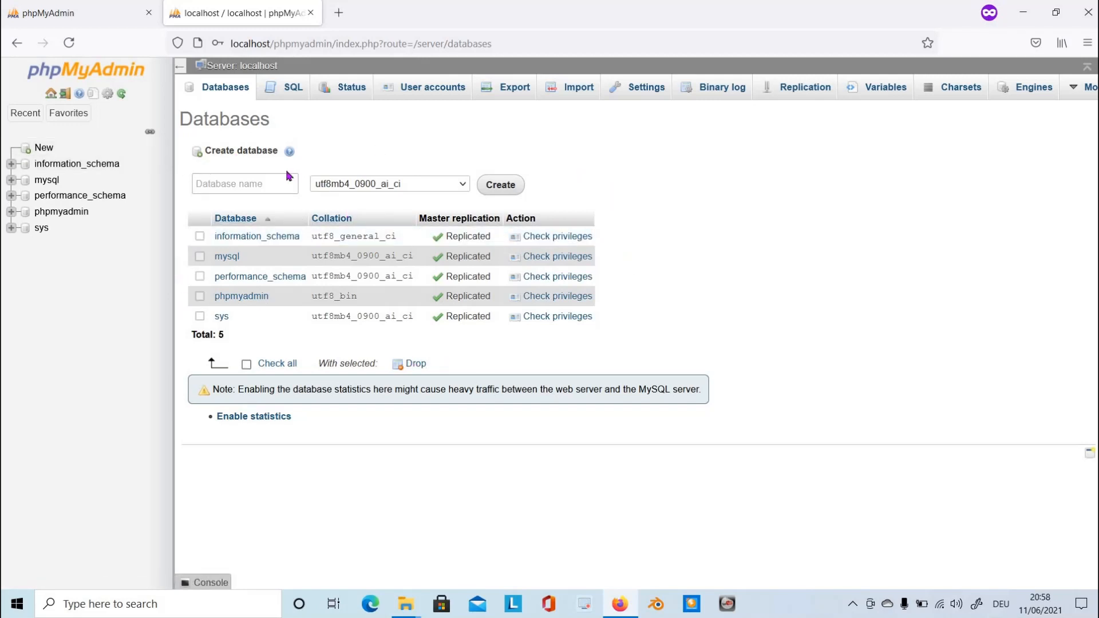
mouse_move(216, 109)
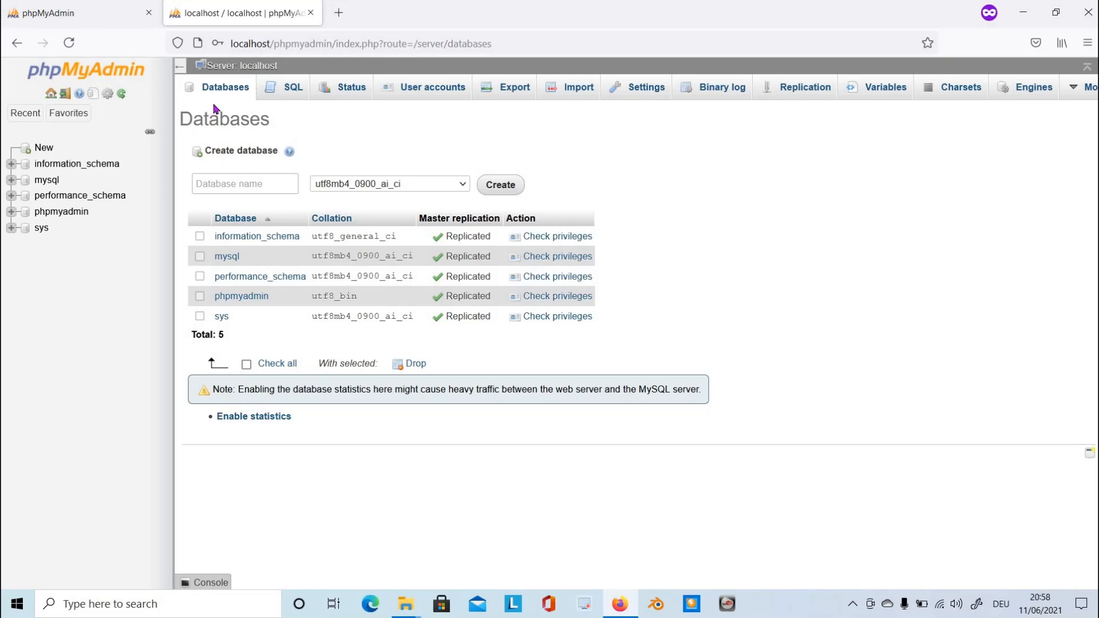
mouse_move(789, 189)
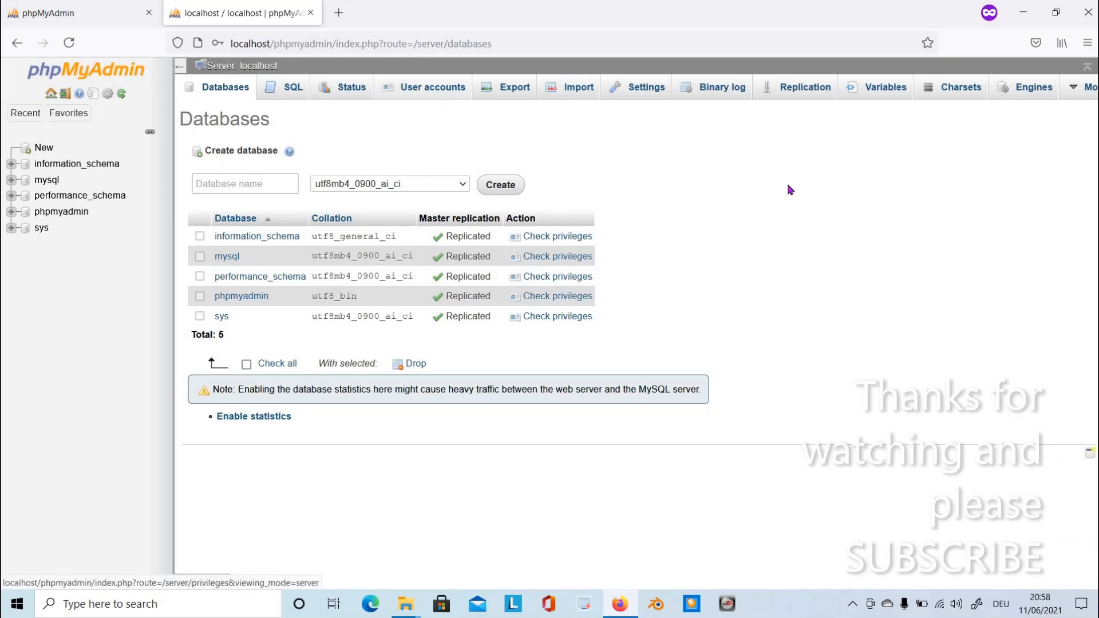